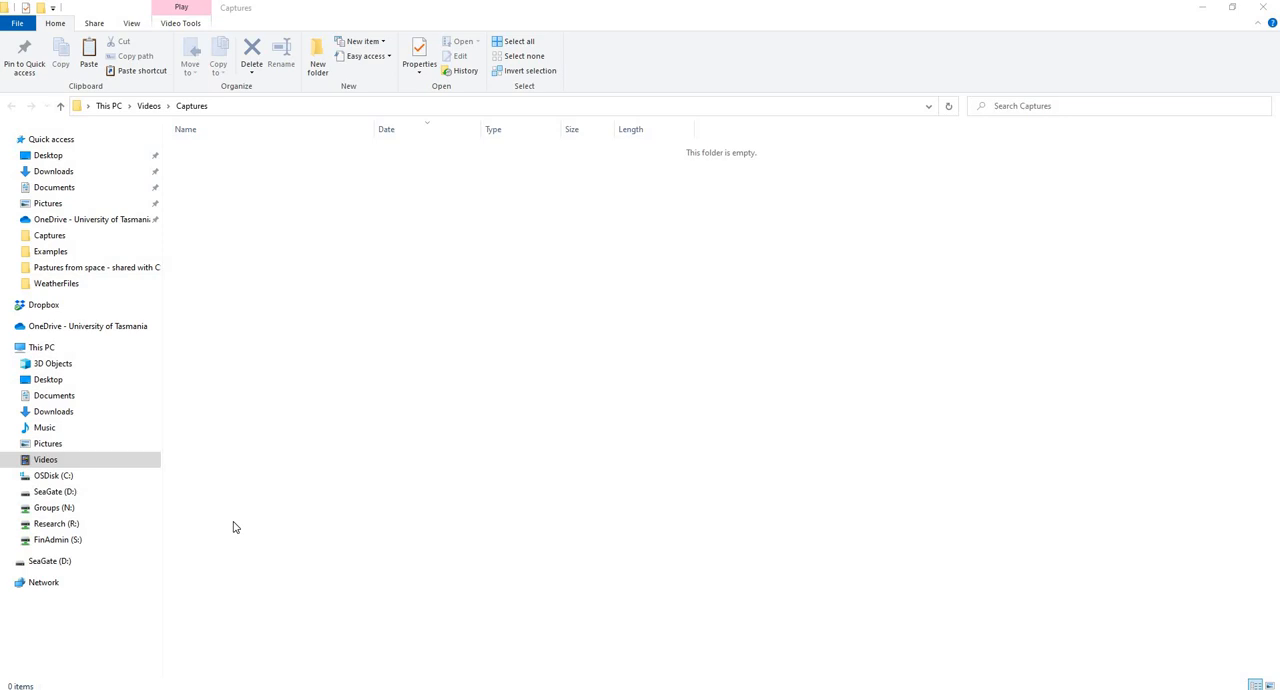
{"action": "mouse_move", "coordinate": [232, 540]}
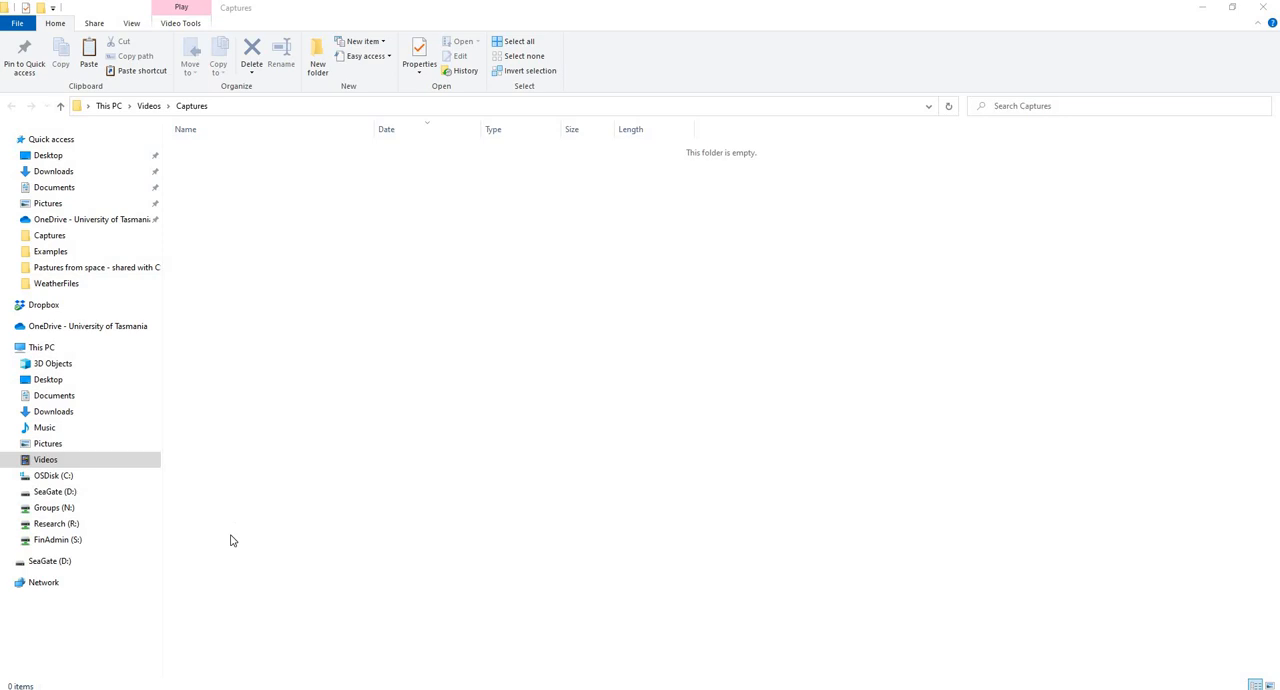
{"action": "mouse_move", "coordinate": [172, 586]}
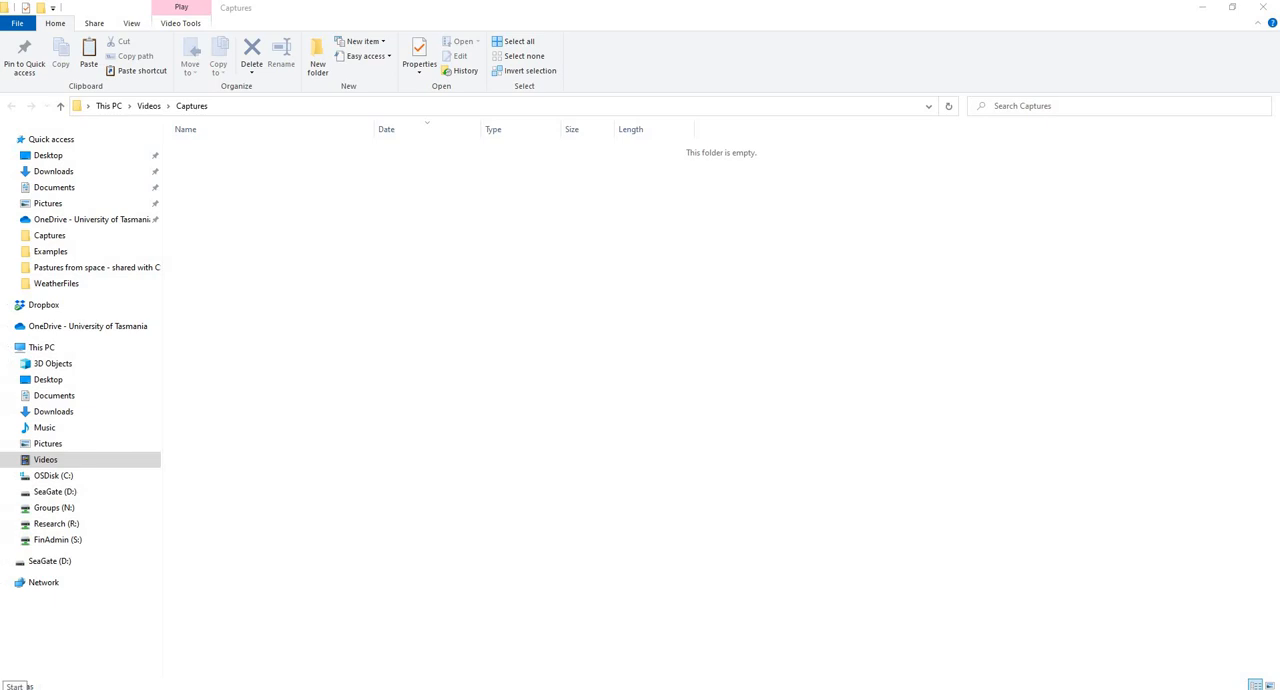
Step: Launch APSIM Next Generation from the Start menu's app list
{"action": "left_click", "coordinate": [10, 686]}
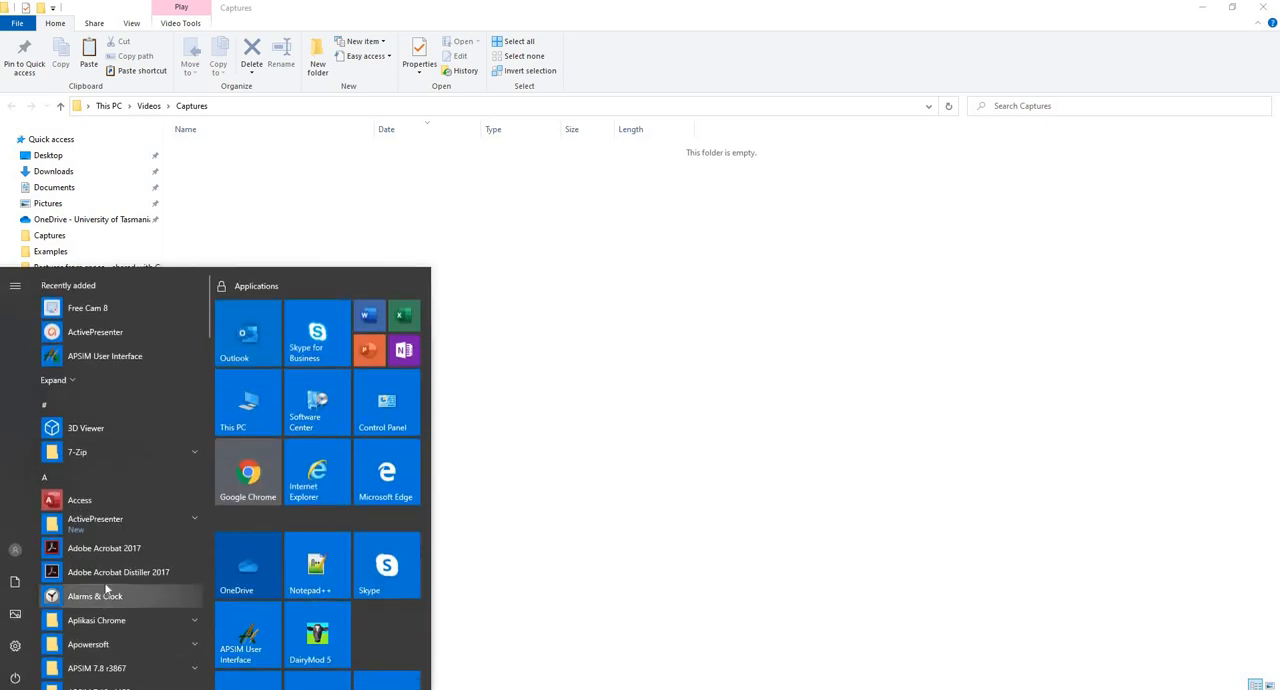
{"action": "scroll", "scroll_direction": "down", "scroll_amount": 3}
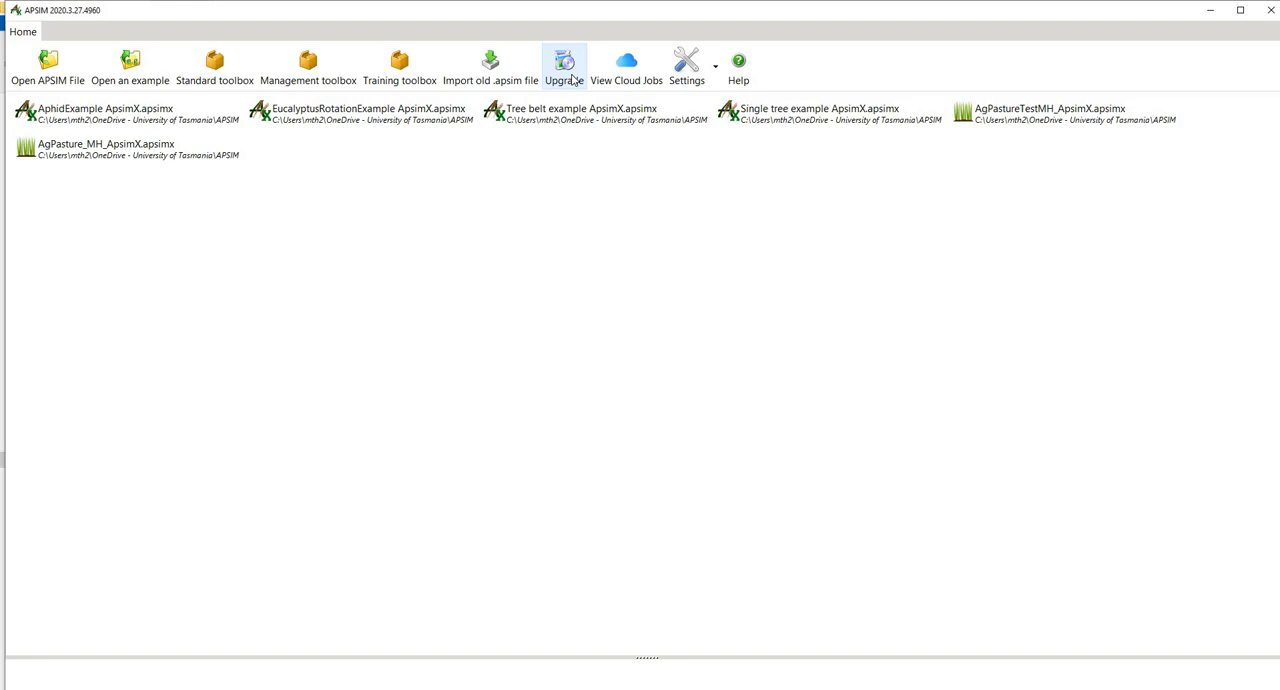
{"action": "left_click", "coordinate": [564, 64]}
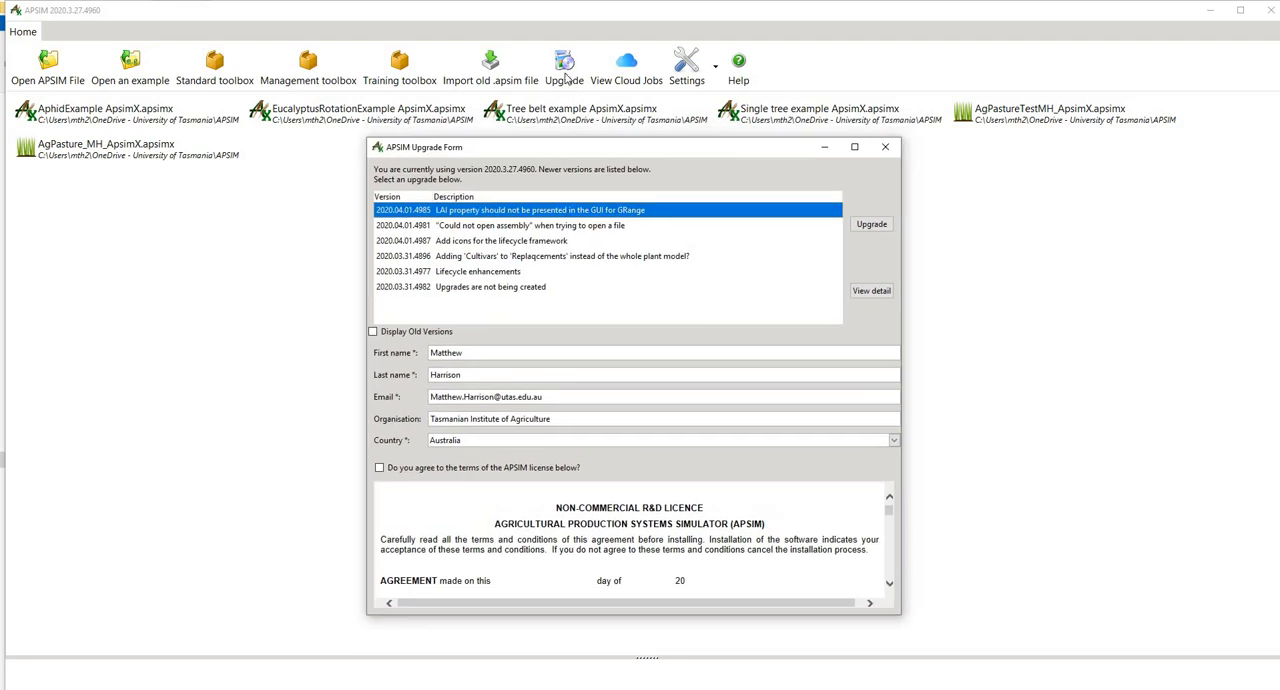
{"action": "mouse_move", "coordinate": [416, 374]}
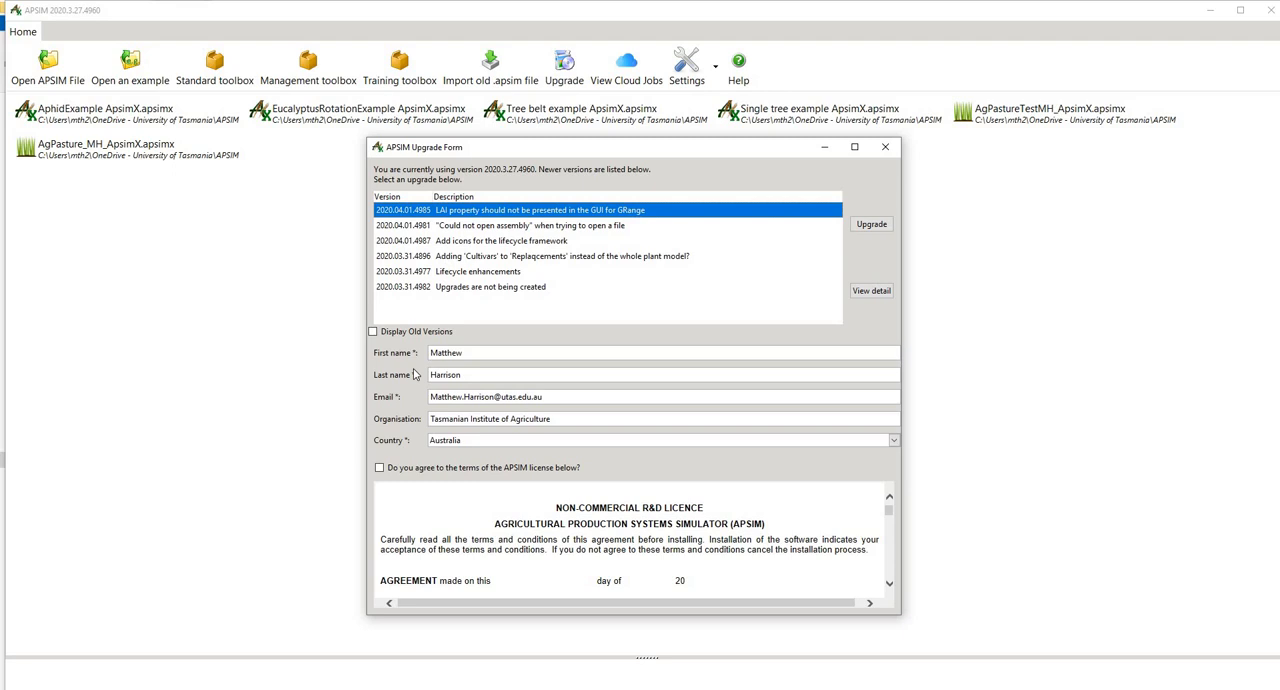
{"action": "mouse_move", "coordinate": [884, 520]}
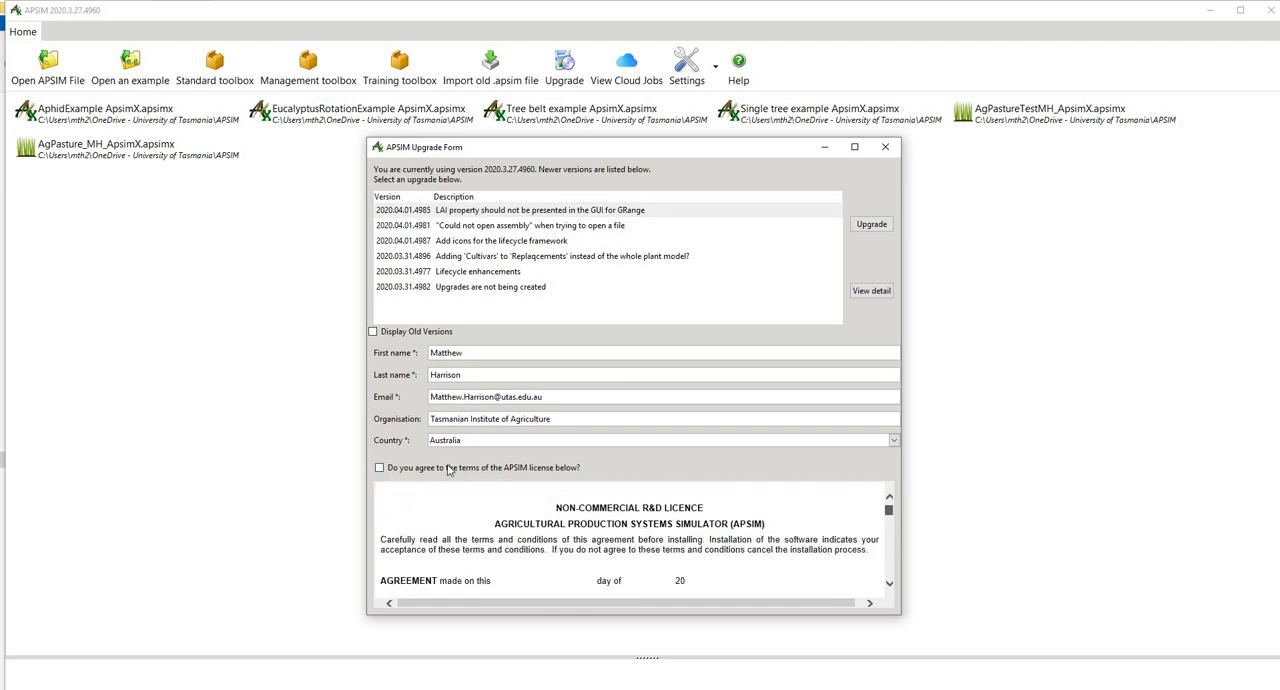
{"action": "left_click", "coordinate": [380, 468]}
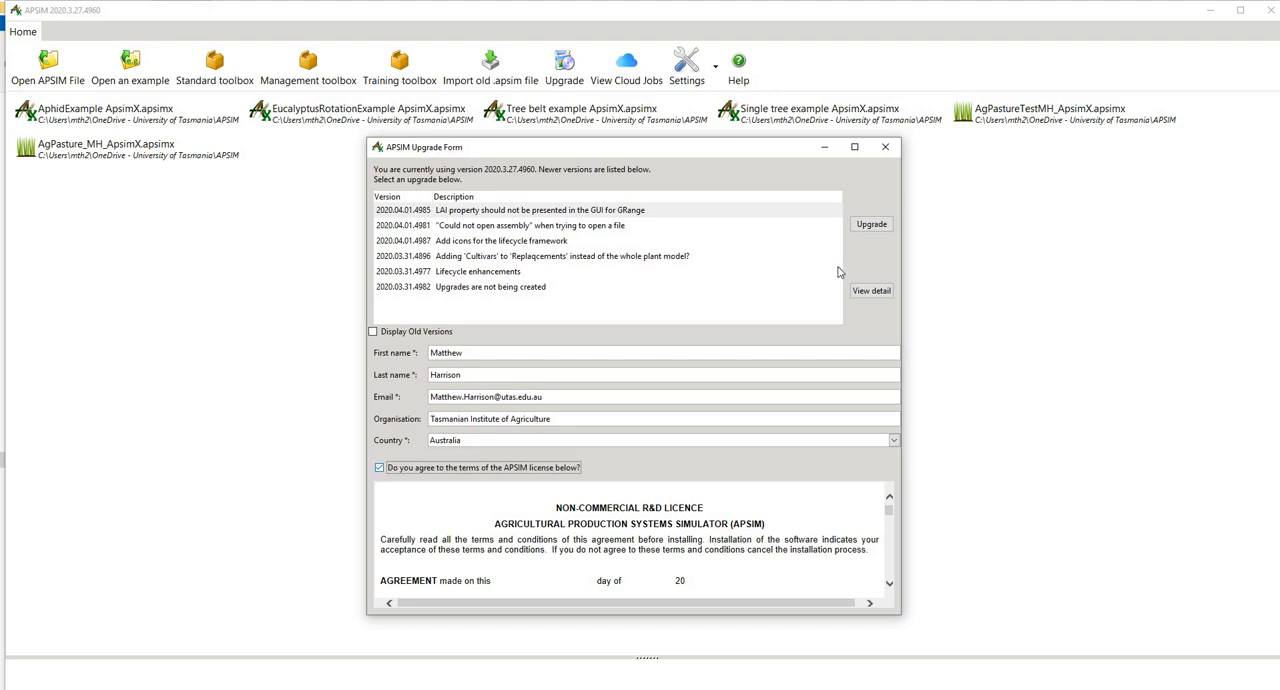
{"action": "mouse_move", "coordinate": [486, 272]}
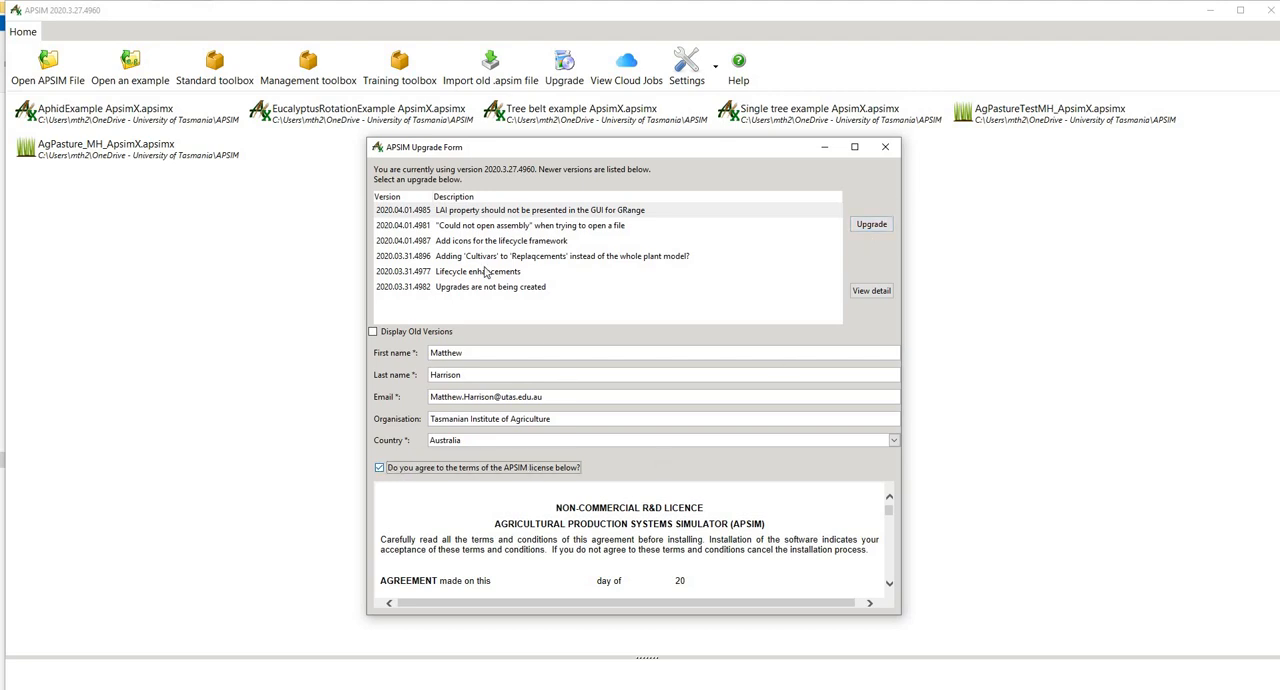
{"action": "mouse_move", "coordinate": [864, 164]}
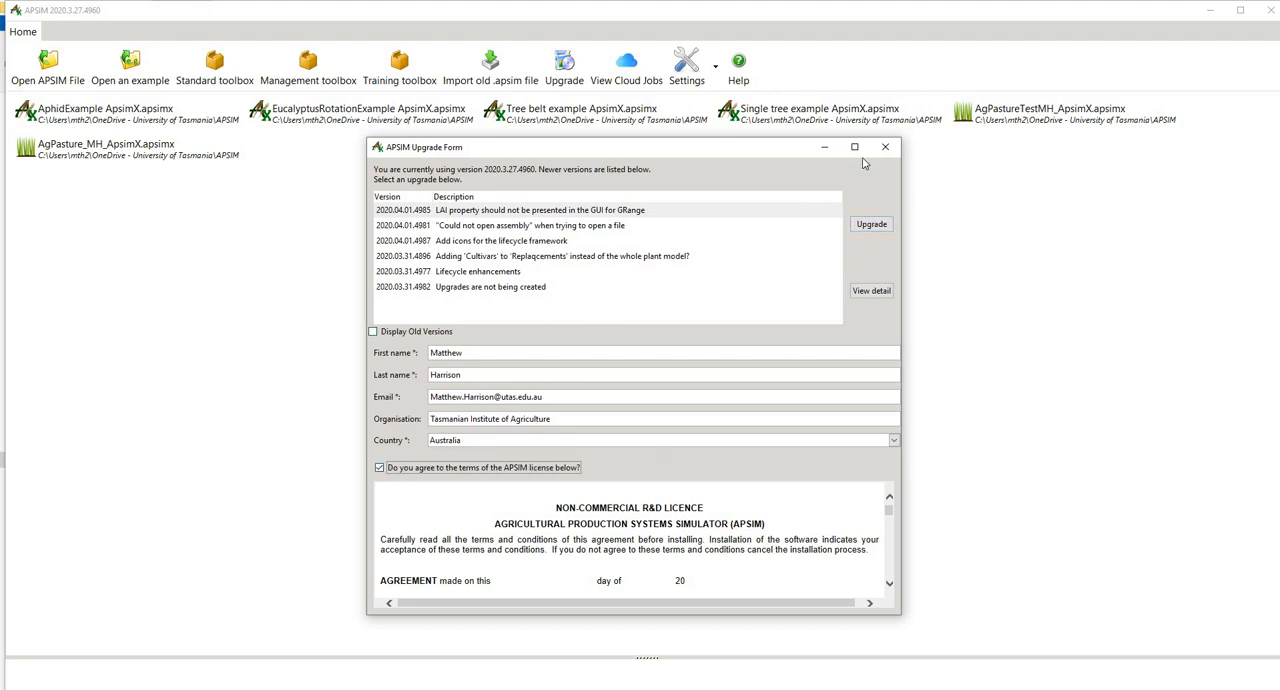
{"action": "left_click", "coordinate": [884, 148]}
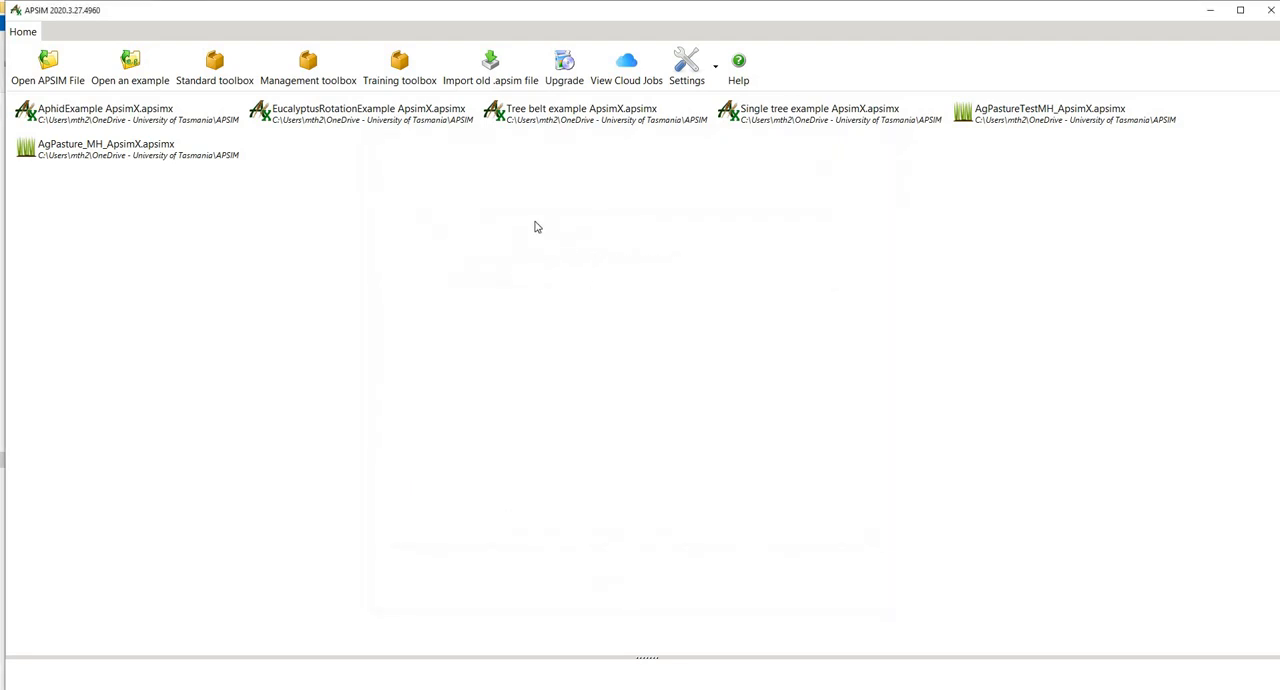
{"action": "mouse_move", "coordinate": [160, 148]}
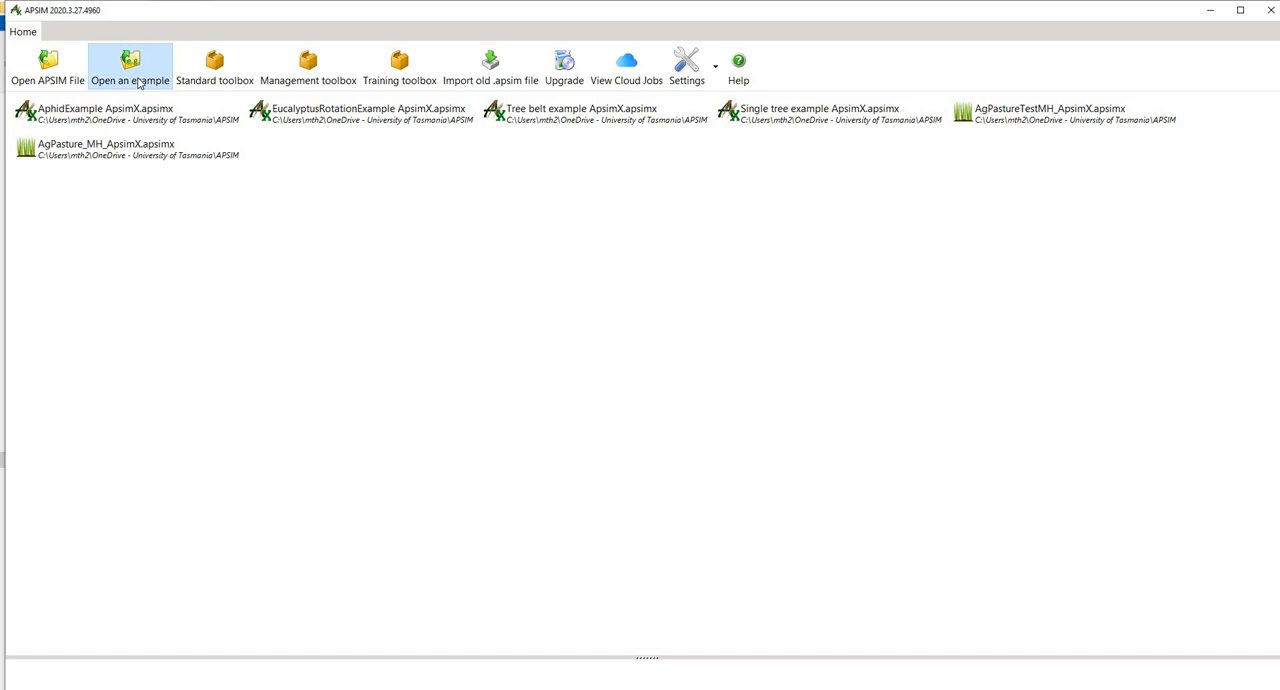
Step: Open Barley.apsimx from the bundled Examples folder
{"action": "left_click", "coordinate": [128, 64]}
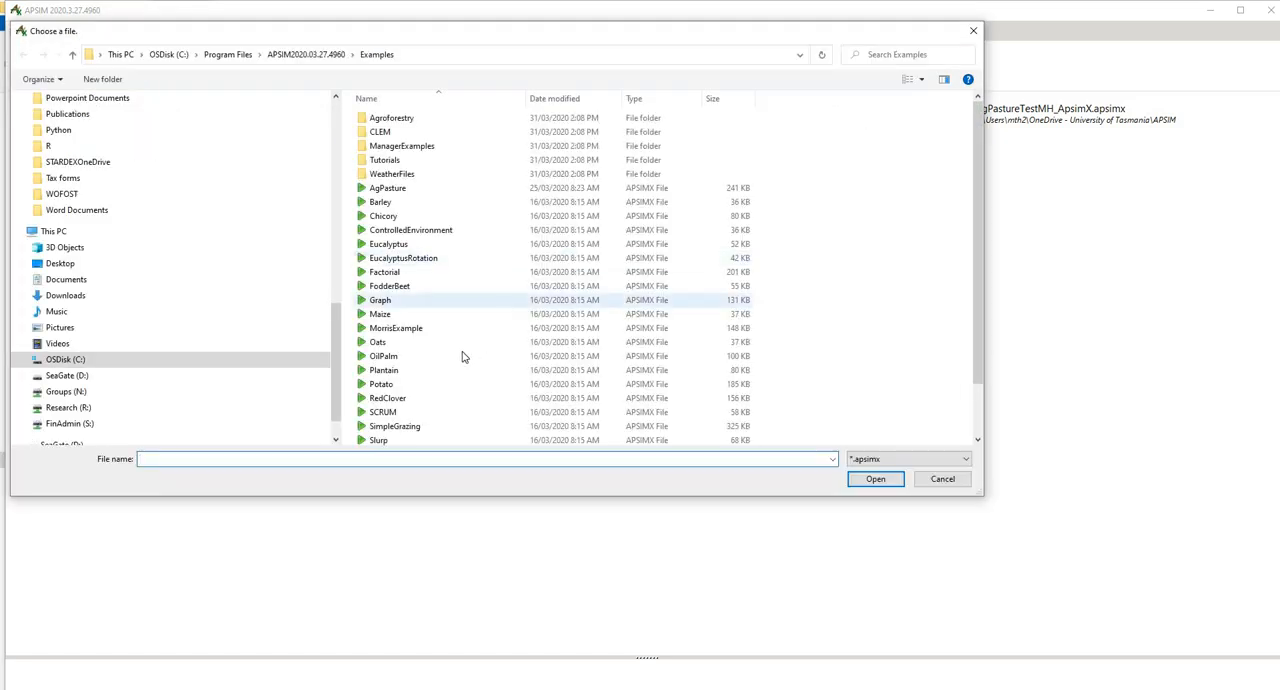
{"action": "left_click", "coordinate": [384, 216]}
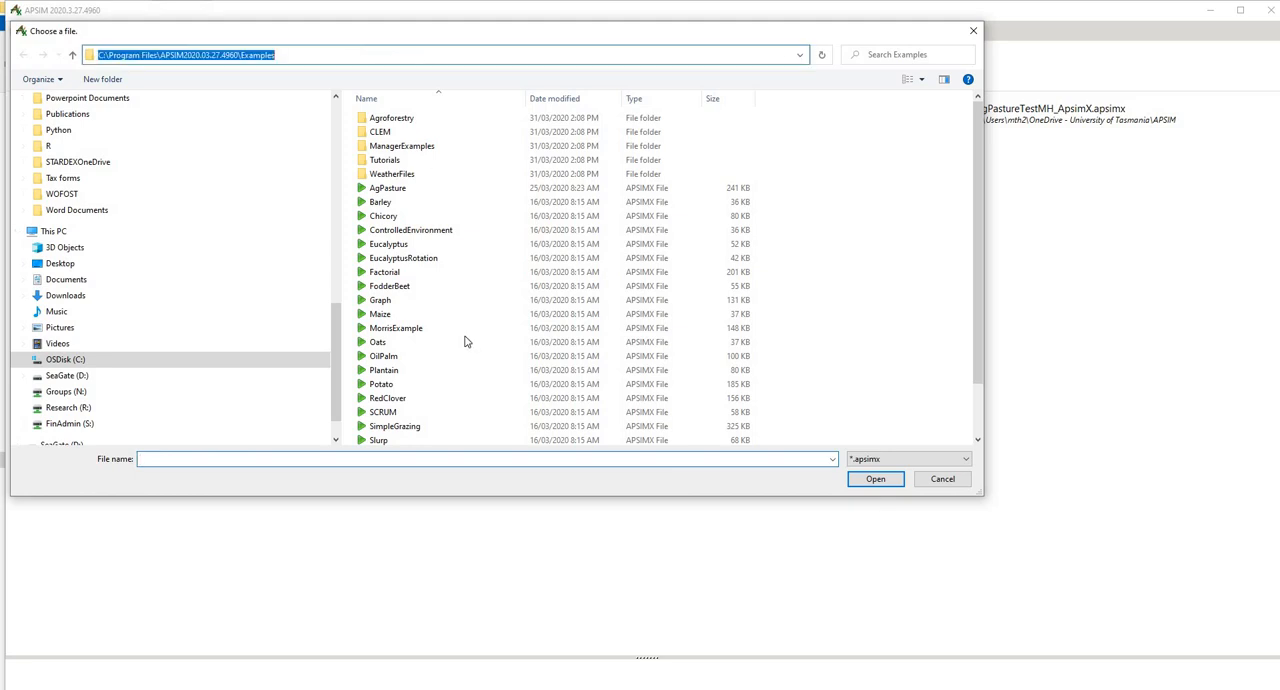
{"action": "scroll", "scroll_direction": "down", "scroll_amount": 3}
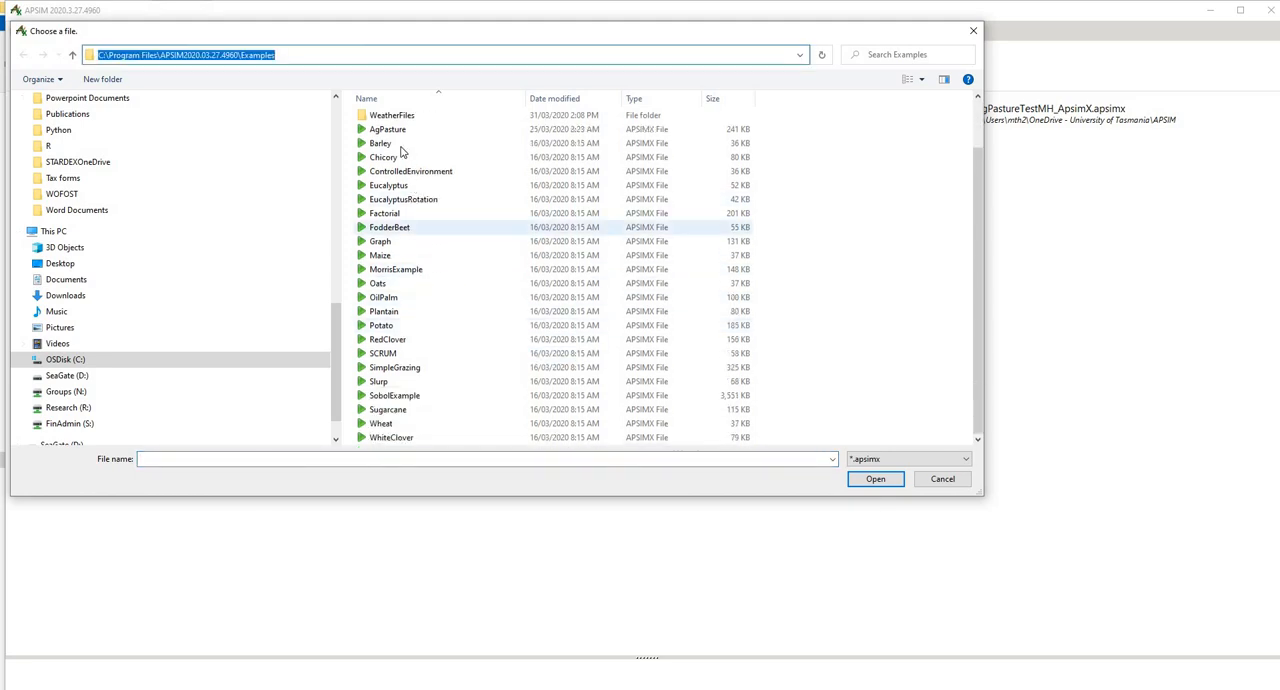
{"action": "left_click", "coordinate": [380, 144]}
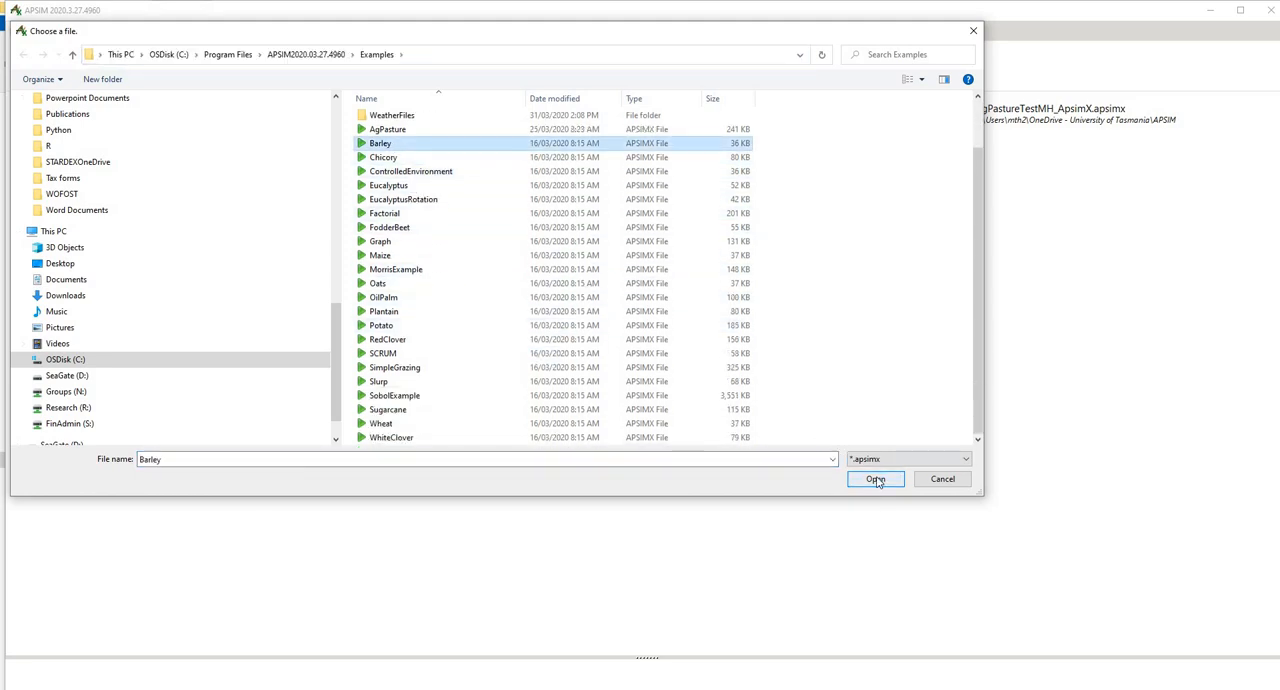
{"action": "left_click", "coordinate": [876, 478]}
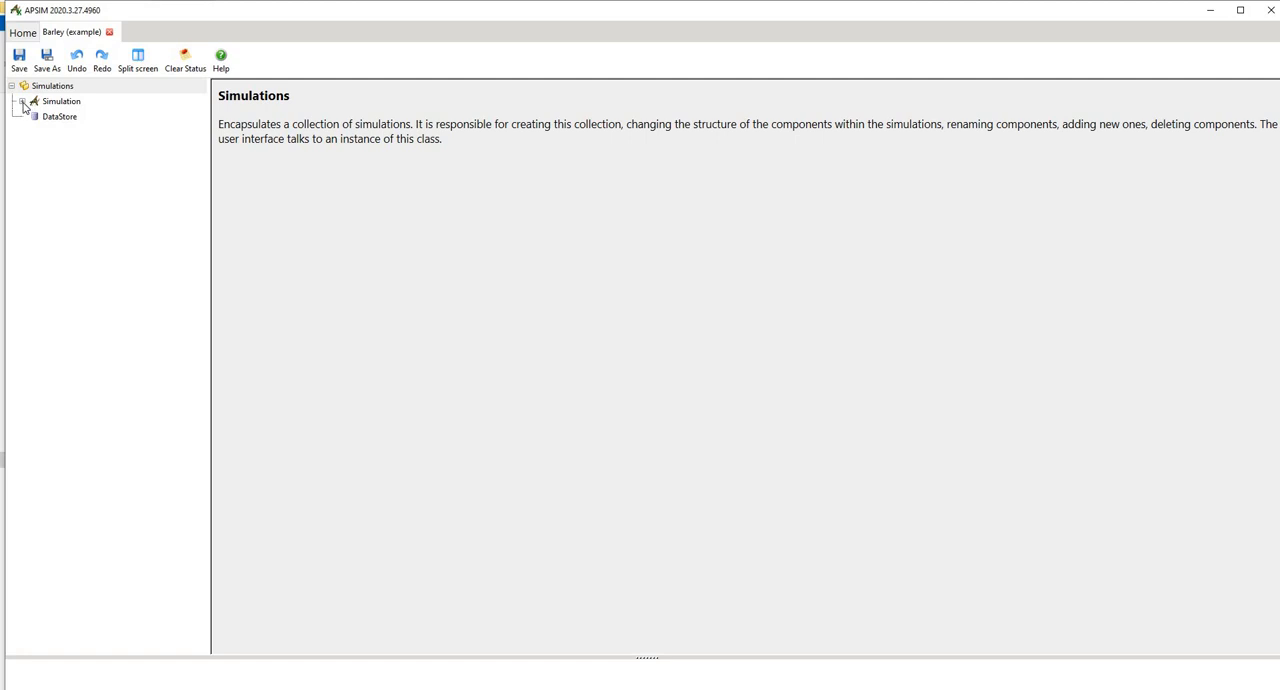
{"action": "left_click", "coordinate": [24, 100]}
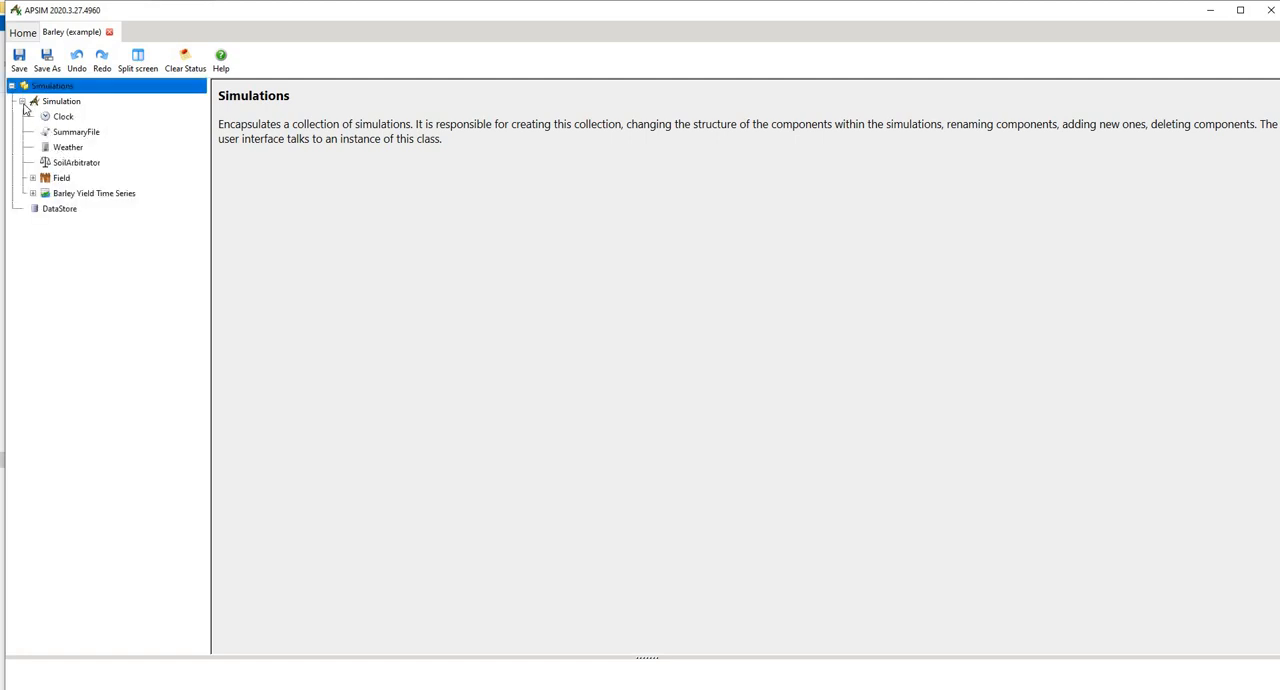
{"action": "mouse_move", "coordinate": [70, 180]}
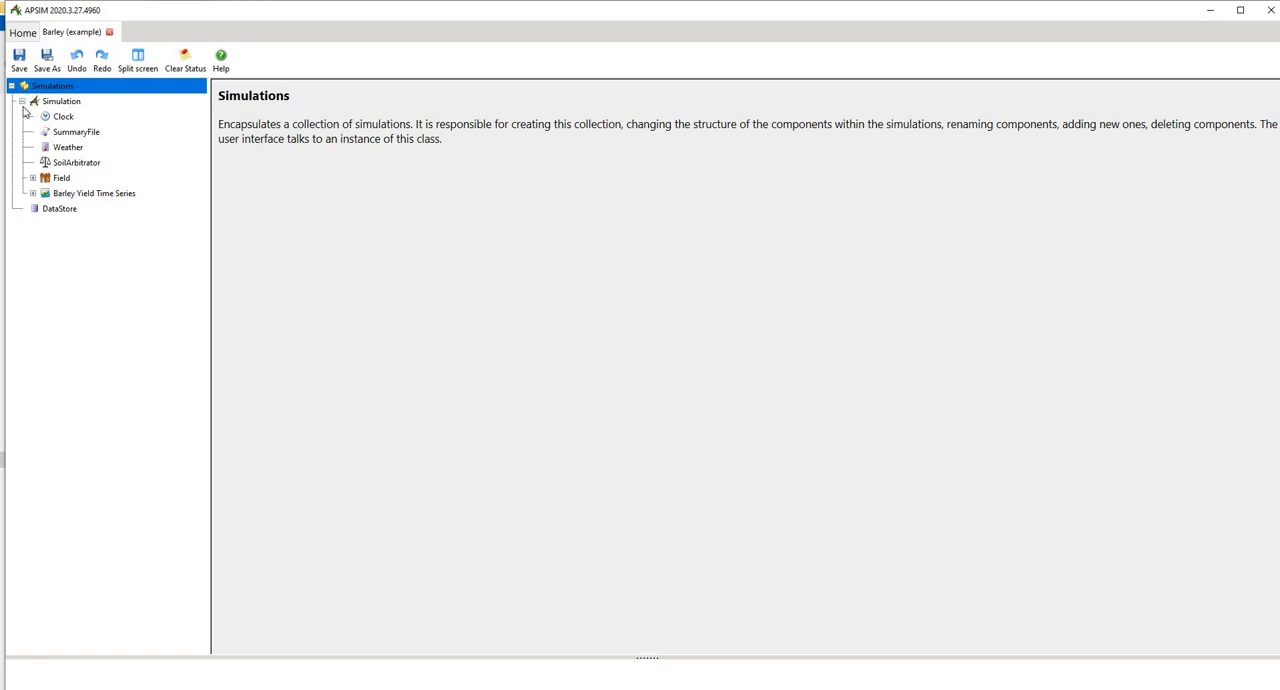
{"action": "left_click", "coordinate": [22, 100]}
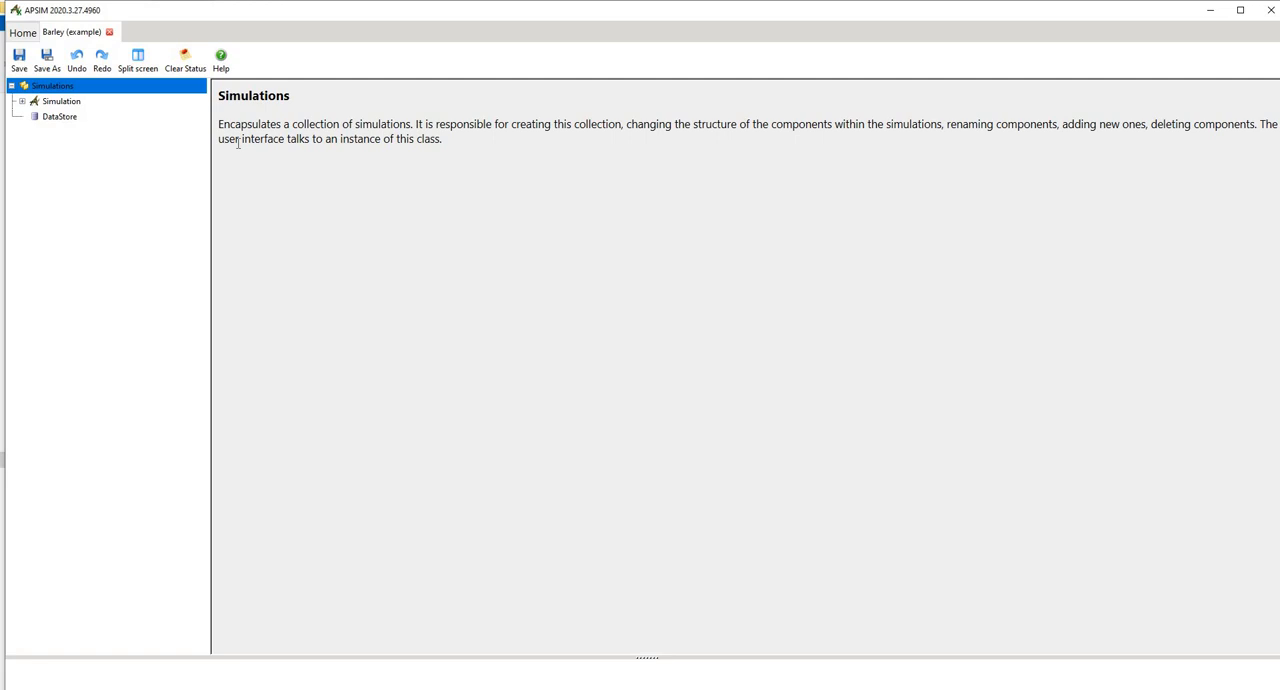
{"action": "mouse_move", "coordinate": [78, 132]}
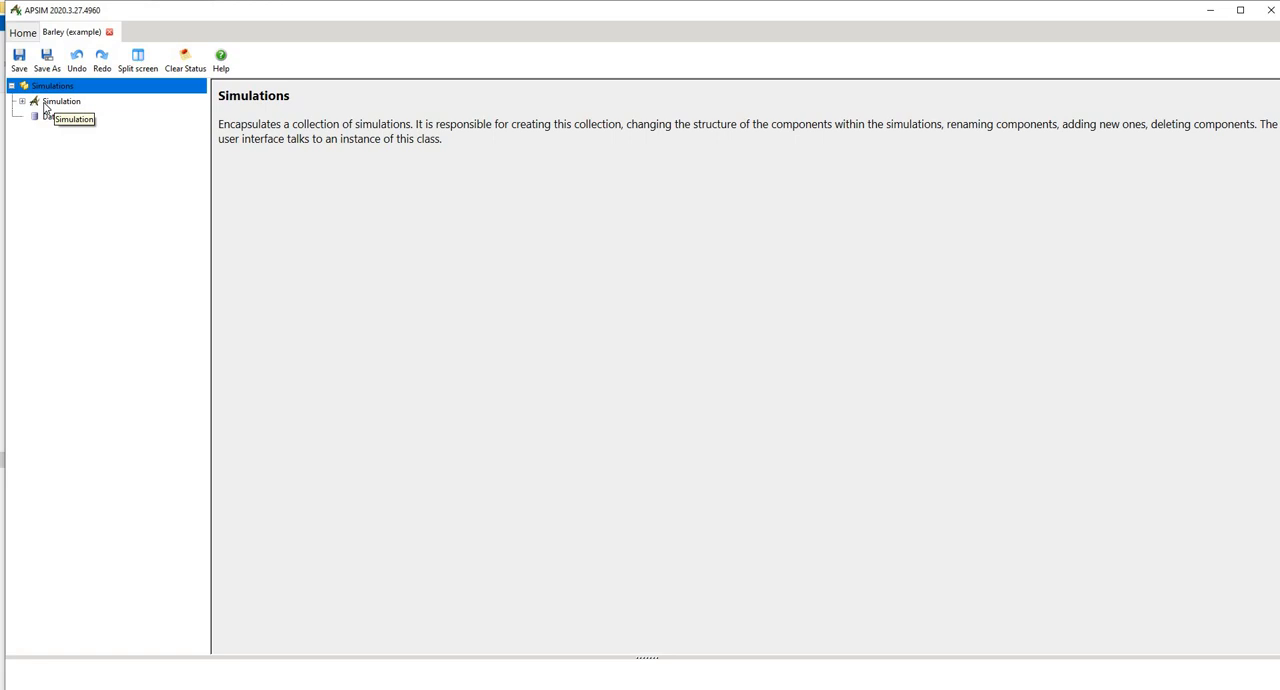
{"action": "right_click", "coordinate": [60, 100]}
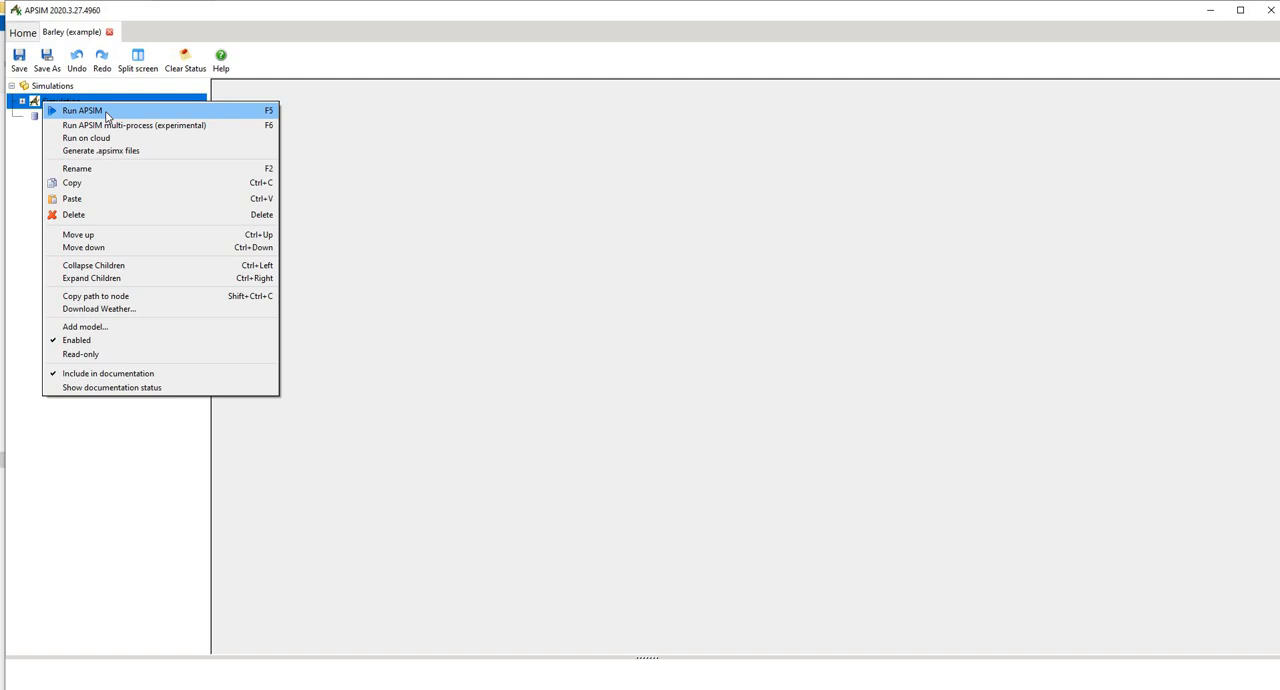
{"action": "mouse_move", "coordinate": [116, 138]}
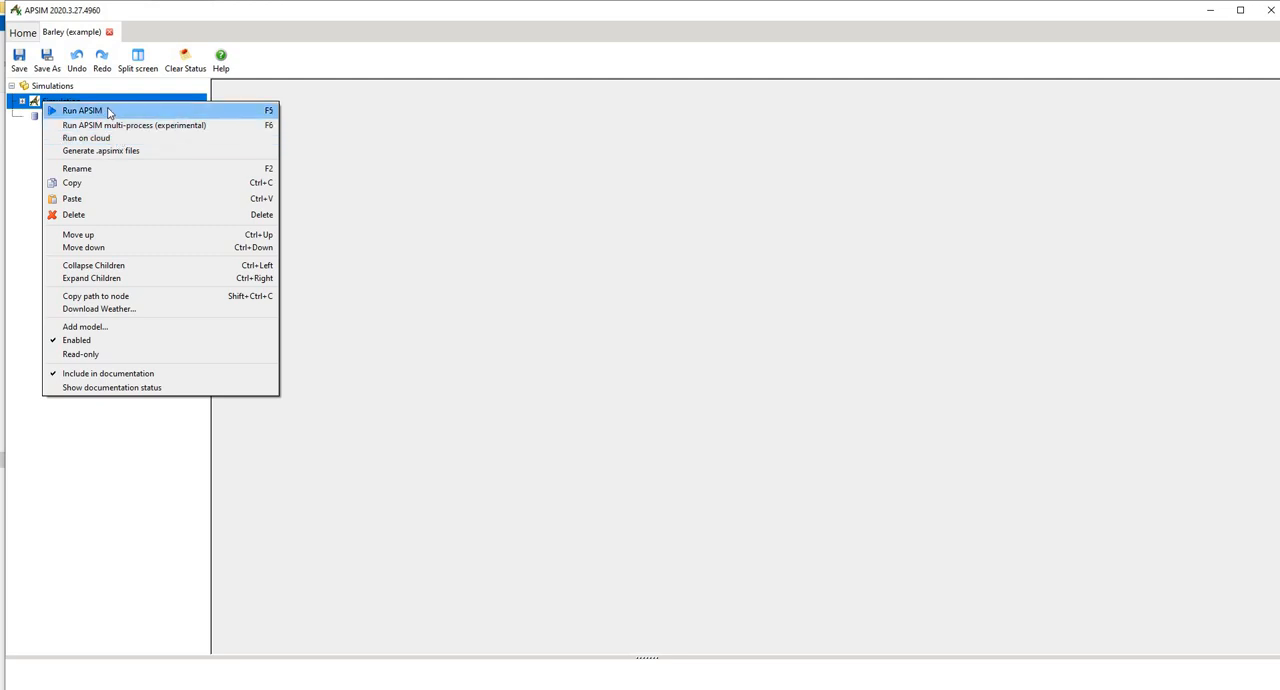
{"action": "mouse_move", "coordinate": [134, 124]}
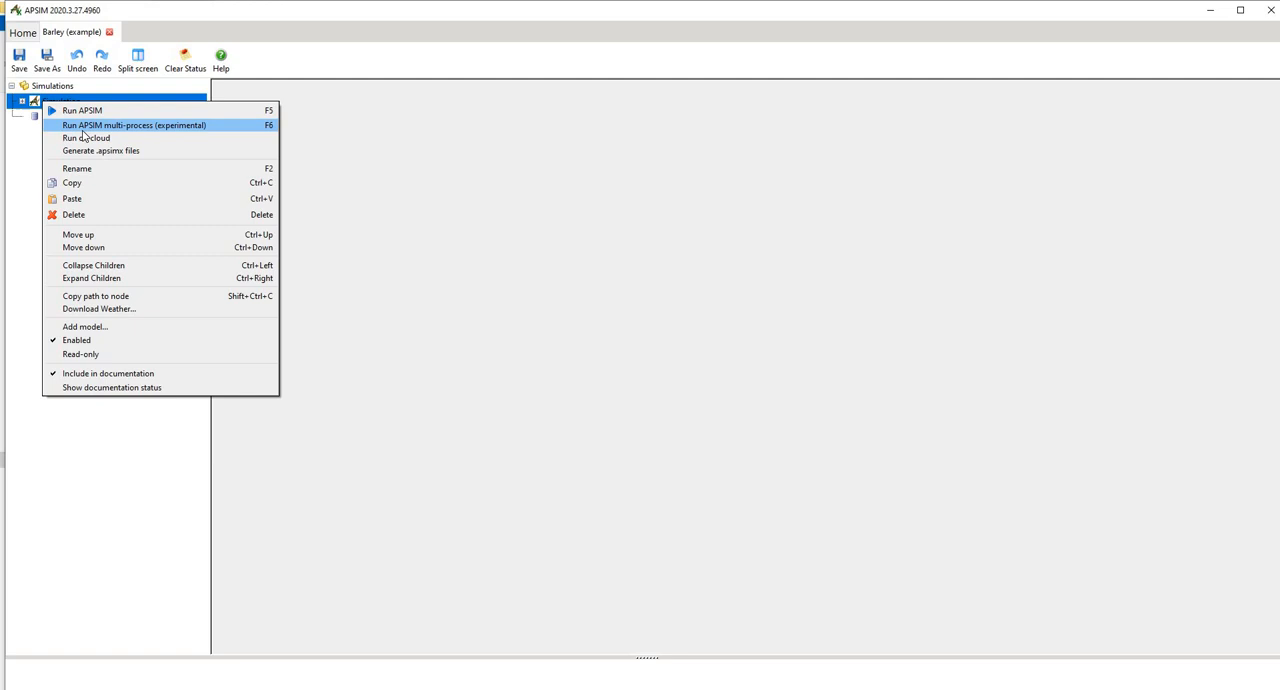
{"action": "mouse_move", "coordinate": [188, 132]}
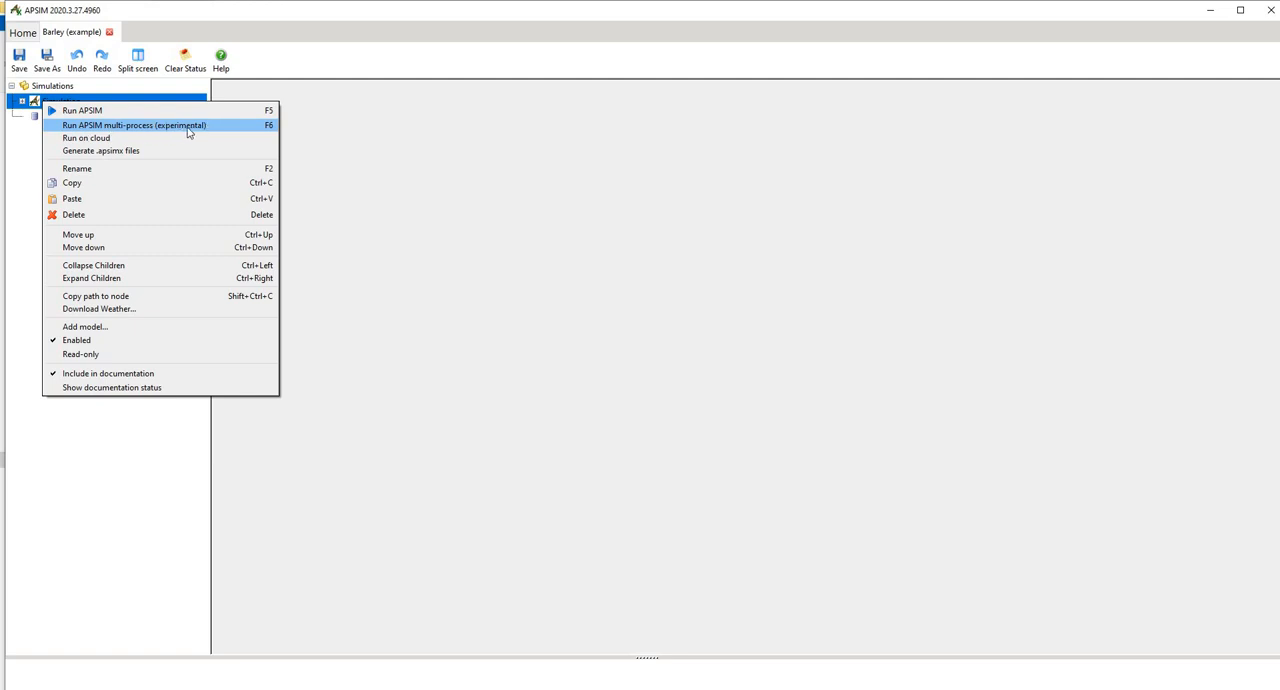
{"action": "mouse_move", "coordinate": [136, 136]}
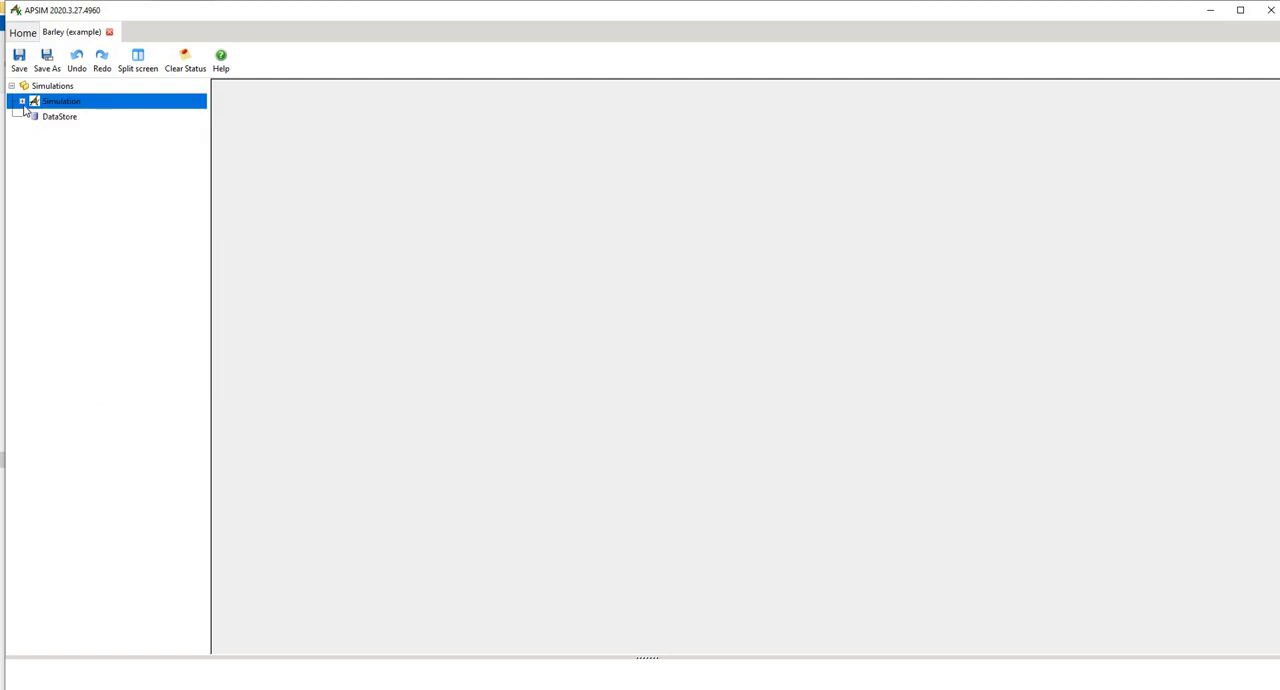
Step: Show the Clock's start date 1/01/1900 and end date 31/12/2000 ready for editing
{"action": "left_click", "coordinate": [22, 100]}
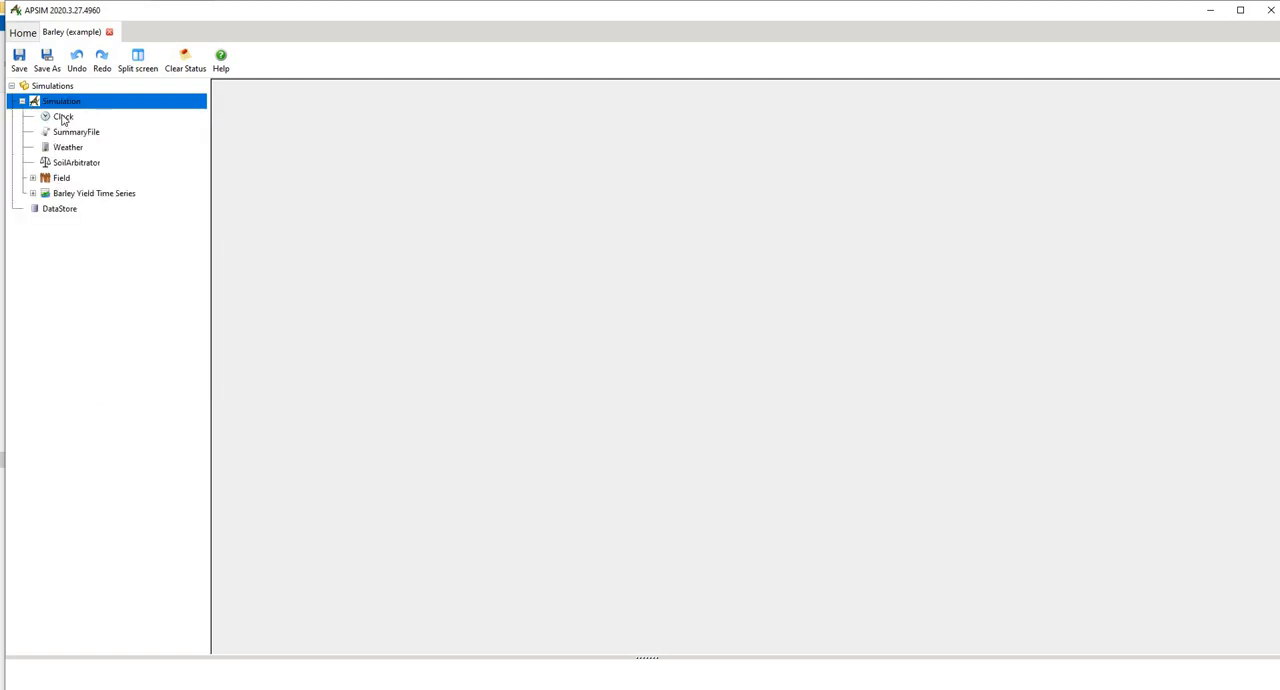
{"action": "left_click", "coordinate": [64, 116]}
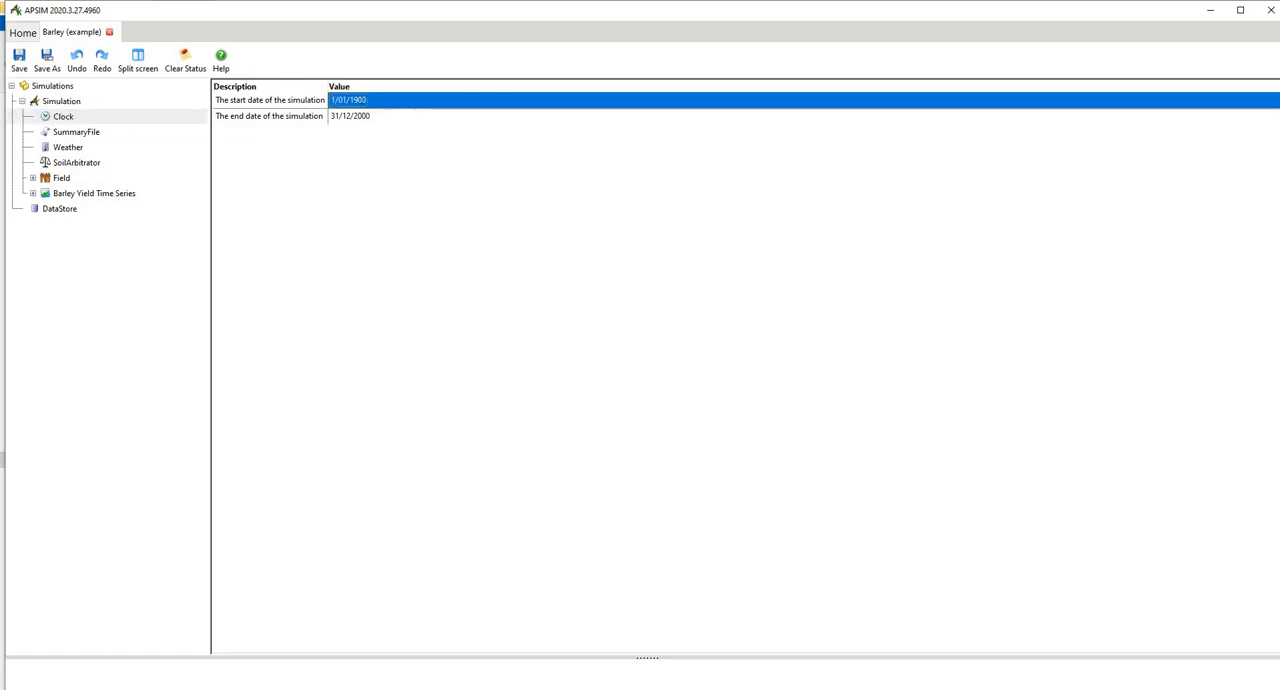
{"action": "left_click", "coordinate": [348, 100]}
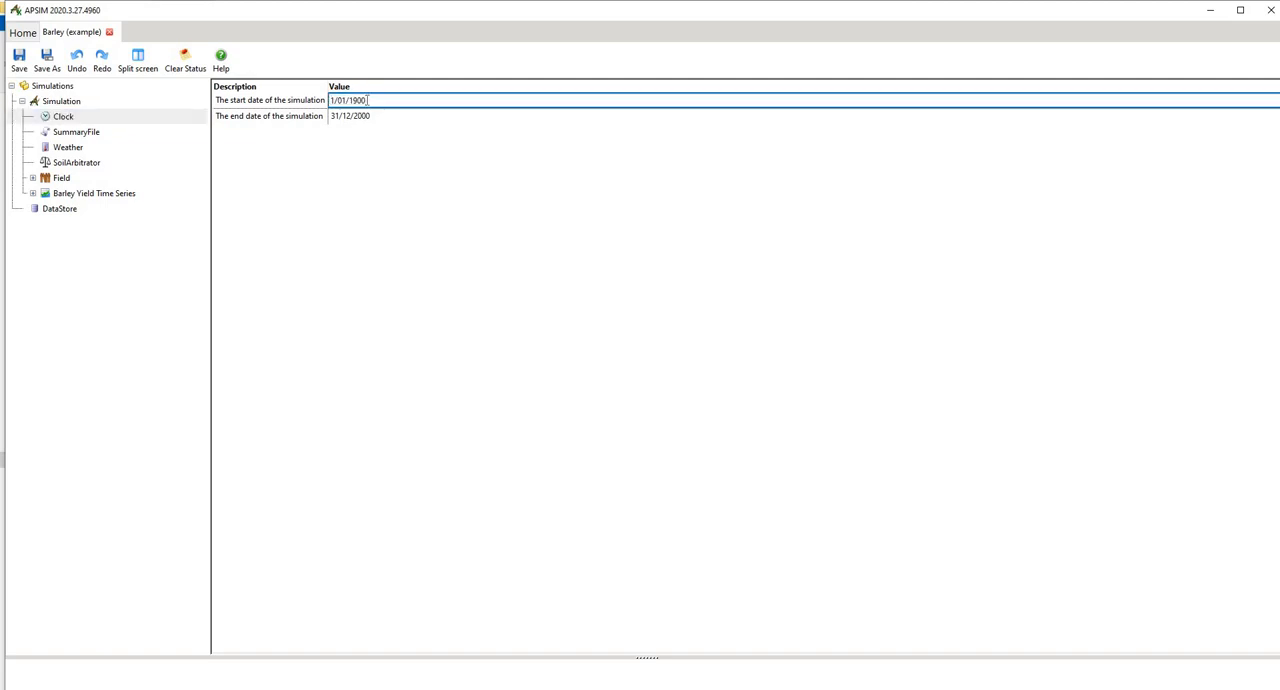
{"action": "double_click", "coordinate": [356, 100]}
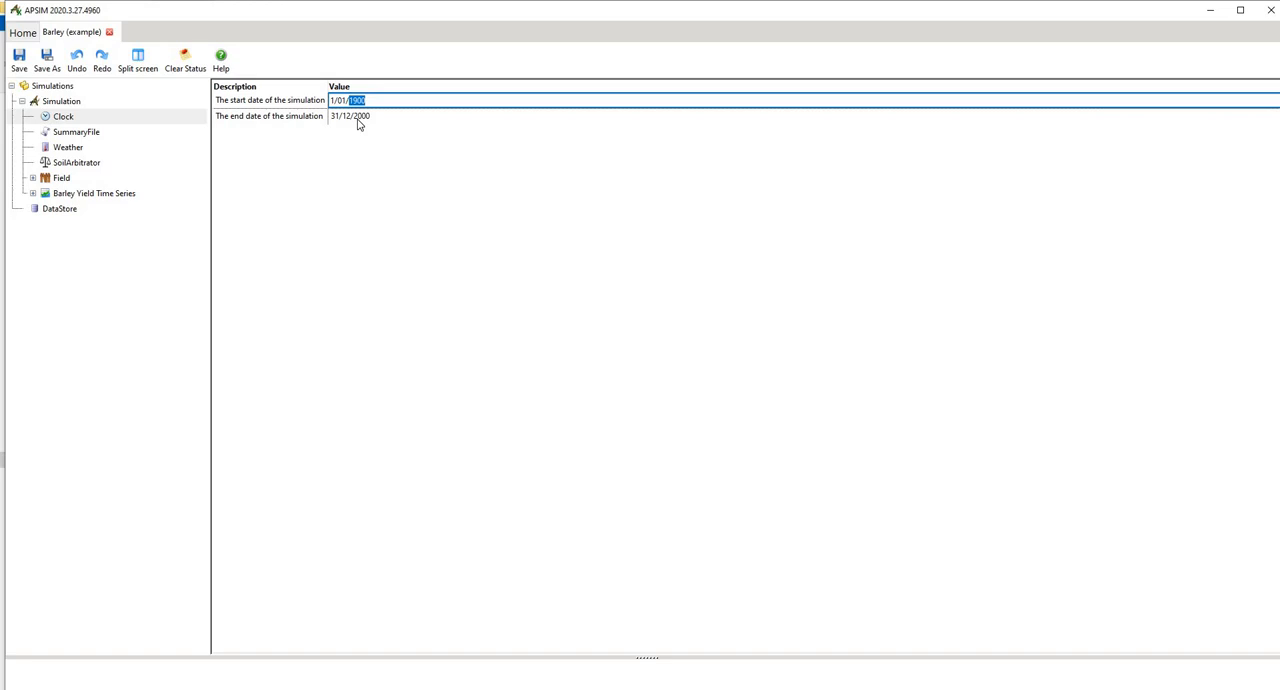
{"action": "left_click", "coordinate": [350, 116]}
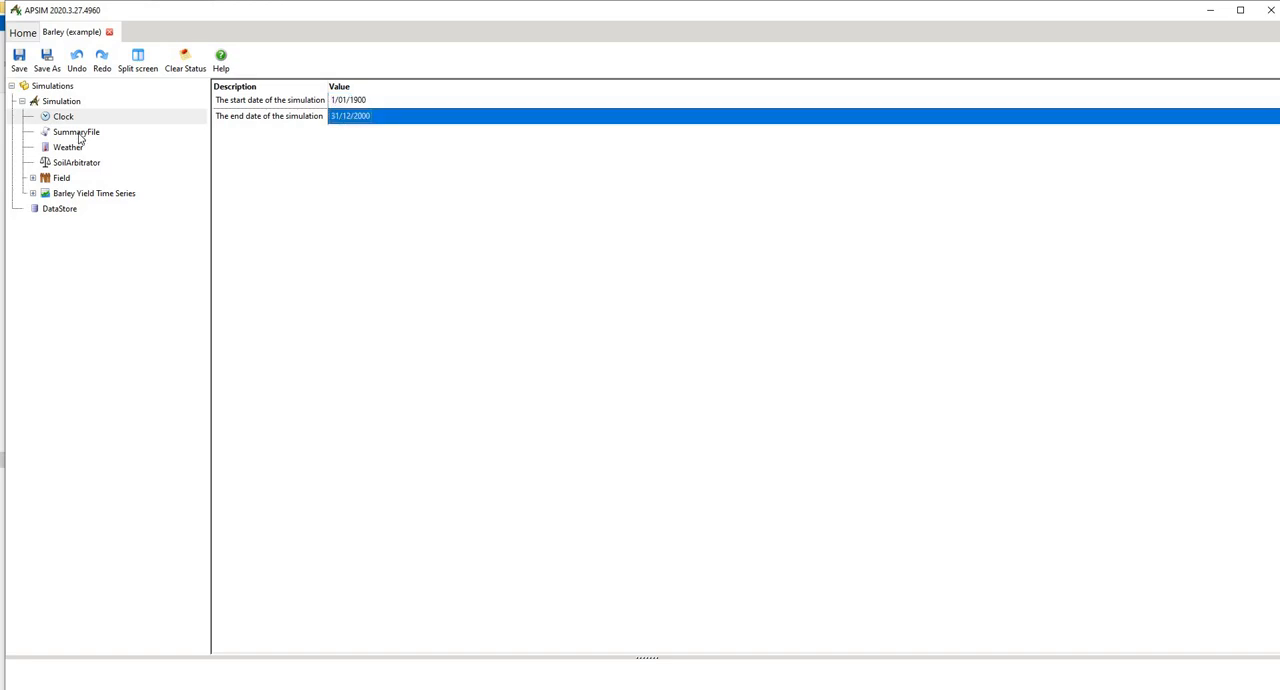
Step: View the SummaryFile log, then show the Weather component's settings
{"action": "left_click", "coordinate": [76, 132]}
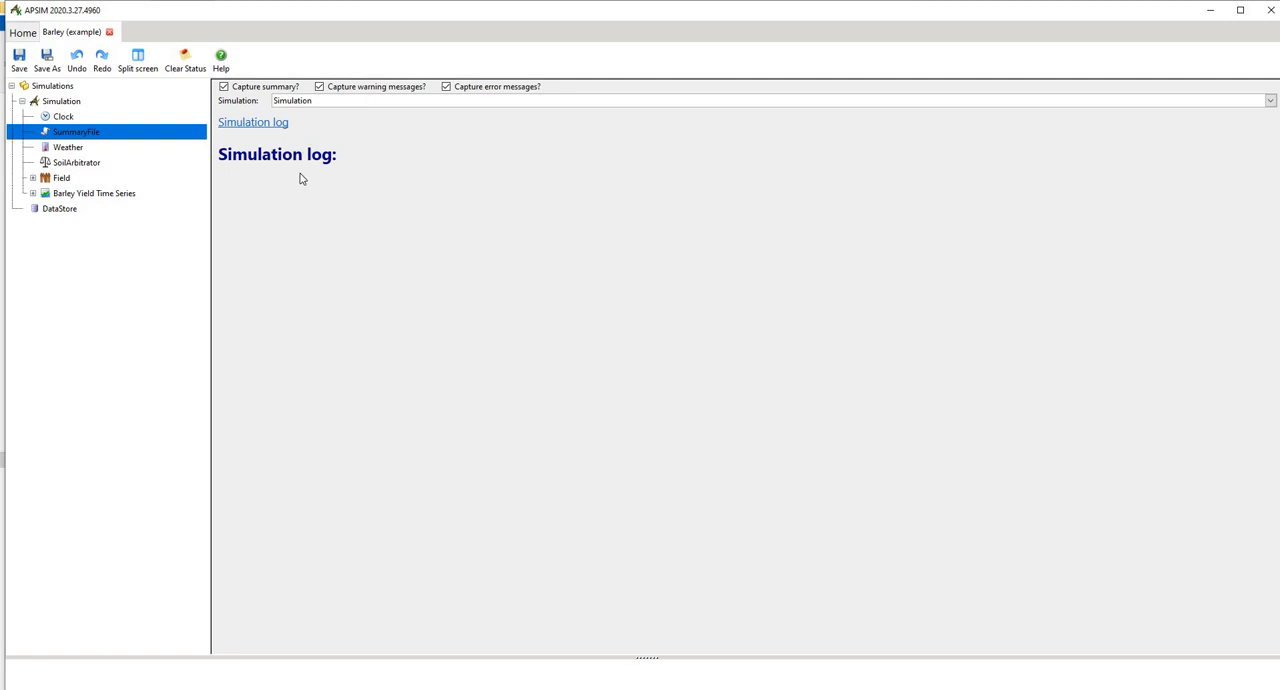
{"action": "mouse_move", "coordinate": [324, 386]}
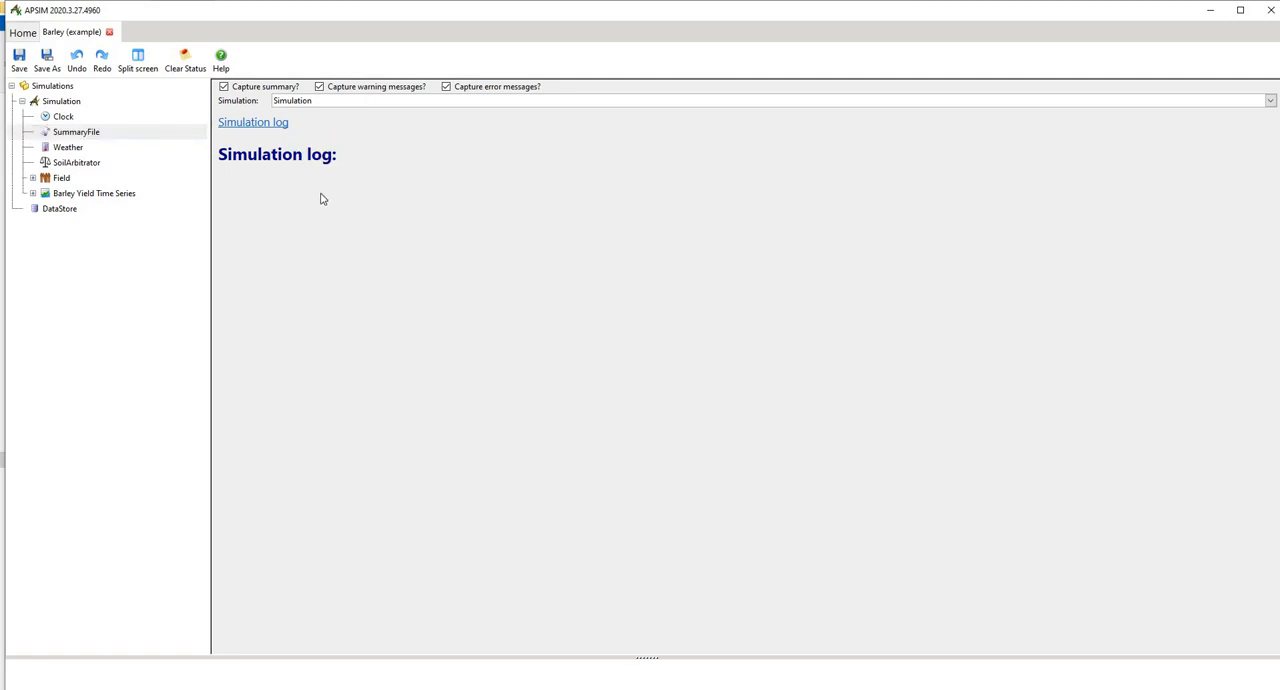
{"action": "mouse_move", "coordinate": [436, 512]}
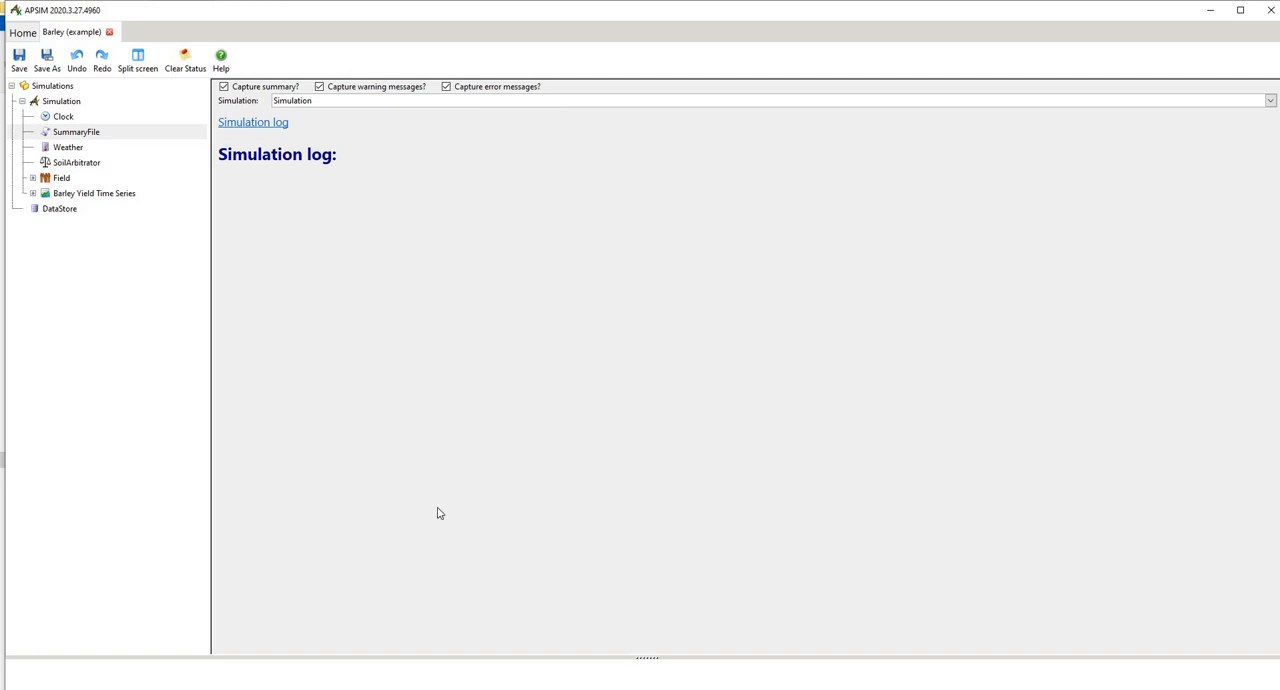
{"action": "mouse_move", "coordinate": [348, 92]}
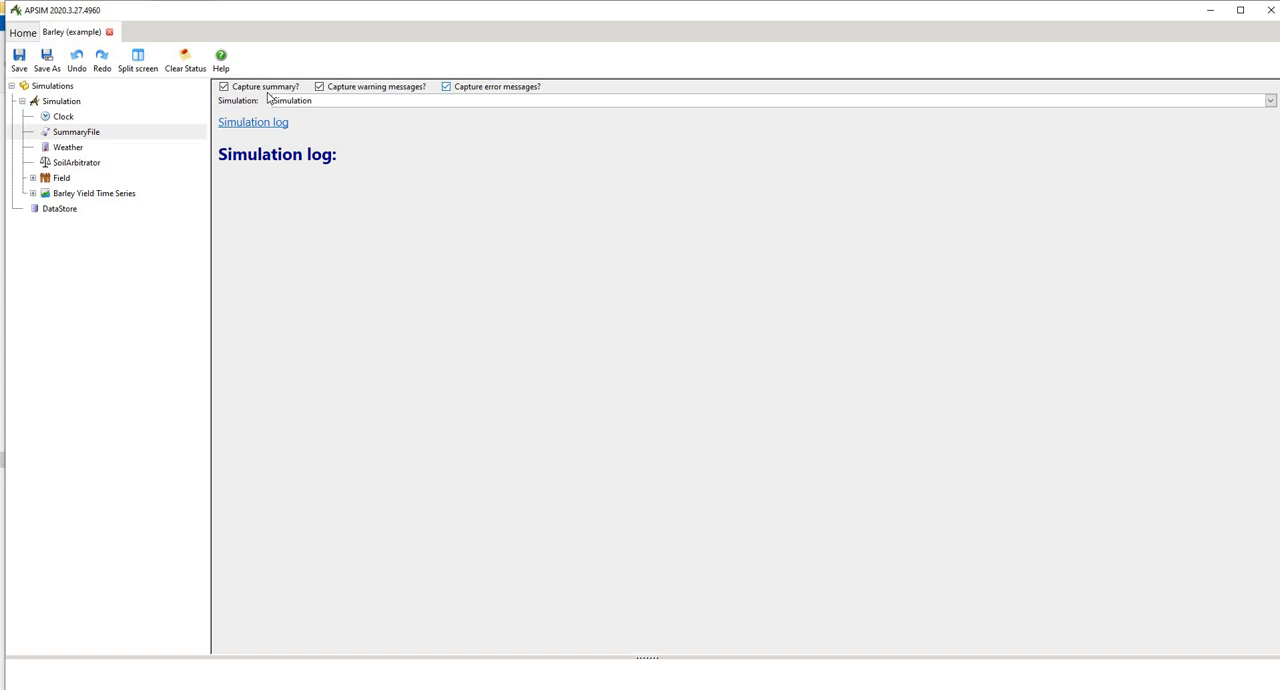
{"action": "mouse_move", "coordinate": [172, 158]}
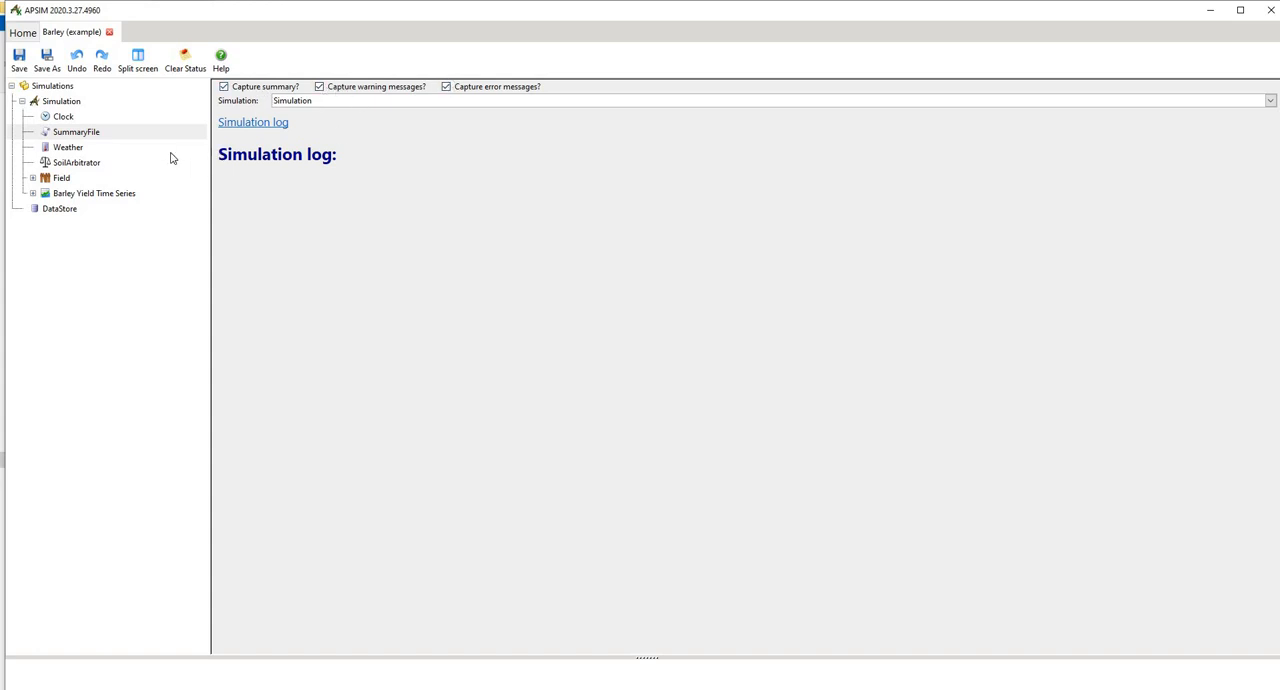
{"action": "left_click", "coordinate": [68, 148]}
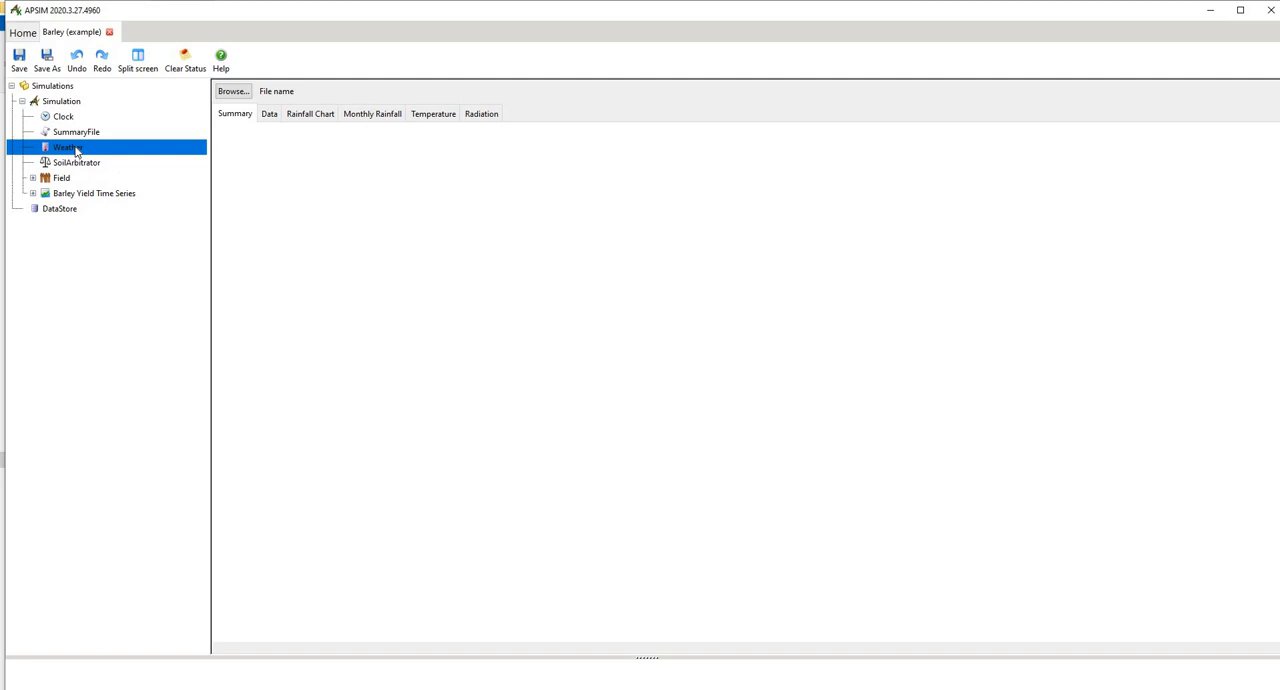
{"action": "left_click", "coordinate": [232, 92]}
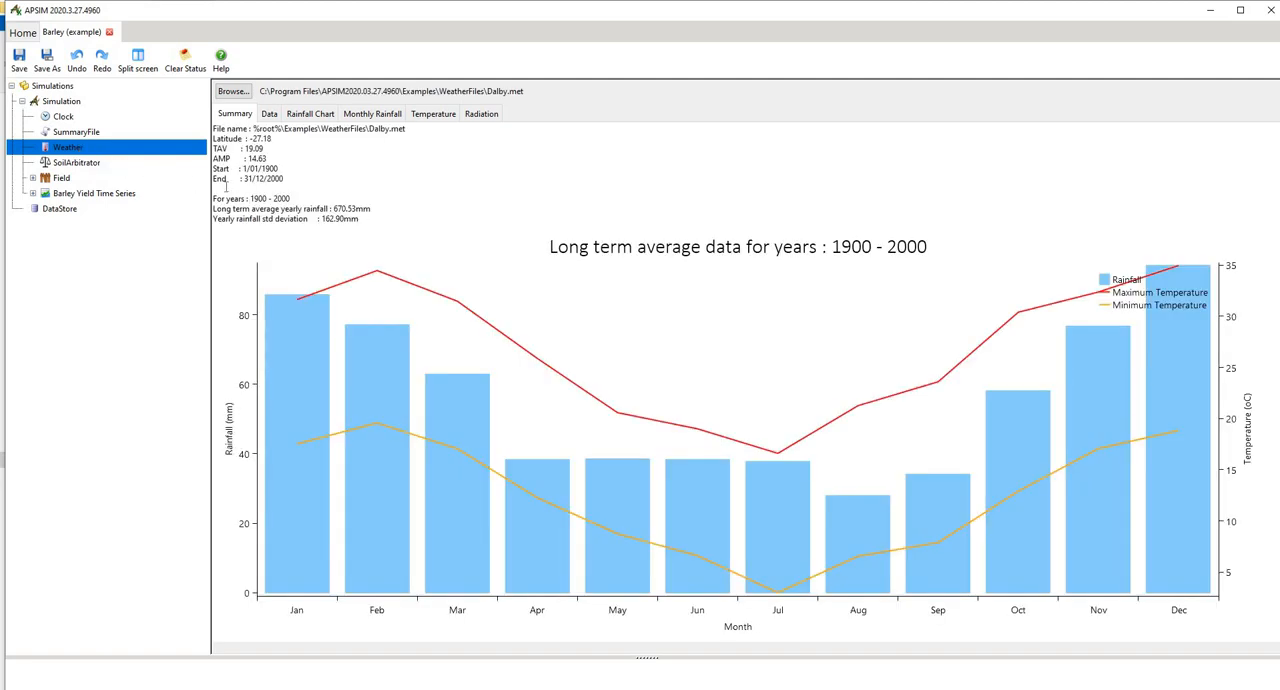
{"action": "mouse_move", "coordinate": [284, 150]}
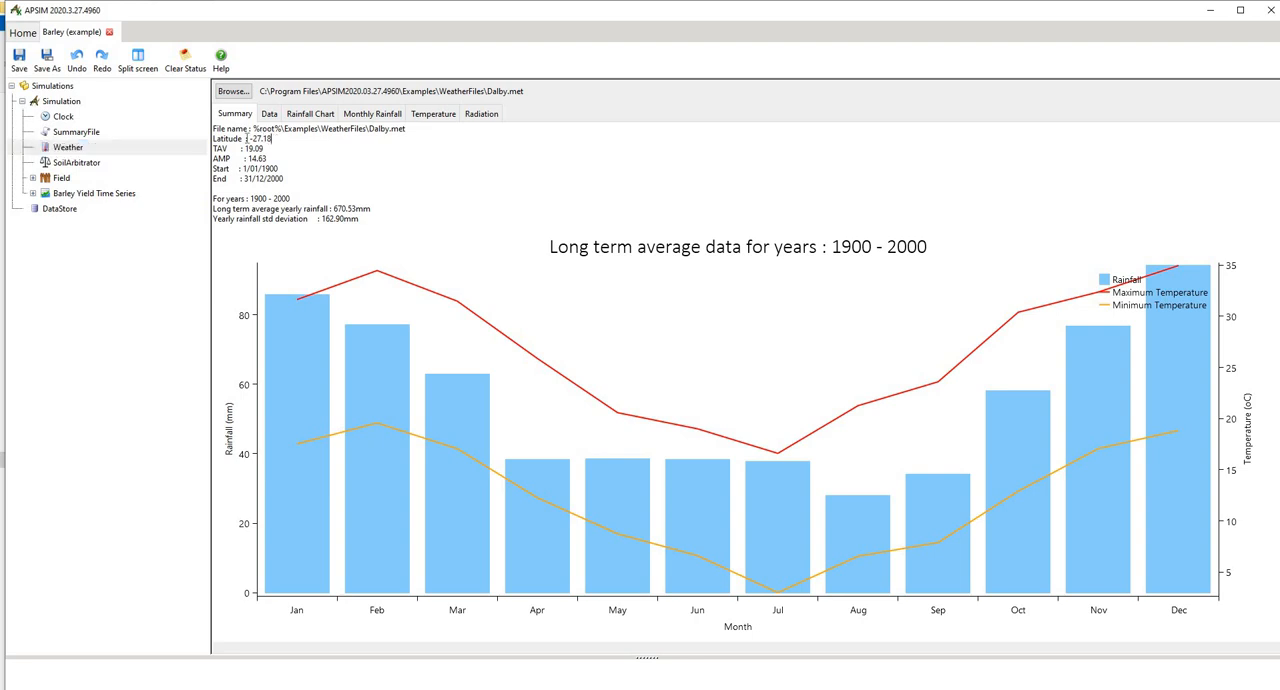
{"action": "double_click", "coordinate": [256, 138]}
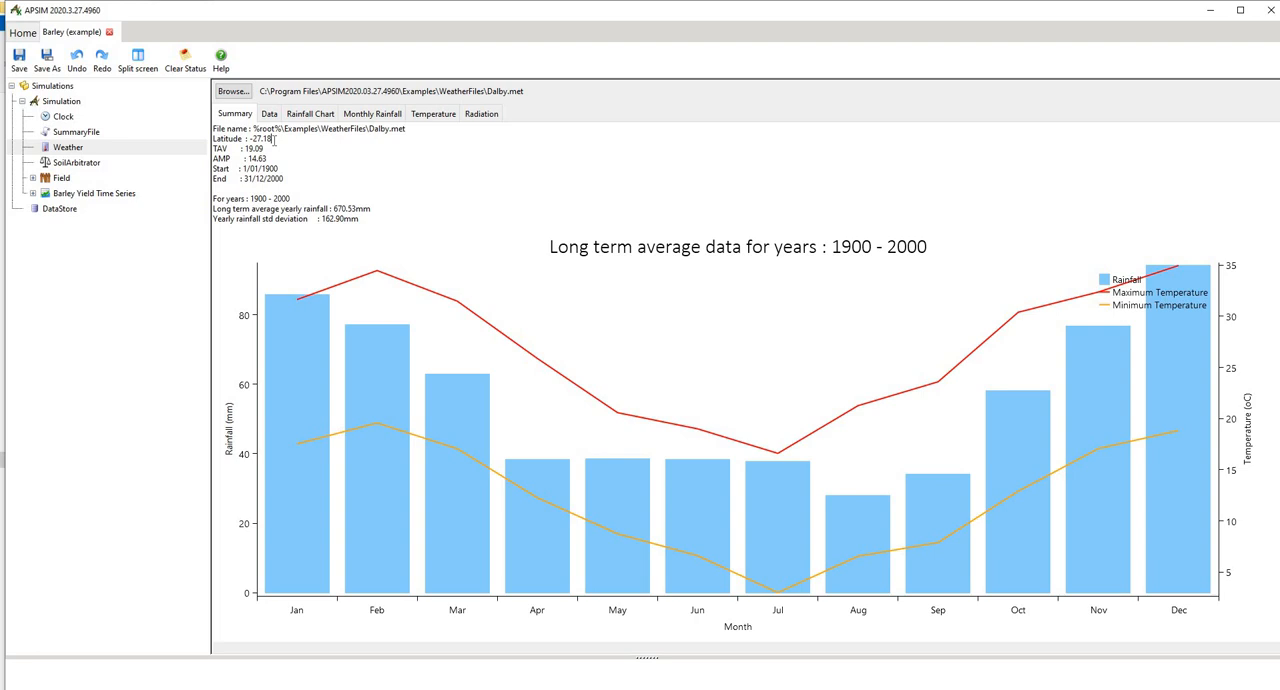
{"action": "double_click", "coordinate": [256, 138]}
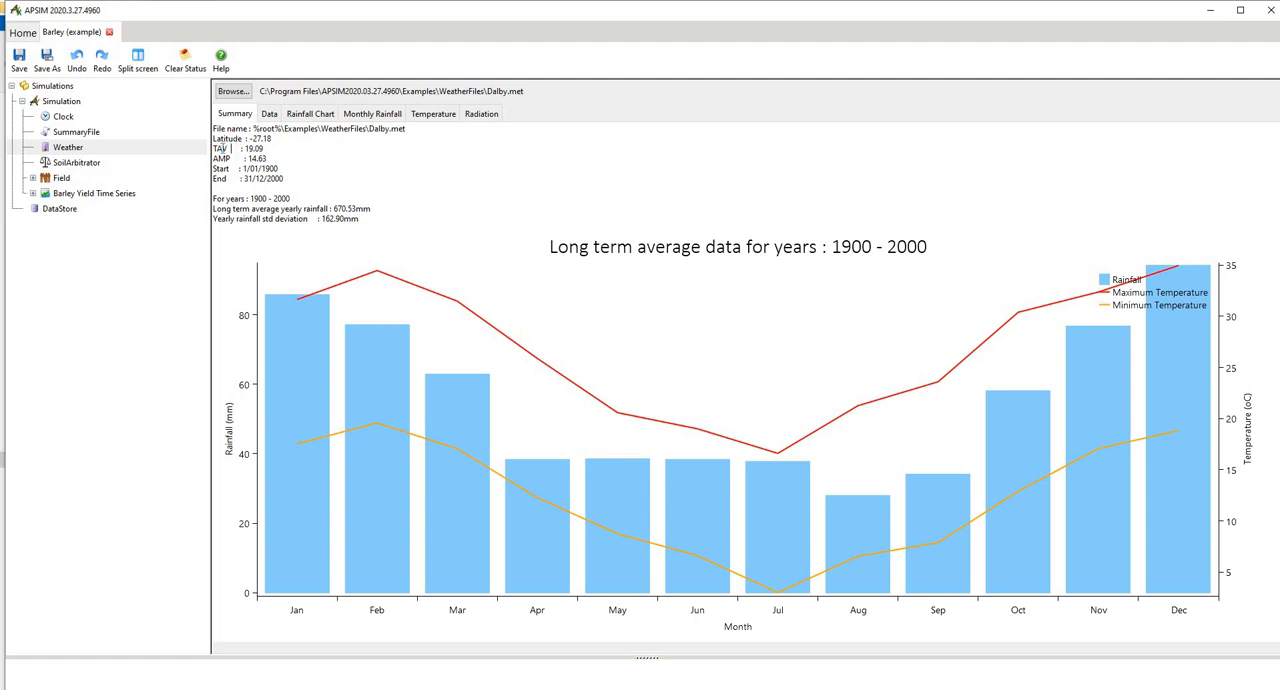
{"action": "double_click", "coordinate": [244, 148]}
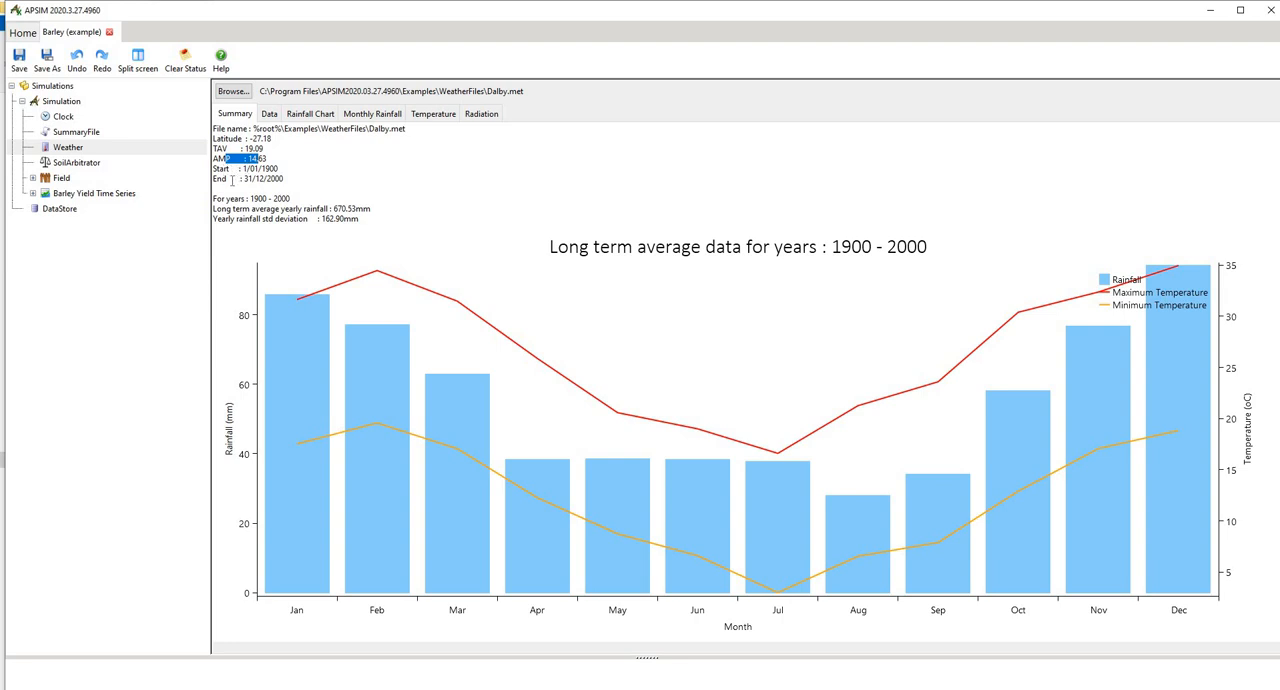
{"action": "mouse_move", "coordinate": [270, 128]}
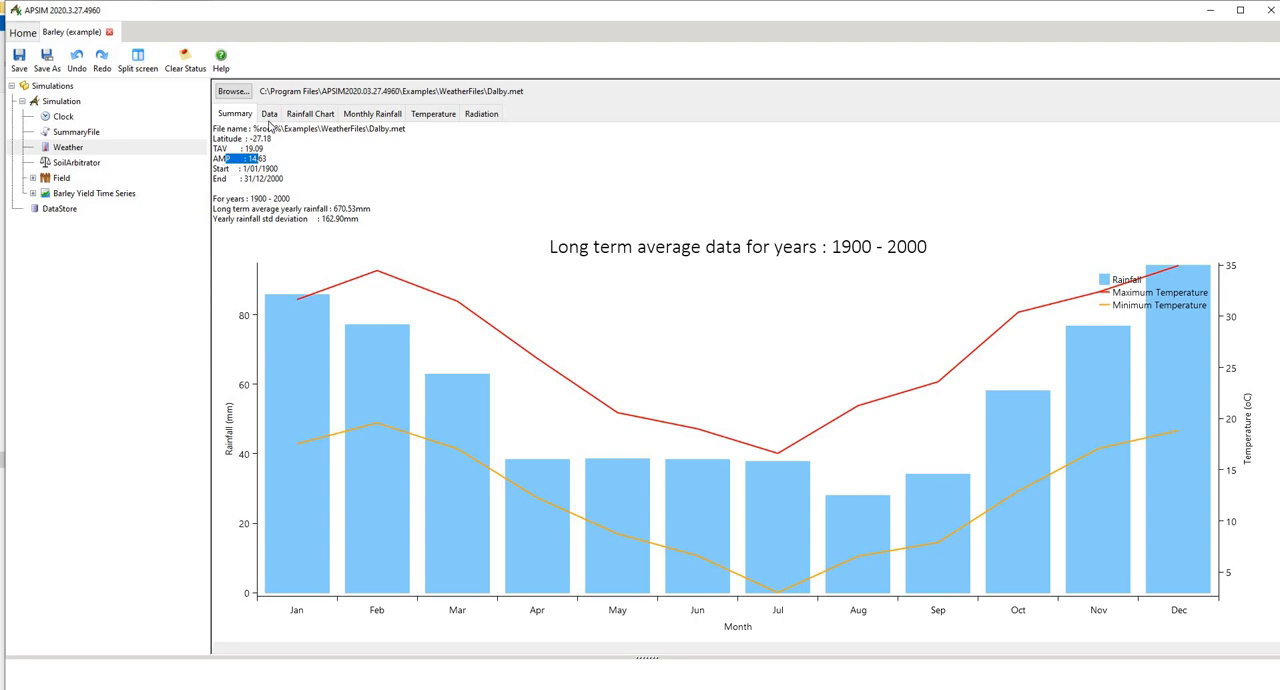
{"action": "left_click", "coordinate": [268, 112]}
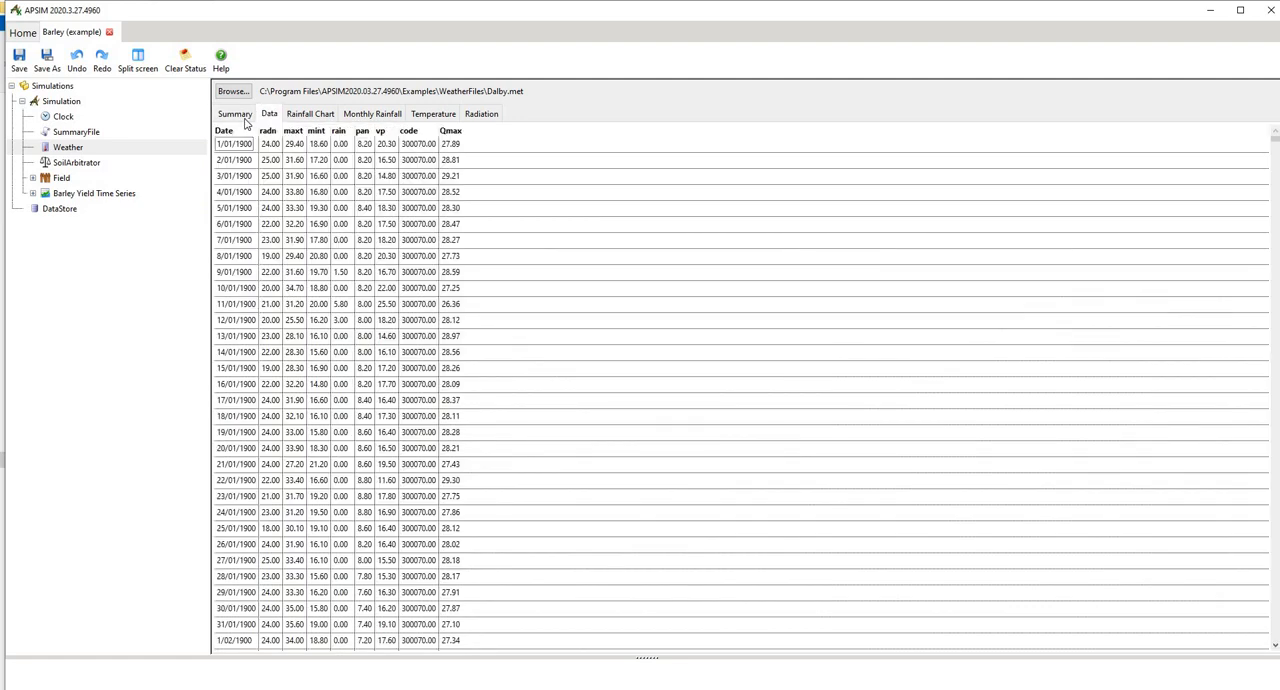
{"action": "left_click", "coordinate": [234, 112]}
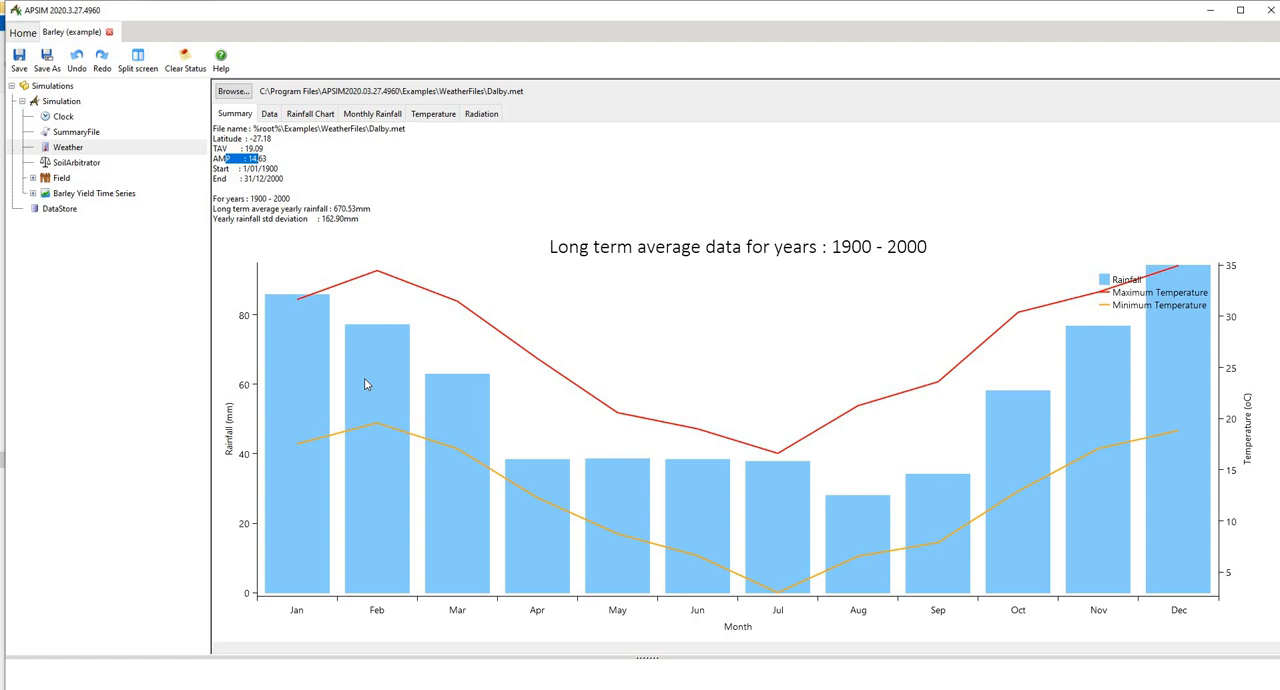
{"action": "mouse_move", "coordinate": [472, 320]}
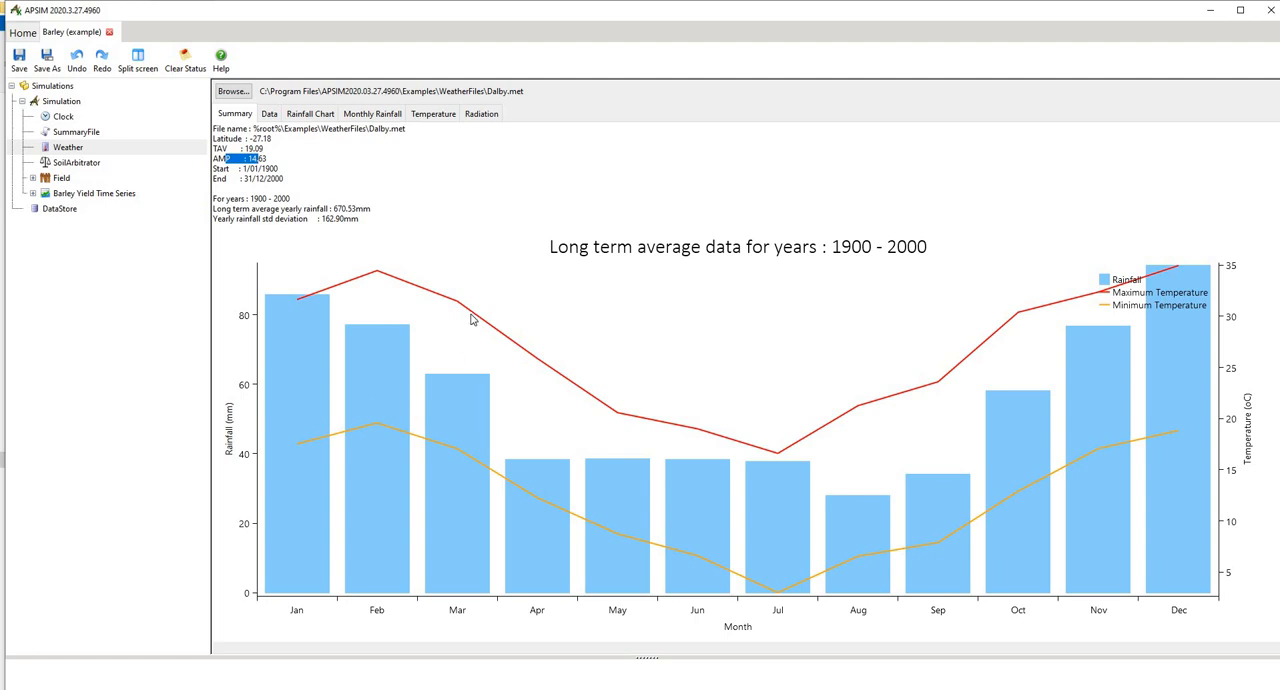
{"action": "mouse_move", "coordinate": [1034, 296]}
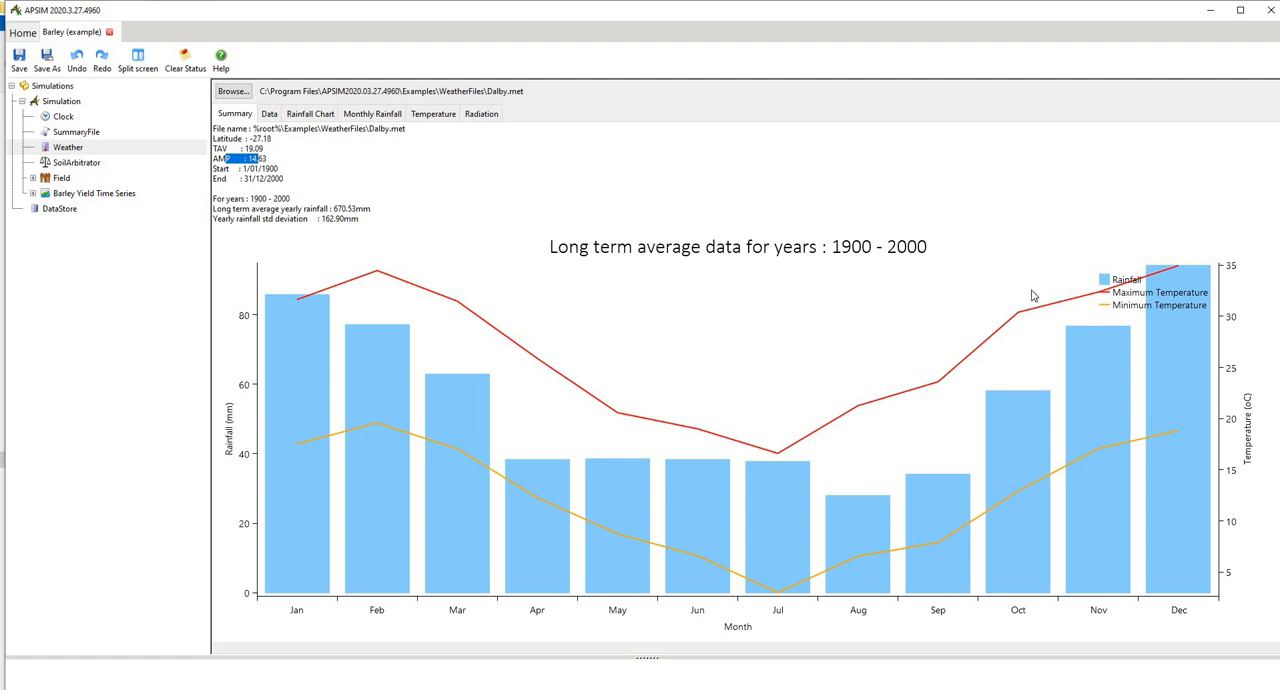
{"action": "mouse_move", "coordinate": [862, 252]}
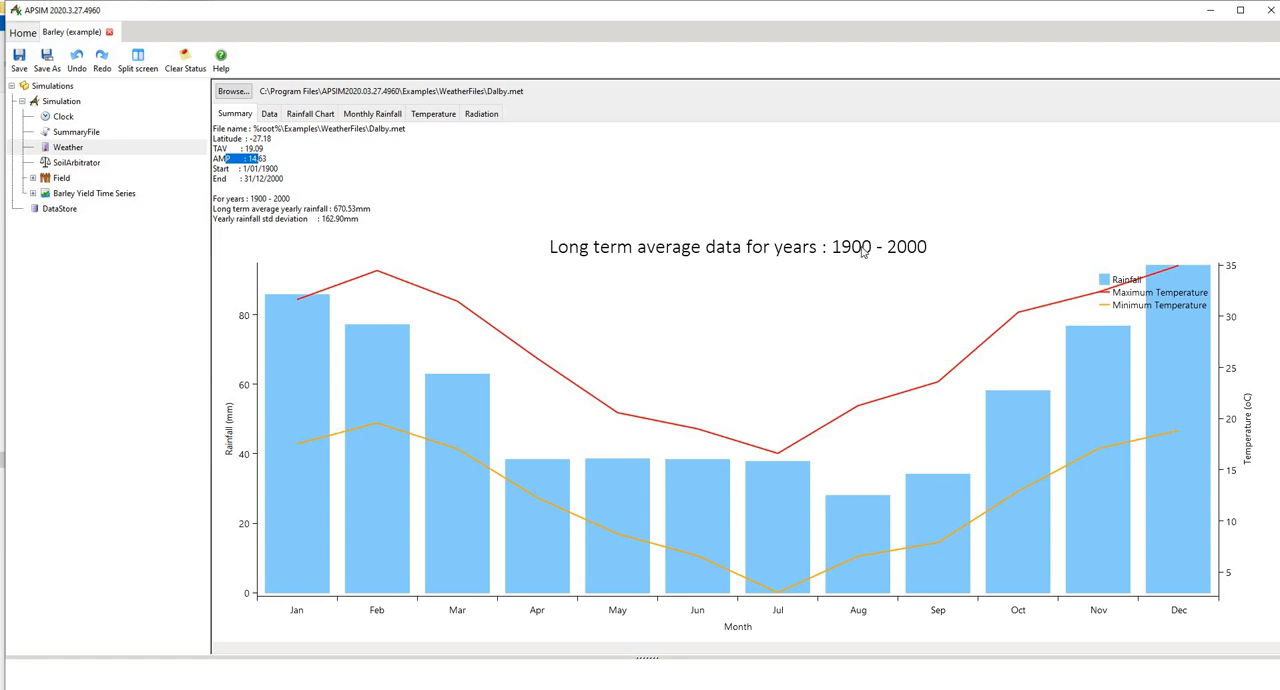
{"action": "mouse_move", "coordinate": [682, 592]}
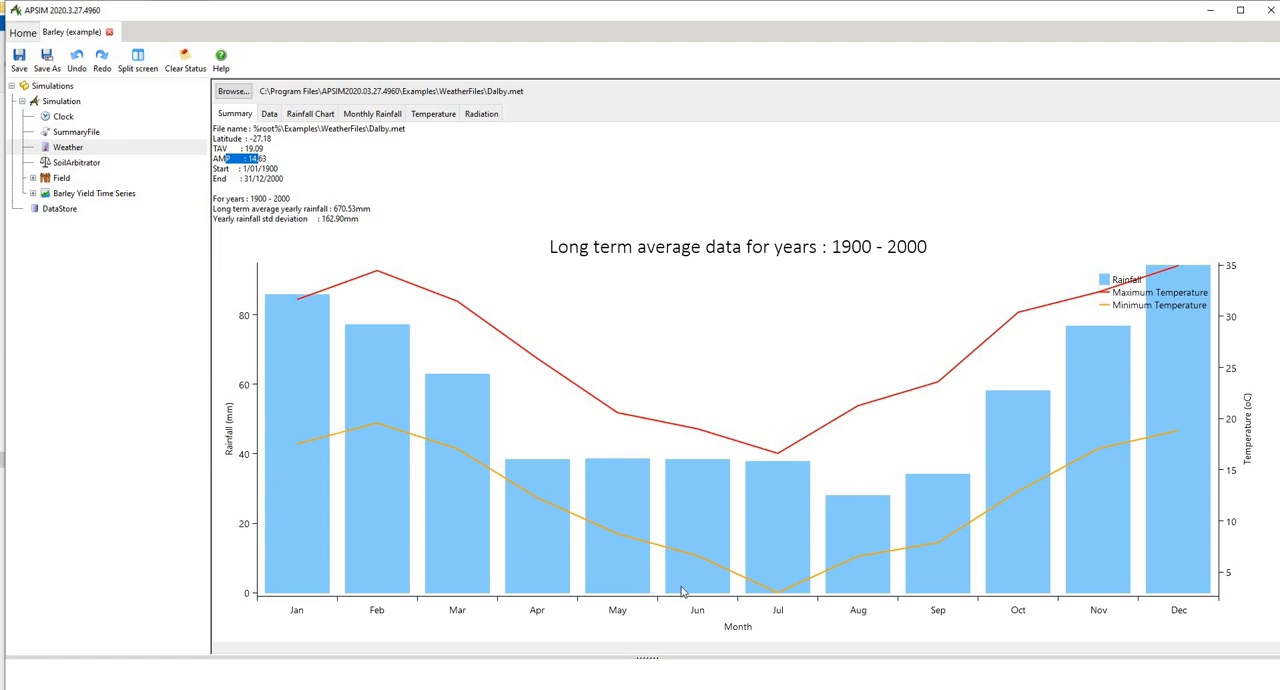
{"action": "mouse_move", "coordinate": [768, 596]}
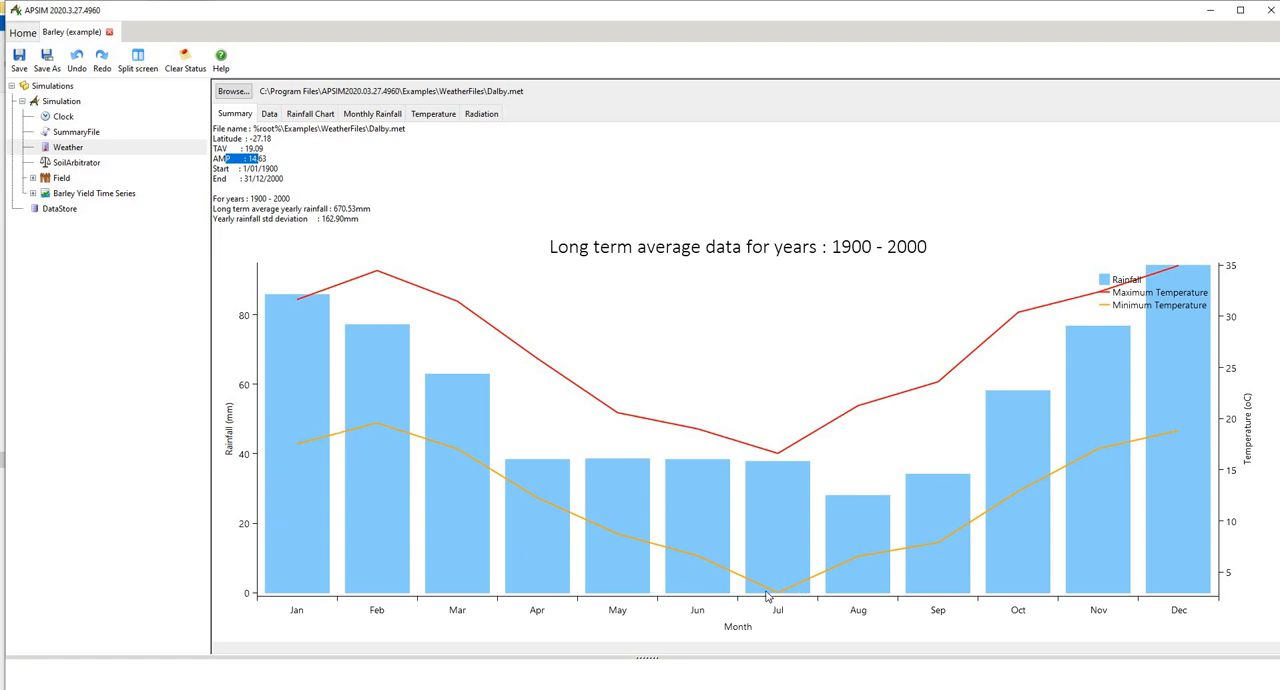
{"action": "mouse_move", "coordinate": [788, 596]}
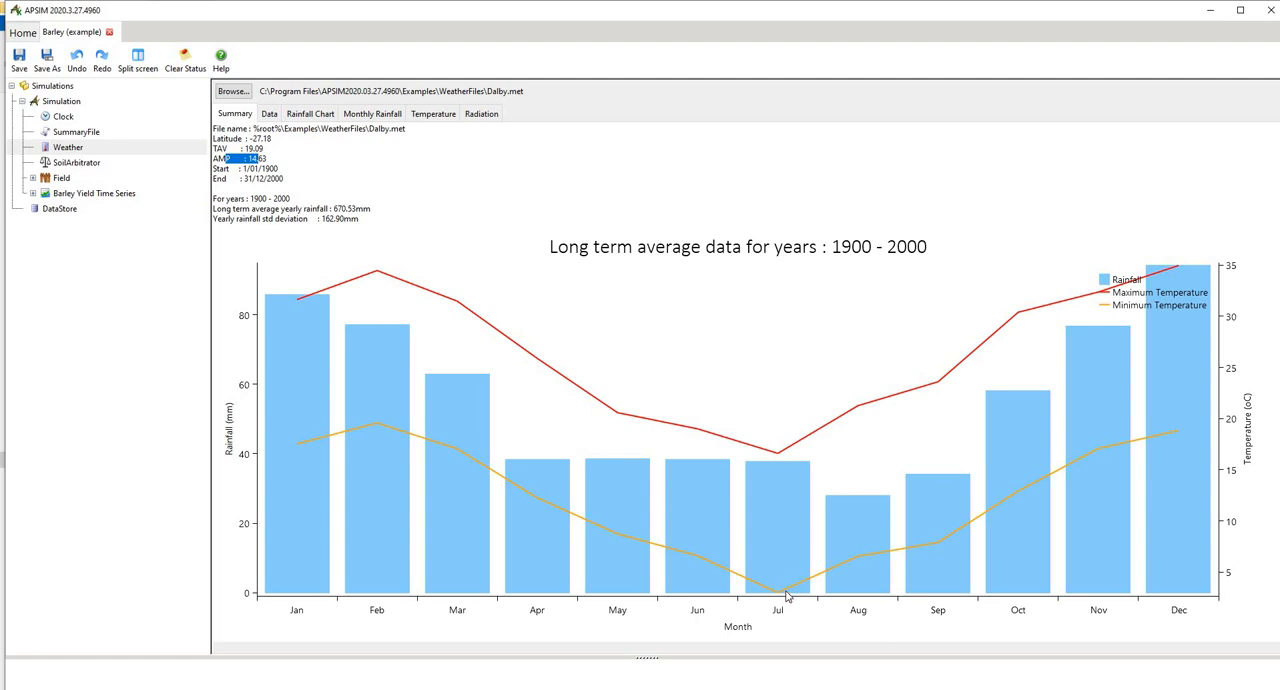
{"action": "mouse_move", "coordinate": [1180, 272]}
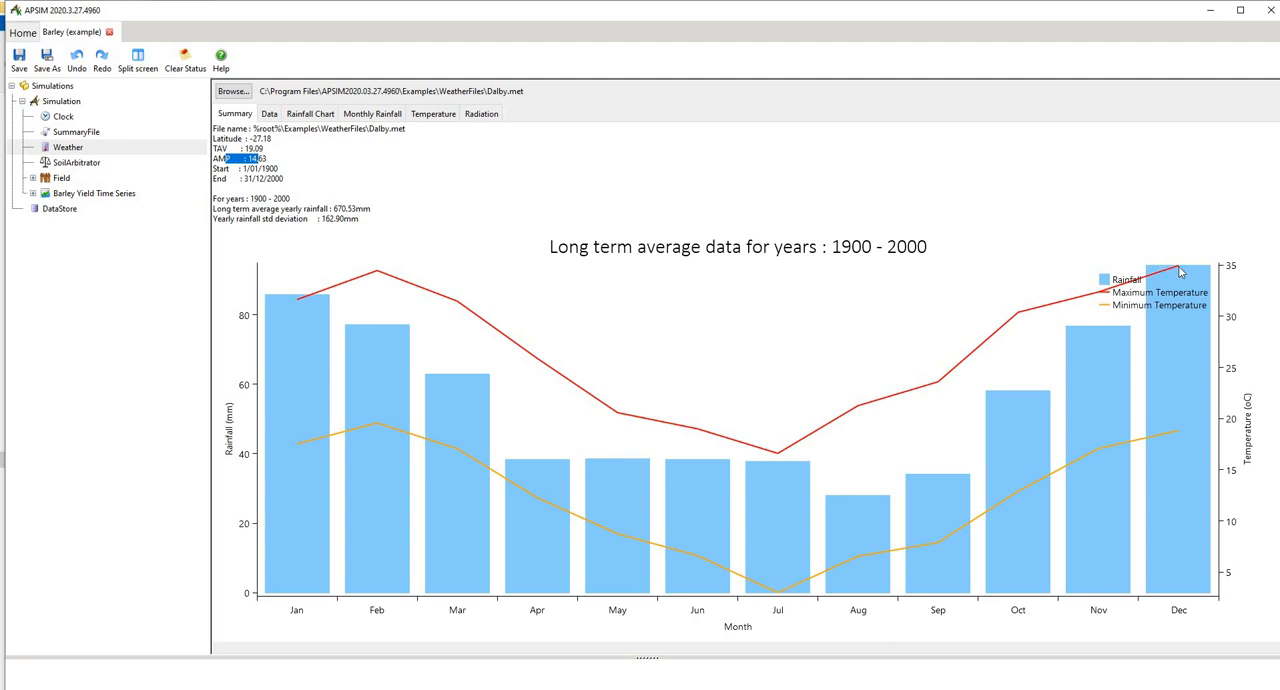
{"action": "mouse_move", "coordinate": [1158, 288]}
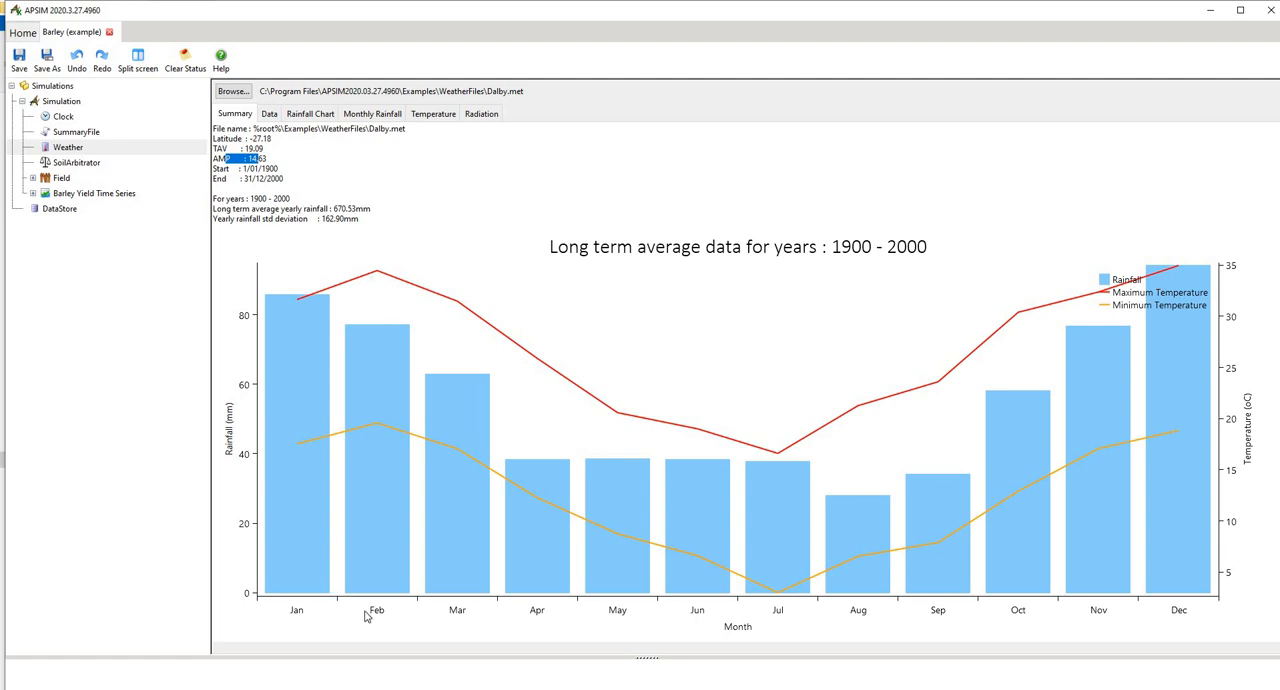
{"action": "mouse_move", "coordinate": [448, 304]}
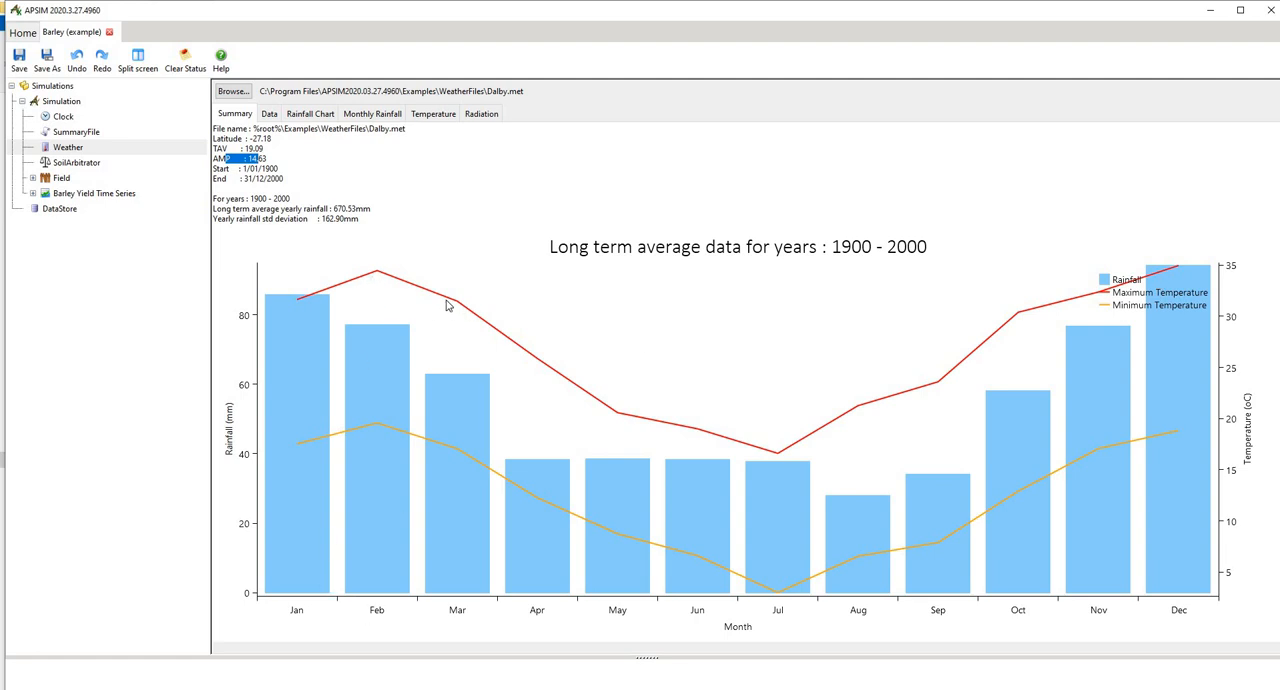
{"action": "mouse_move", "coordinate": [918, 340]}
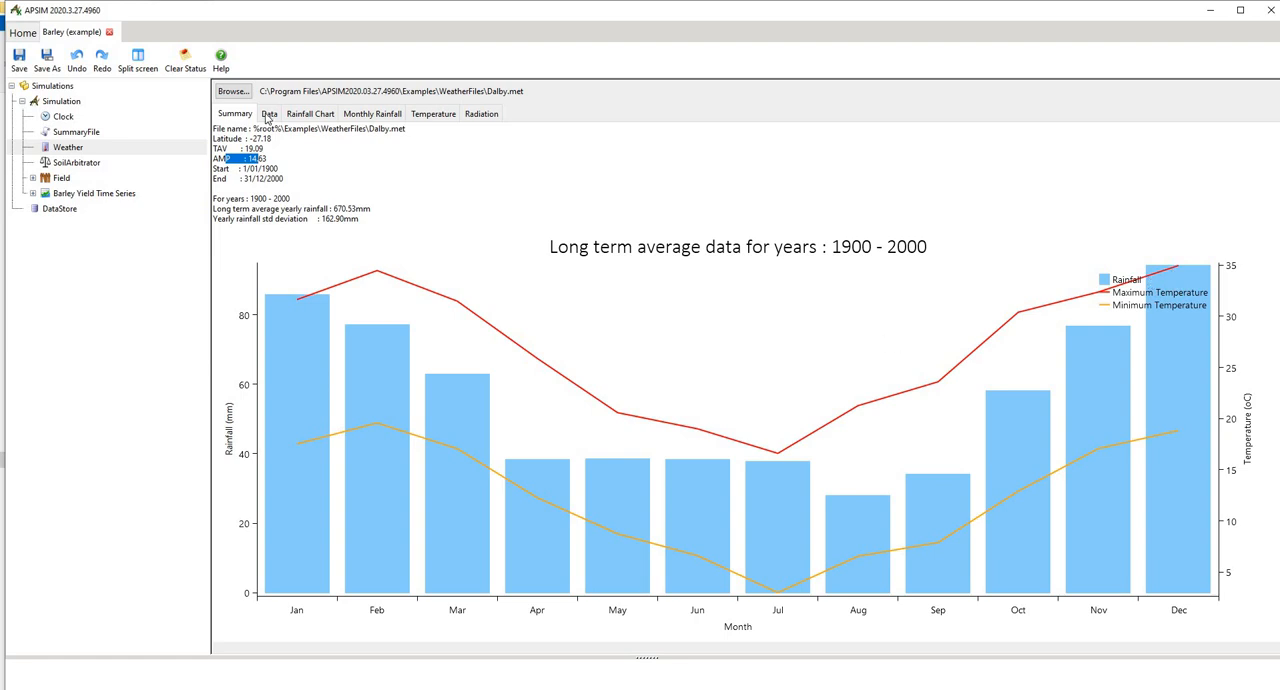
Step: Show the Weather Data tab's daily Dalby records starting 1/01/1900
{"action": "left_click", "coordinate": [268, 112]}
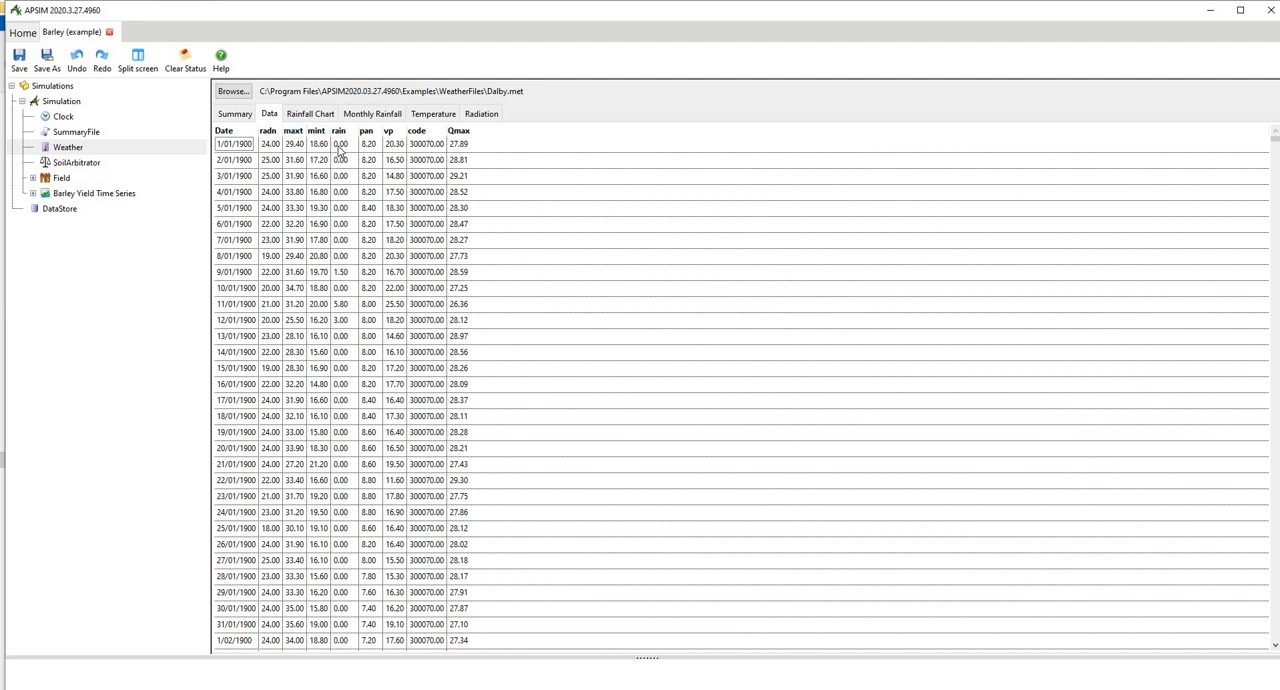
{"action": "left_click", "coordinate": [340, 144]}
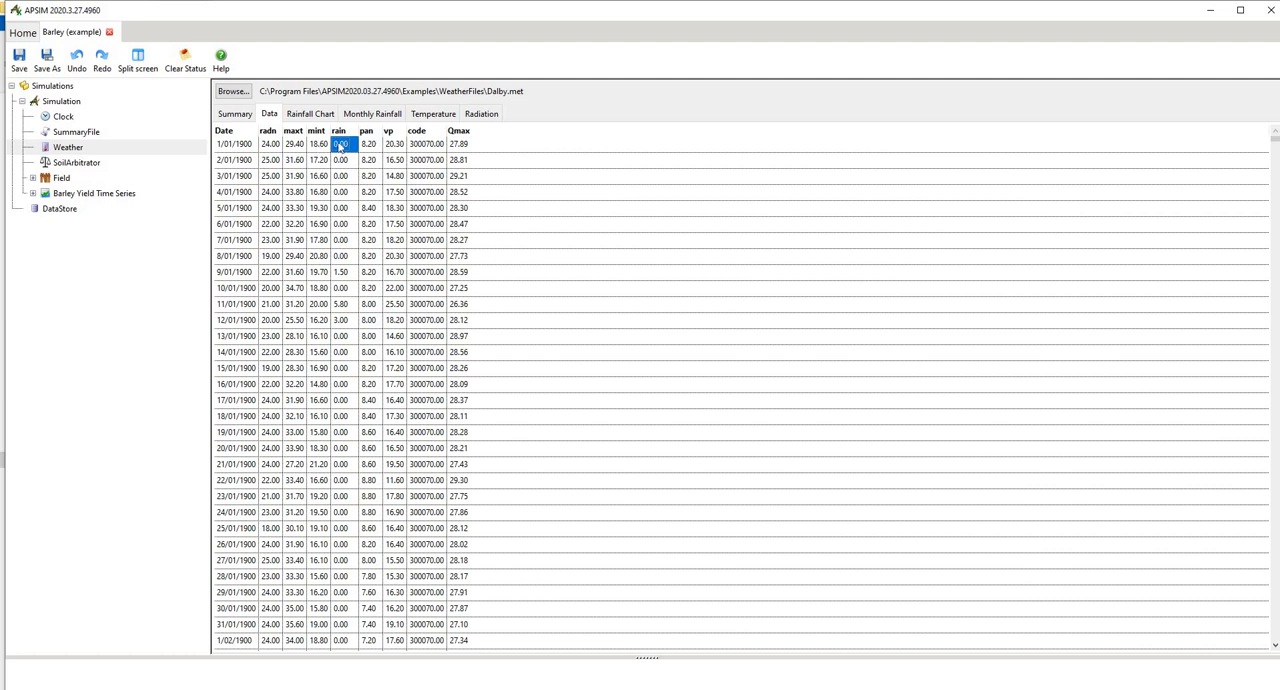
{"action": "left_click", "coordinate": [368, 144]}
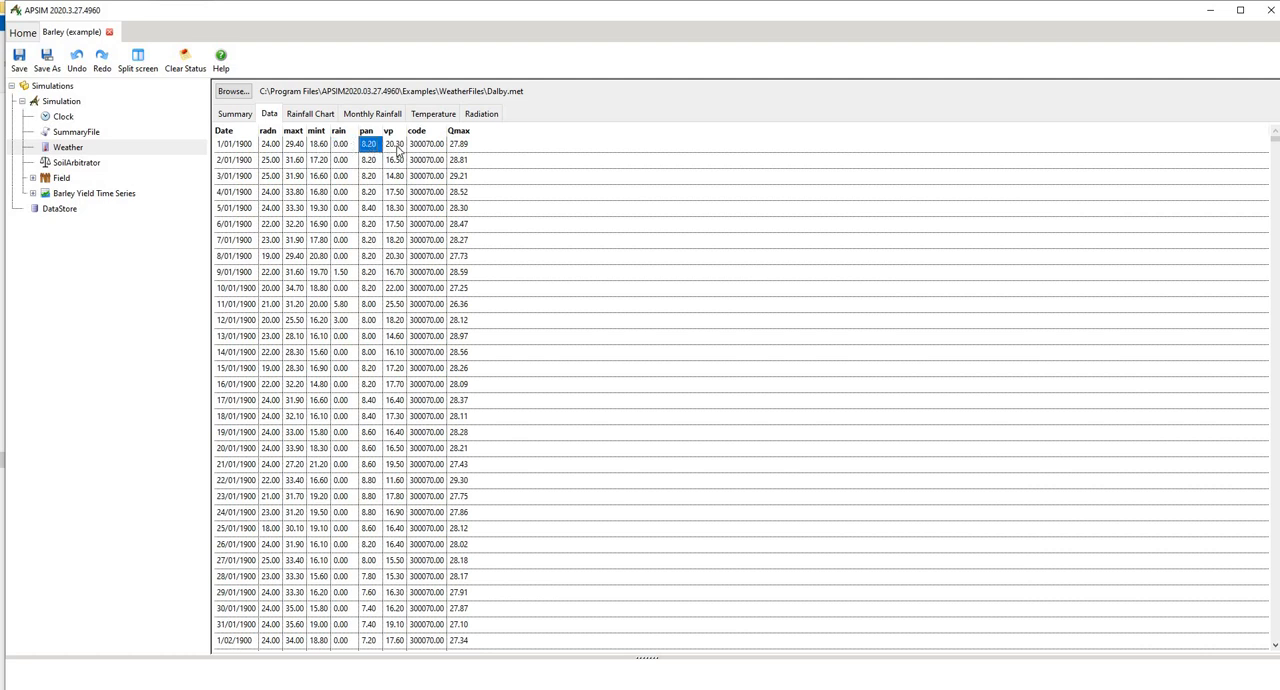
{"action": "mouse_move", "coordinate": [428, 168]}
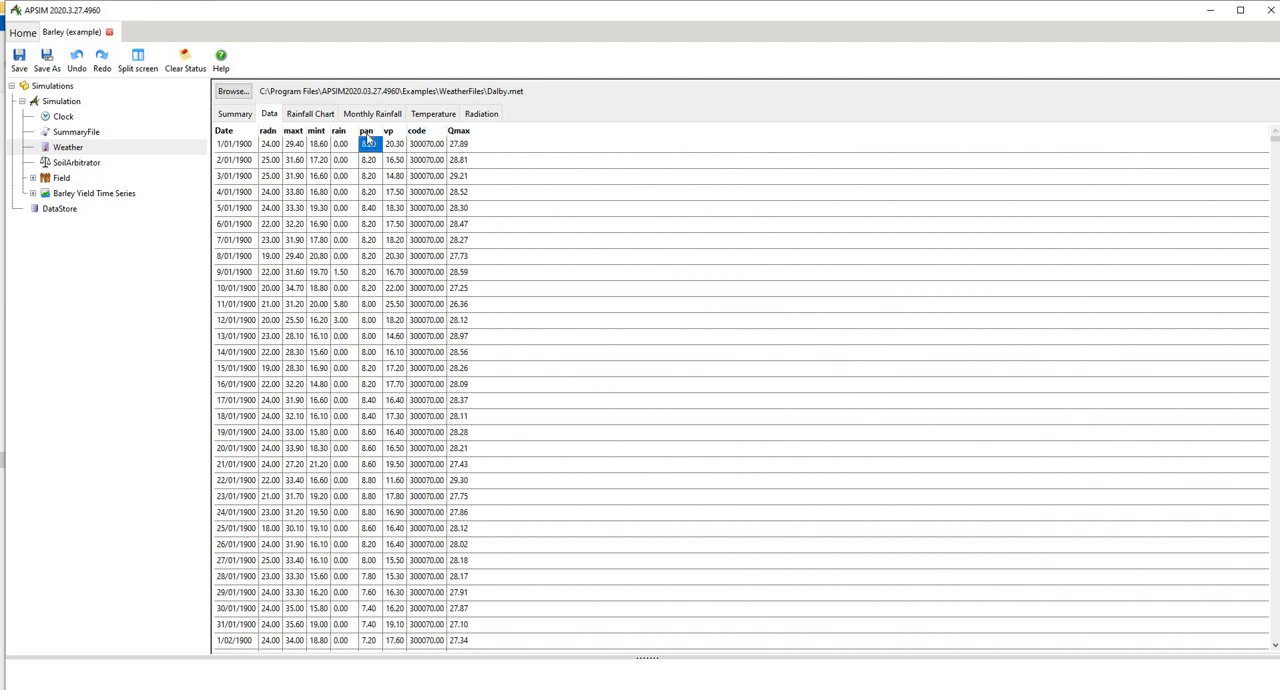
Step: View the daily rainfall chart spanning two years, then the monthly rainfall chart
{"action": "left_click", "coordinate": [308, 112]}
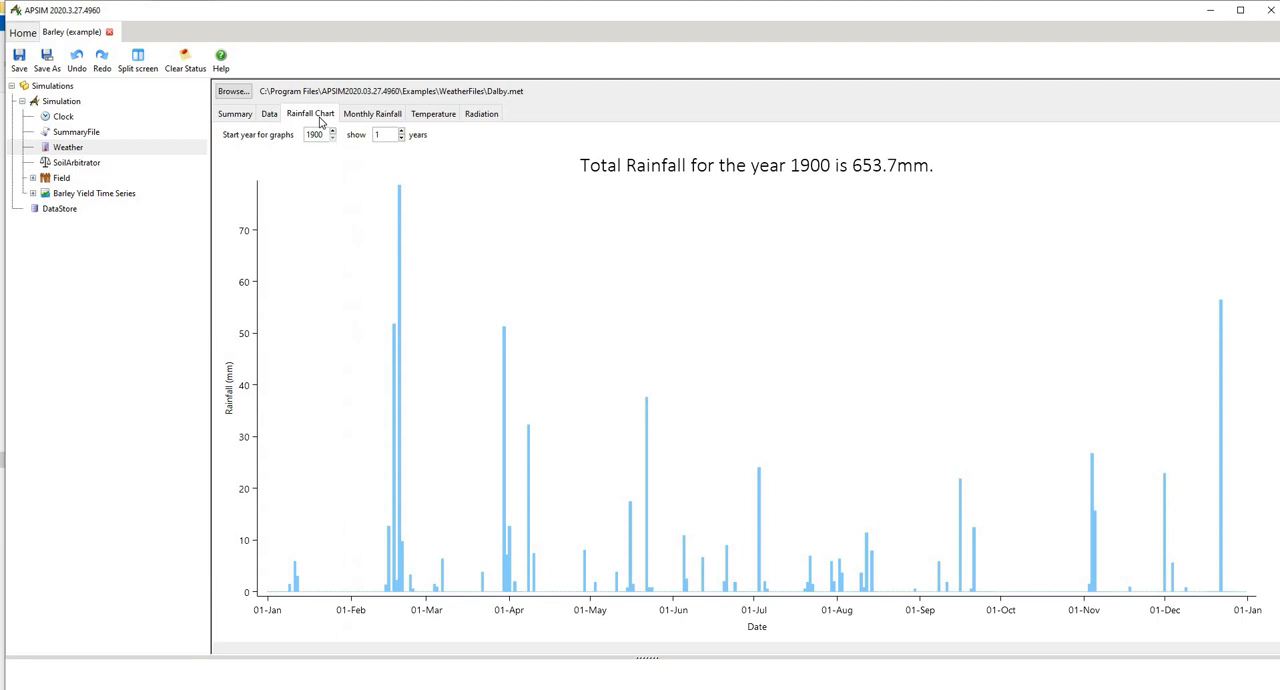
{"action": "mouse_move", "coordinate": [294, 128]}
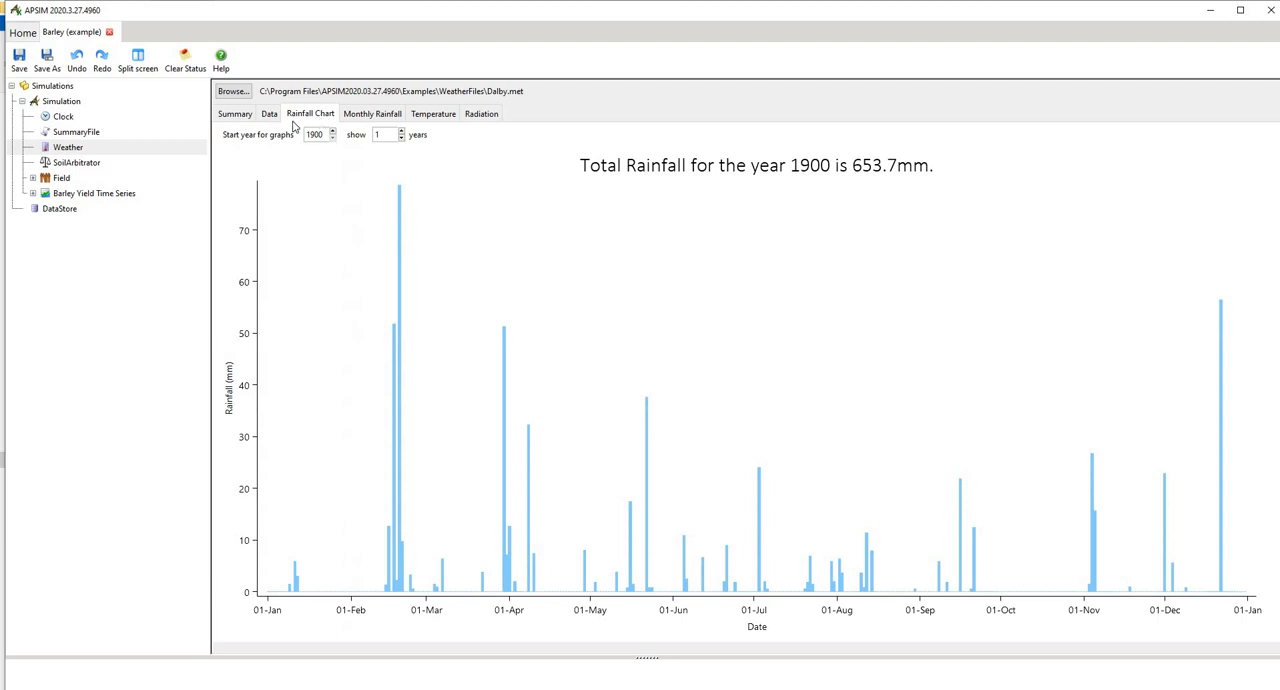
{"action": "mouse_move", "coordinate": [320, 138]}
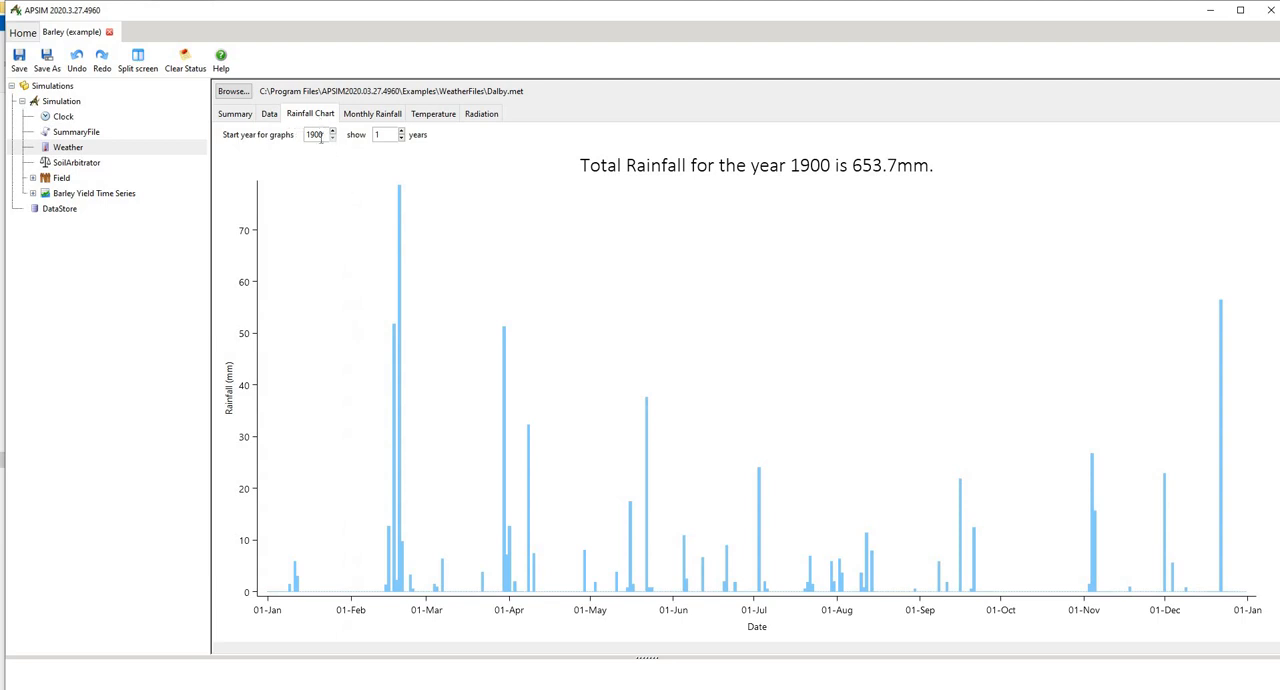
{"action": "left_click", "coordinate": [400, 132]}
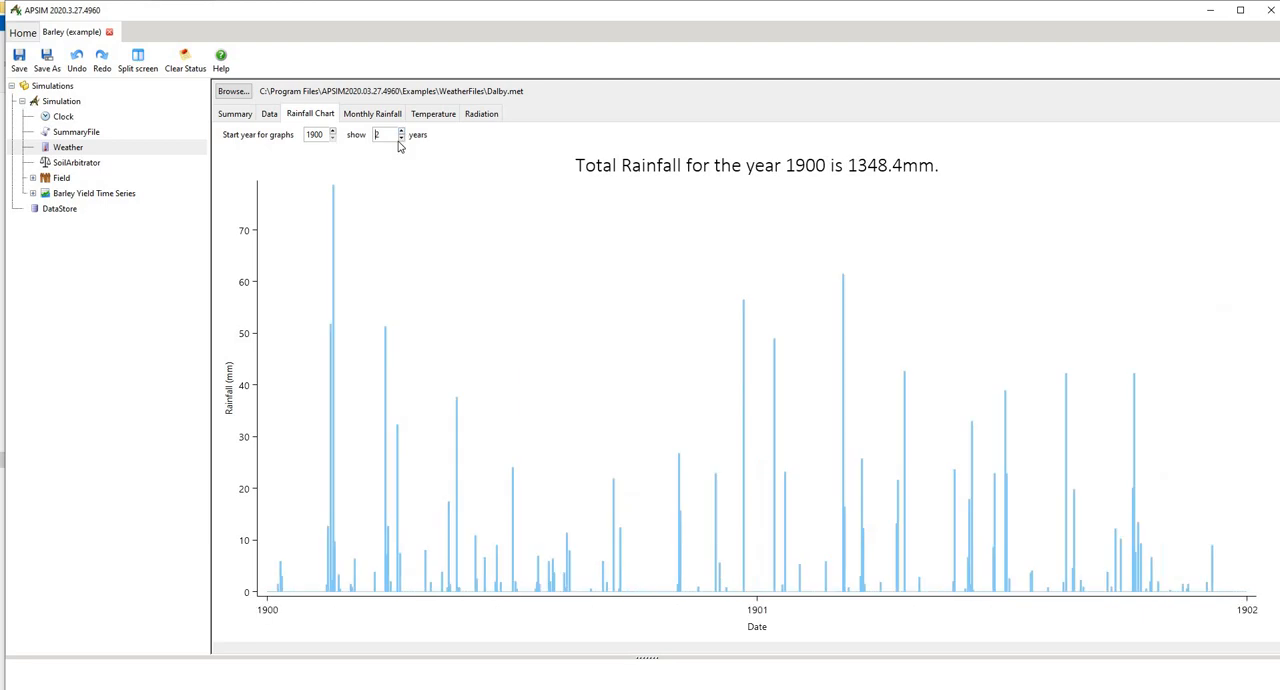
{"action": "left_click", "coordinate": [400, 136]}
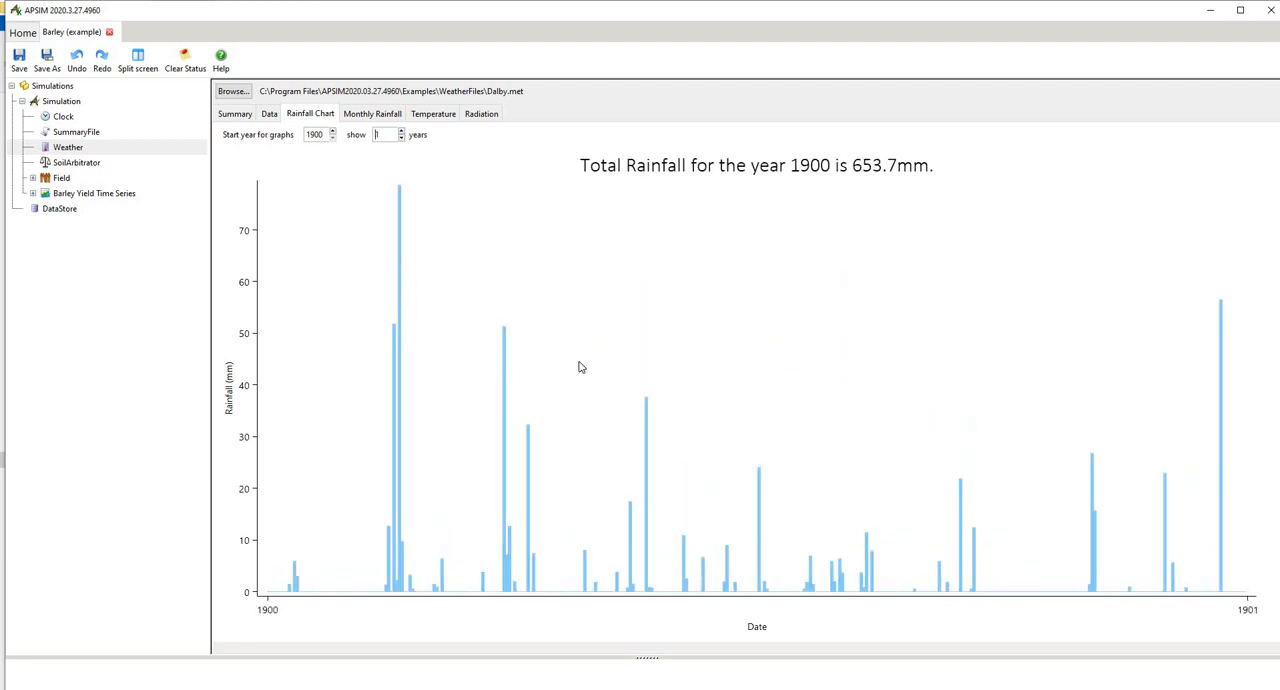
{"action": "mouse_move", "coordinate": [672, 456]}
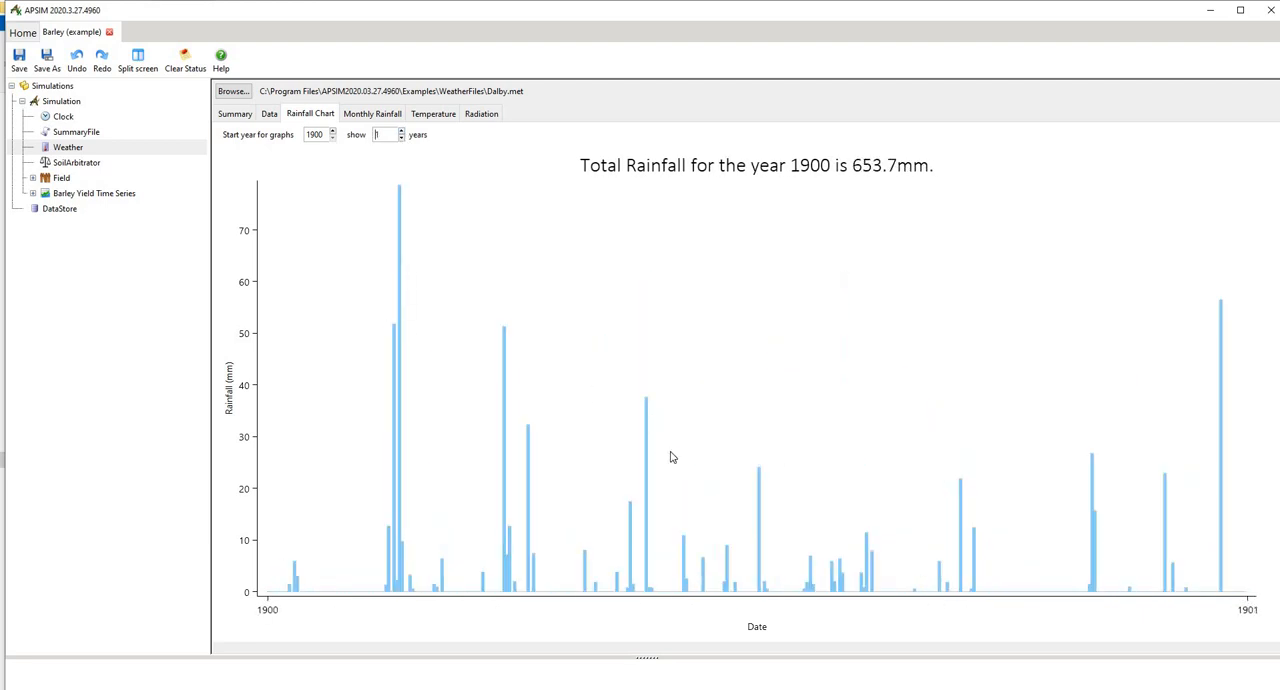
{"action": "left_click", "coordinate": [372, 112]}
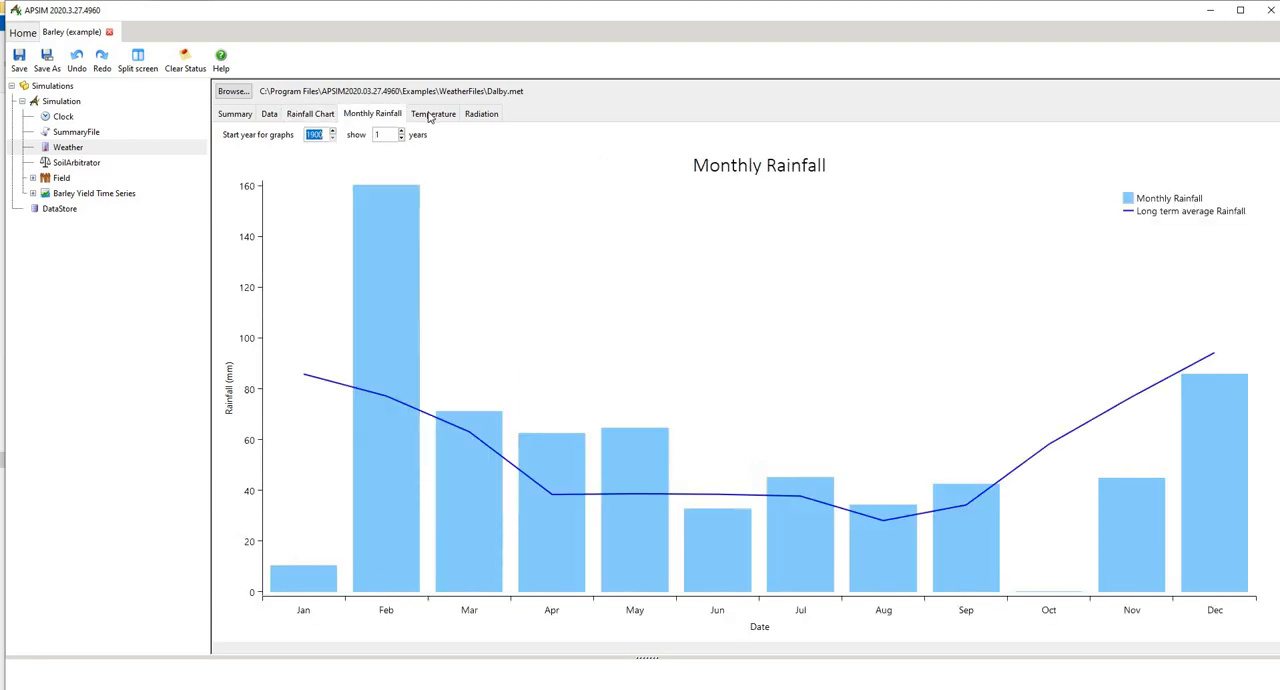
Step: View the temperature chart advanced to 1905, then the radiation chart
{"action": "left_click", "coordinate": [432, 112]}
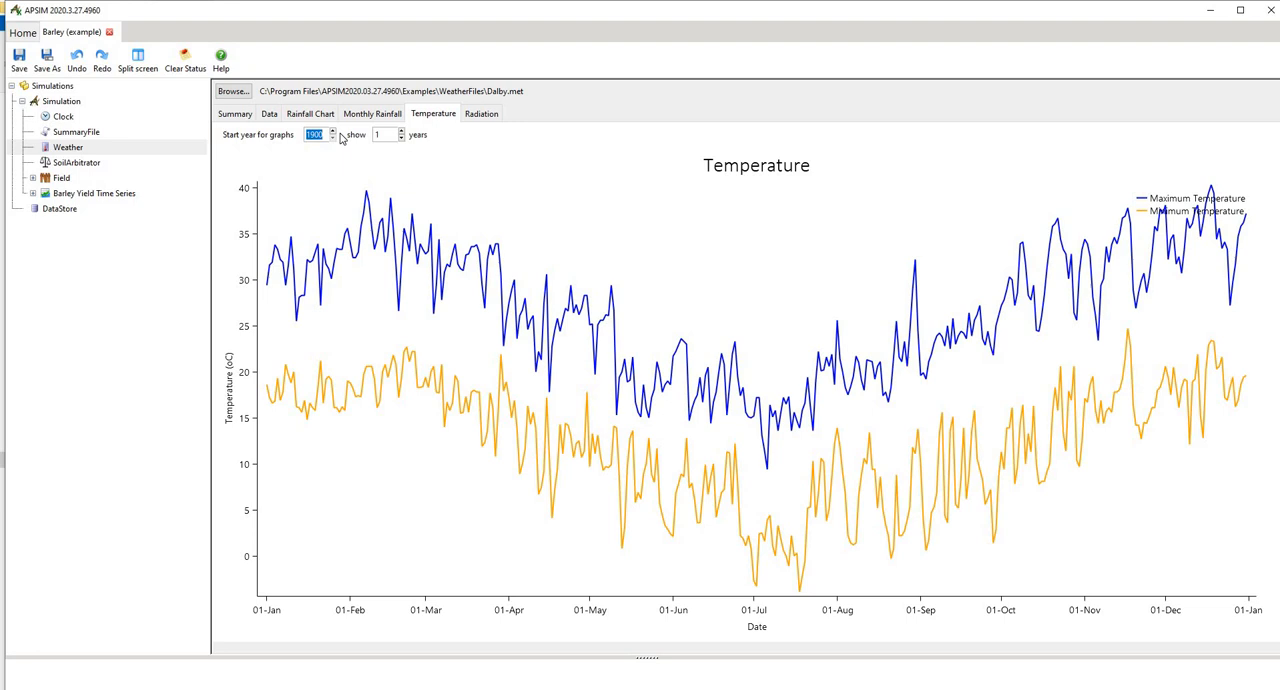
{"action": "left_click", "coordinate": [332, 132]}
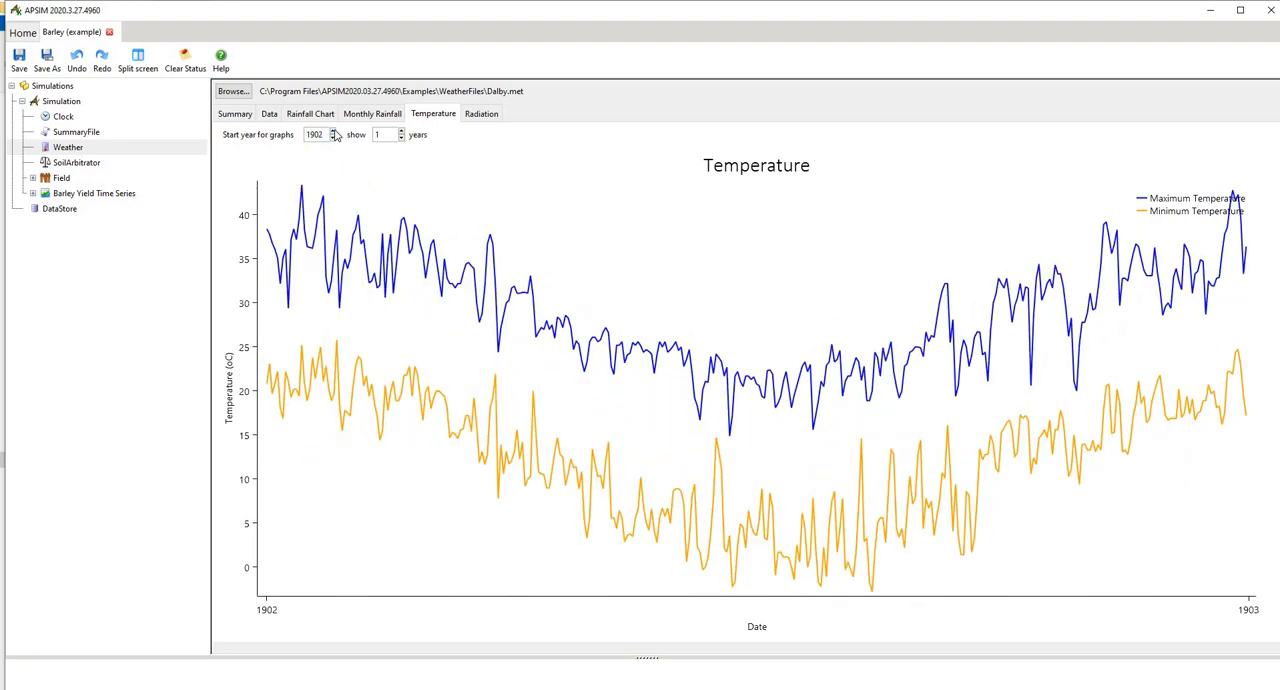
{"action": "left_click", "coordinate": [332, 132]}
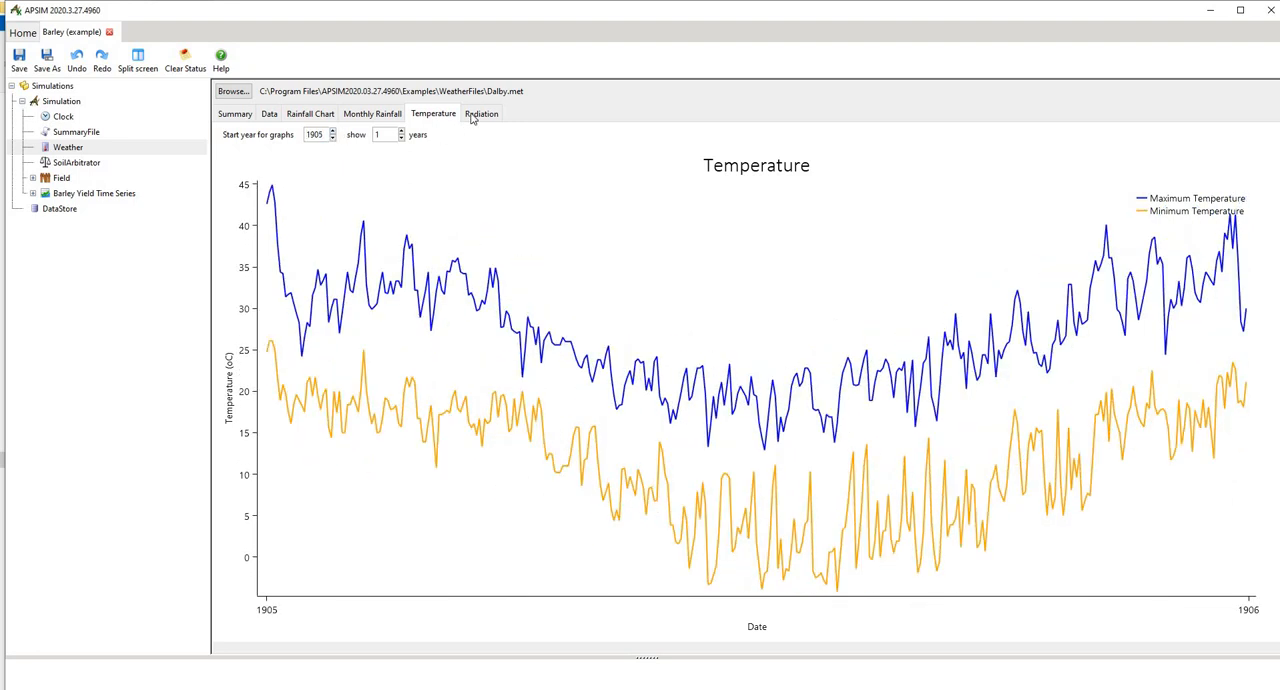
{"action": "left_click", "coordinate": [480, 112]}
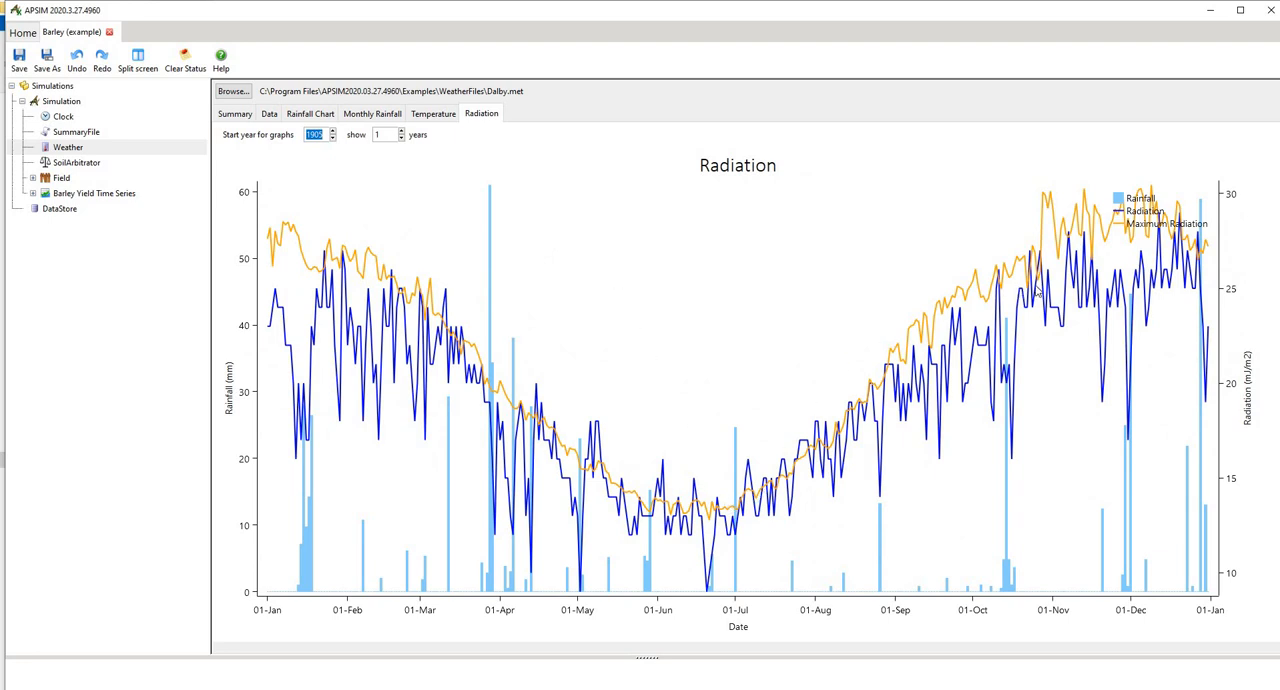
{"action": "mouse_move", "coordinate": [756, 498]}
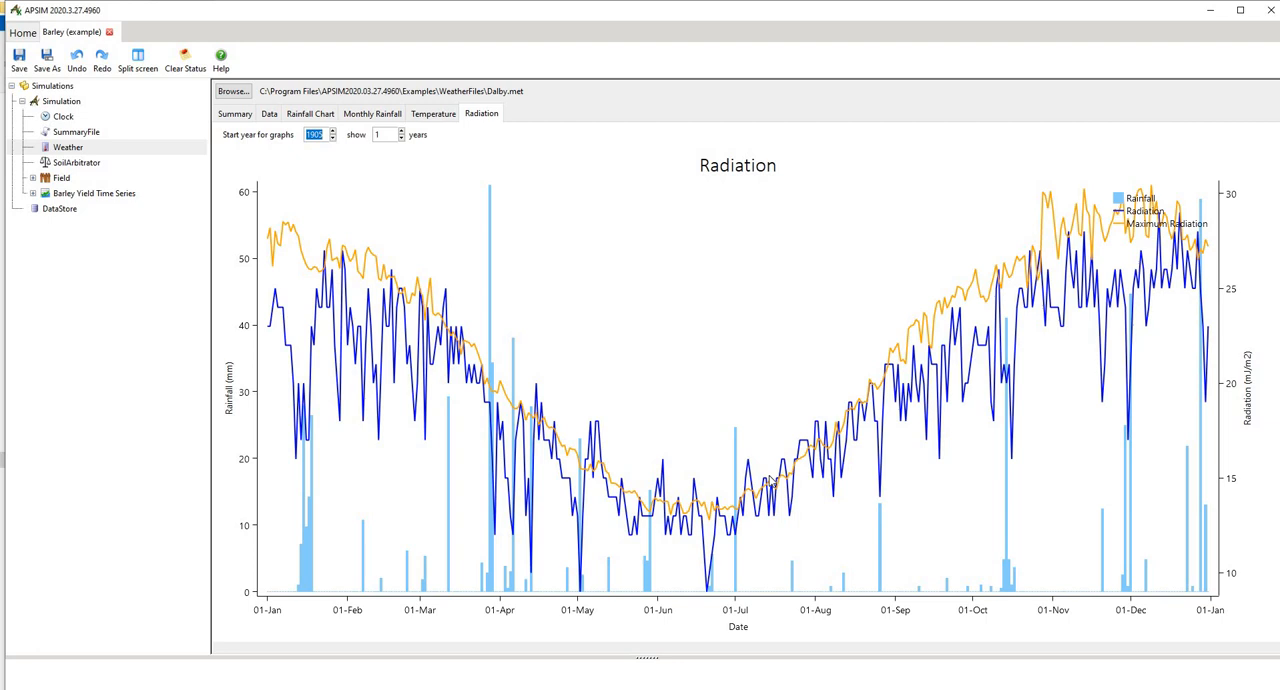
{"action": "mouse_move", "coordinate": [296, 540]}
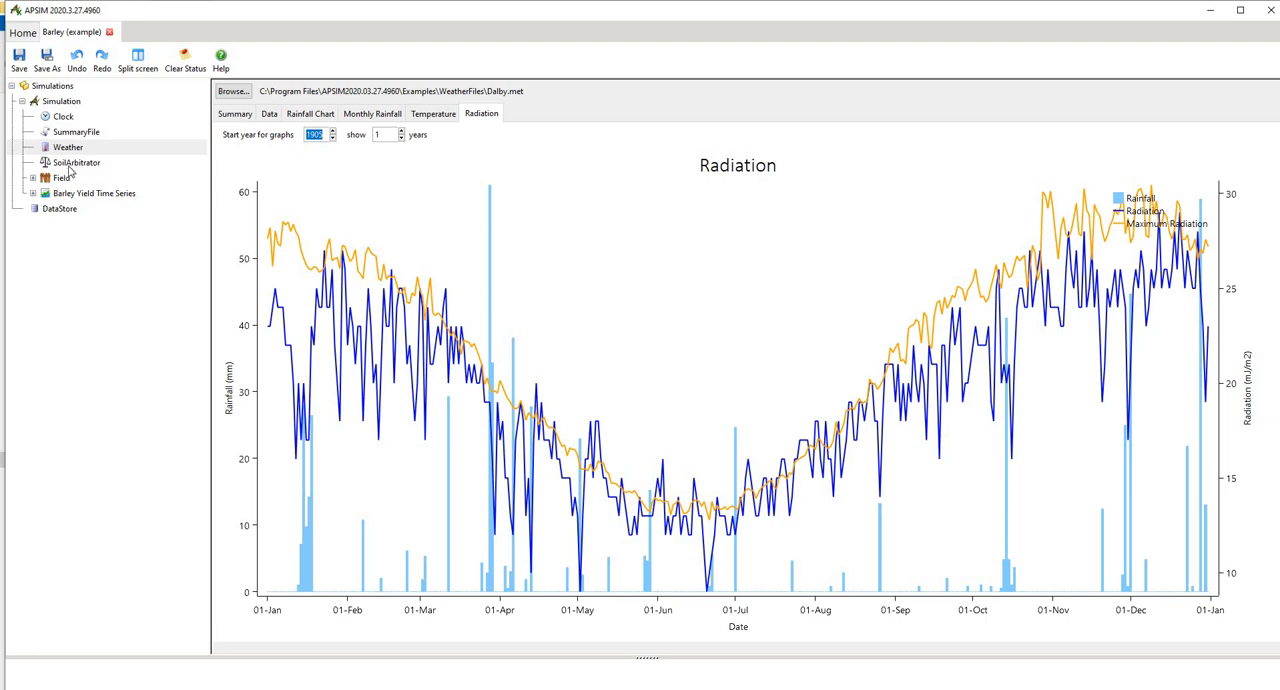
Step: Show the SoilArbitrator component's empty settings panel
{"action": "left_click", "coordinate": [76, 162]}
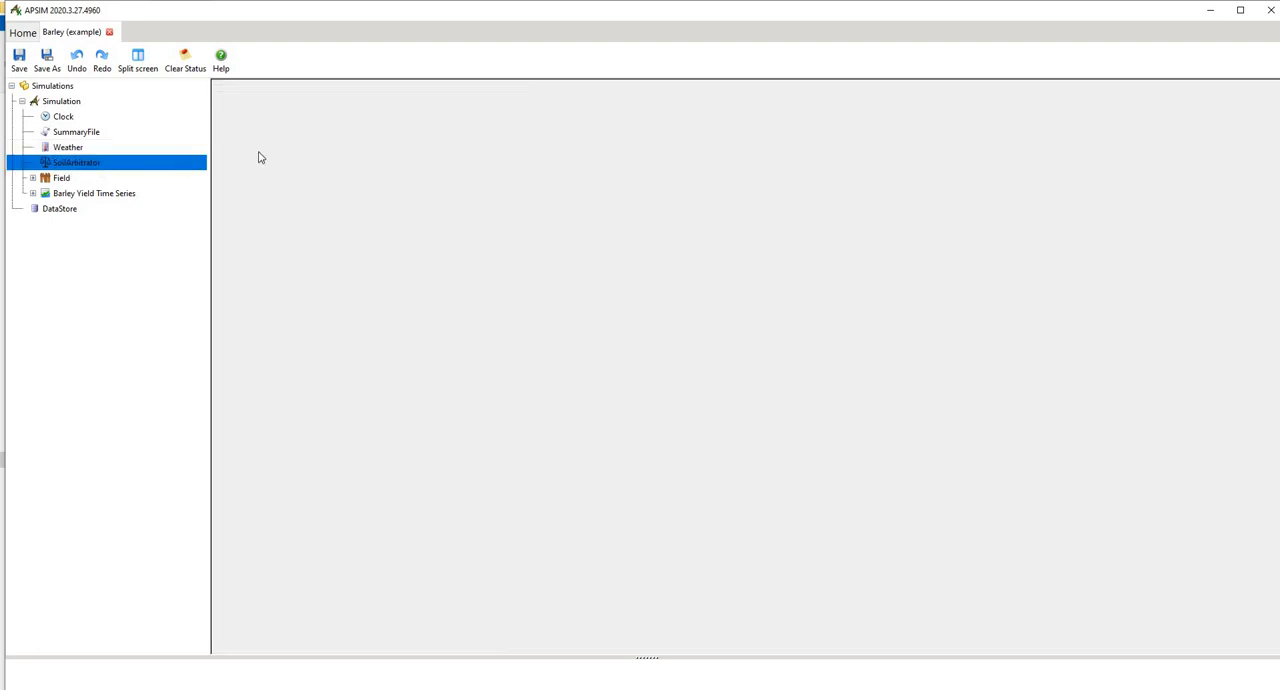
{"action": "mouse_move", "coordinate": [236, 176]}
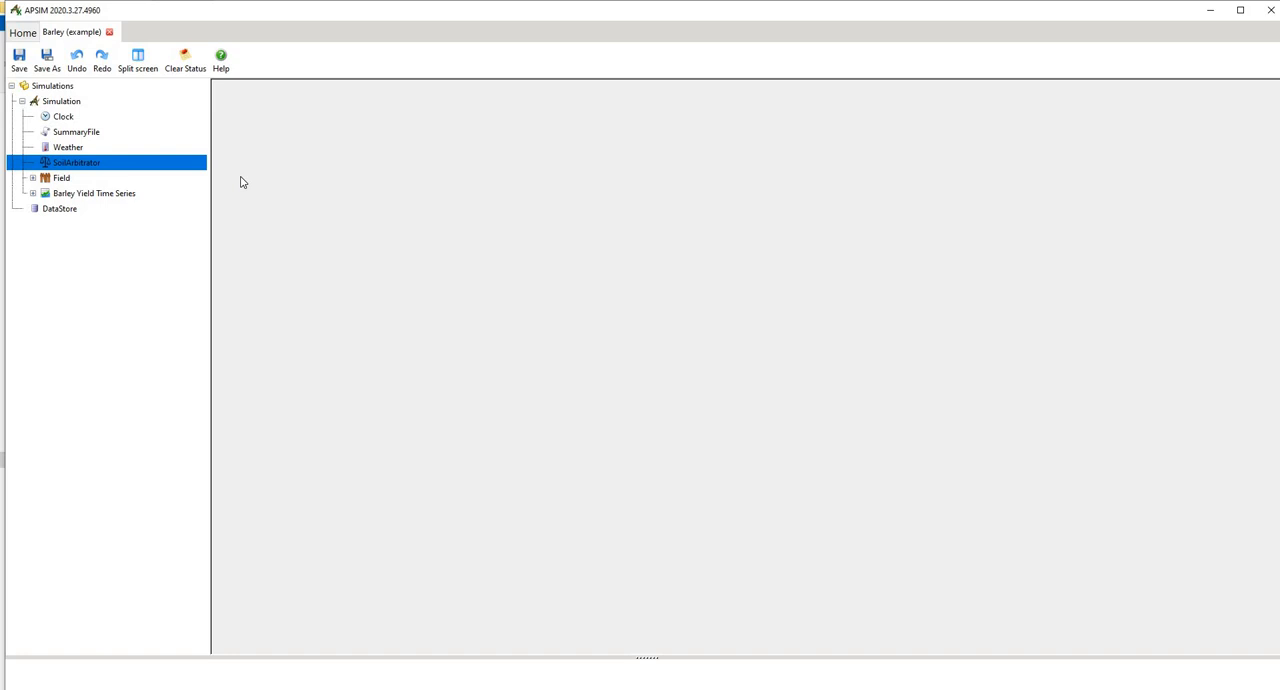
{"action": "mouse_move", "coordinate": [250, 192]}
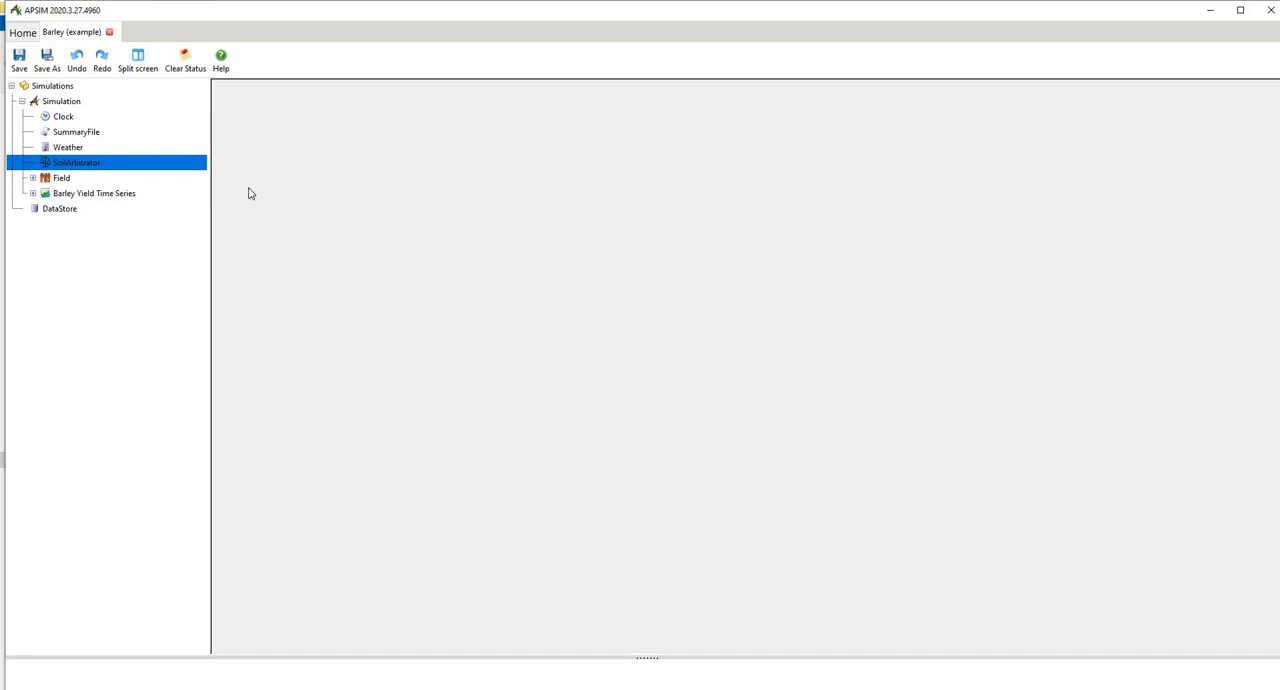
{"action": "mouse_move", "coordinate": [232, 188]}
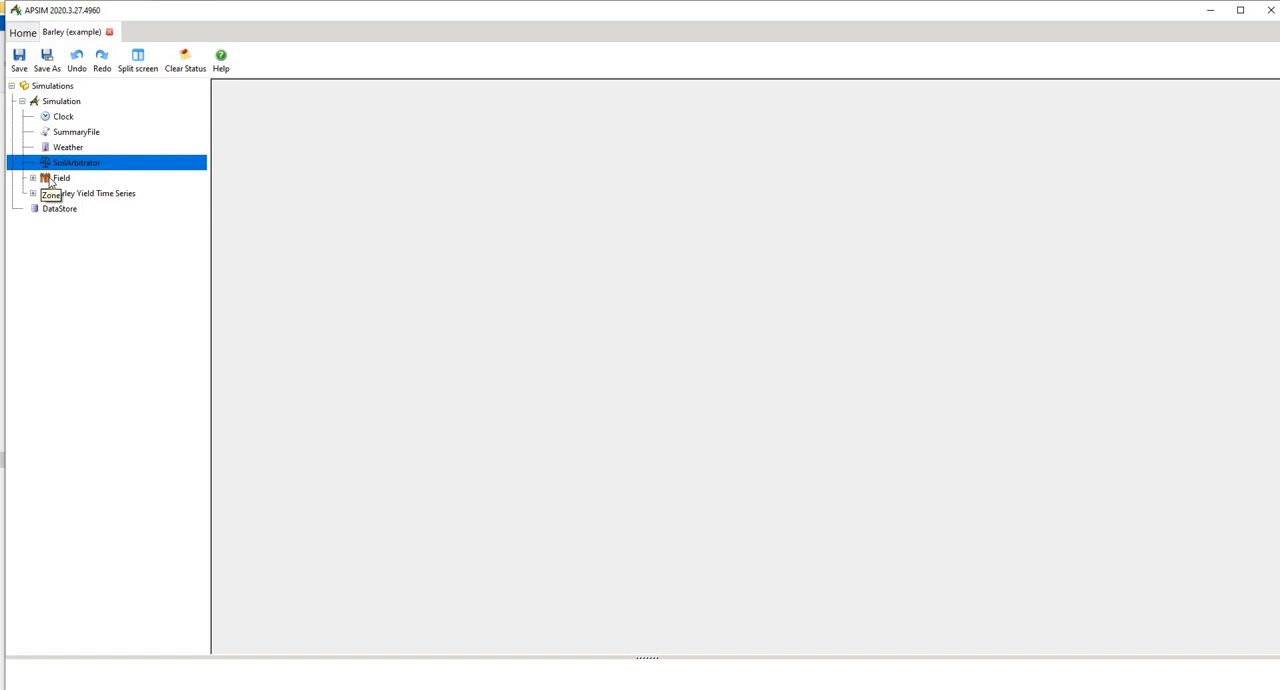
Step: Show the Field's Report with its Barley variables and harvest reporting frequency
{"action": "right_click", "coordinate": [60, 178]}
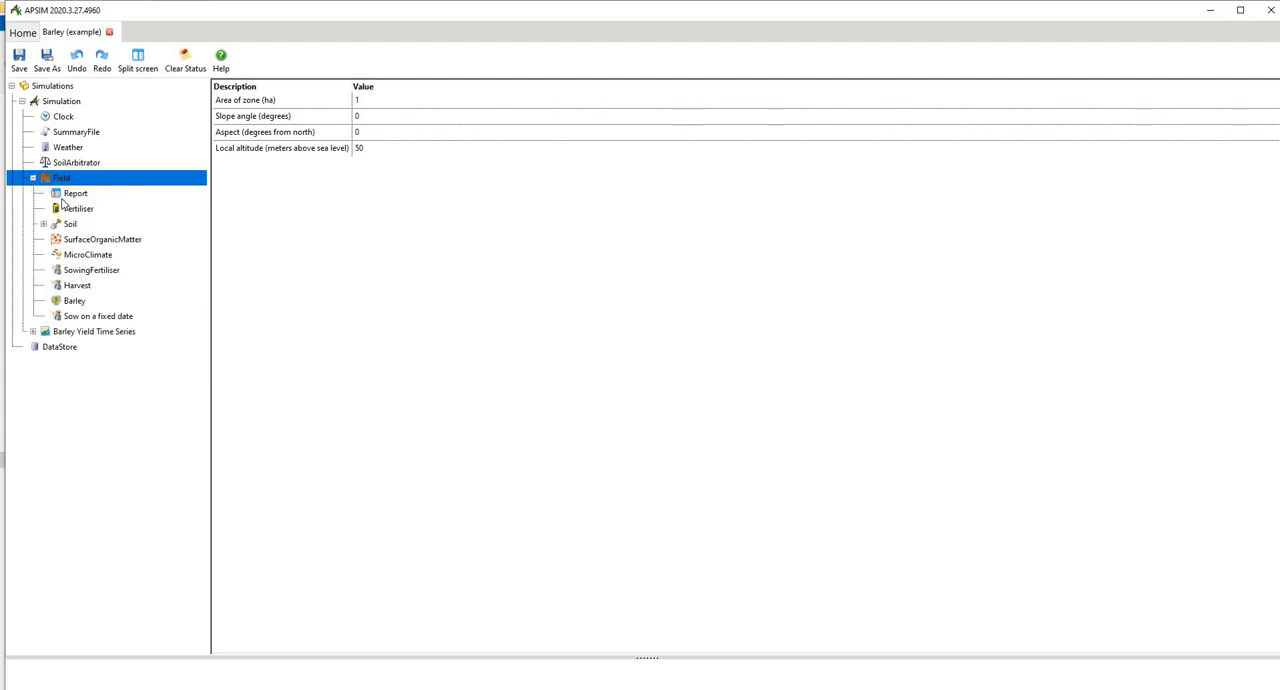
{"action": "mouse_move", "coordinate": [76, 208]}
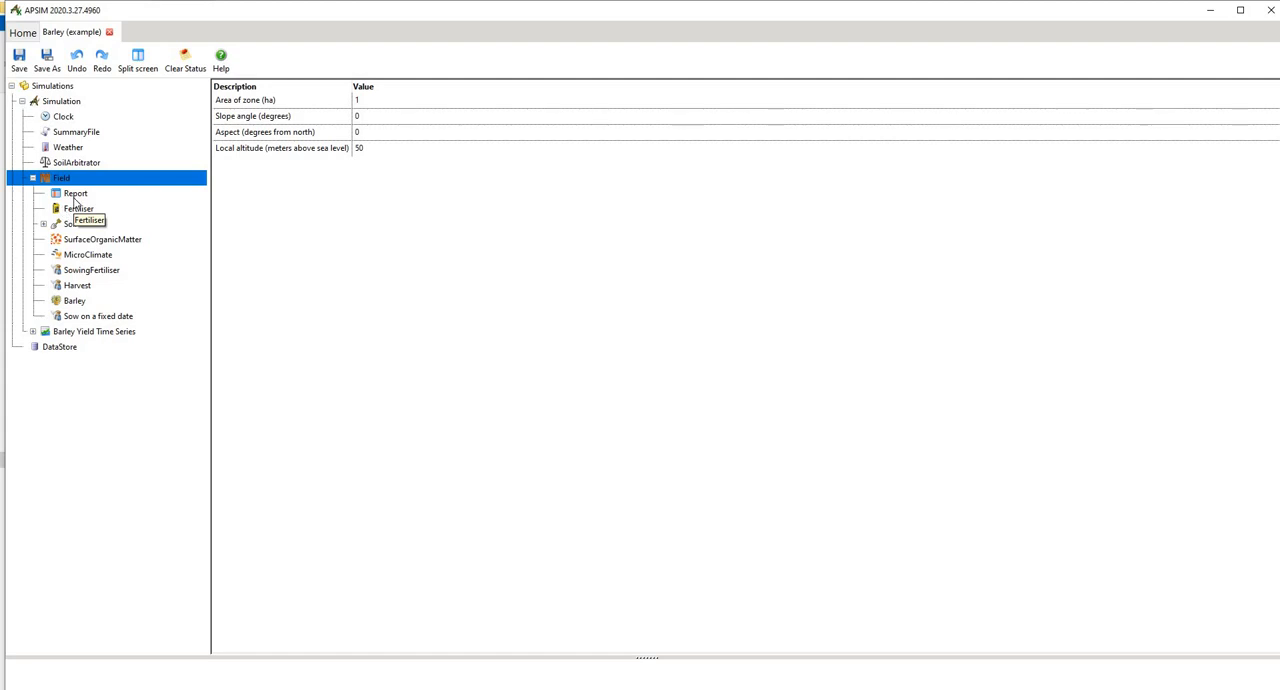
{"action": "left_click", "coordinate": [76, 192]}
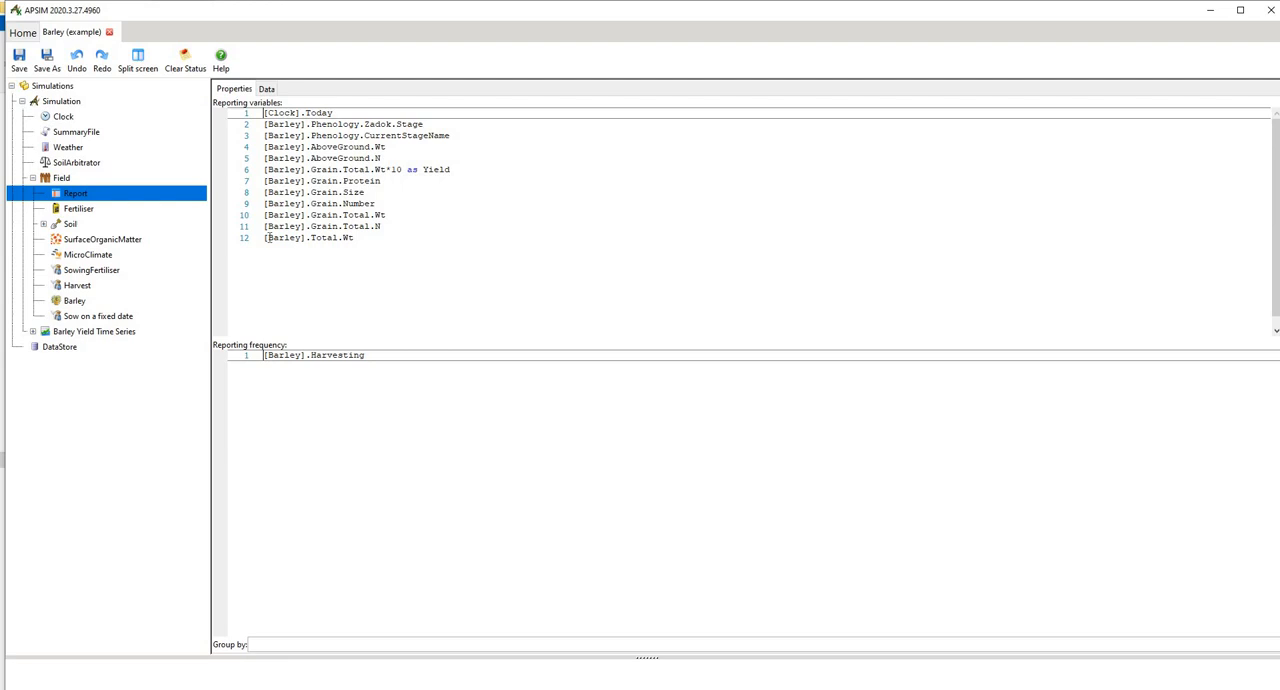
Step: Duplicate the [Barley].Total.Wt reporting variable onto a new thirteenth line
{"action": "left_click", "coordinate": [358, 238]}
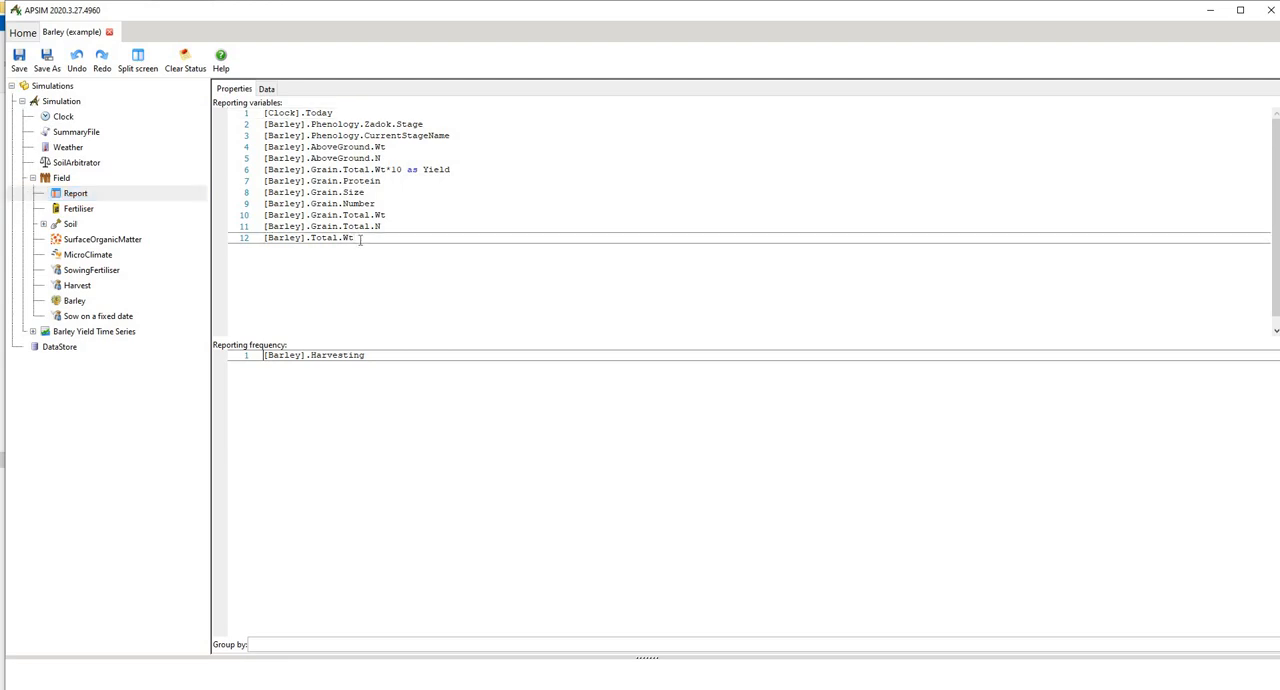
{"action": "right_click", "coordinate": [330, 238]}
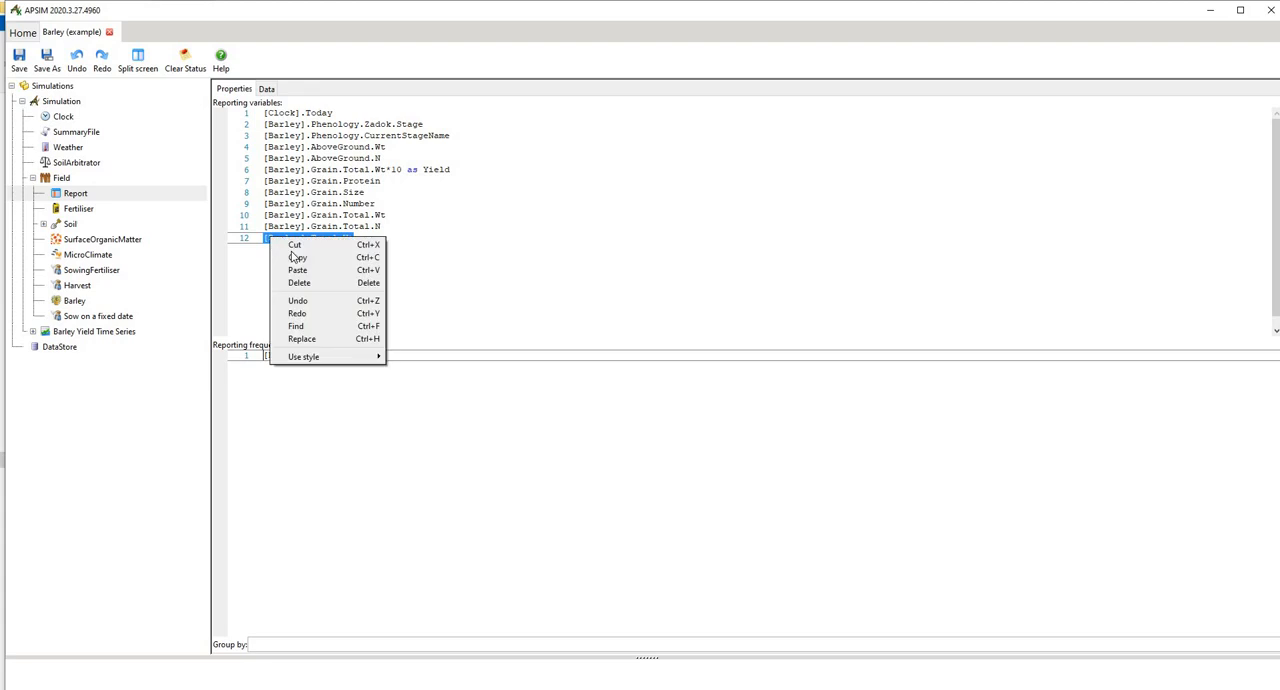
{"action": "left_click", "coordinate": [296, 268]}
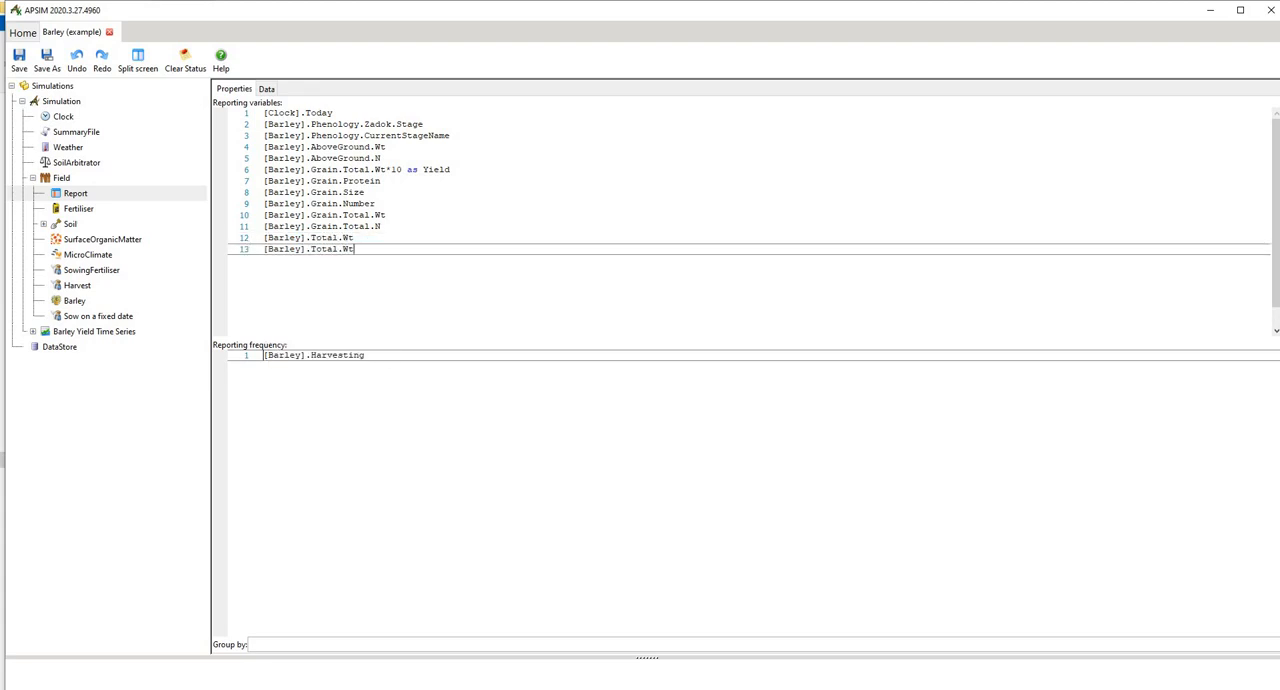
{"action": "key", "text": "Backspace"}
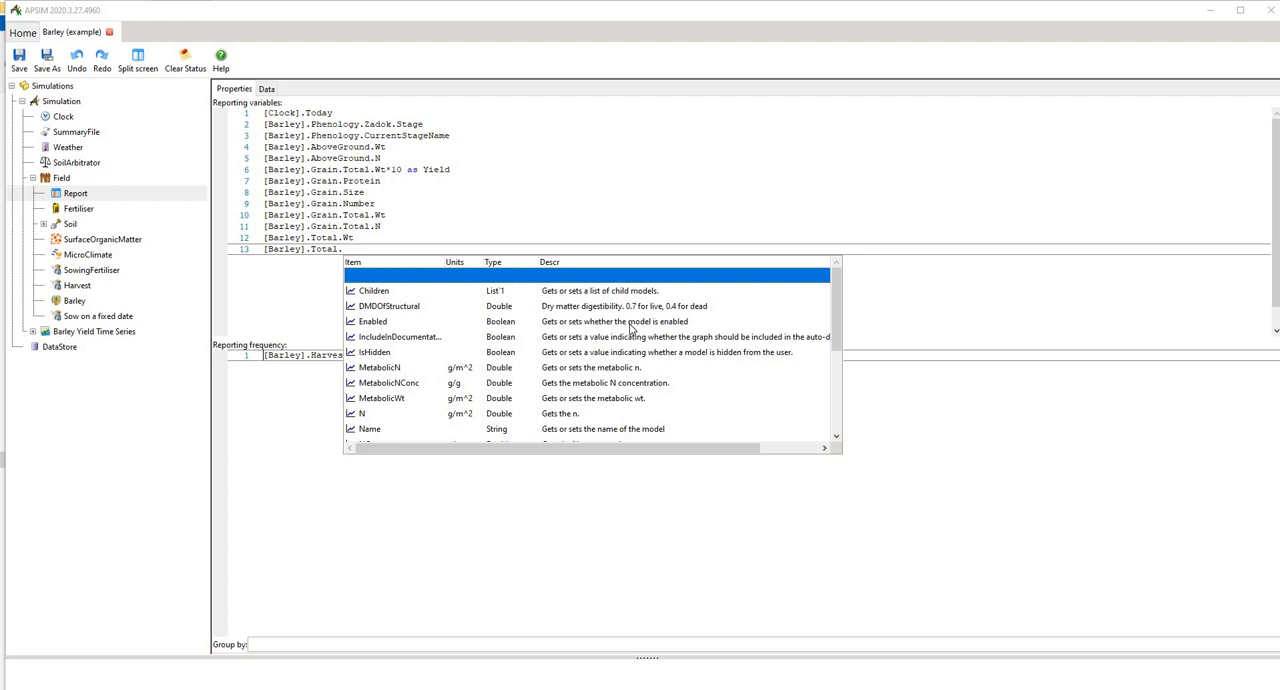
{"action": "mouse_move", "coordinate": [406, 376]}
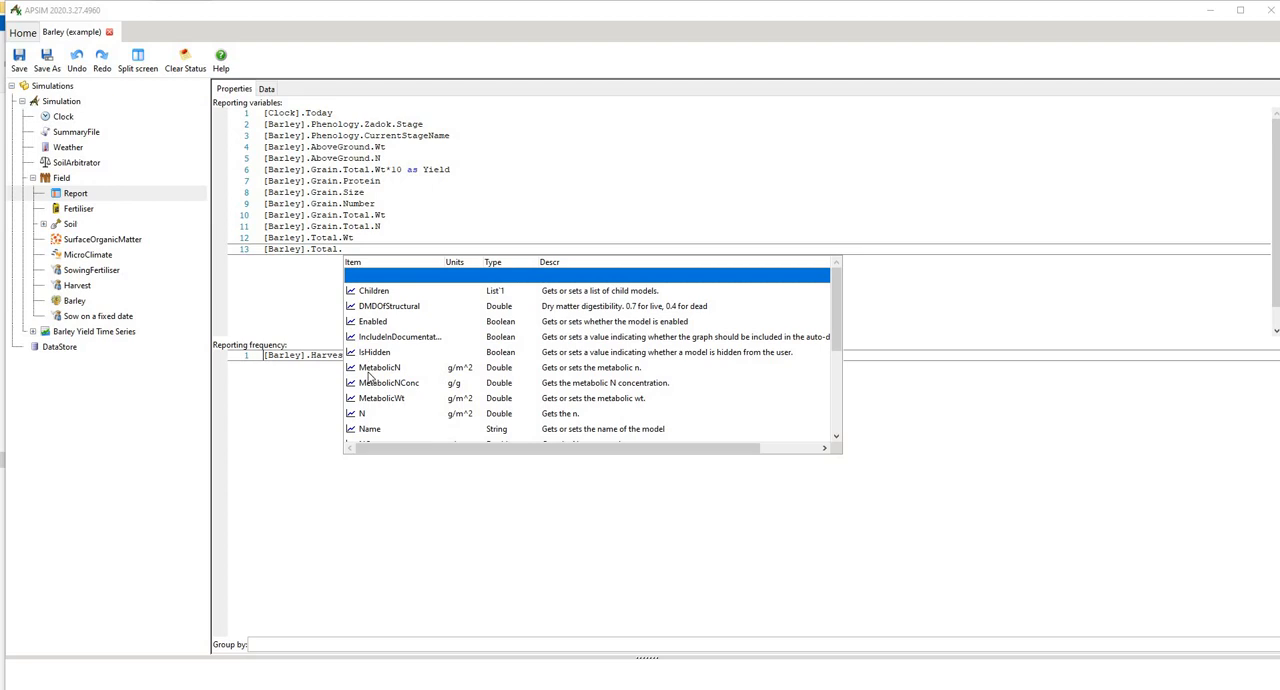
{"action": "mouse_move", "coordinate": [618, 380]}
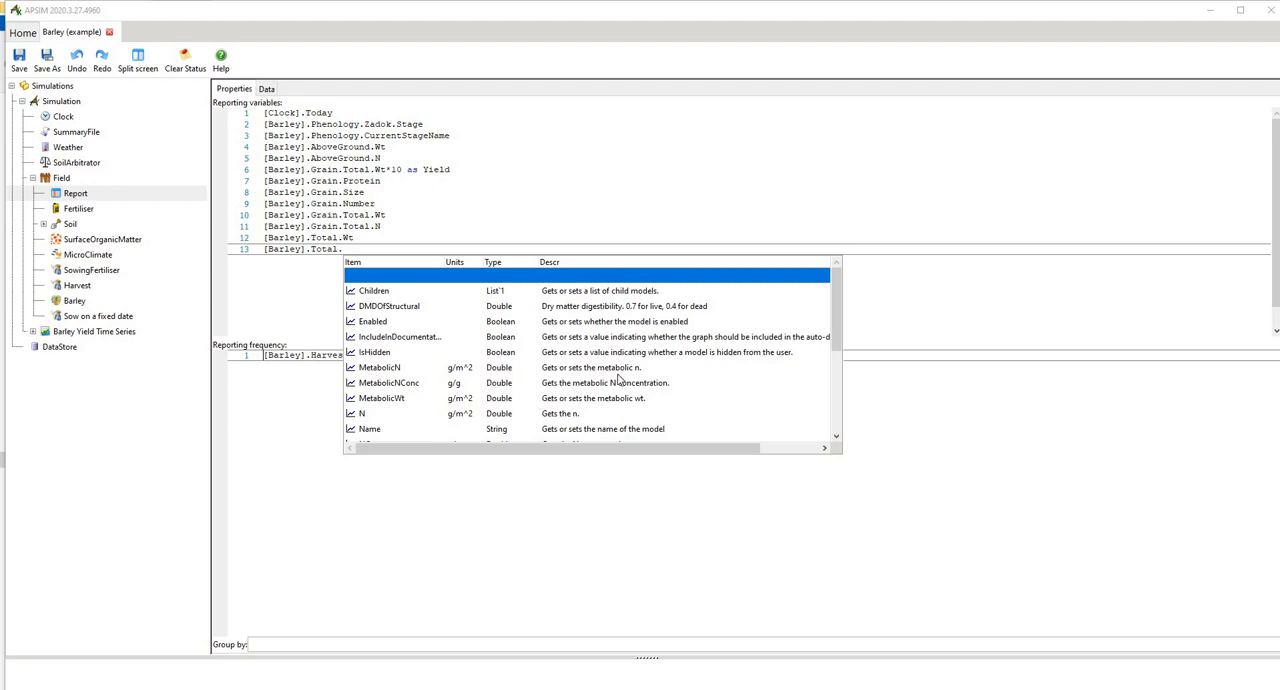
{"action": "scroll", "scroll_direction": "down", "scroll_amount": 3}
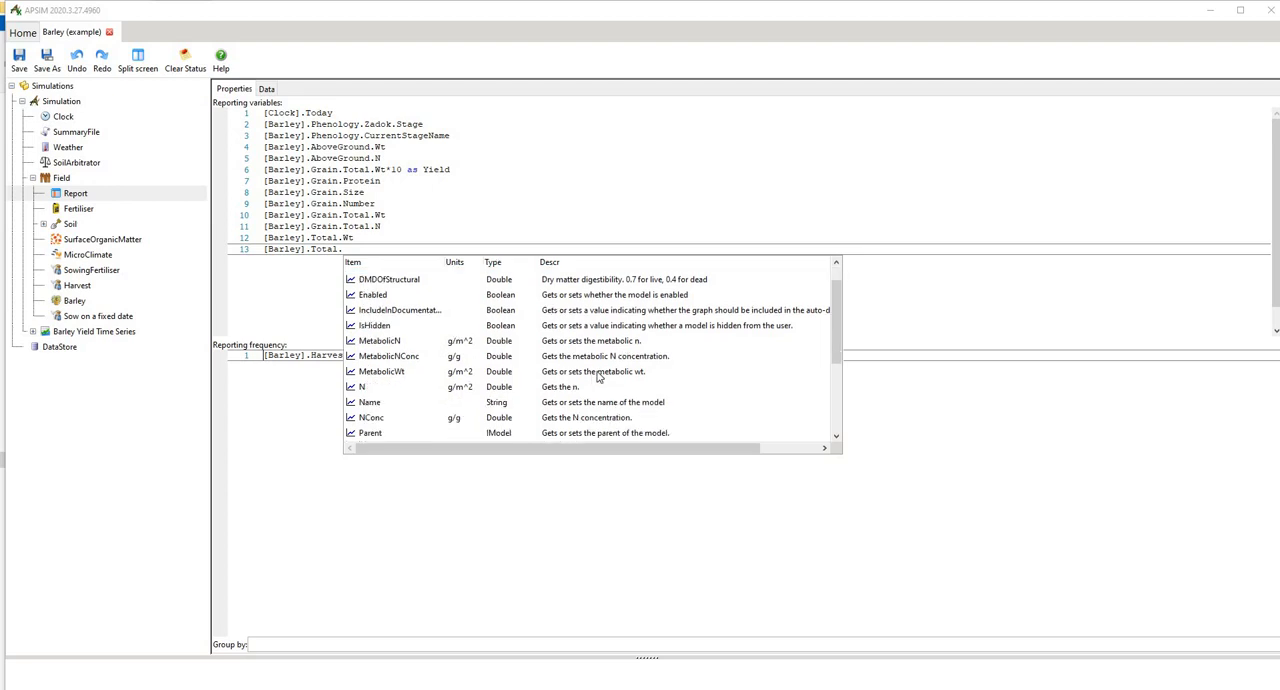
{"action": "scroll", "scroll_direction": "down", "scroll_amount": 3}
{"action": "type", "text": "N"}
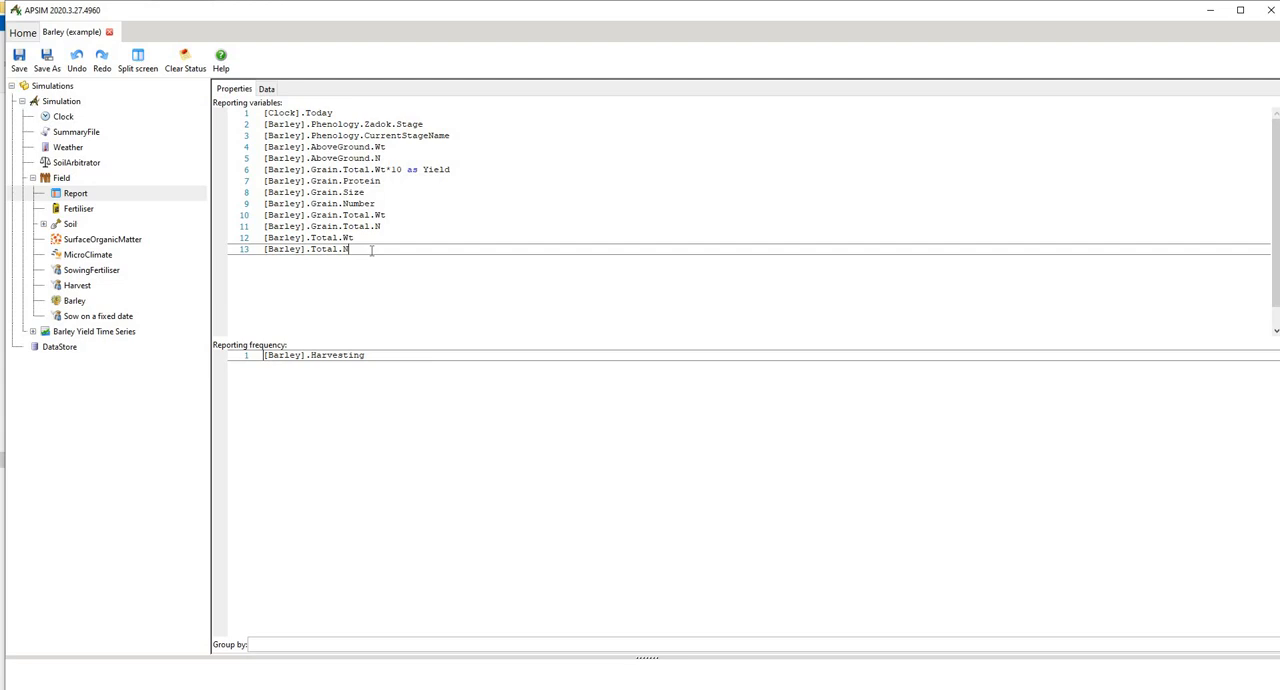
Step: Browse the [Barley]. IntelliSense properties and choose Grain
{"action": "key", "text": "Backspace"}
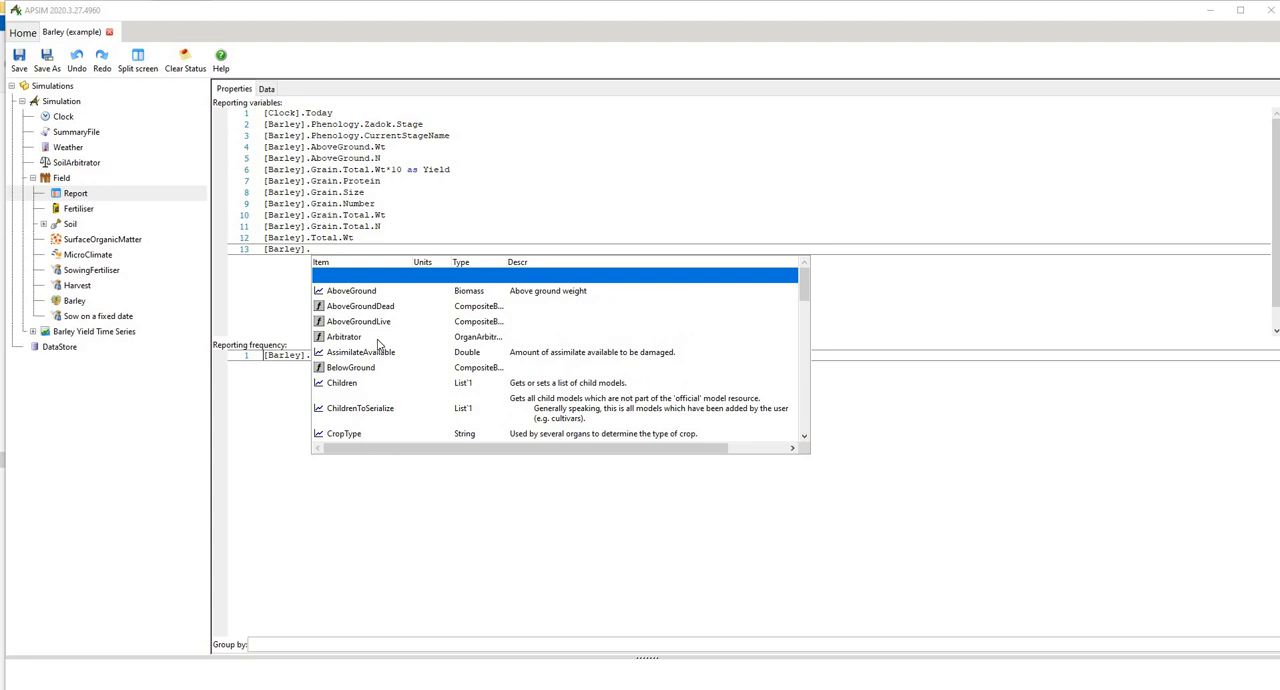
{"action": "scroll", "scroll_direction": "down", "scroll_amount": 3}
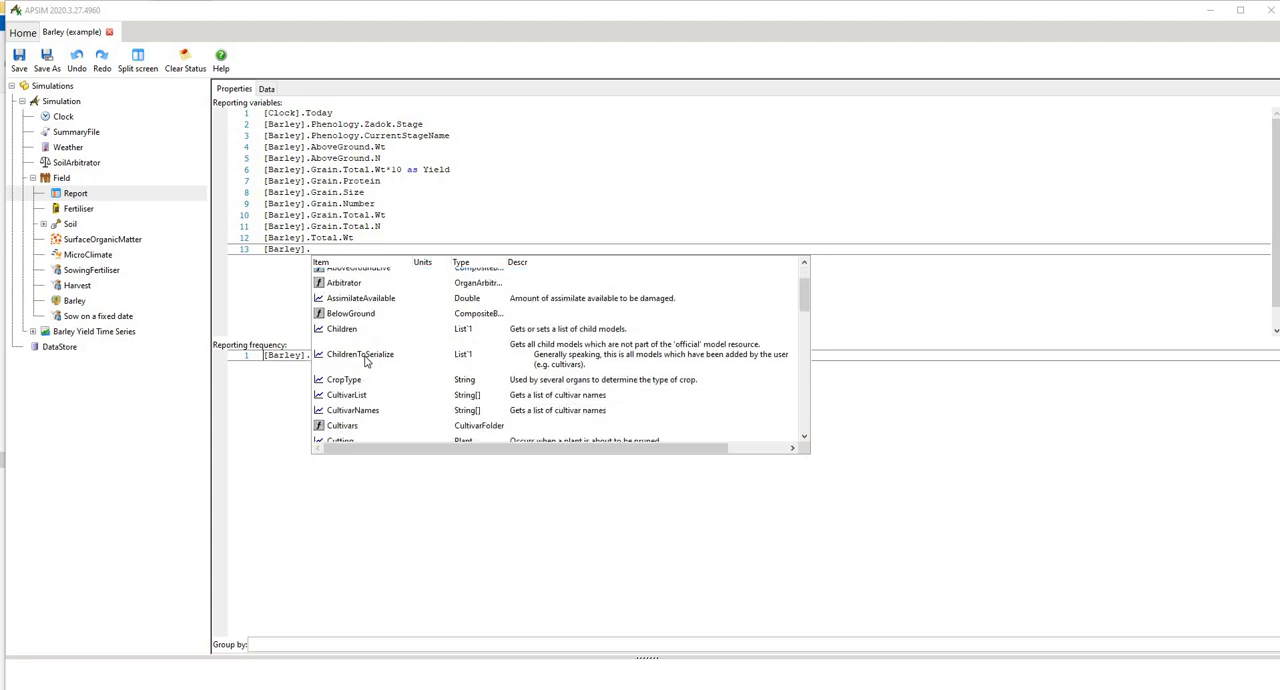
{"action": "scroll", "scroll_direction": "down", "scroll_amount": 3}
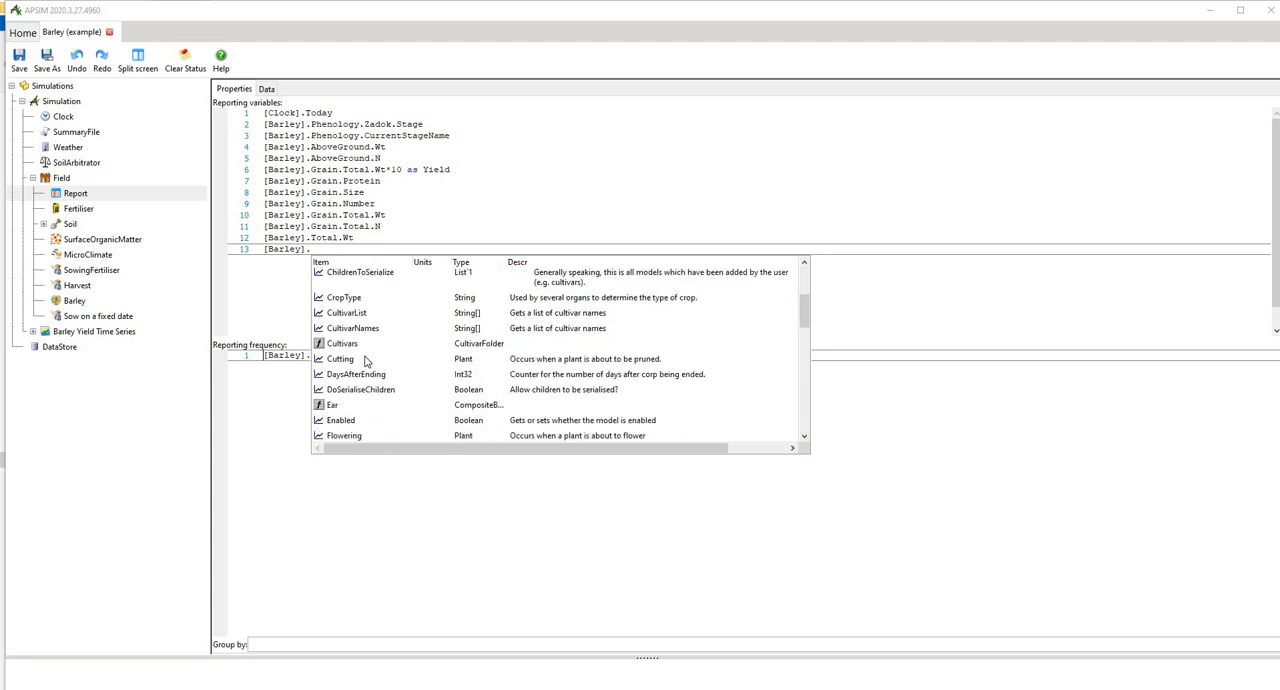
{"action": "scroll", "scroll_direction": "down", "scroll_amount": 3}
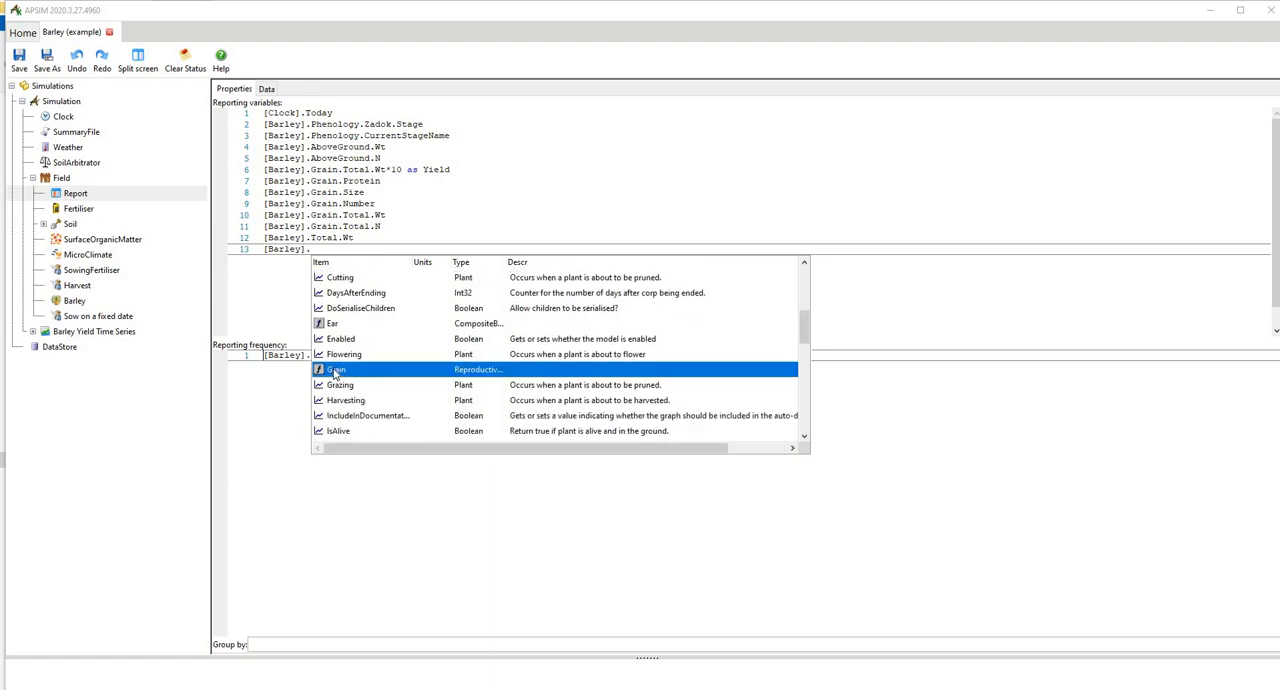
{"action": "double_click", "coordinate": [336, 368]}
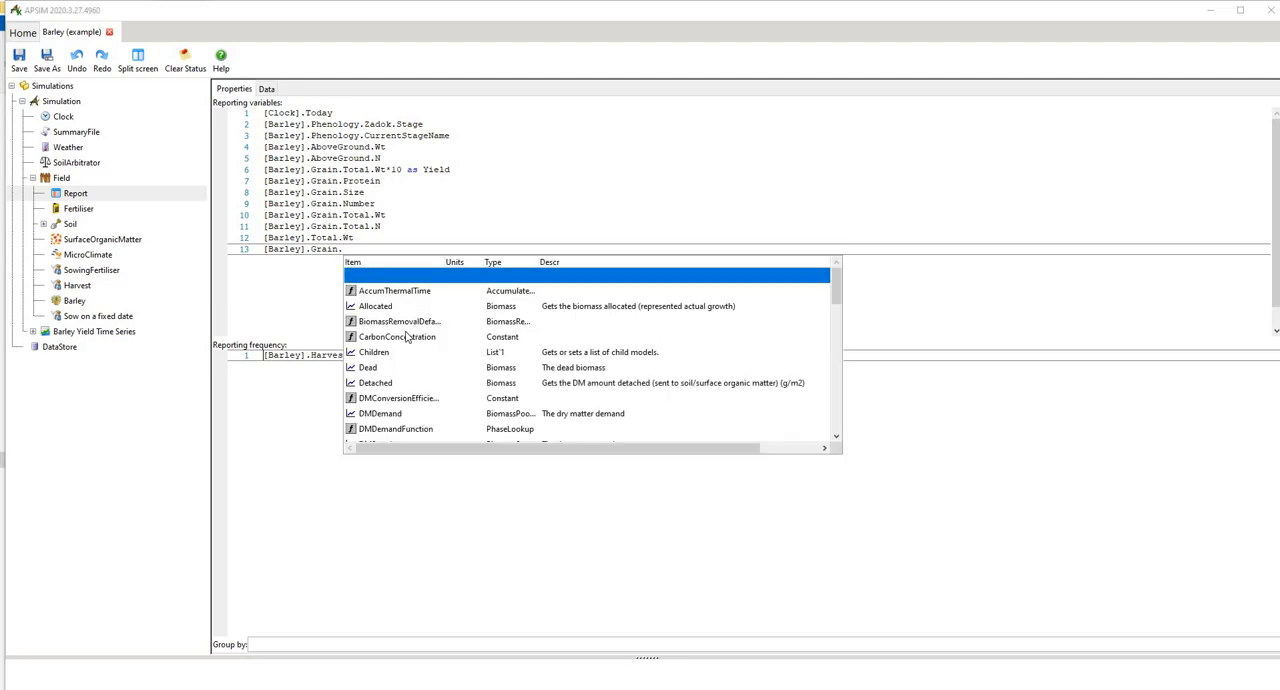
Step: Browse the [Barley].Grain. properties offered for reporting
{"action": "scroll", "scroll_direction": "down", "scroll_amount": 3}
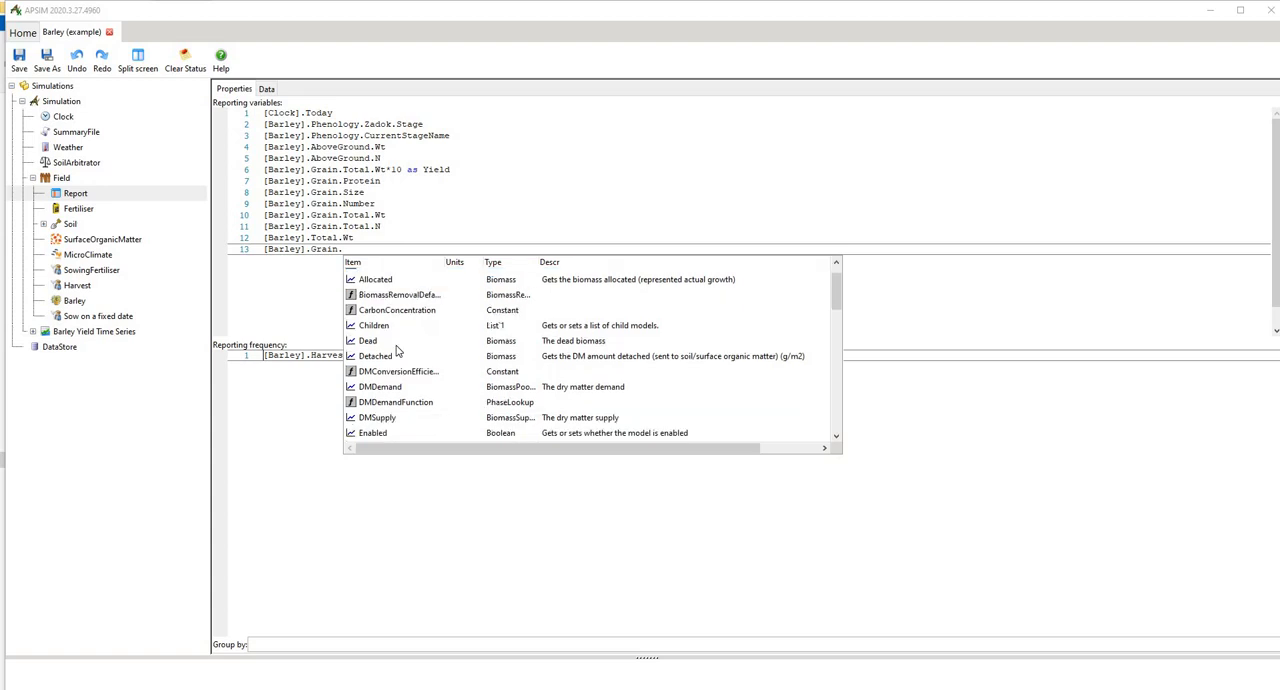
{"action": "scroll", "scroll_direction": "down", "scroll_amount": 3}
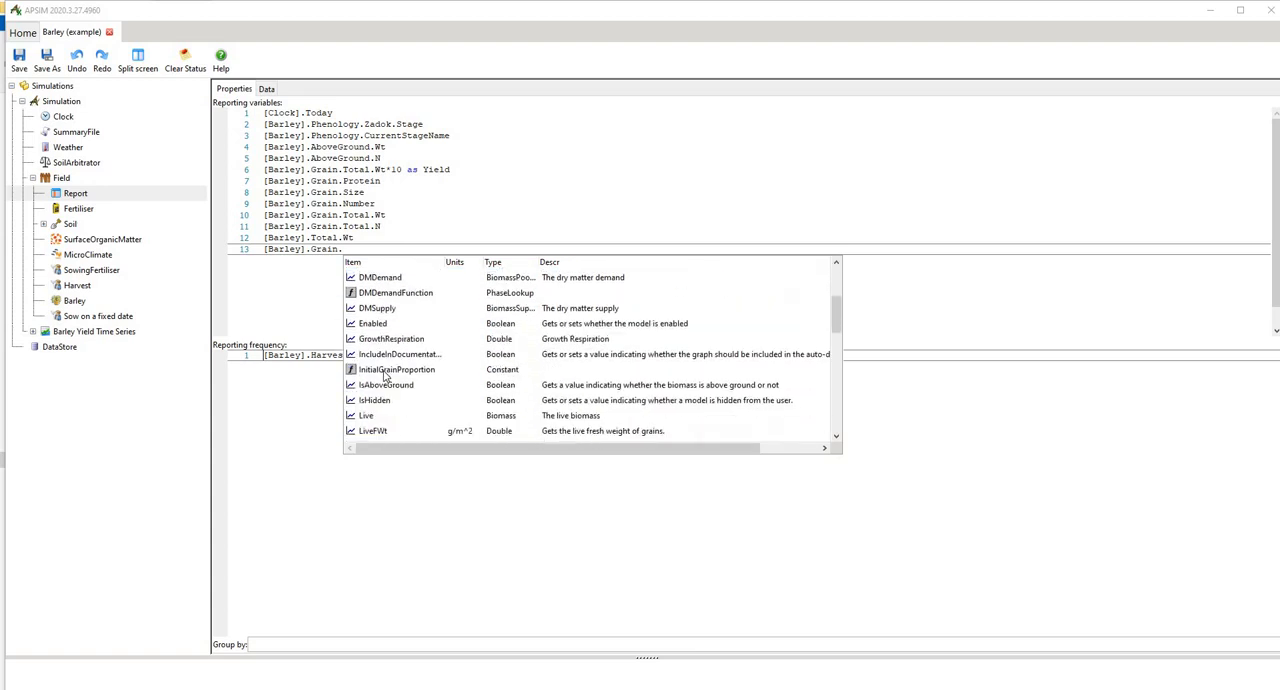
{"action": "scroll", "scroll_direction": "down", "scroll_amount": 3}
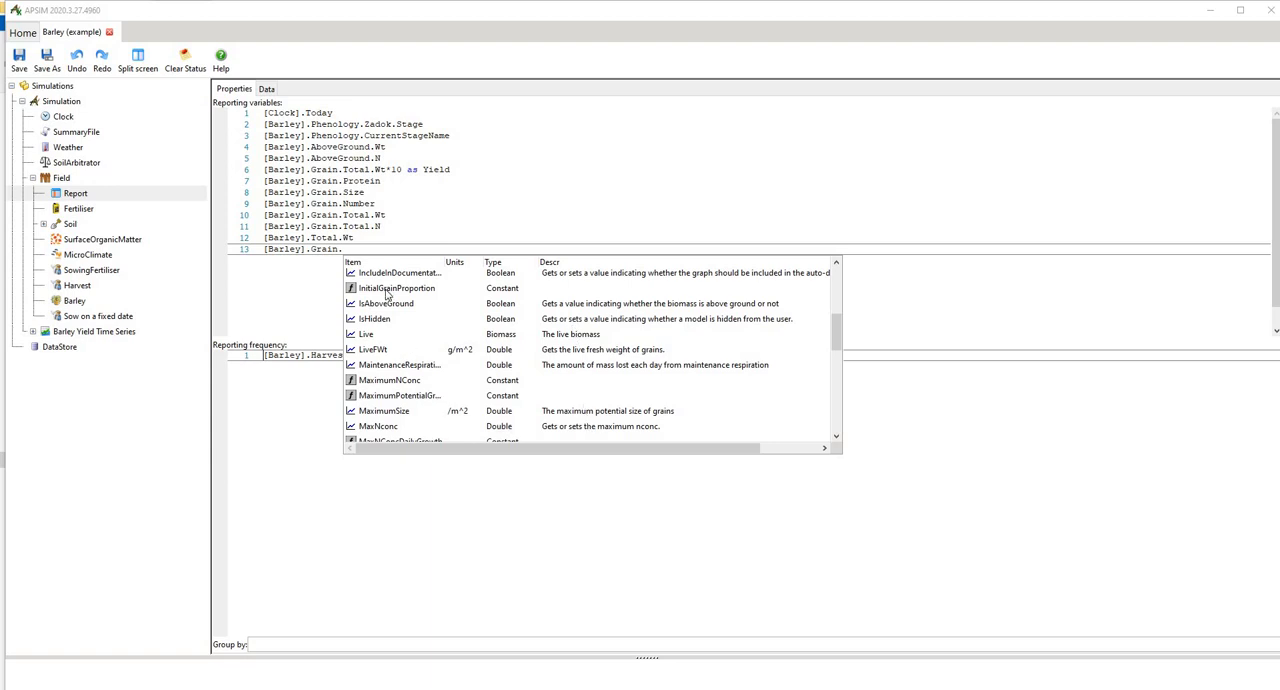
{"action": "scroll", "scroll_direction": "down", "scroll_amount": 3}
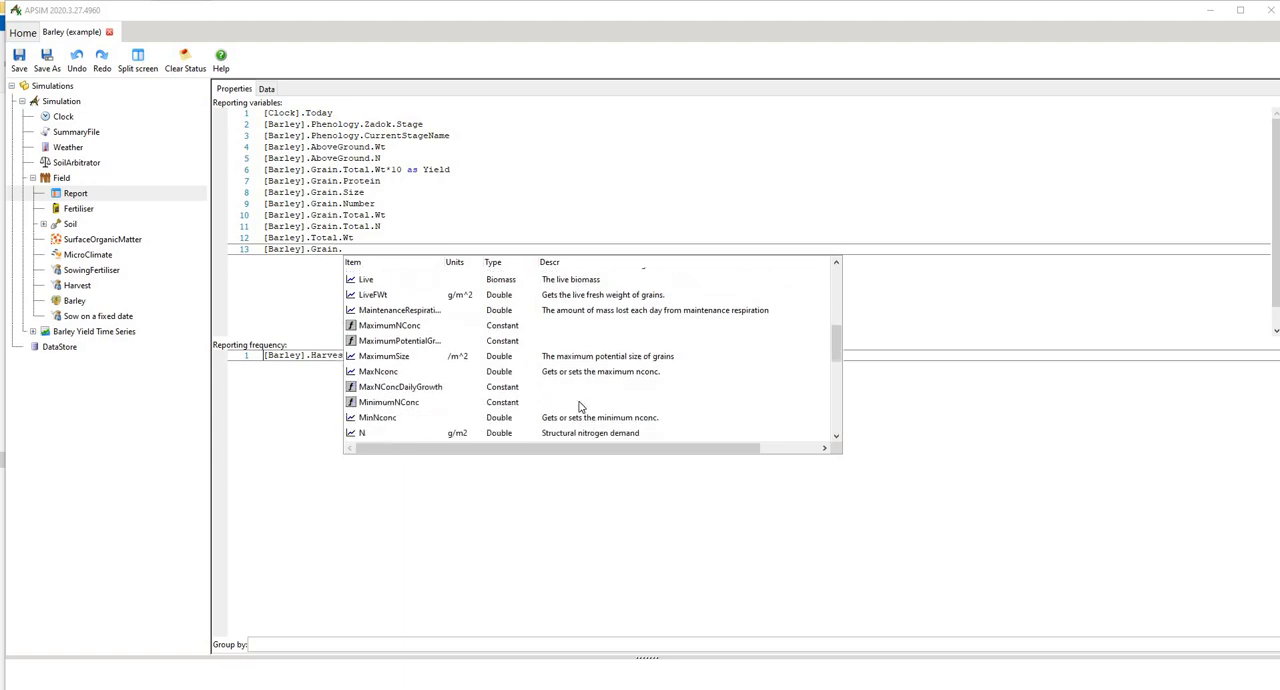
{"action": "scroll", "scroll_direction": "down", "scroll_amount": 3}
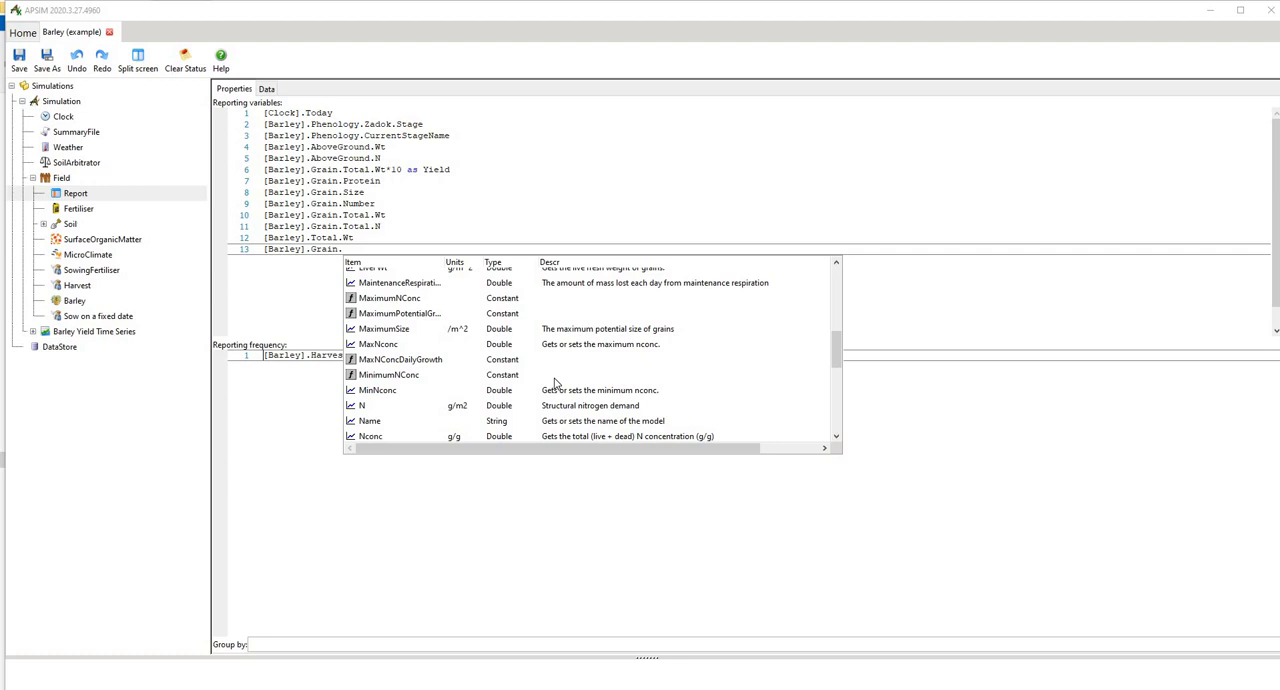
{"action": "mouse_move", "coordinate": [544, 378]}
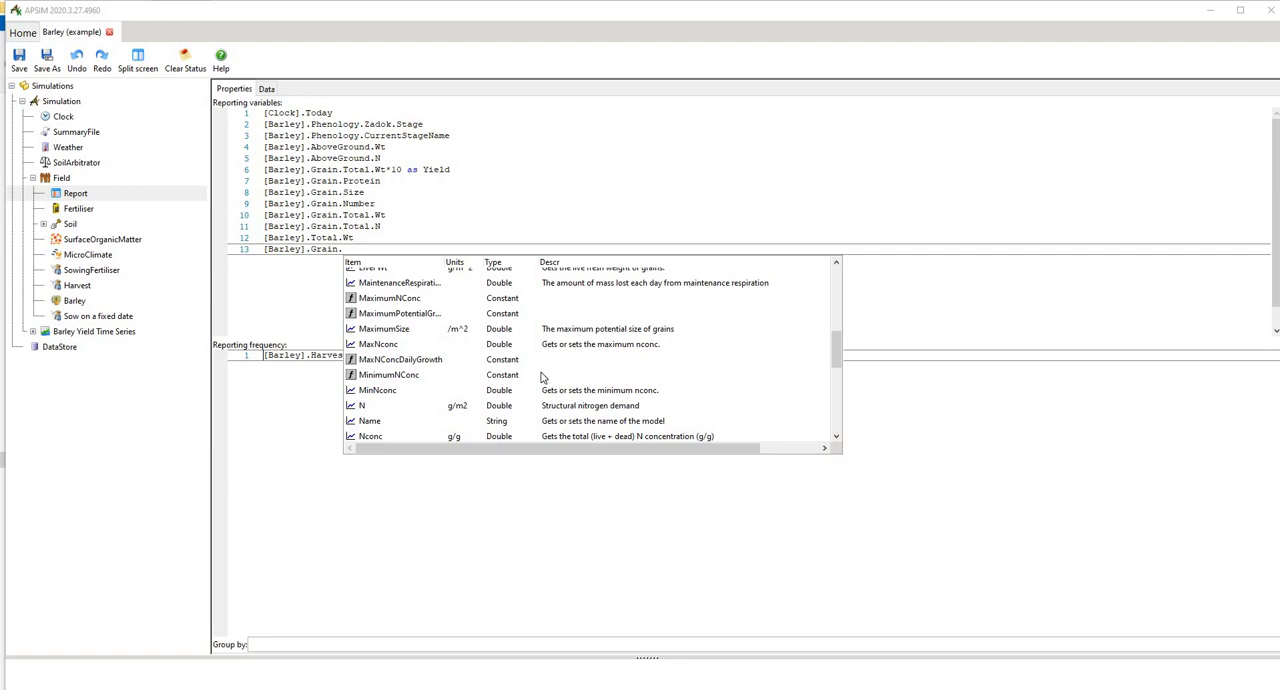
{"action": "mouse_move", "coordinate": [376, 286]}
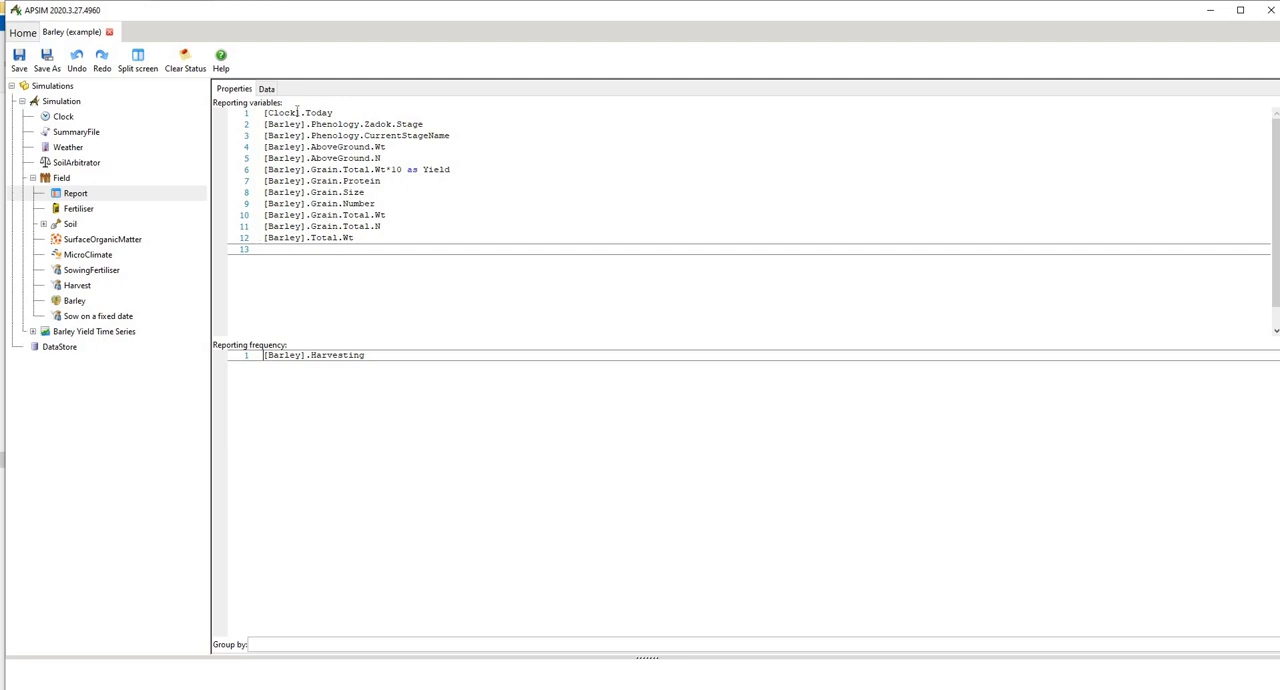
{"action": "left_click", "coordinate": [264, 248]}
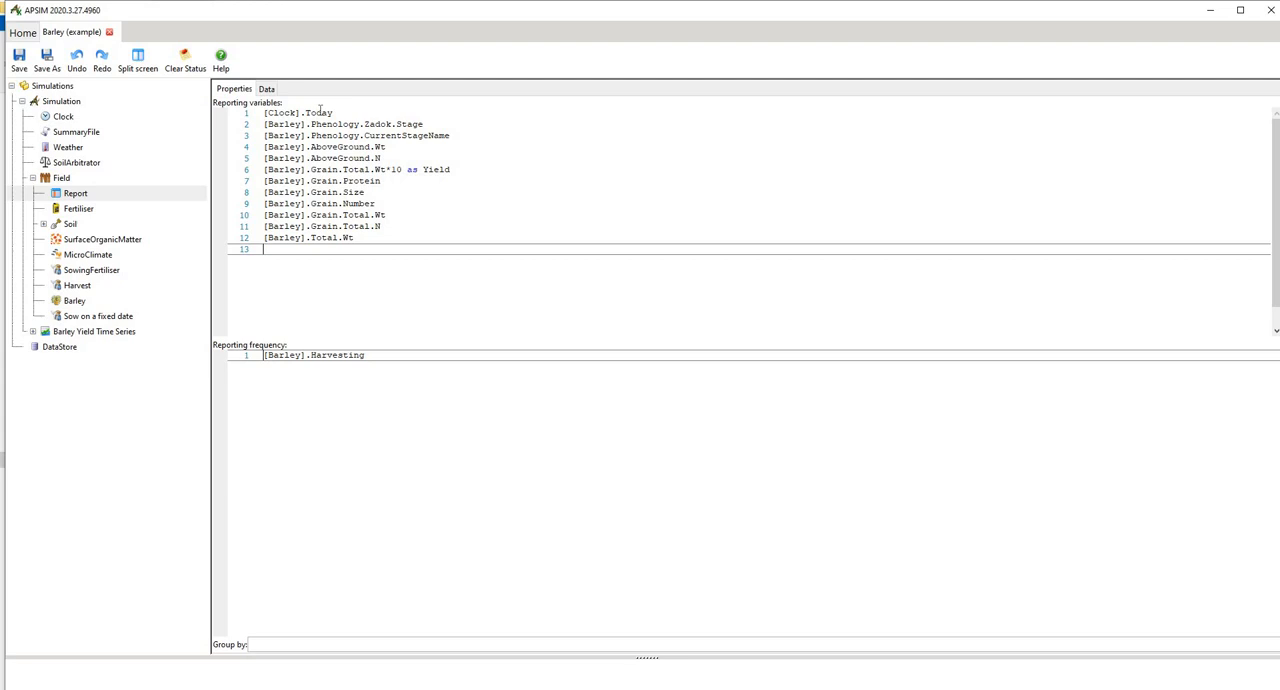
{"action": "double_click", "coordinate": [318, 112]}
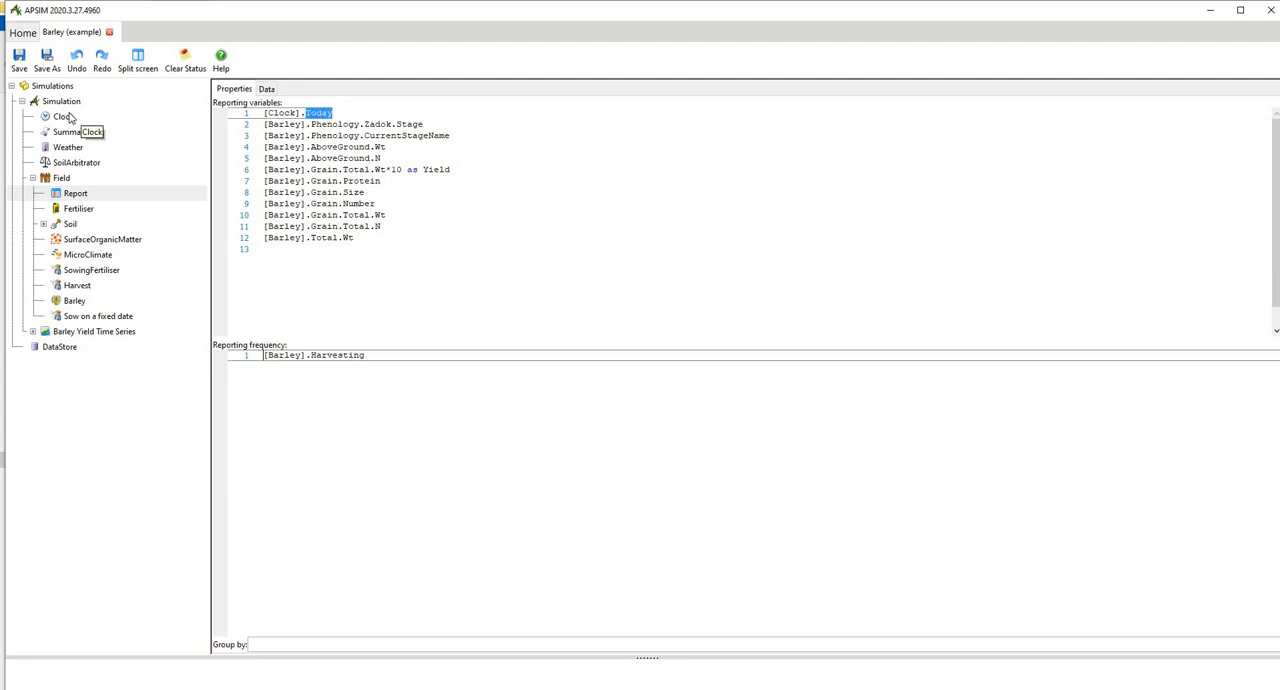
{"action": "mouse_move", "coordinate": [160, 128]}
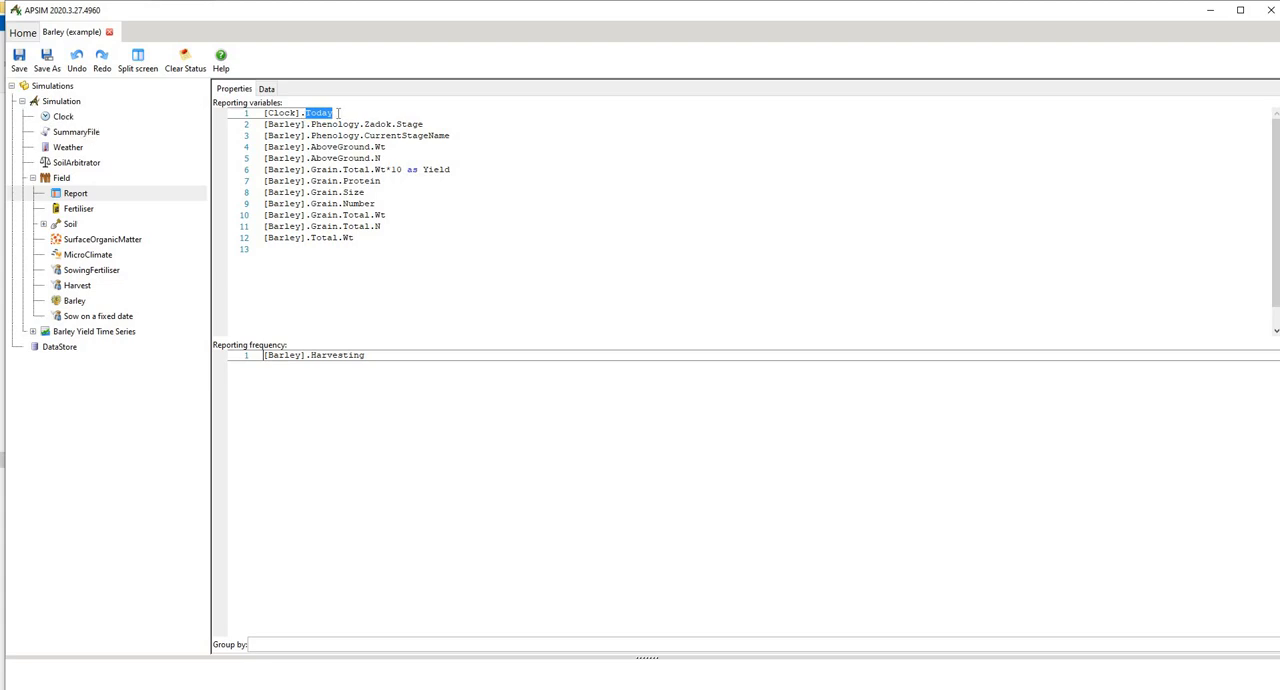
{"action": "key", "text": "Delete"}
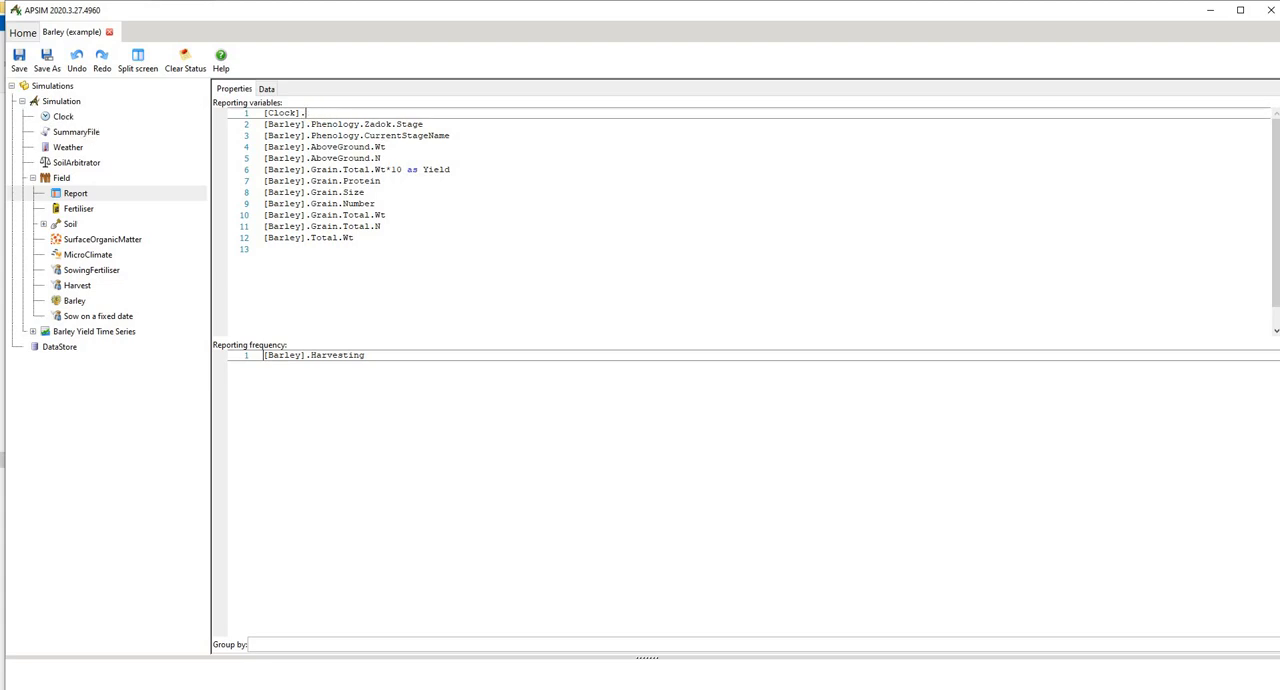
{"action": "mouse_move", "coordinate": [382, 140]}
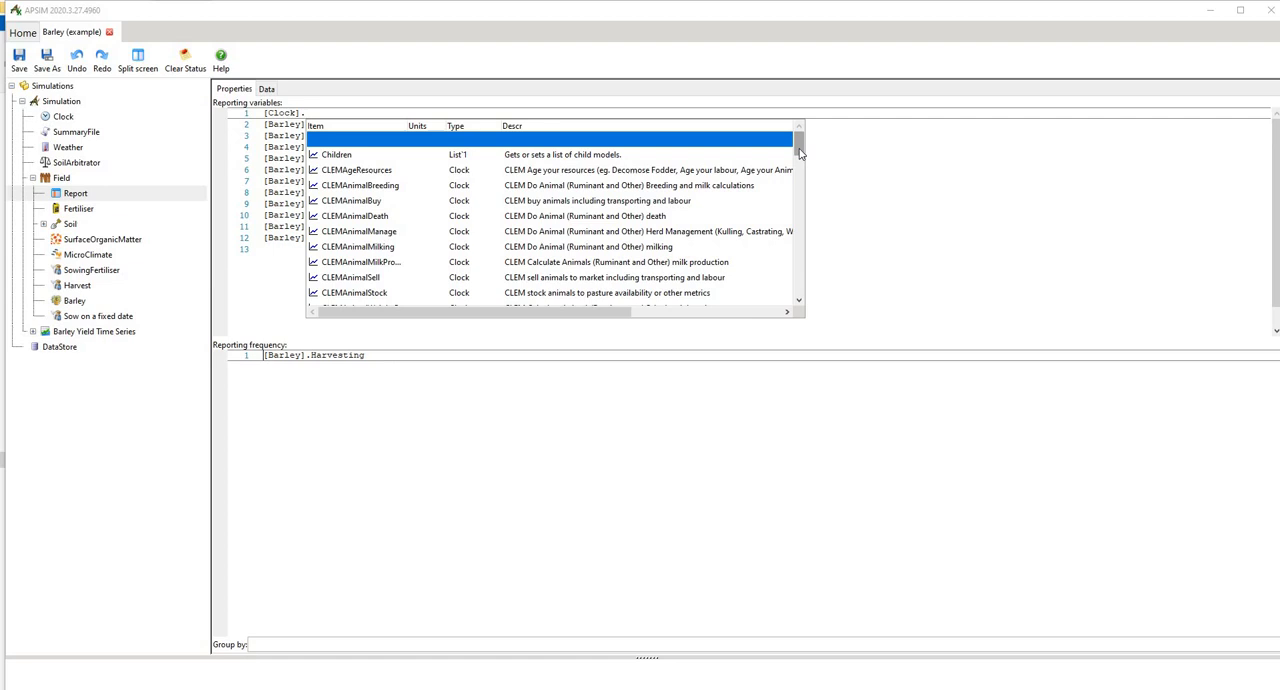
{"action": "scroll", "scroll_direction": "down", "scroll_amount": 3}
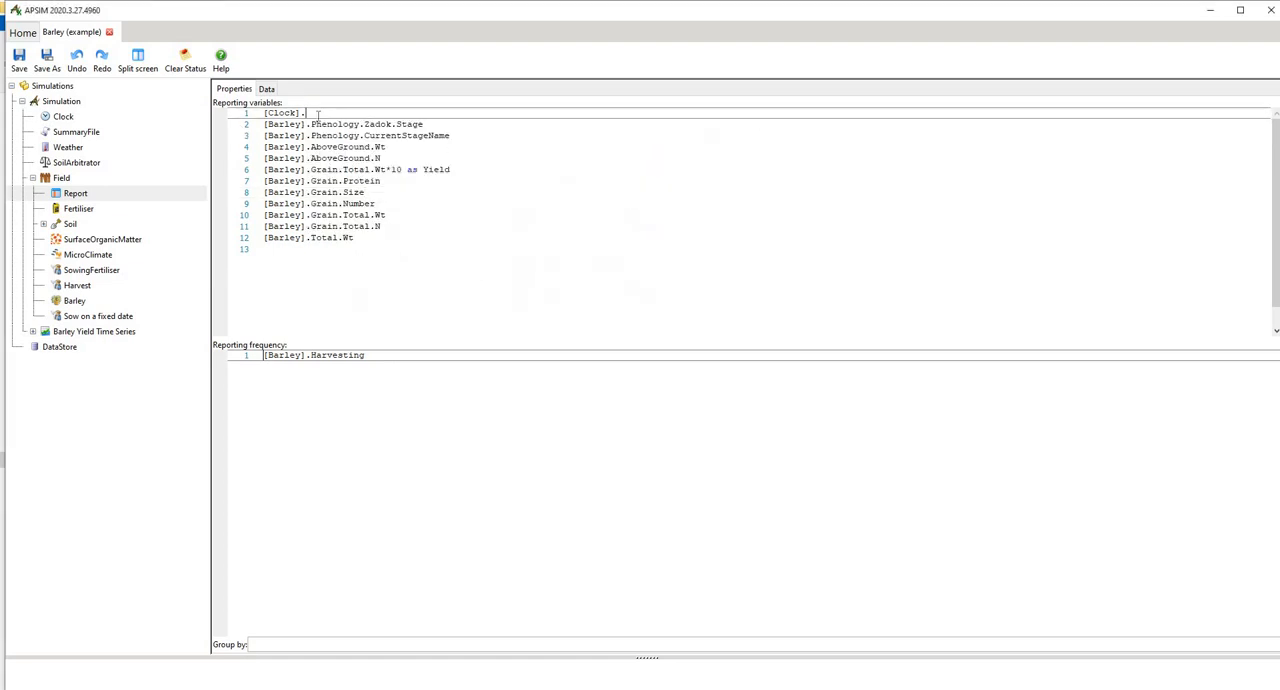
{"action": "type", "text": "Today"}
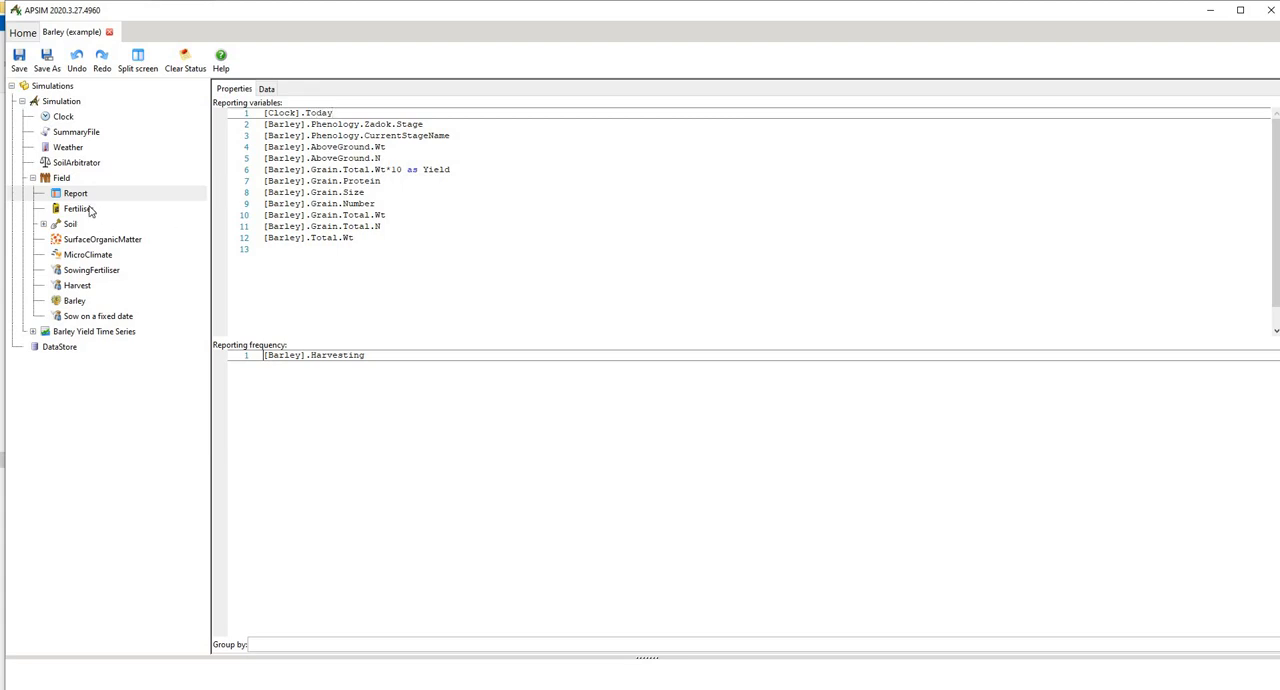
Step: View the Fertiliser component, then the Soil's Vertosol classification and Norwin, Queensland site details
{"action": "left_click", "coordinate": [78, 208]}
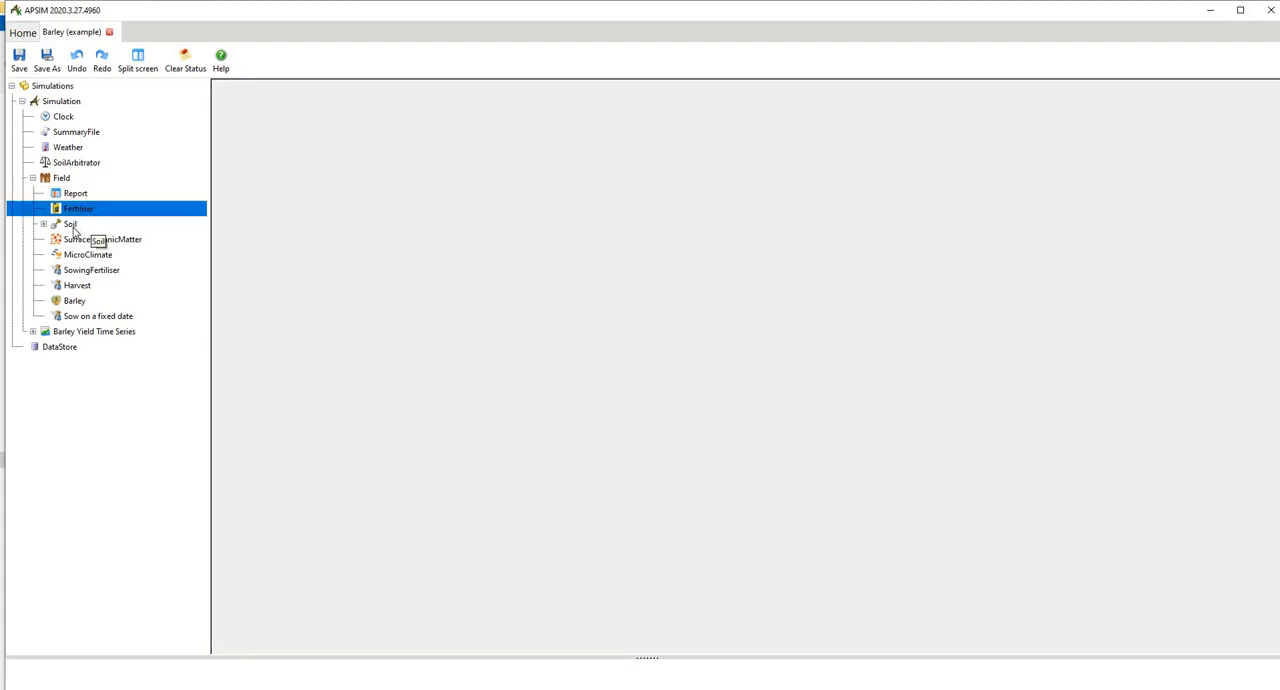
{"action": "left_click", "coordinate": [44, 224]}
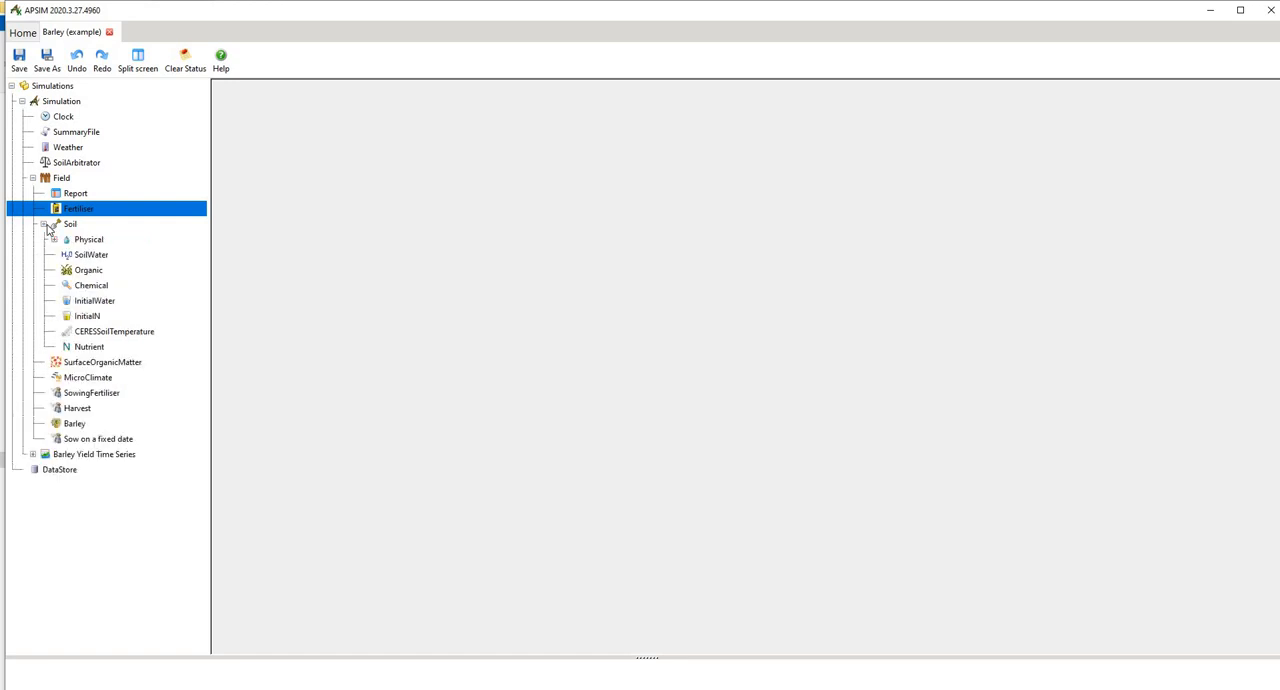
{"action": "left_click", "coordinate": [44, 224]}
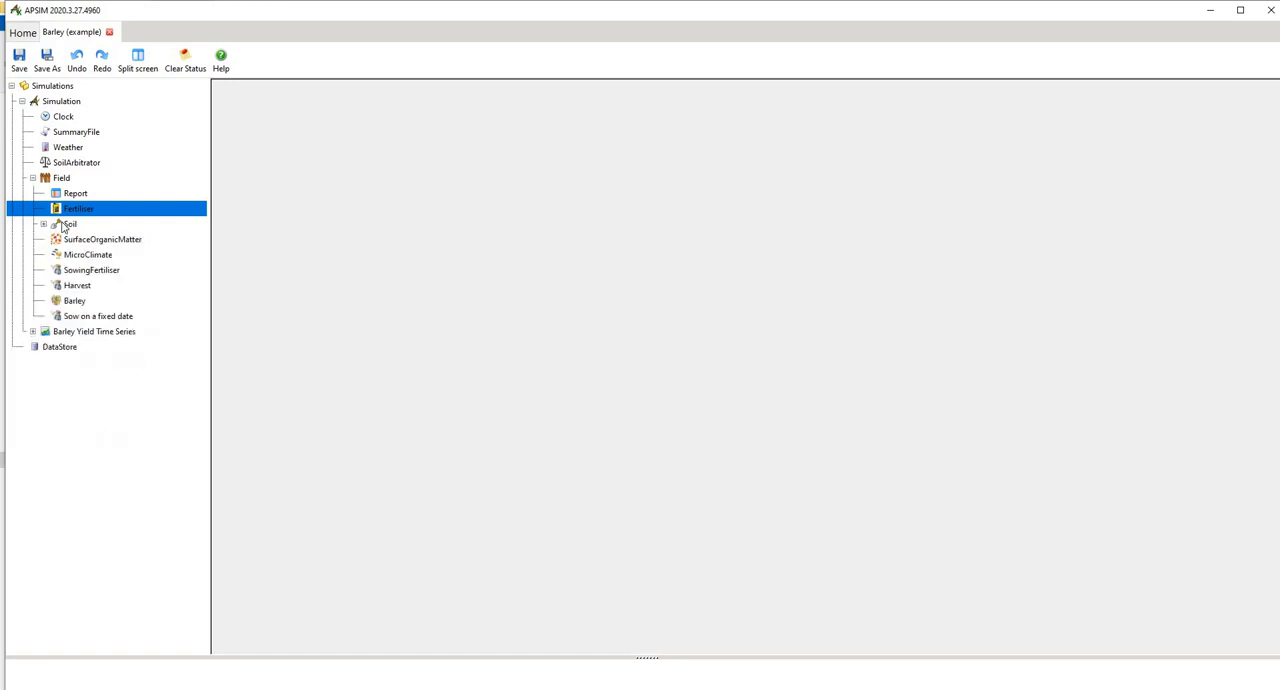
{"action": "left_click", "coordinate": [104, 240]}
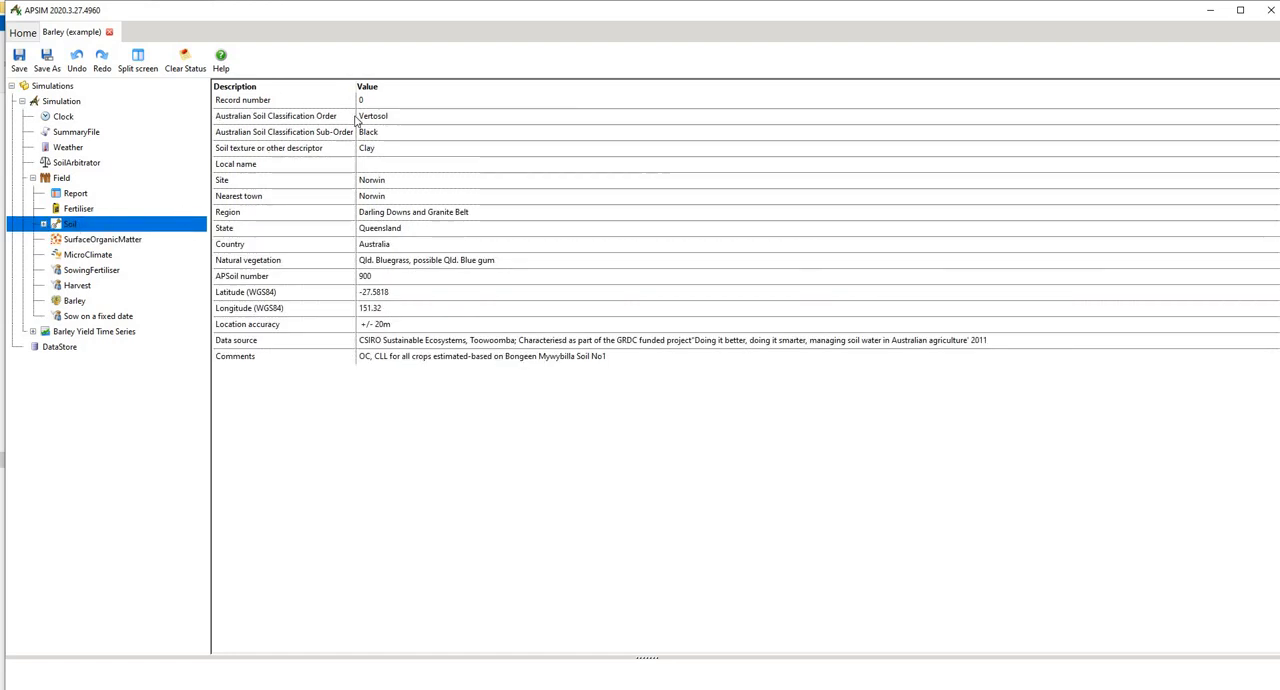
{"action": "mouse_move", "coordinate": [374, 324]}
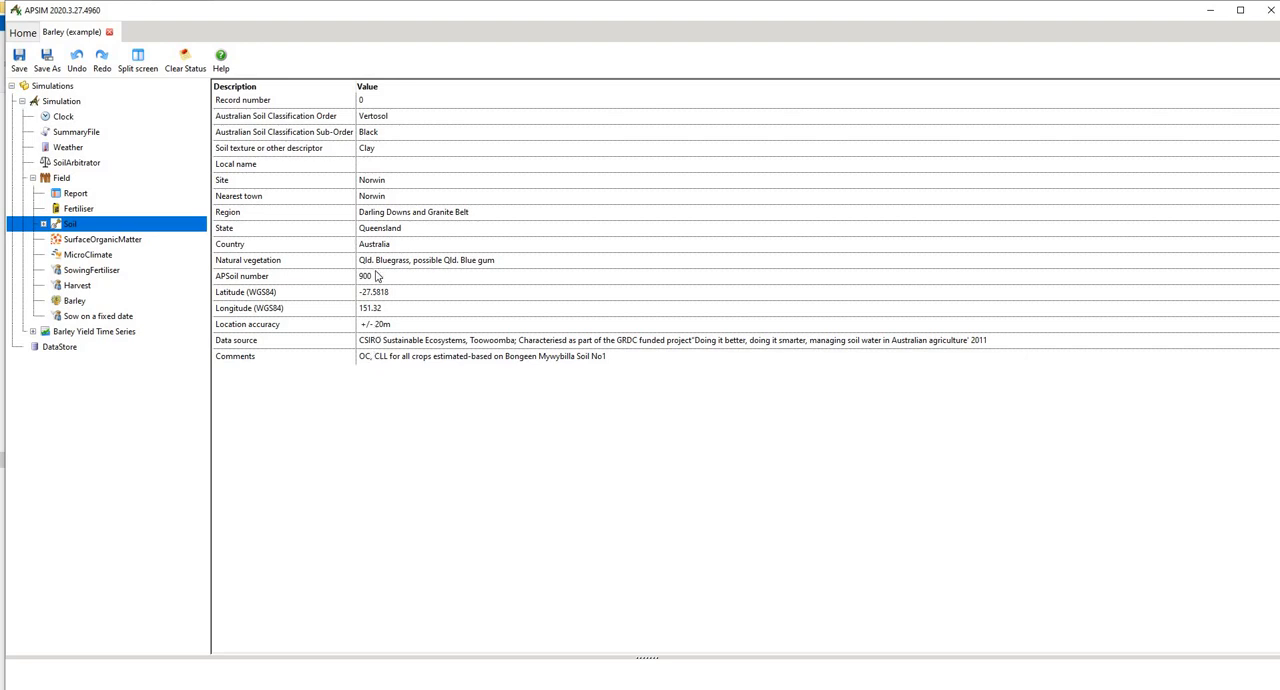
{"action": "mouse_move", "coordinate": [374, 212]}
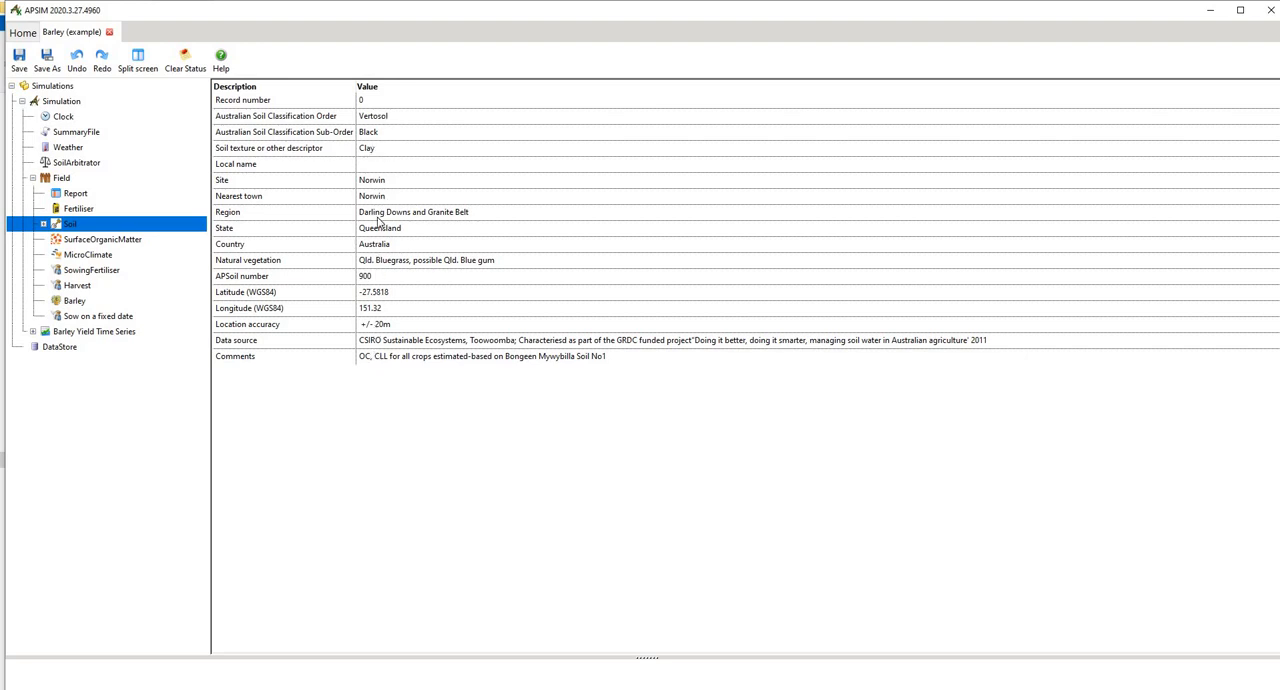
{"action": "left_click", "coordinate": [100, 240]}
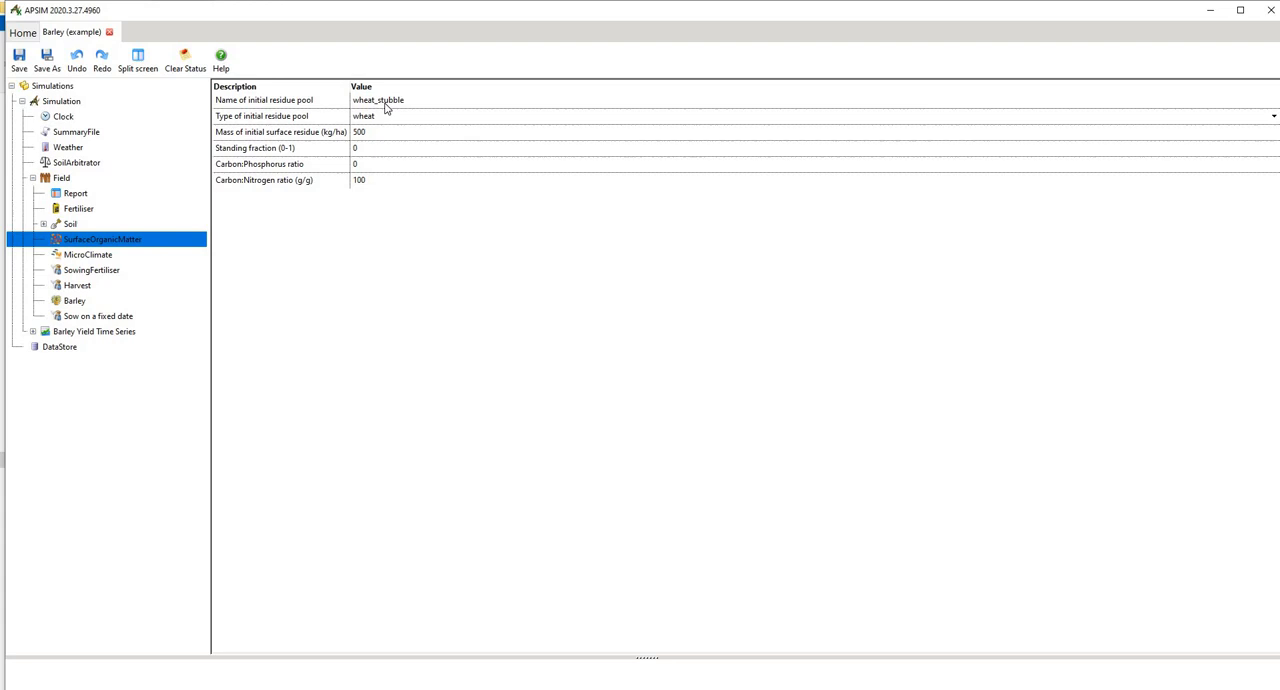
{"action": "mouse_move", "coordinate": [406, 126]}
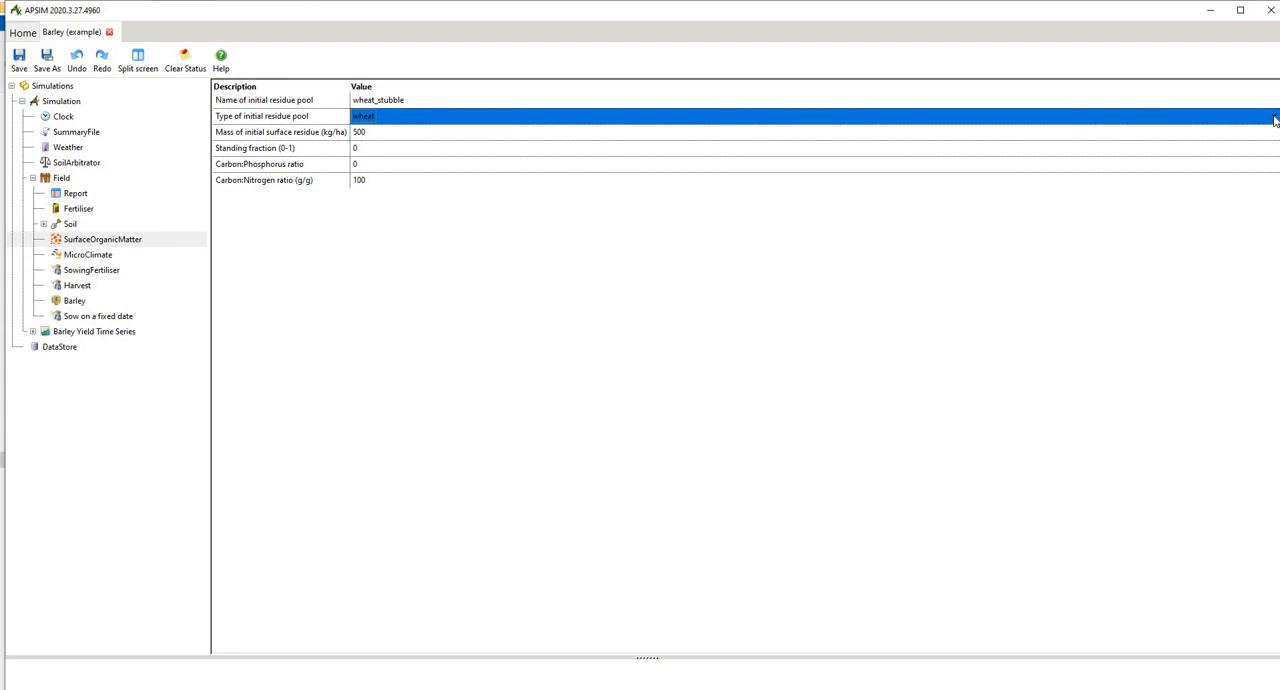
Step: Check the wheat_stubble initial residue pool type, then move to the MicroClimate parameters
{"action": "left_click", "coordinate": [1274, 116]}
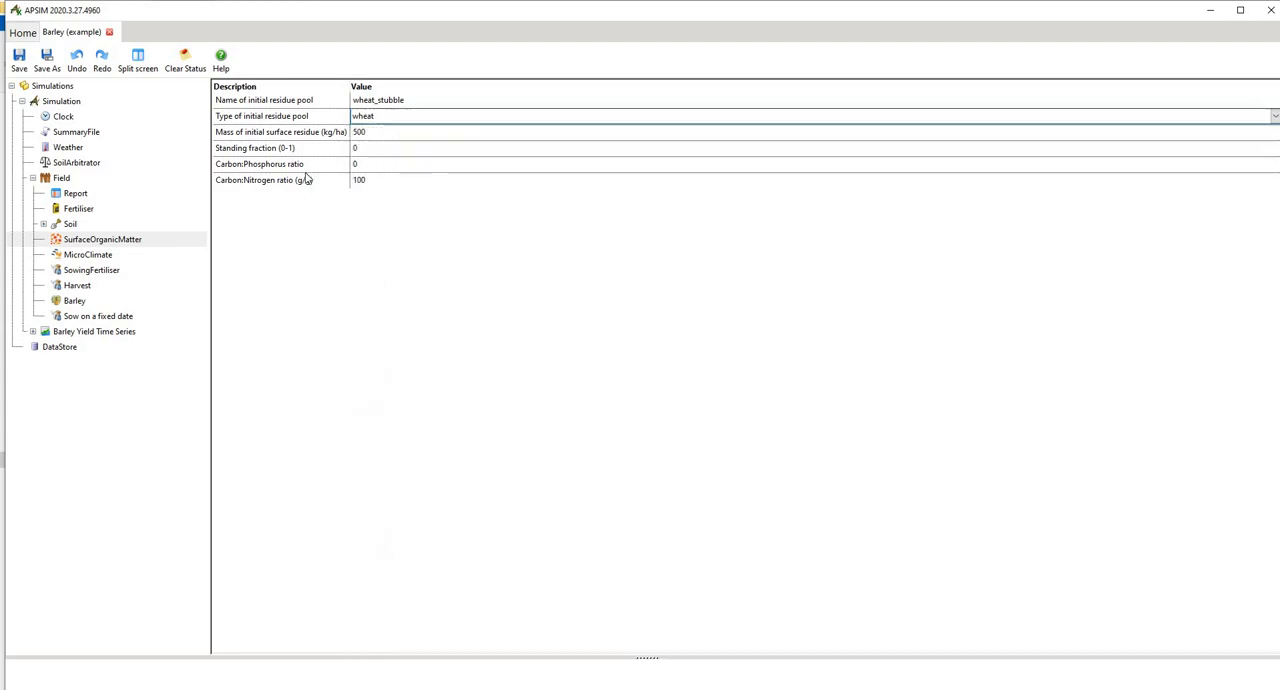
{"action": "mouse_move", "coordinate": [322, 140]}
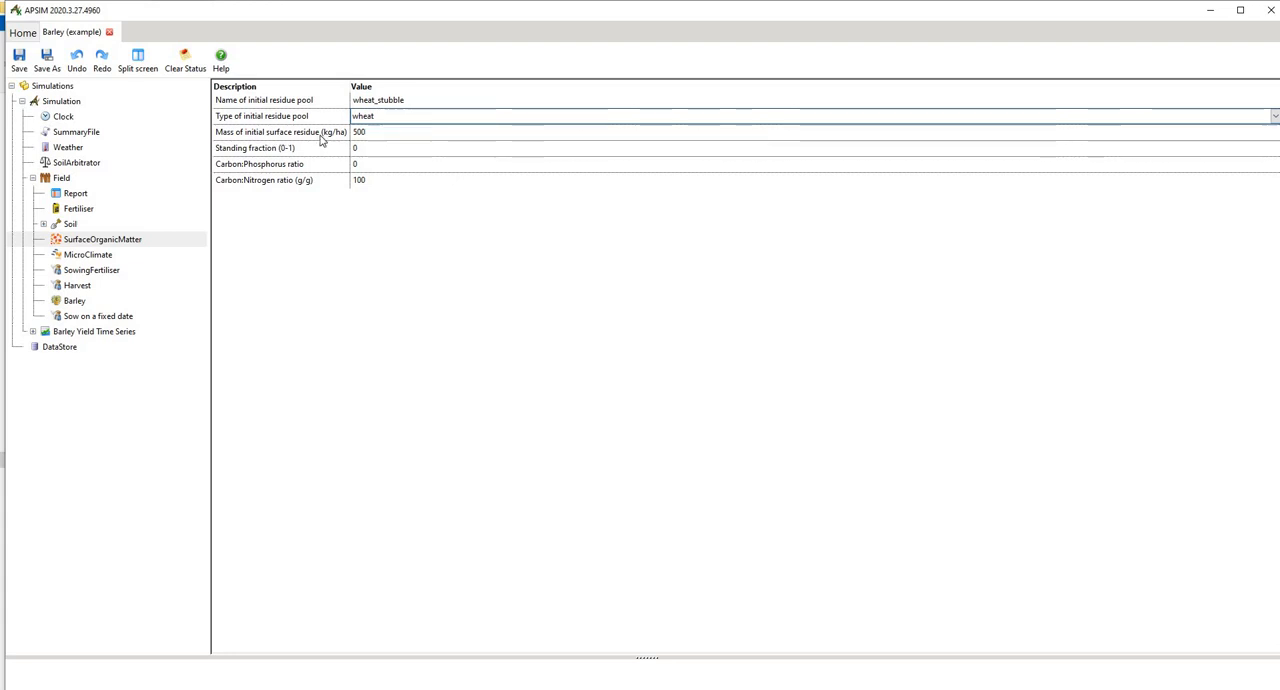
{"action": "mouse_move", "coordinate": [268, 164]}
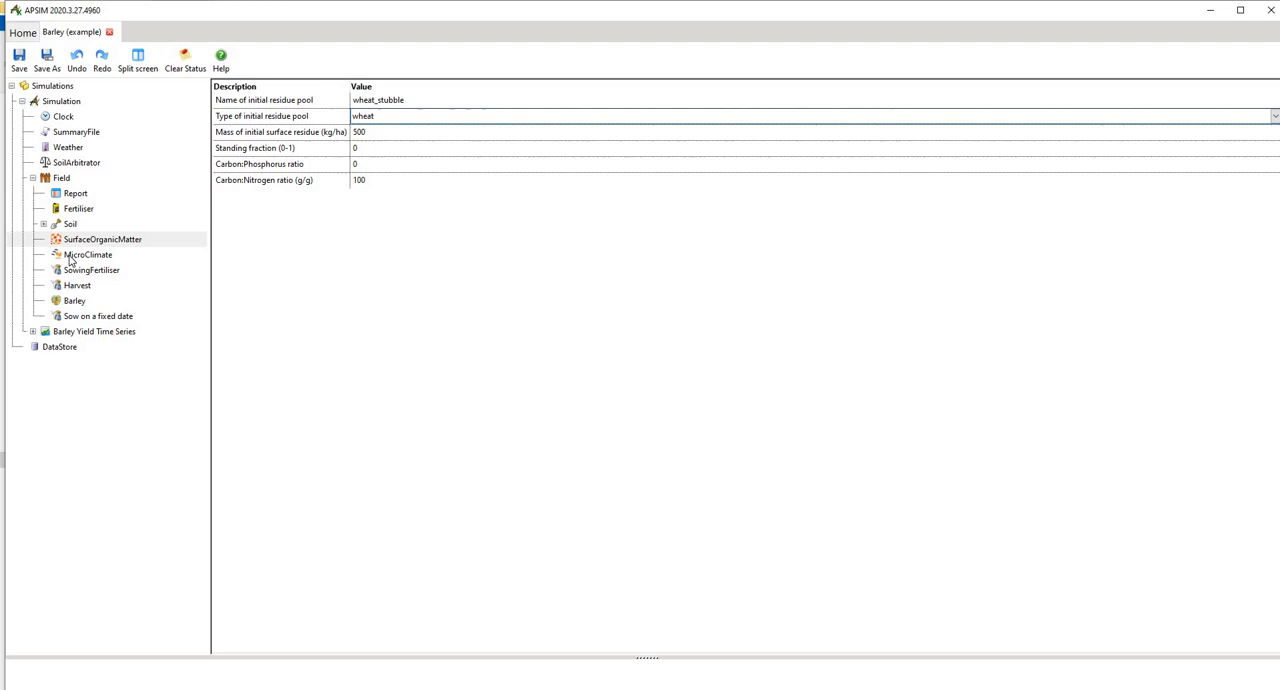
{"action": "left_click", "coordinate": [88, 254]}
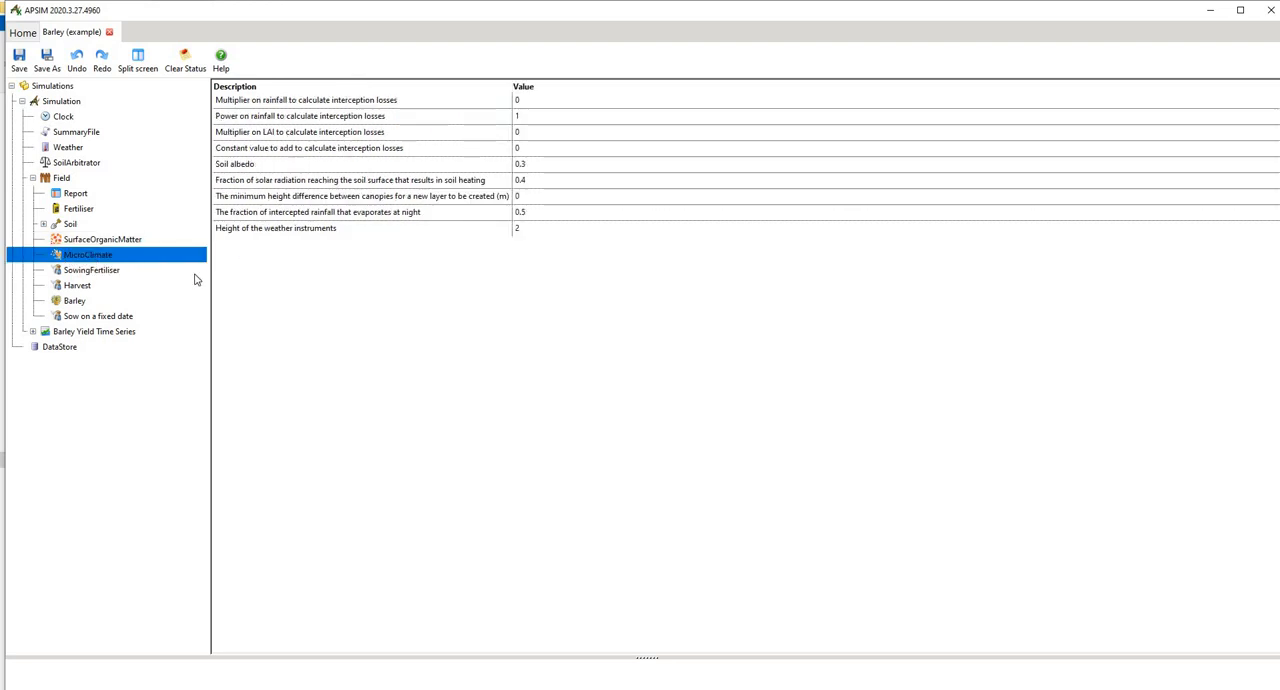
{"action": "mouse_move", "coordinate": [88, 254]}
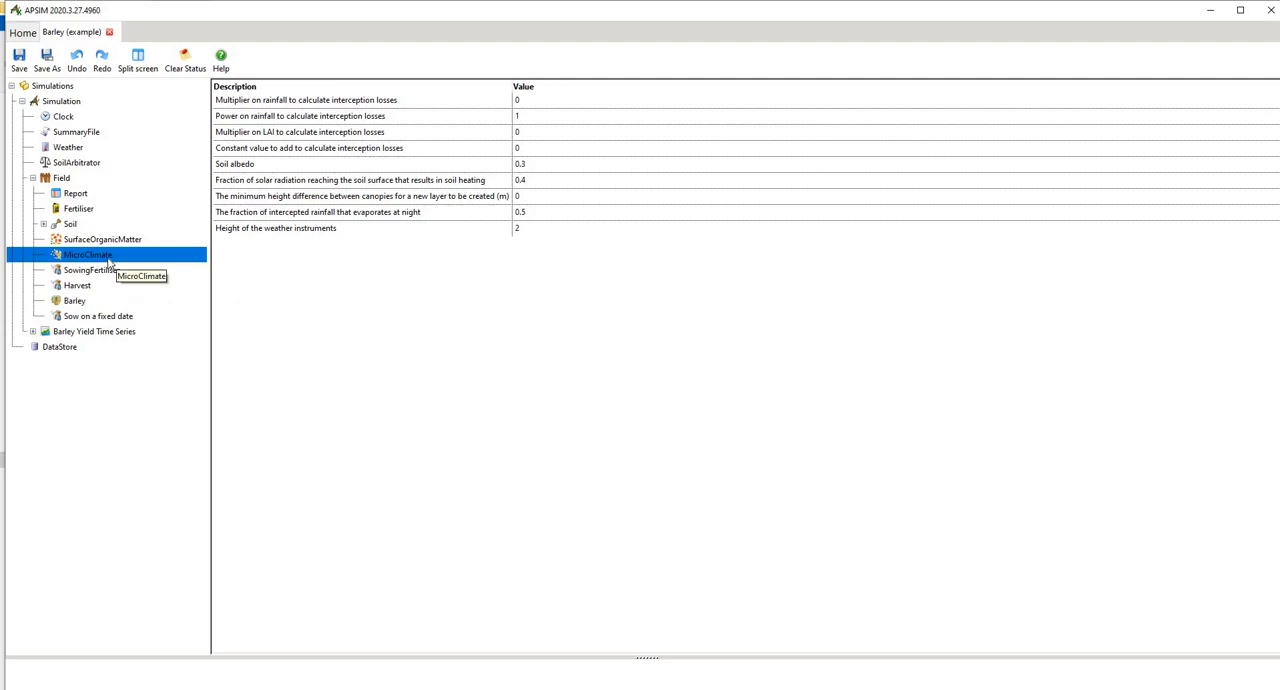
{"action": "mouse_move", "coordinate": [132, 288]}
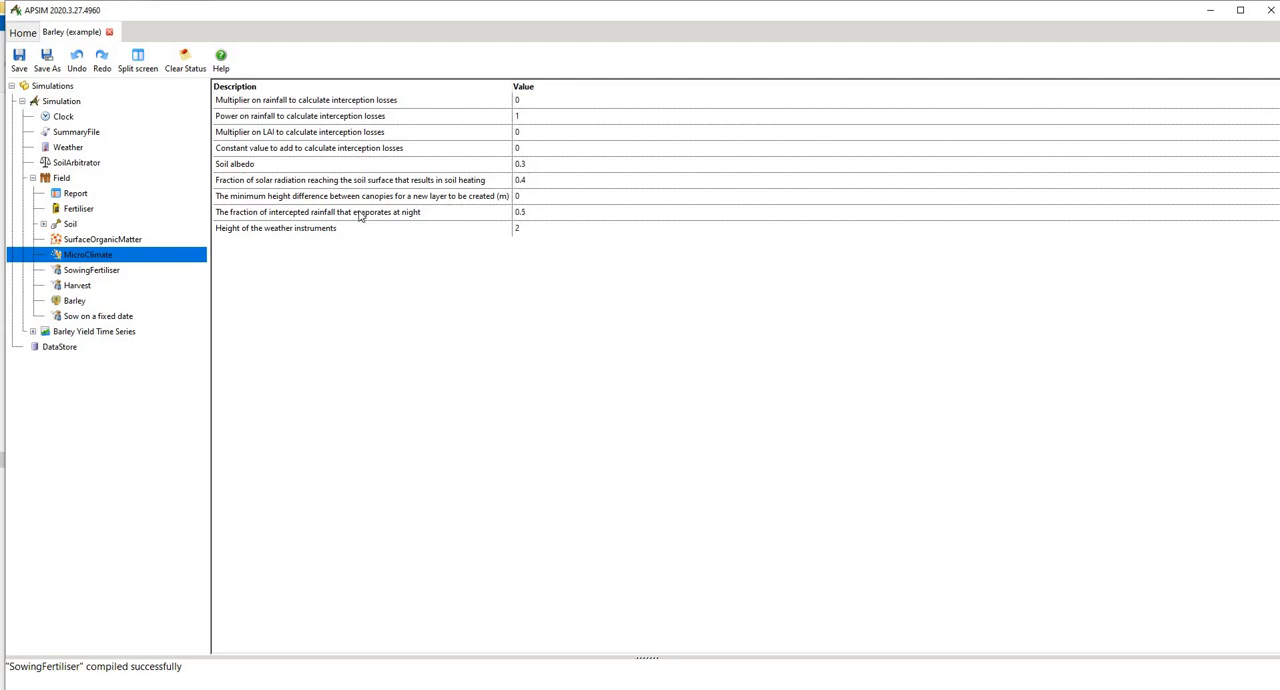
Step: Bring up the SowingFertiliser manager applying 160 kg/ha to the wheat crop
{"action": "left_click", "coordinate": [92, 270]}
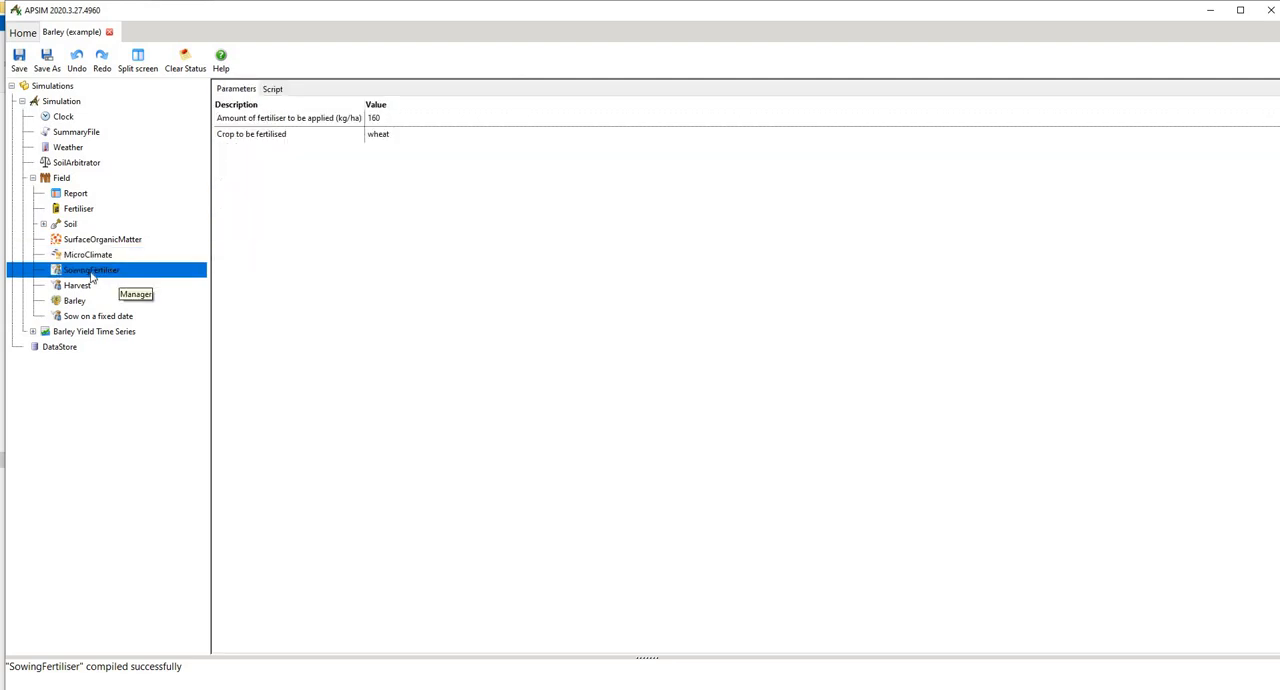
{"action": "mouse_move", "coordinate": [342, 154]}
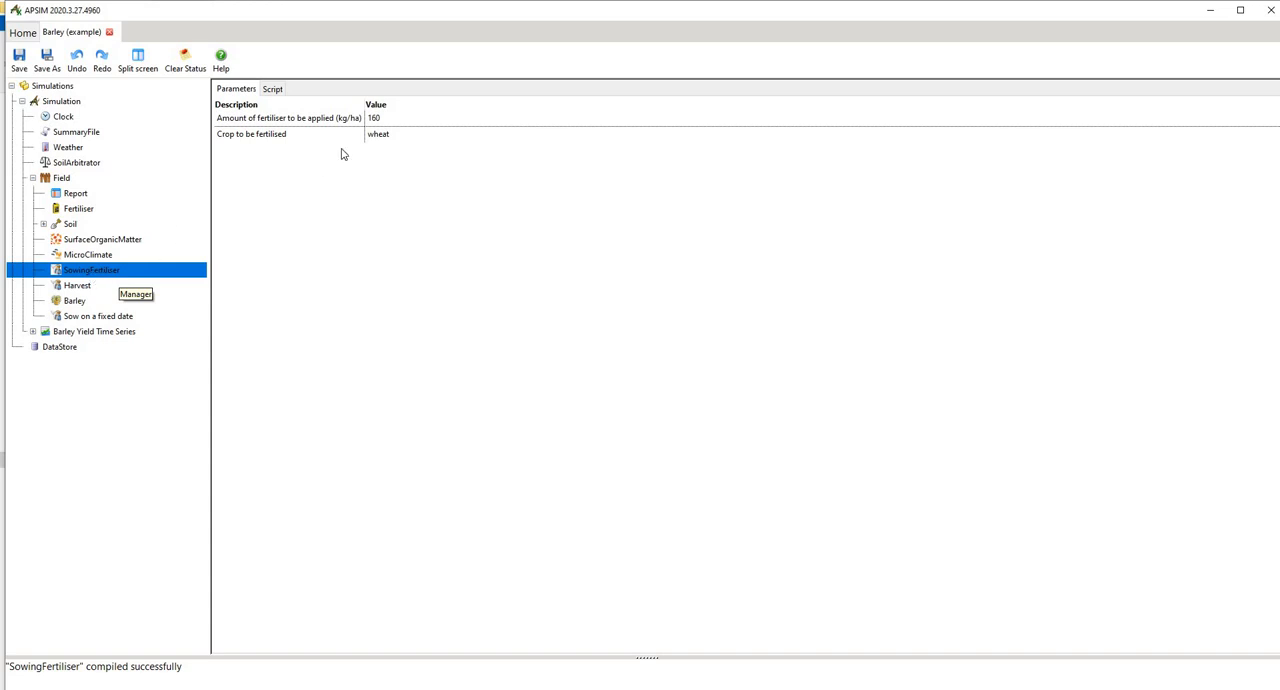
{"action": "mouse_move", "coordinate": [376, 118]}
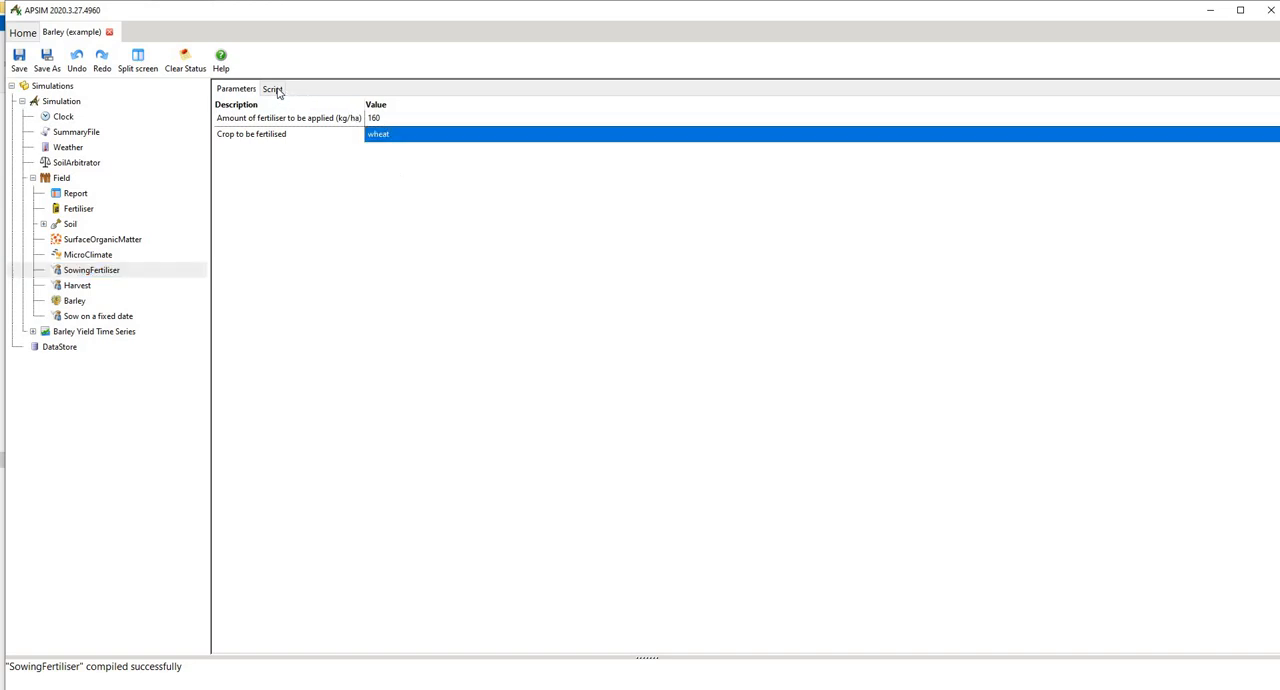
Step: Switch between the SowingFertiliser script code and its parameters, then move to the Harvest manager
{"action": "left_click", "coordinate": [272, 88]}
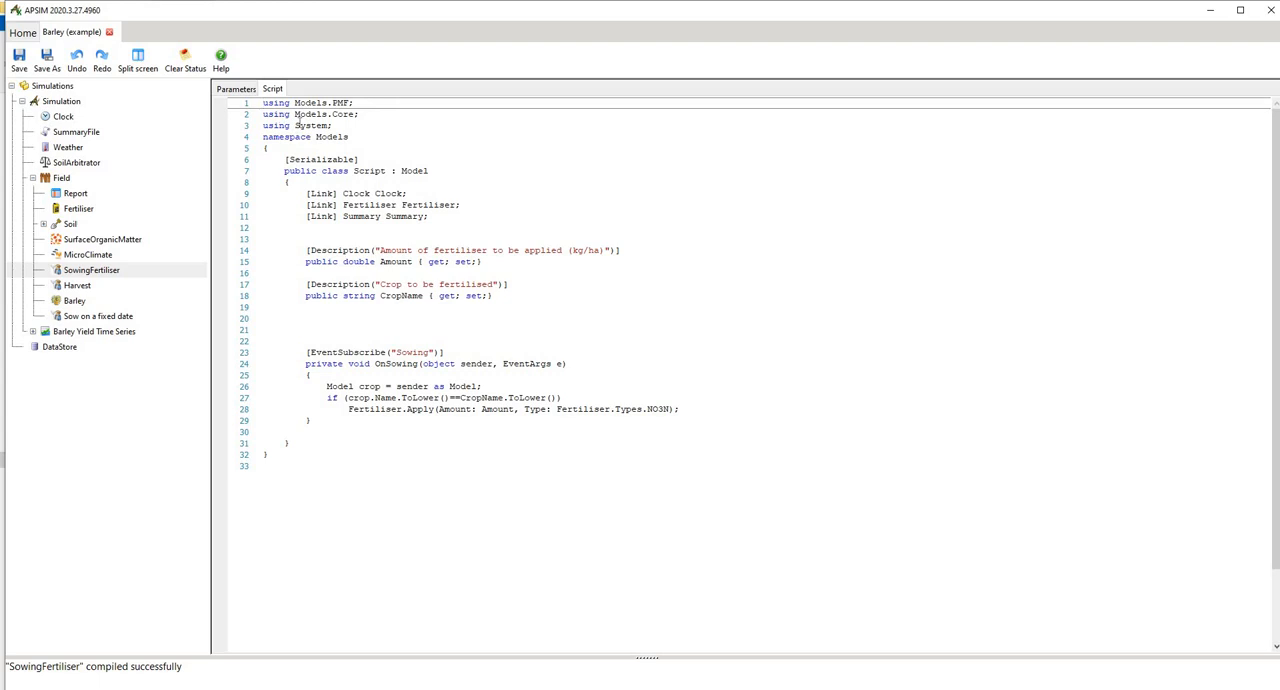
{"action": "left_click", "coordinate": [362, 428]}
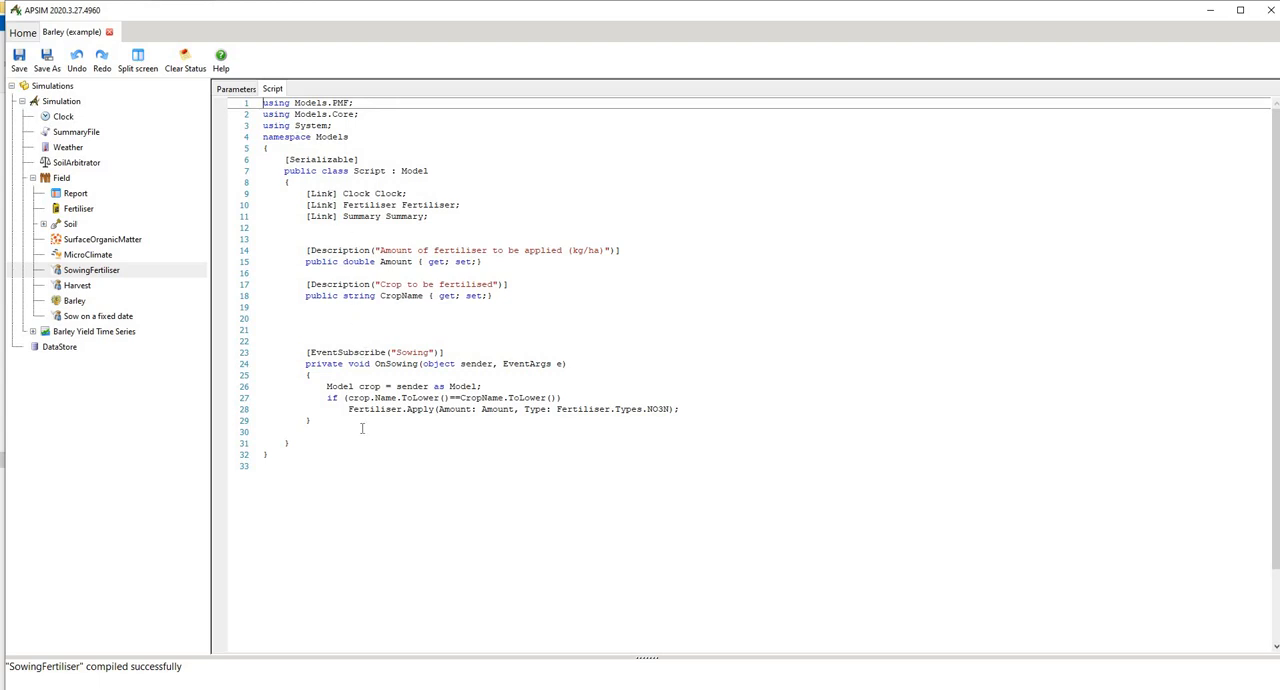
{"action": "left_click", "coordinate": [236, 88]}
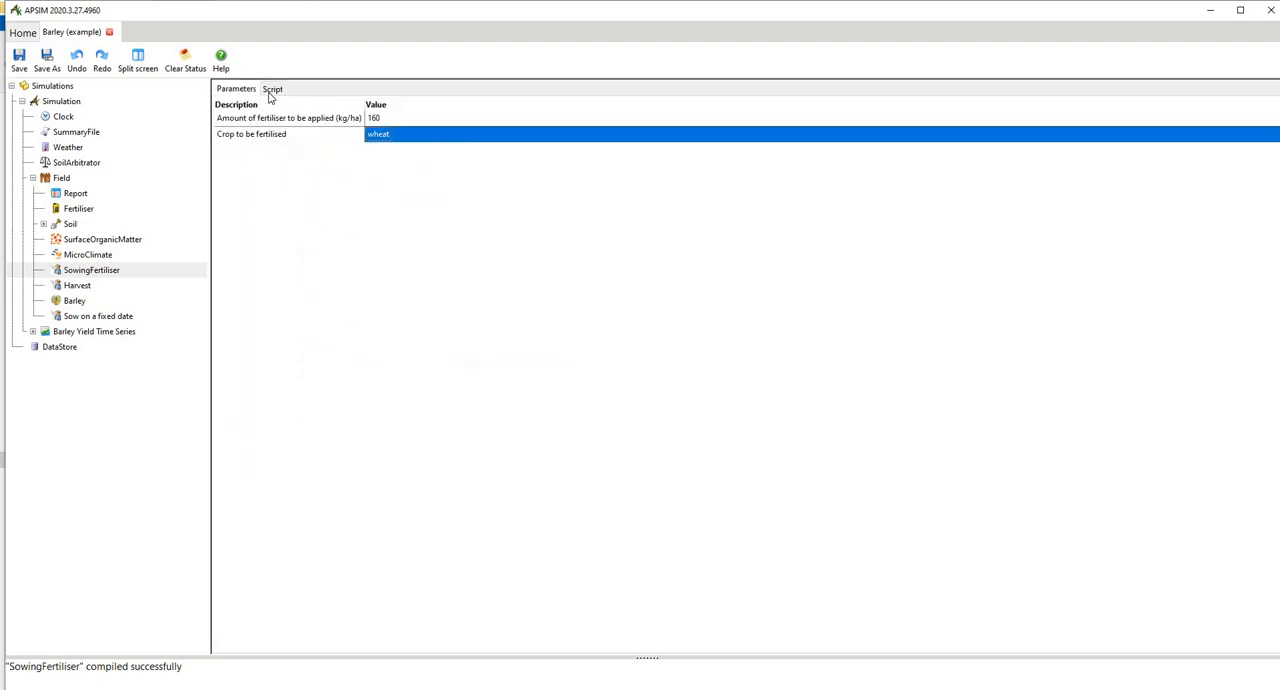
{"action": "left_click", "coordinate": [272, 88]}
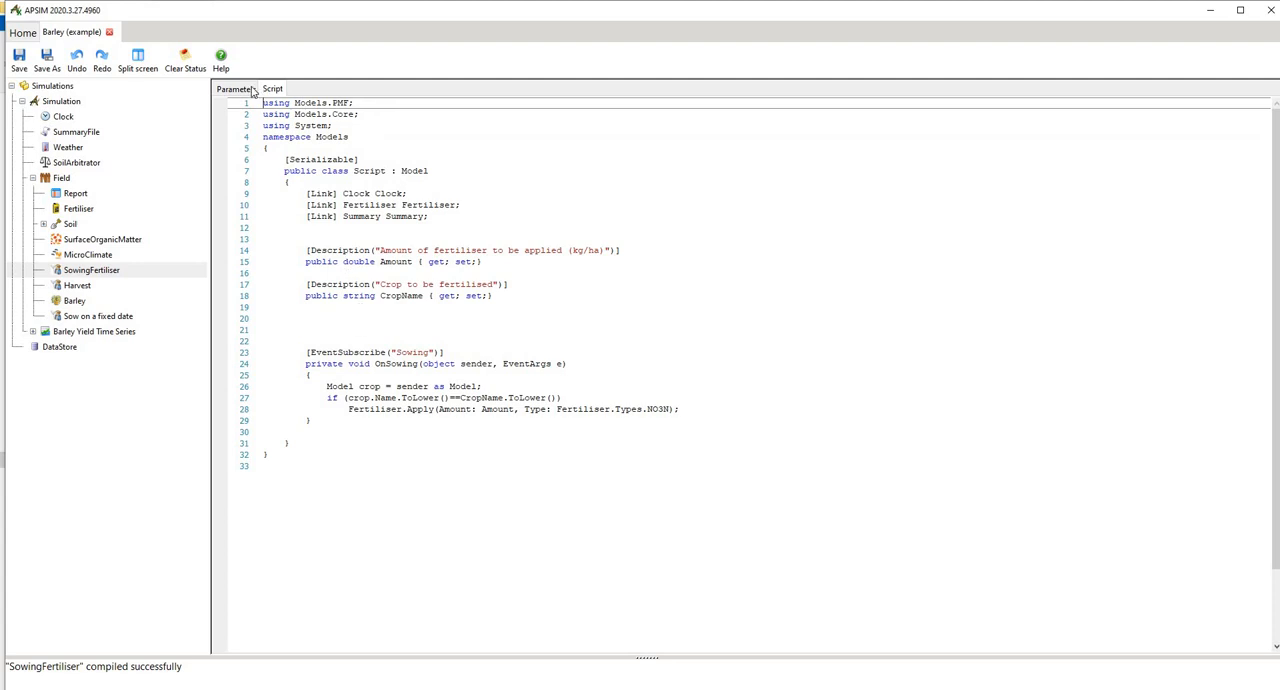
{"action": "left_click", "coordinate": [236, 88]}
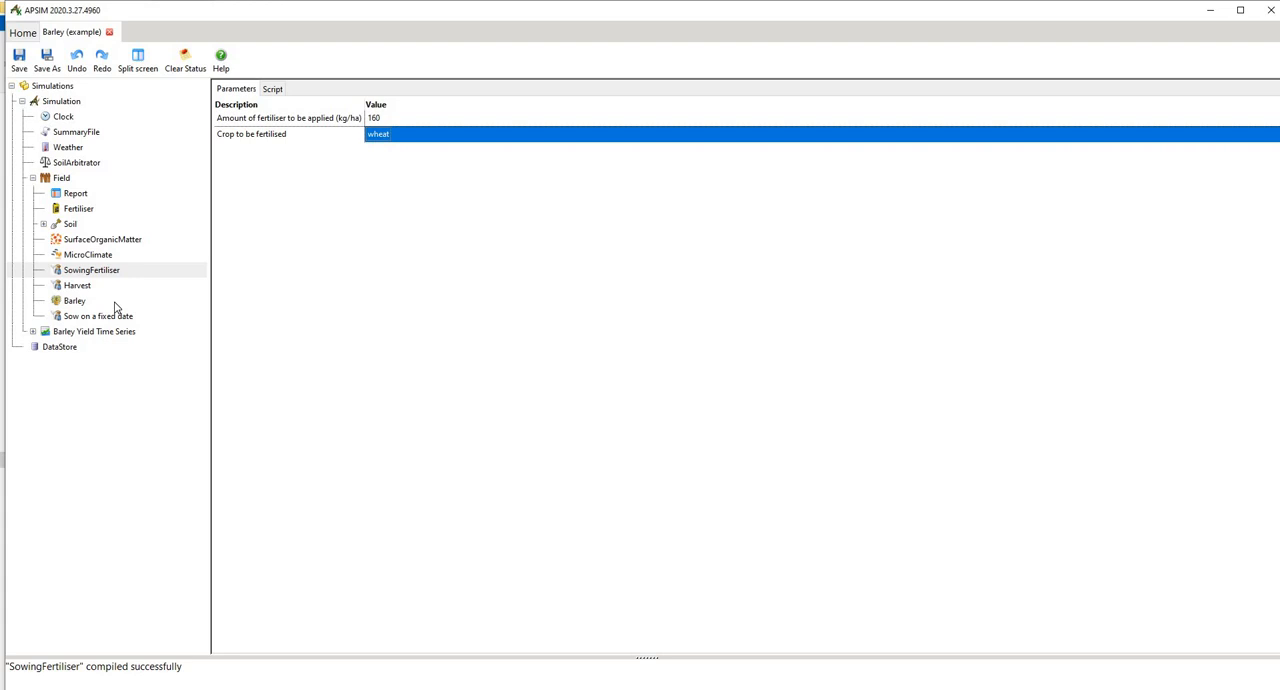
{"action": "left_click", "coordinate": [76, 284]}
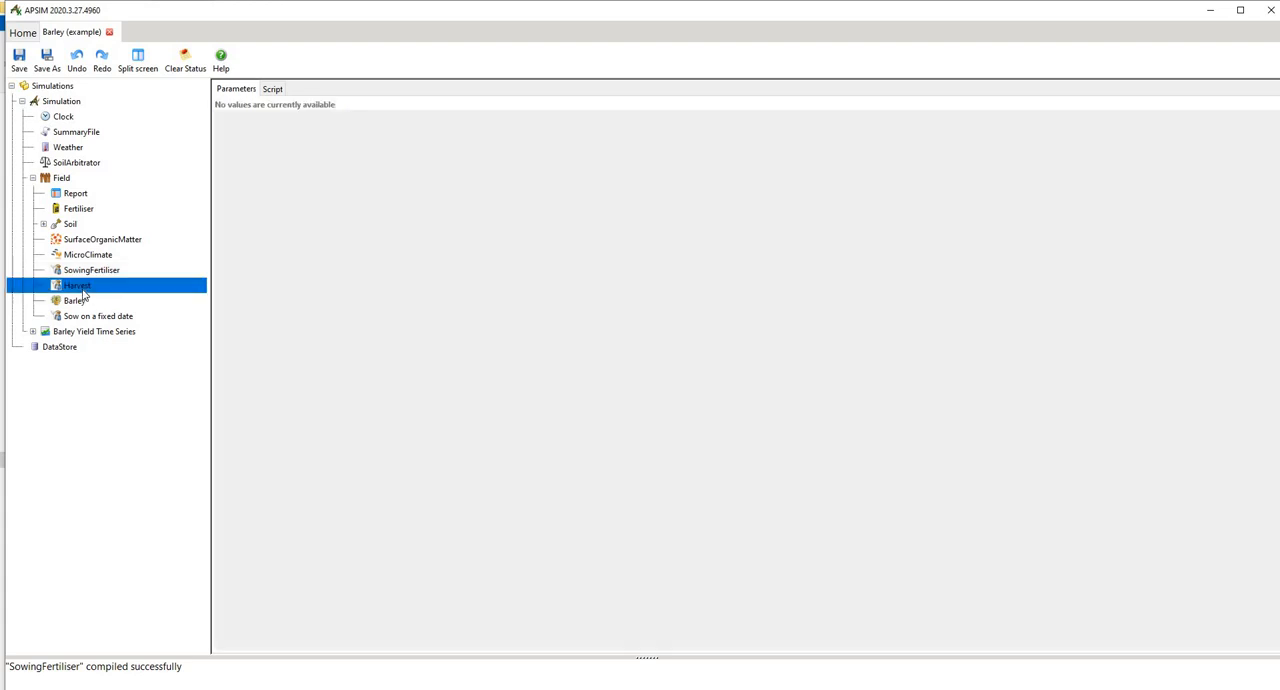
{"action": "mouse_move", "coordinate": [240, 148]}
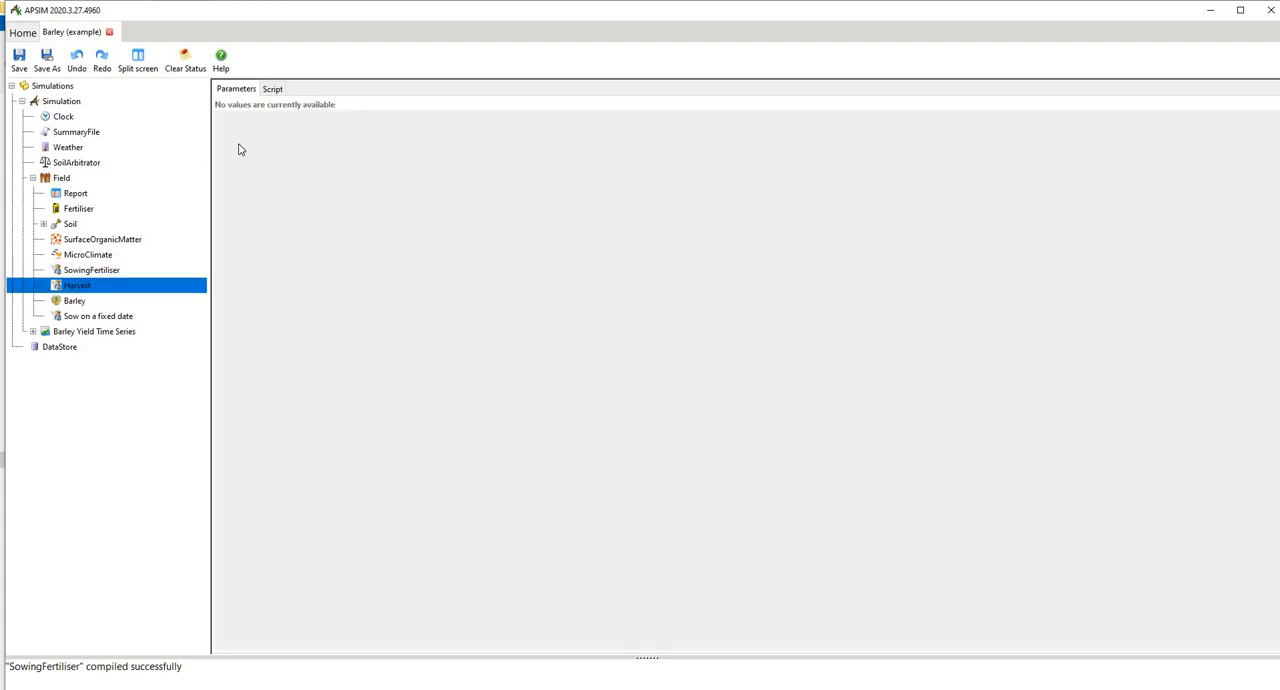
Step: View the Harvest manager's script, then the Barley crop and its fixed-date sowing rule
{"action": "left_click", "coordinate": [272, 88]}
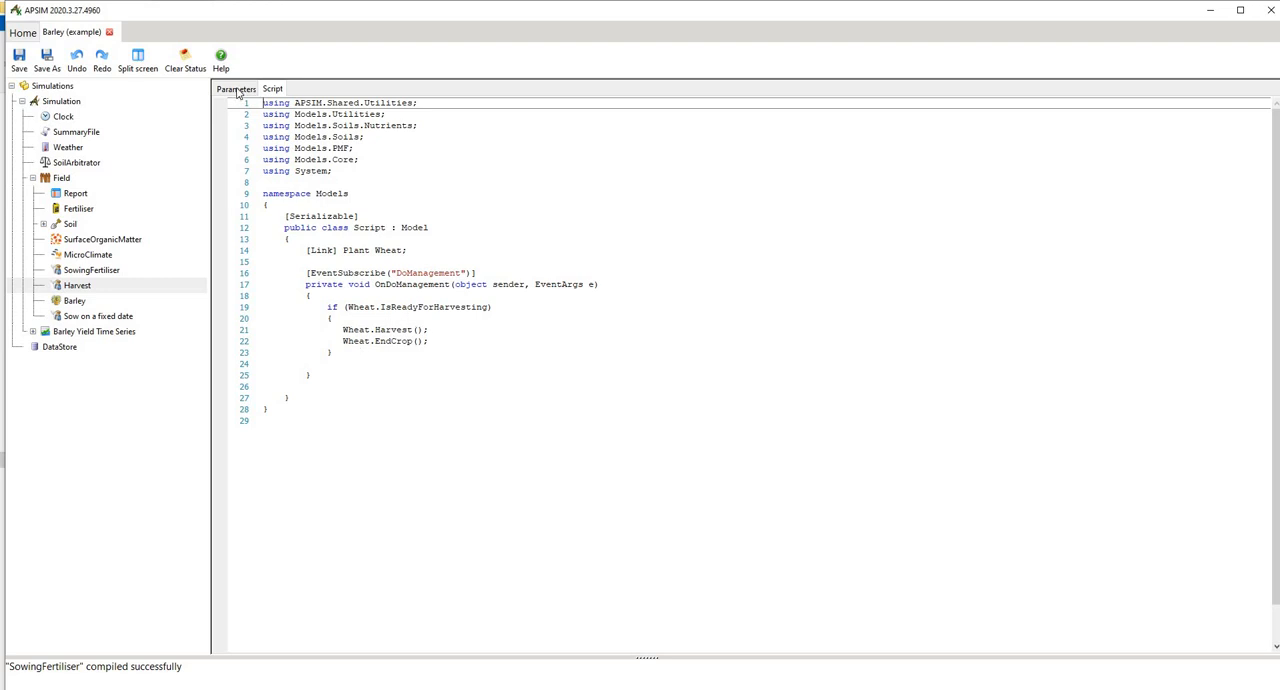
{"action": "left_click", "coordinate": [76, 284]}
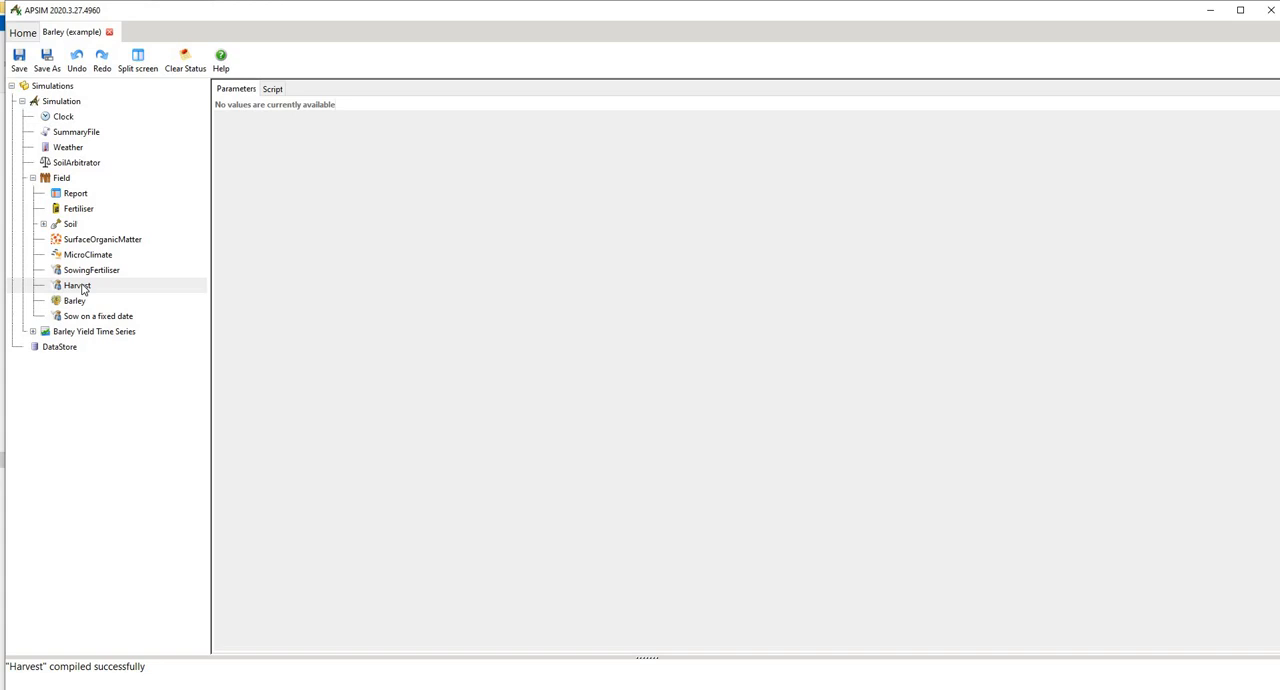
{"action": "mouse_move", "coordinate": [78, 300]}
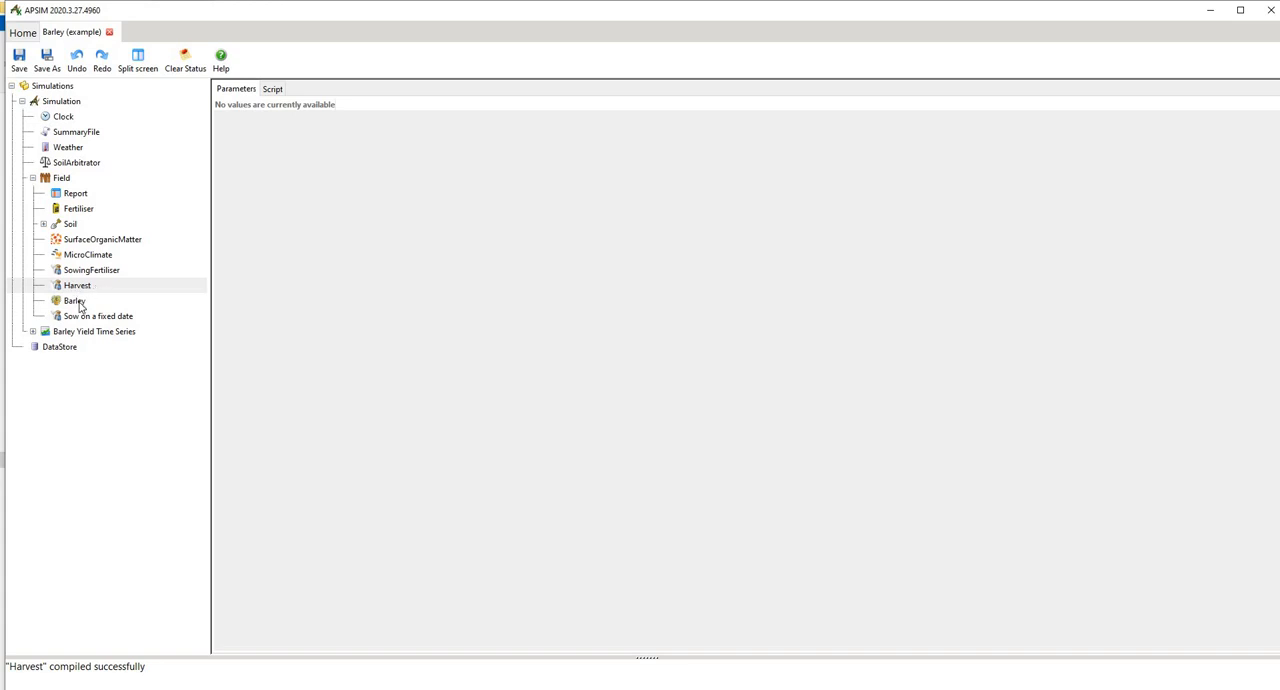
{"action": "left_click", "coordinate": [74, 300]}
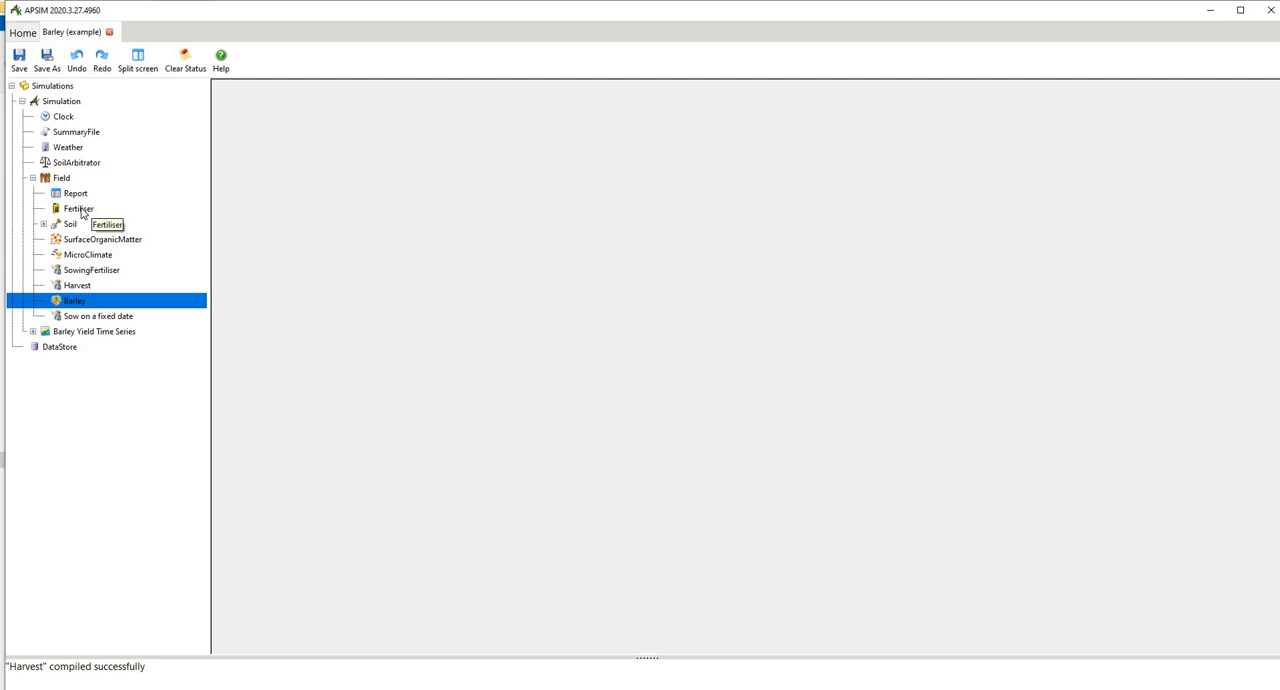
{"action": "left_click", "coordinate": [96, 316]}
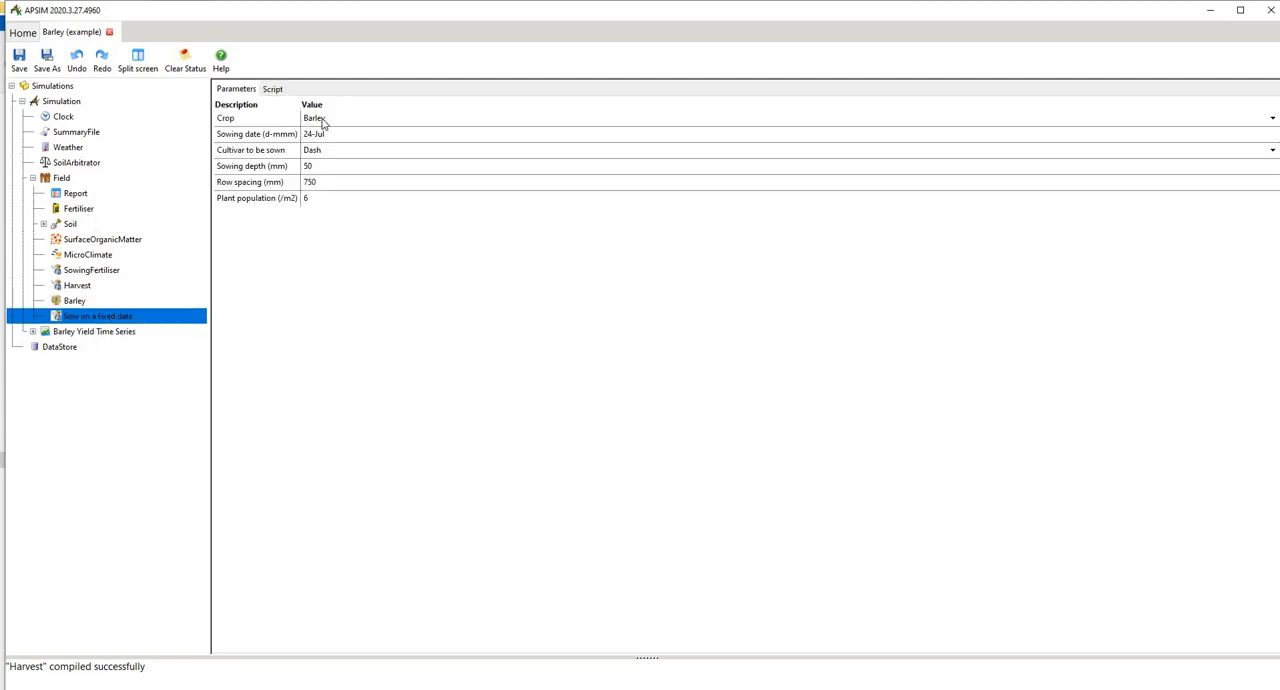
Step: Inspect the sowing rule's Barley crop and Dash cultivar, then show the Barley Yield Time Series graph
{"action": "left_click", "coordinate": [340, 118]}
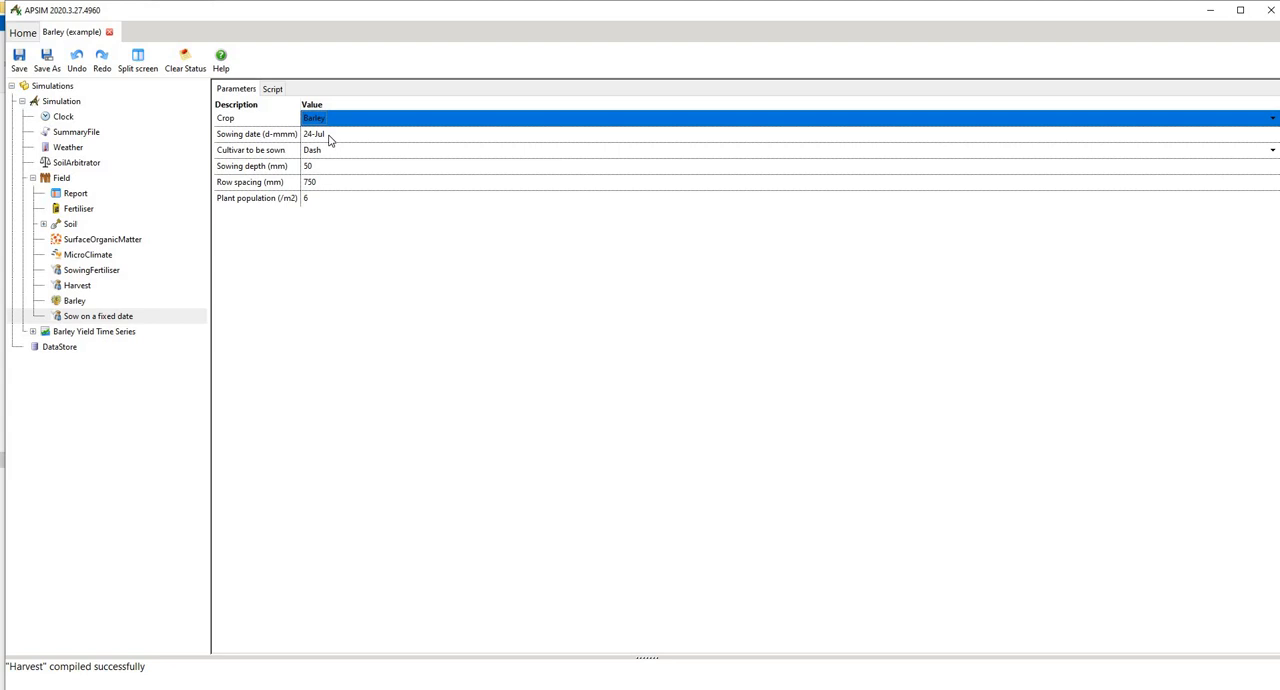
{"action": "mouse_move", "coordinate": [1276, 156]}
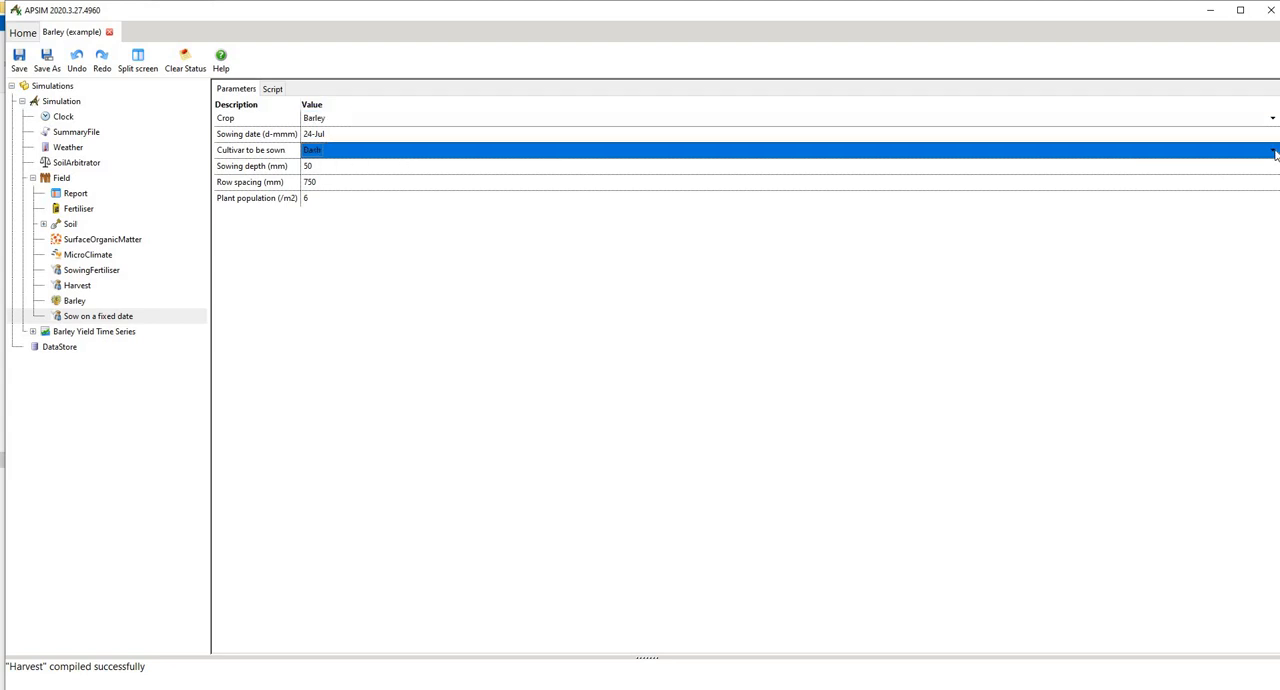
{"action": "left_click", "coordinate": [1272, 148]}
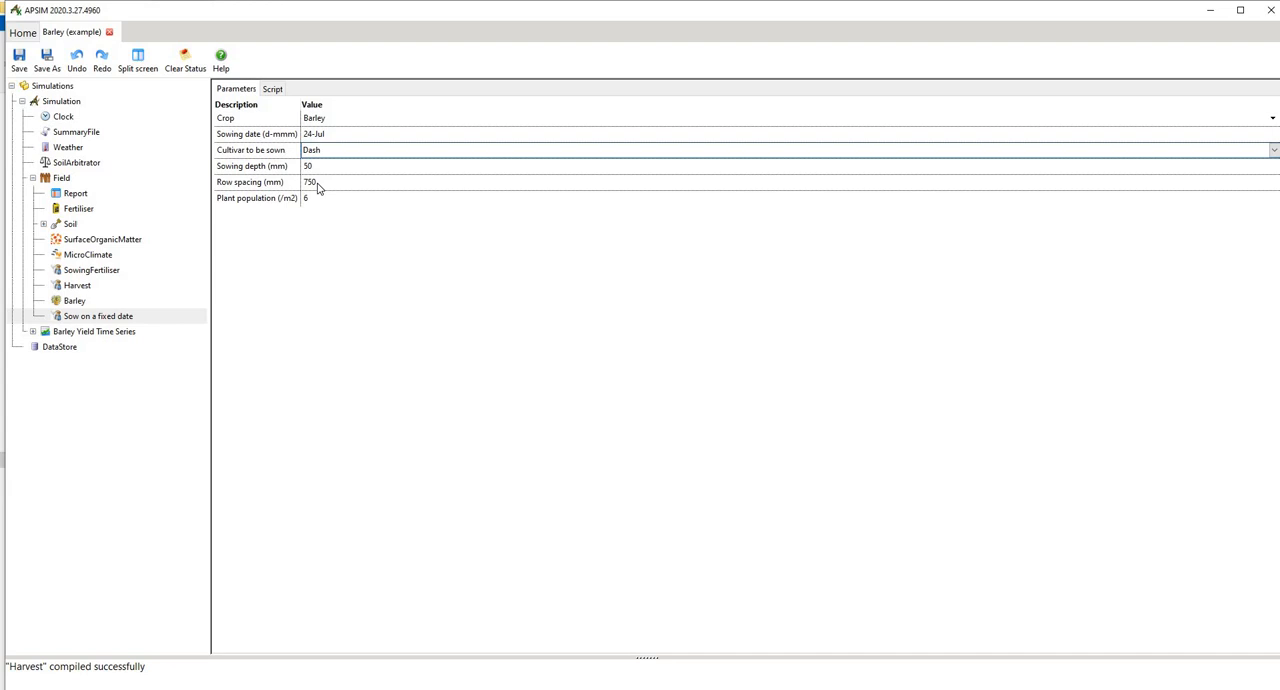
{"action": "mouse_move", "coordinate": [316, 204]}
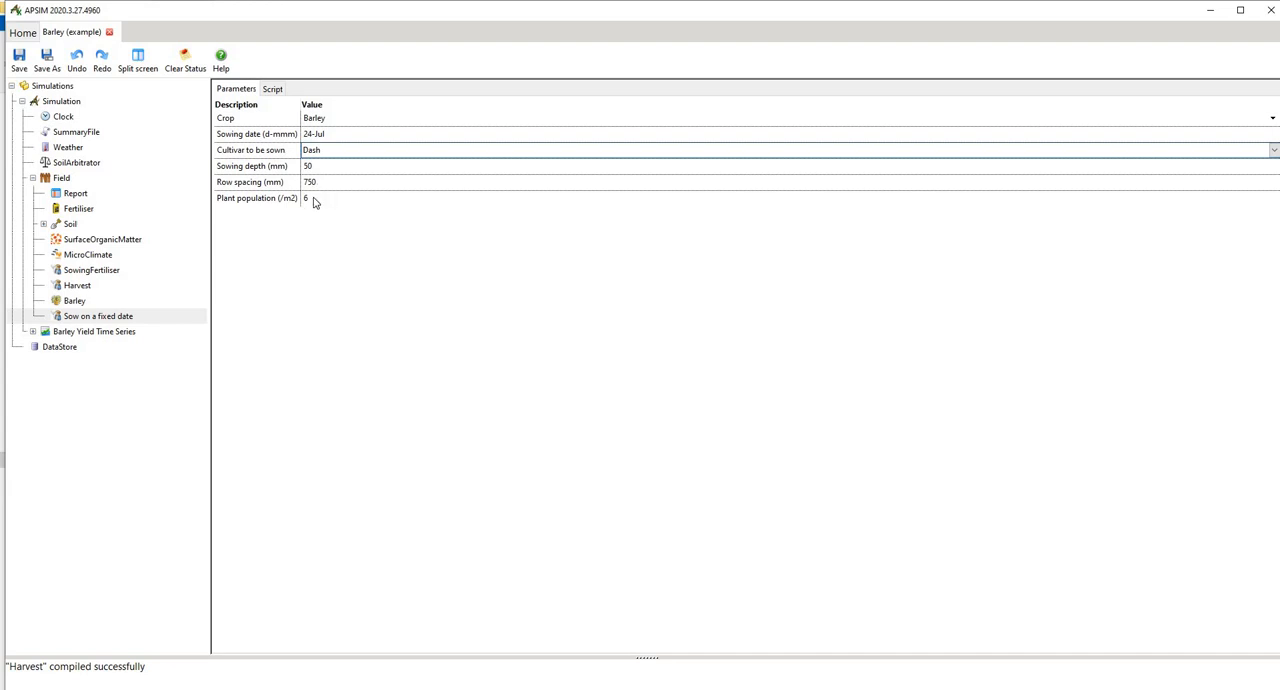
{"action": "left_click", "coordinate": [94, 332]}
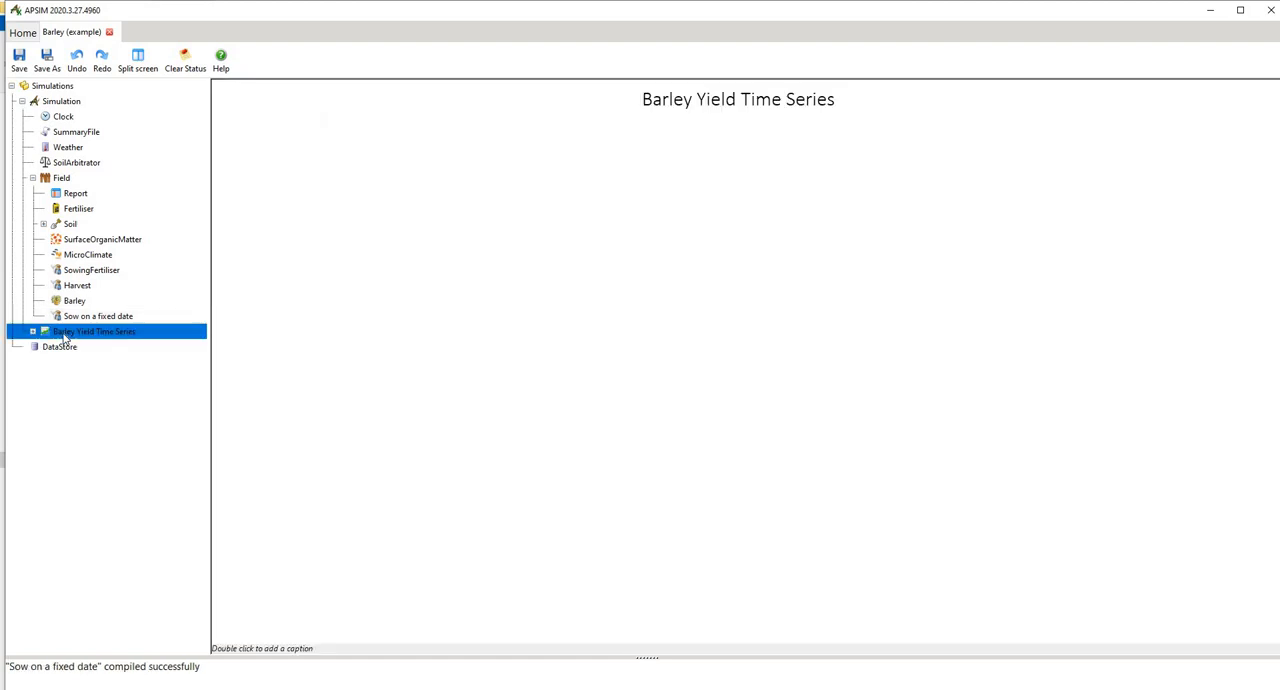
Step: View the empty DataStore, select the Simulation node and start saving the file
{"action": "left_click", "coordinate": [60, 346]}
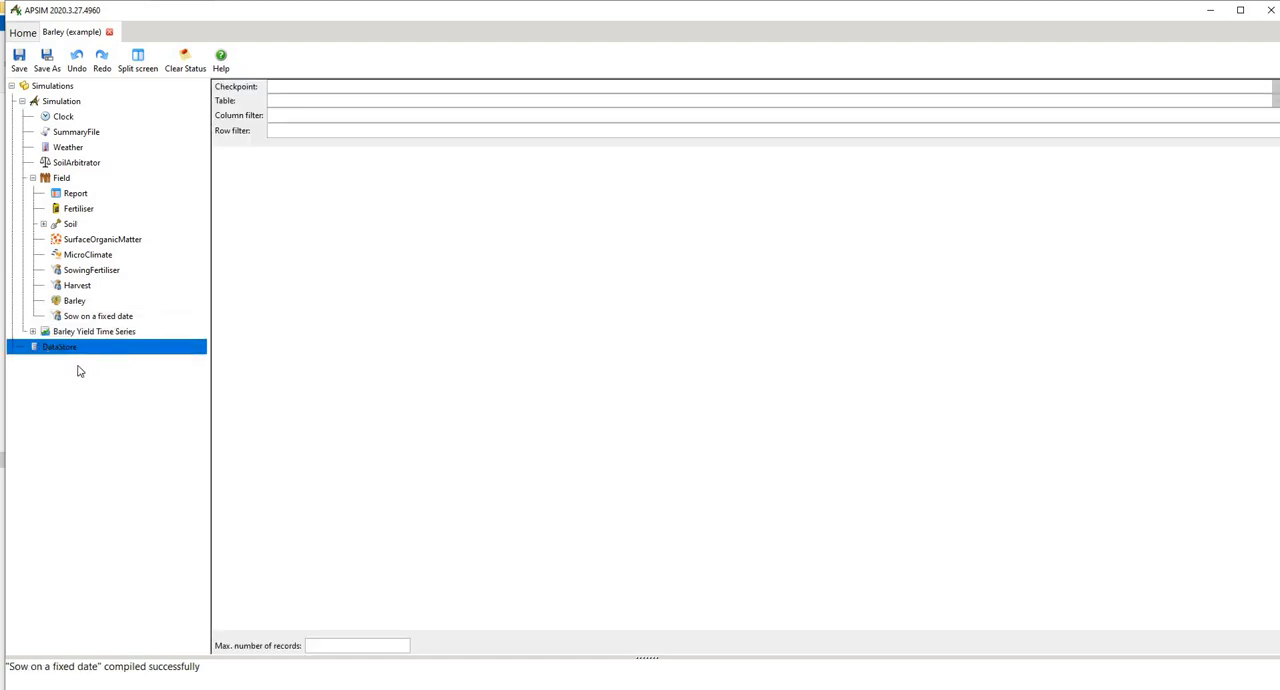
{"action": "mouse_move", "coordinate": [72, 372]}
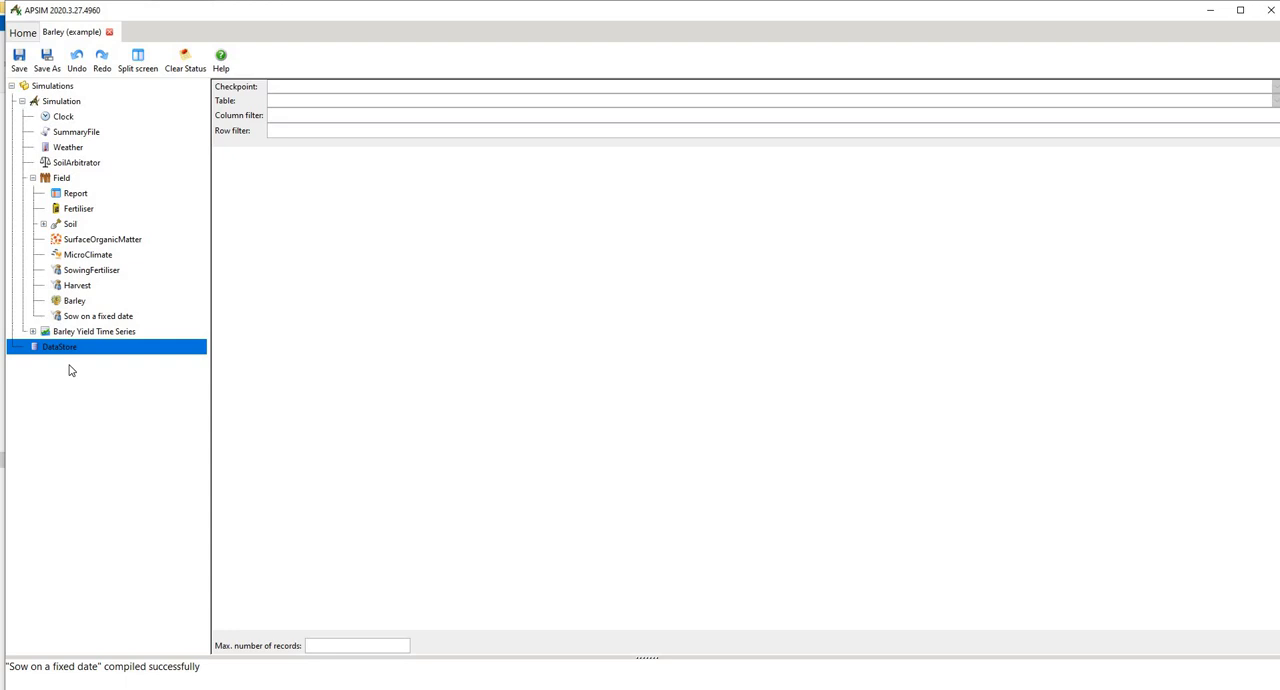
{"action": "mouse_move", "coordinate": [62, 316]}
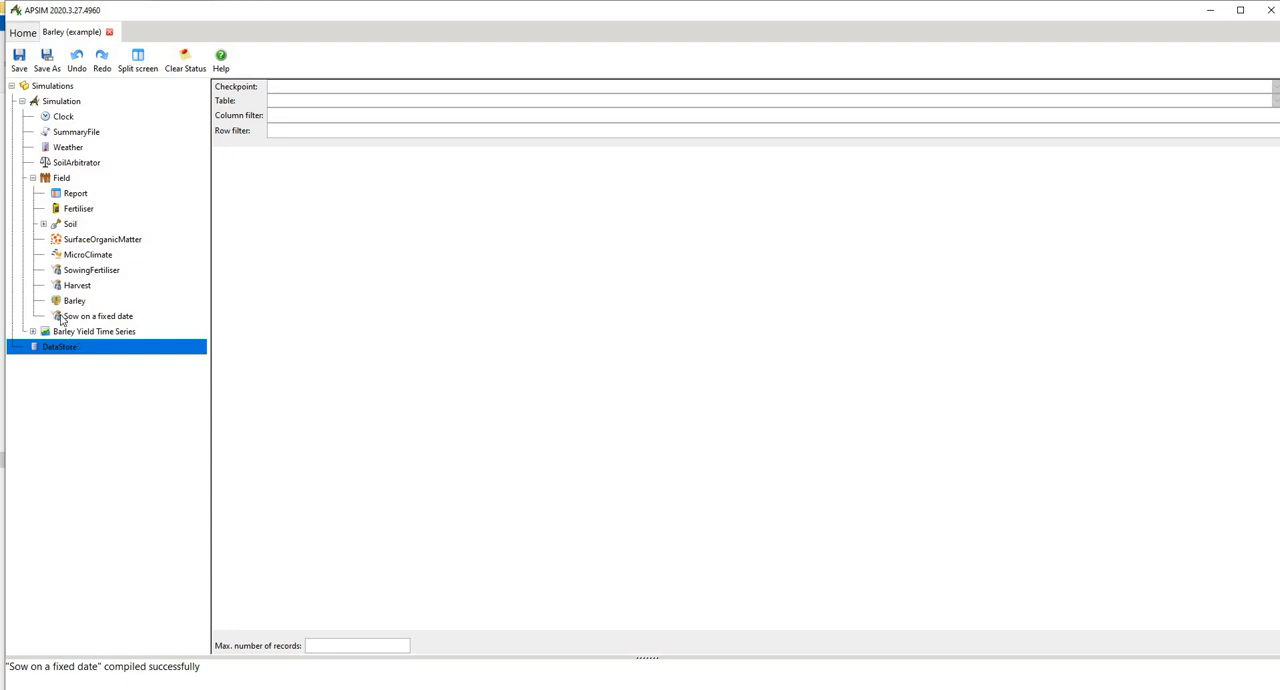
{"action": "left_click", "coordinate": [60, 100]}
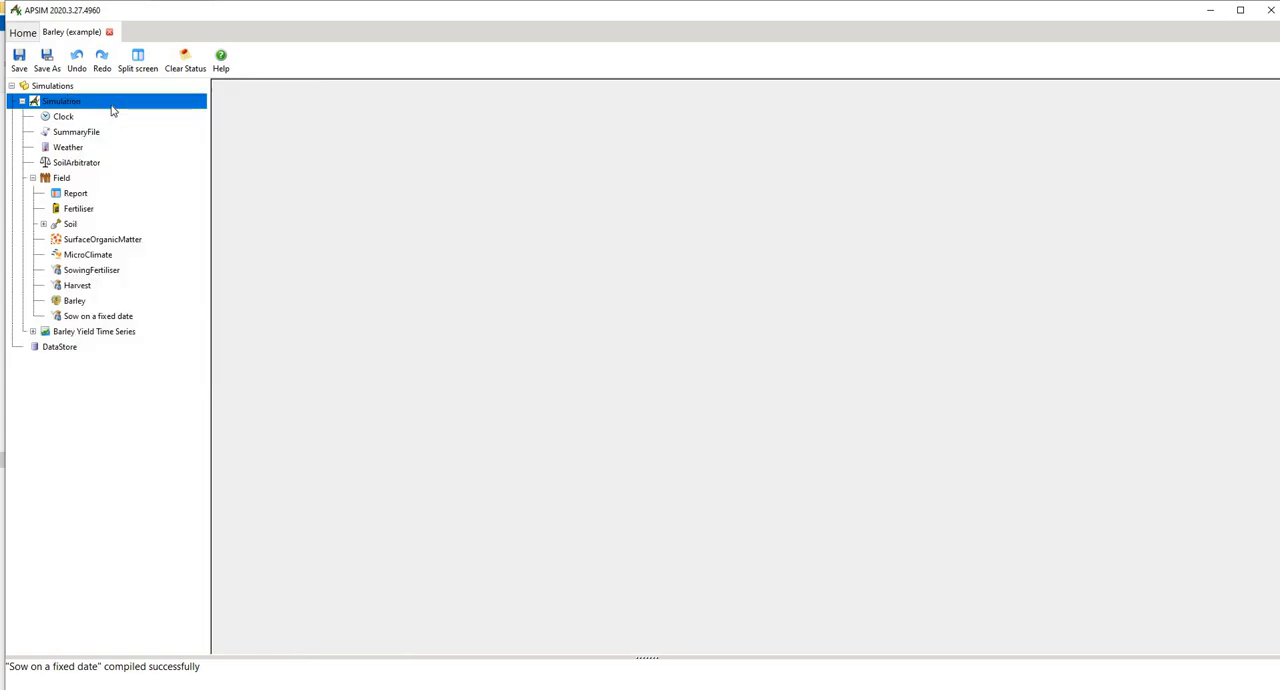
{"action": "left_click", "coordinate": [48, 60]}
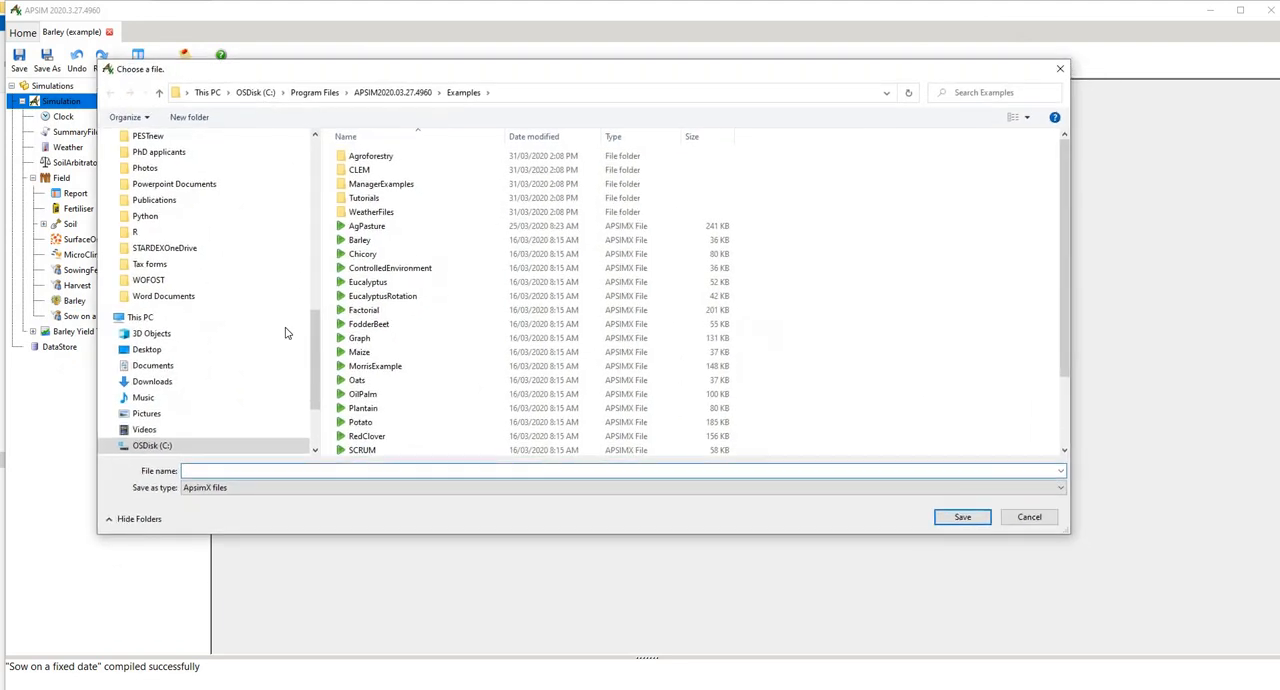
Step: Save the simulation as barley_example in Documents, replacing the existing file
{"action": "left_click", "coordinate": [146, 412]}
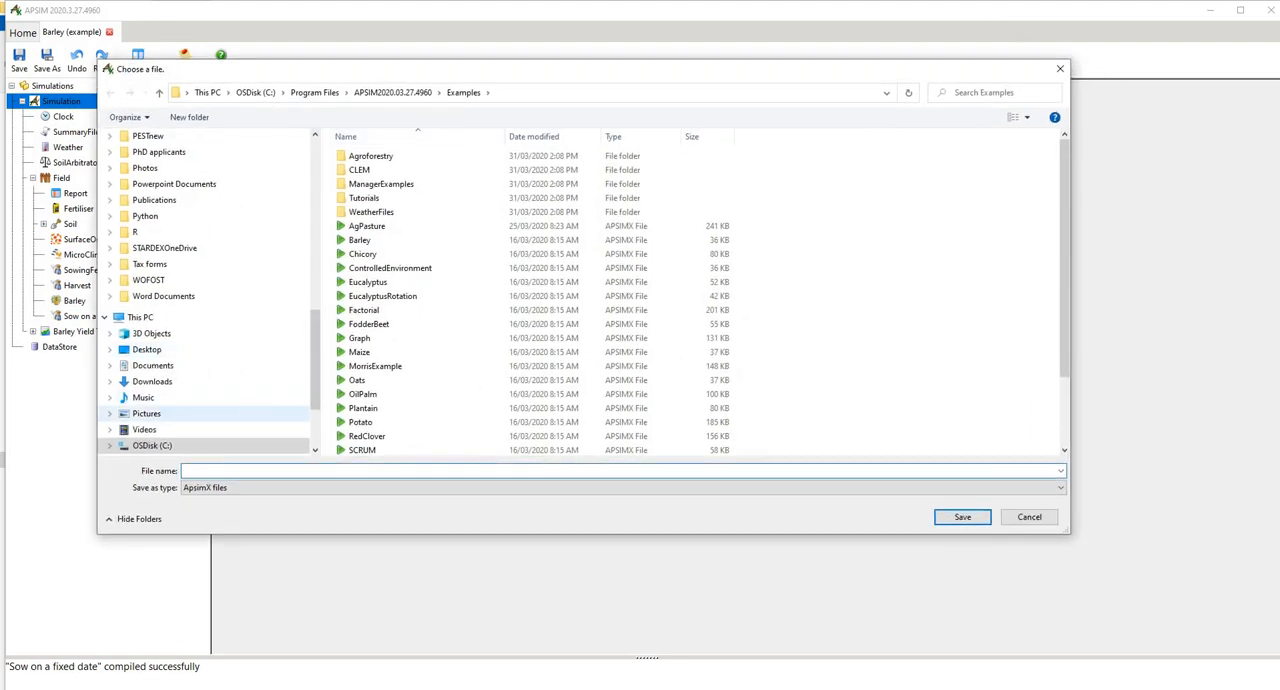
{"action": "type", "text": "barley_example"}
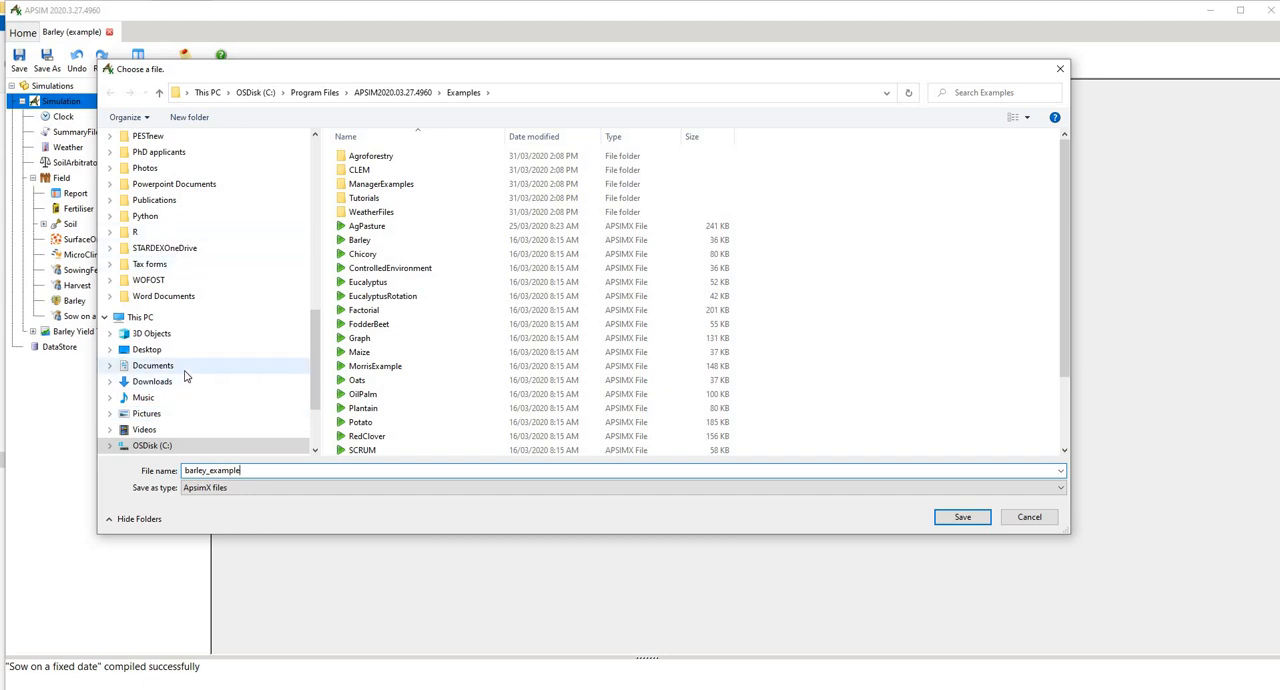
{"action": "left_click", "coordinate": [152, 364]}
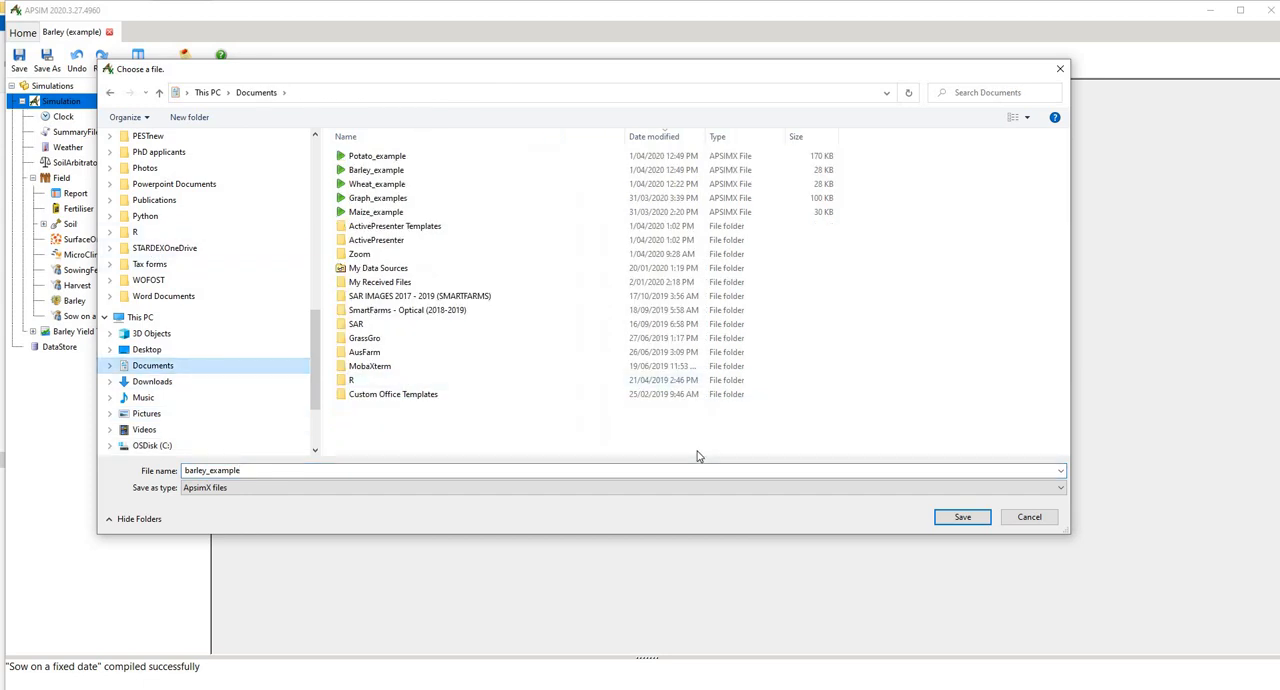
{"action": "left_click", "coordinate": [960, 516]}
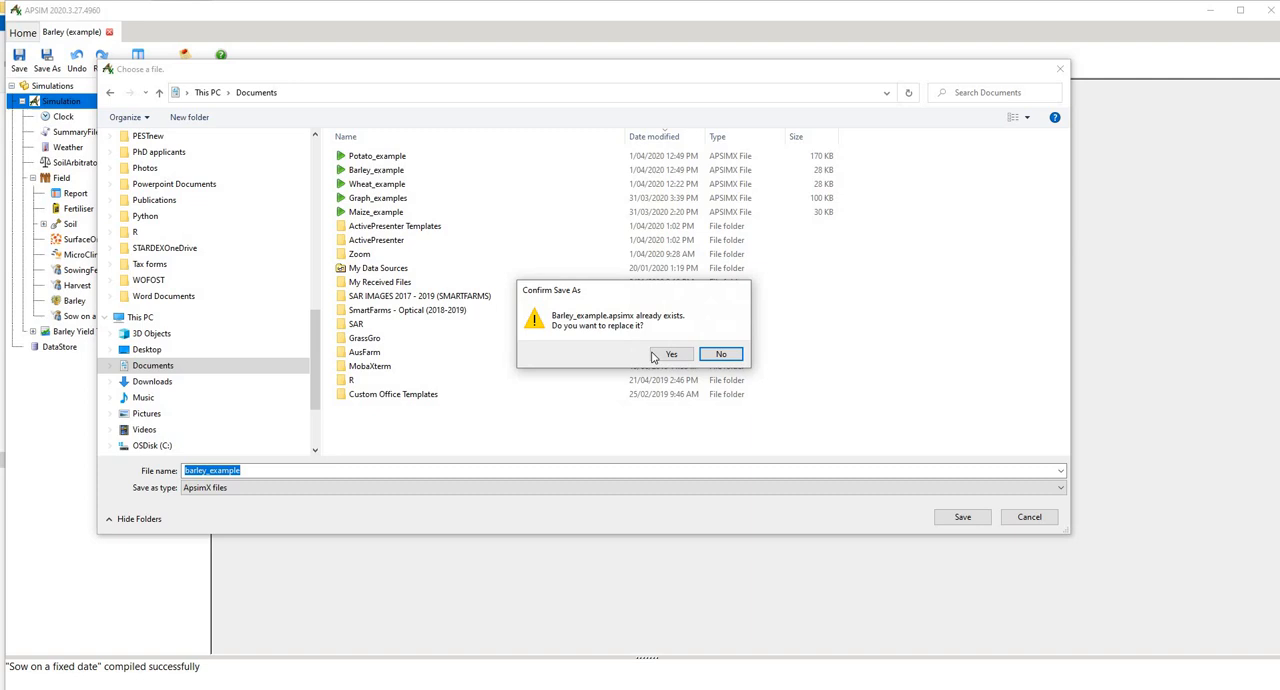
{"action": "left_click", "coordinate": [670, 352]}
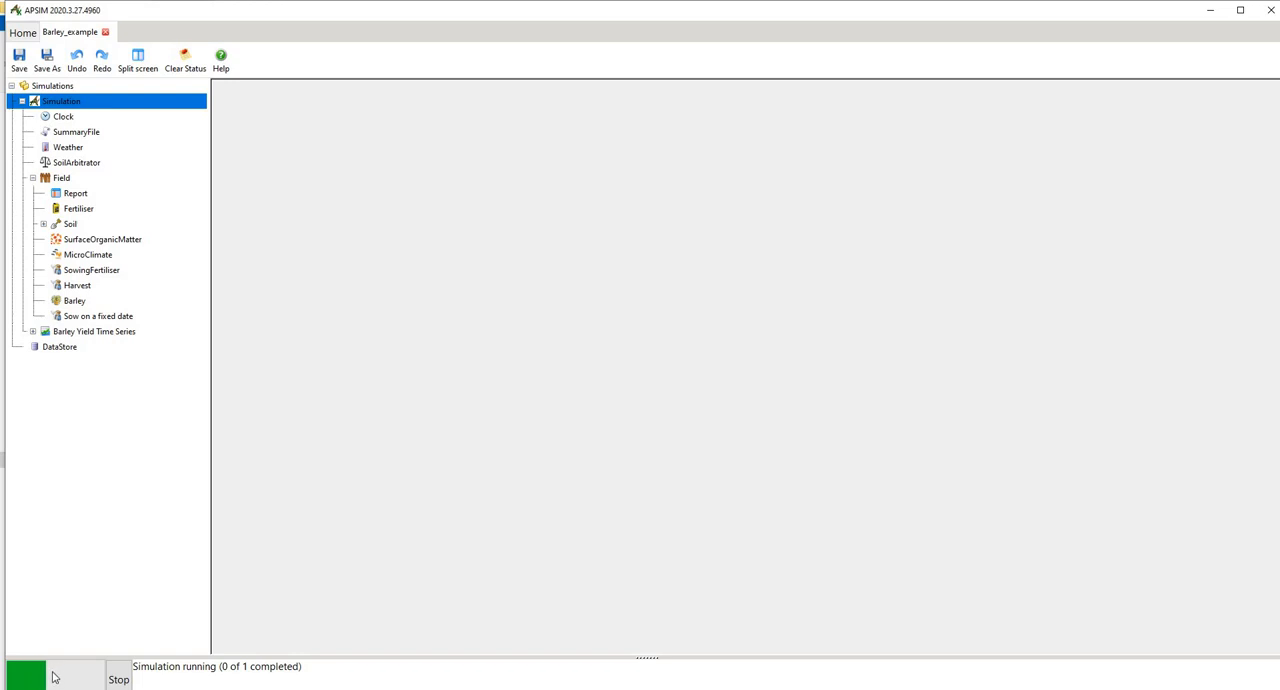
{"action": "mouse_move", "coordinate": [118, 680]}
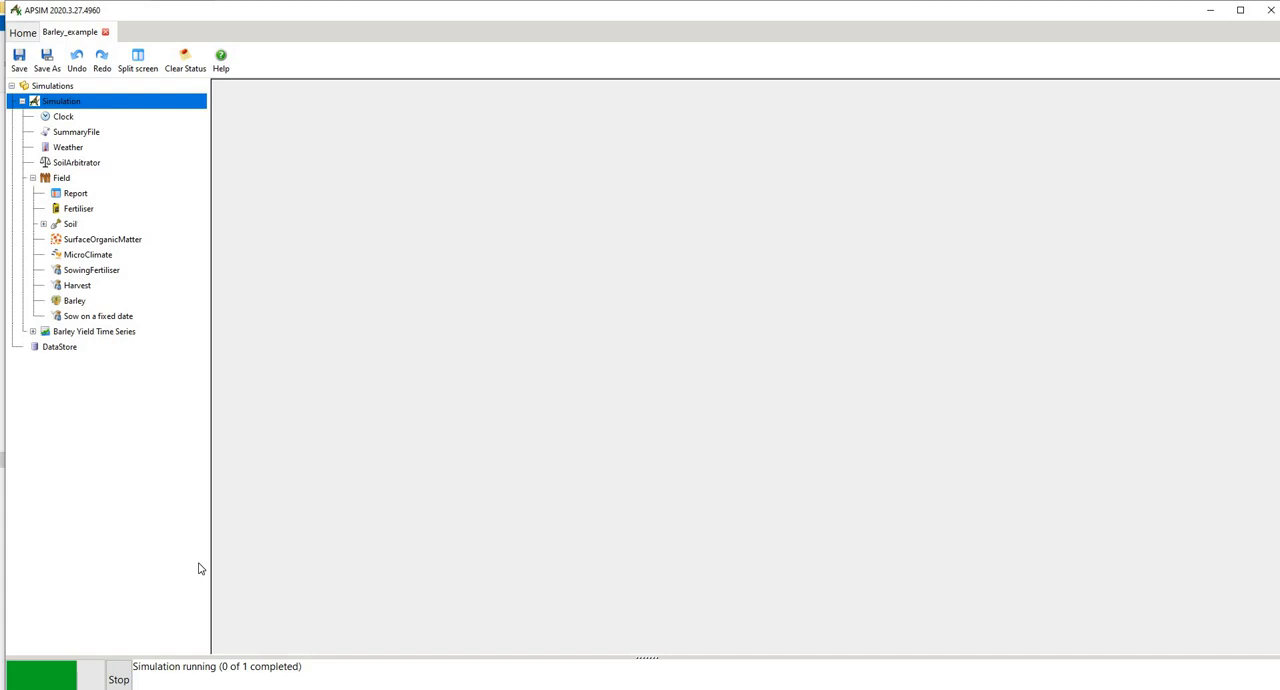
{"action": "mouse_move", "coordinate": [164, 444]}
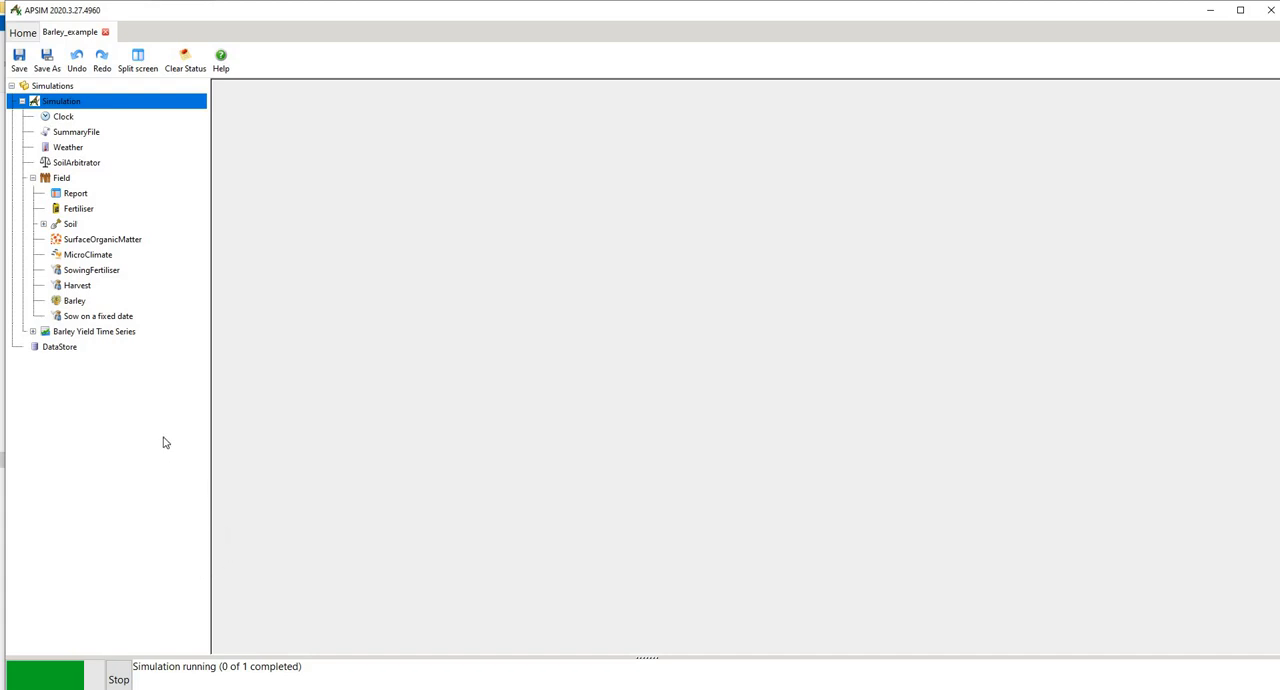
{"action": "mouse_move", "coordinate": [136, 390]}
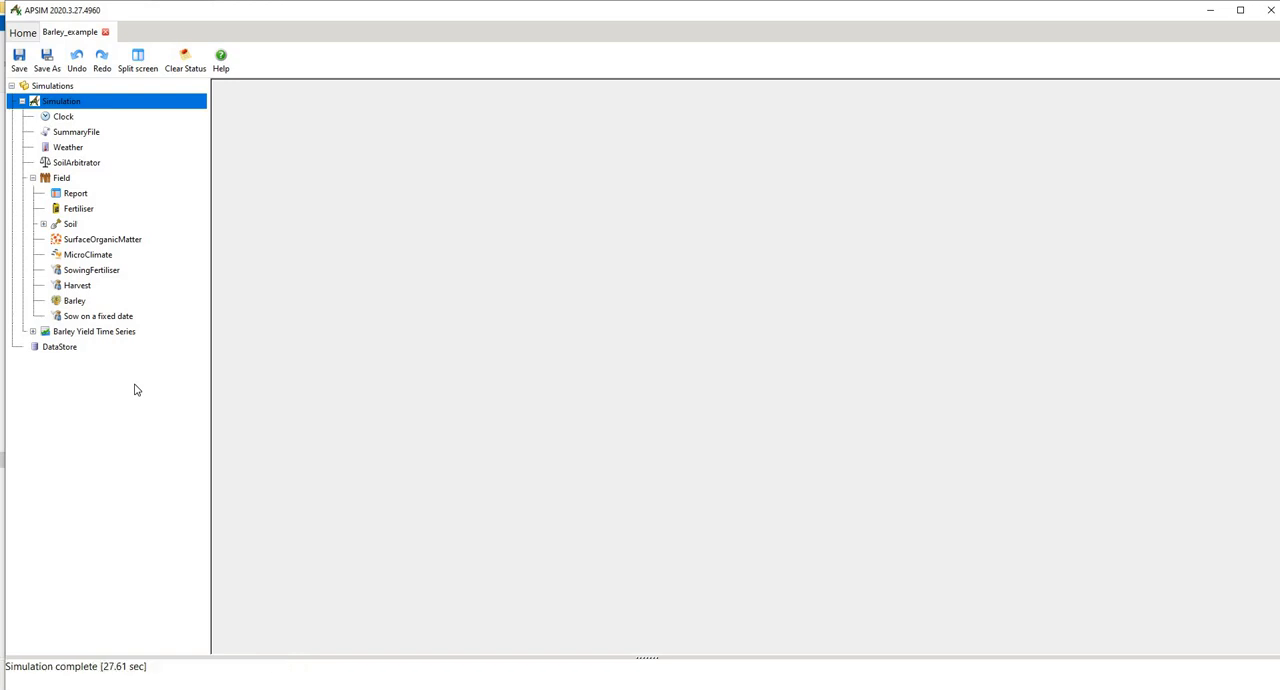
{"action": "mouse_move", "coordinate": [140, 372]}
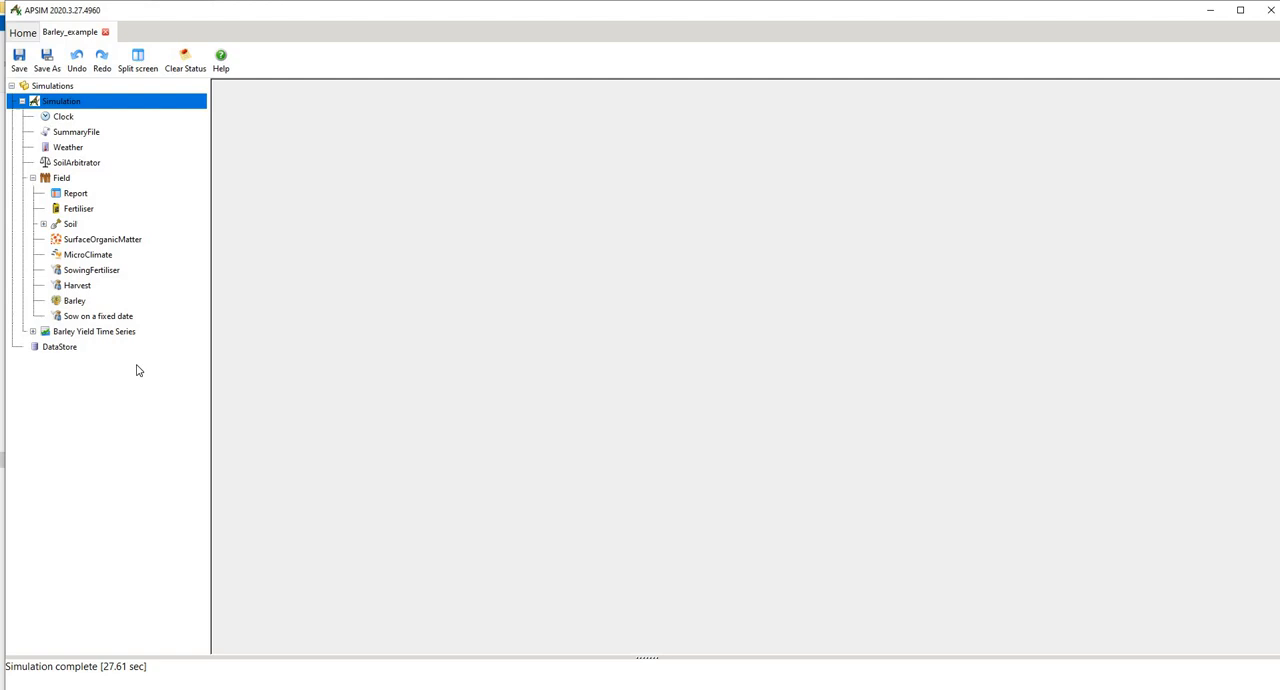
{"action": "mouse_move", "coordinate": [86, 336]}
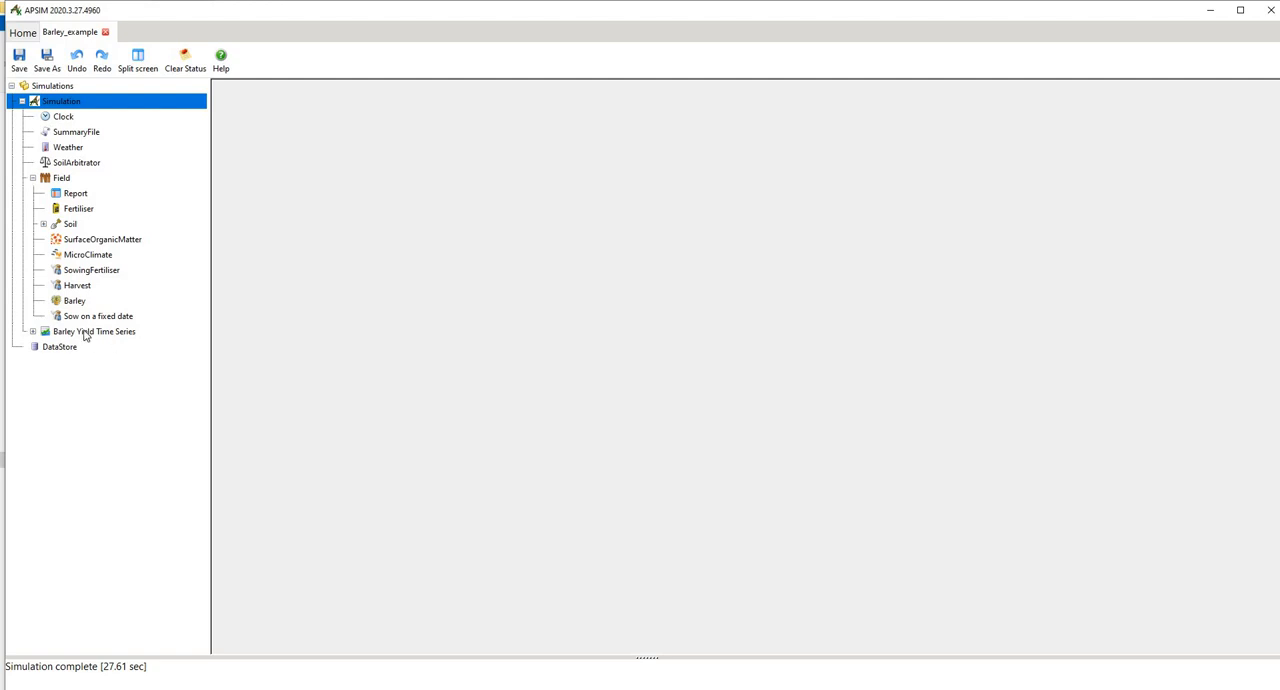
Step: After the run completes, display the barley yield graph for 1900 to 2000
{"action": "left_click", "coordinate": [94, 332]}
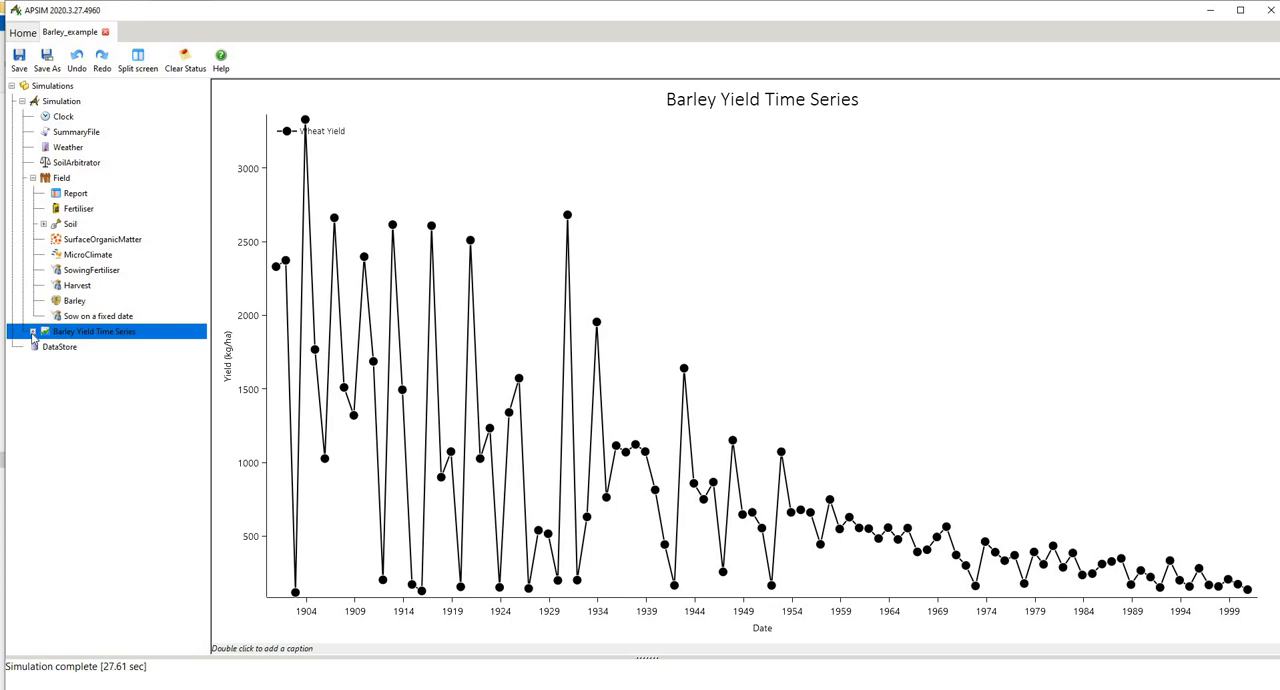
Step: Set the Wheat Yield series line type to None so yields show as points only
{"action": "left_click", "coordinate": [32, 332]}
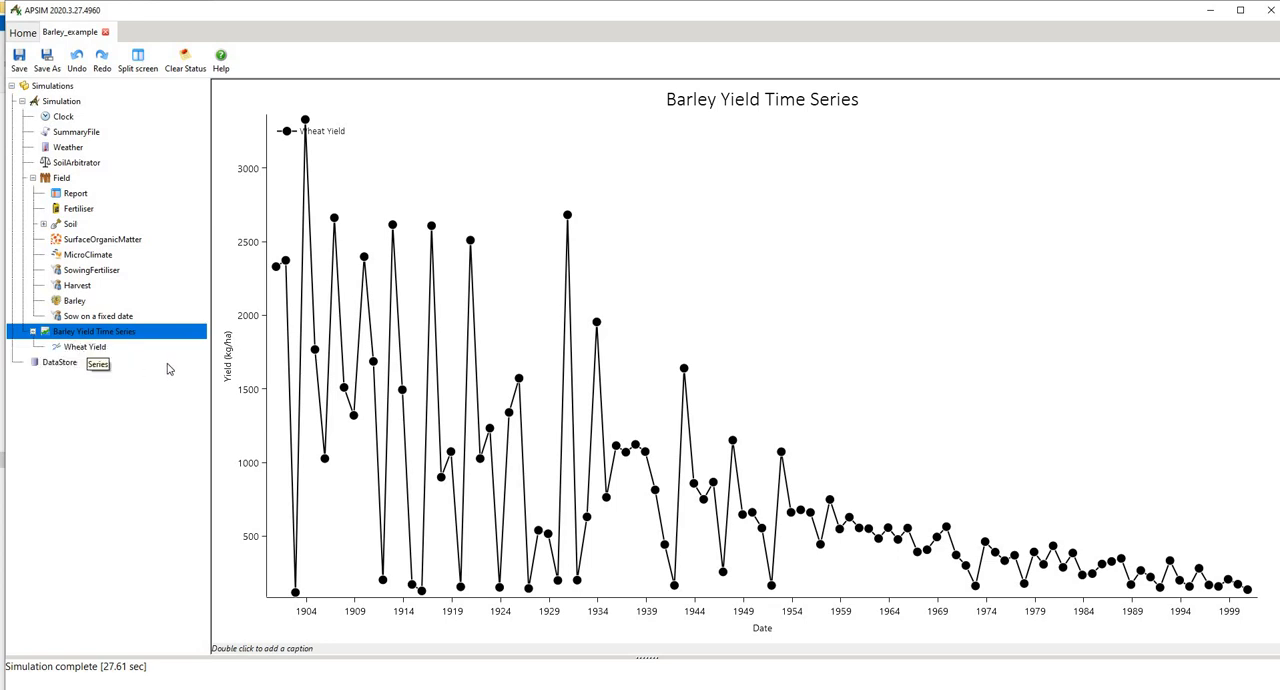
{"action": "mouse_move", "coordinate": [136, 340]}
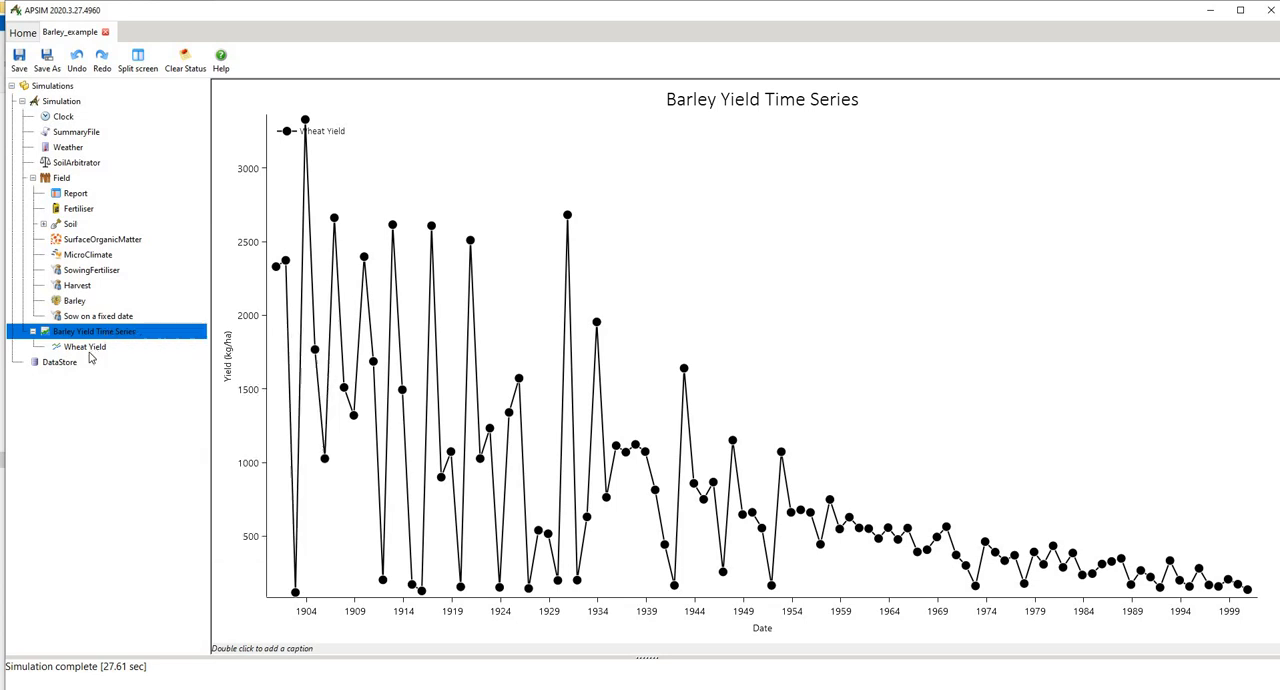
{"action": "left_click", "coordinate": [84, 346]}
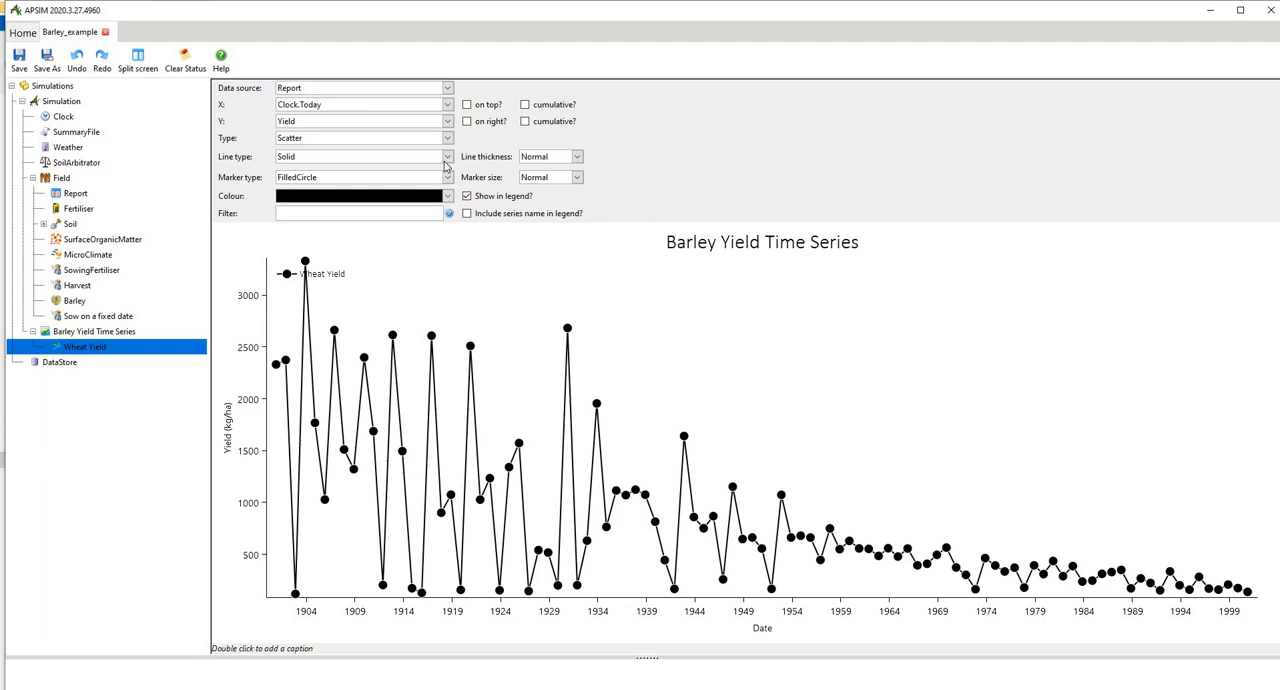
{"action": "left_click", "coordinate": [448, 156]}
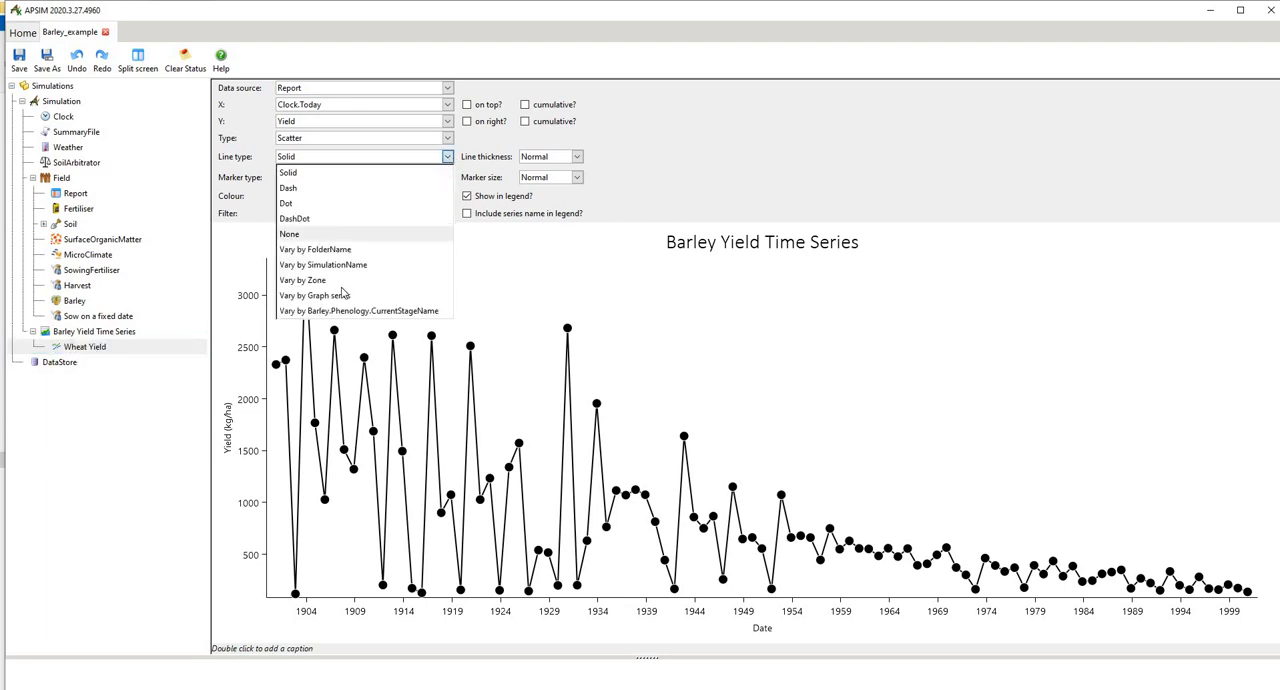
{"action": "left_click", "coordinate": [288, 232]}
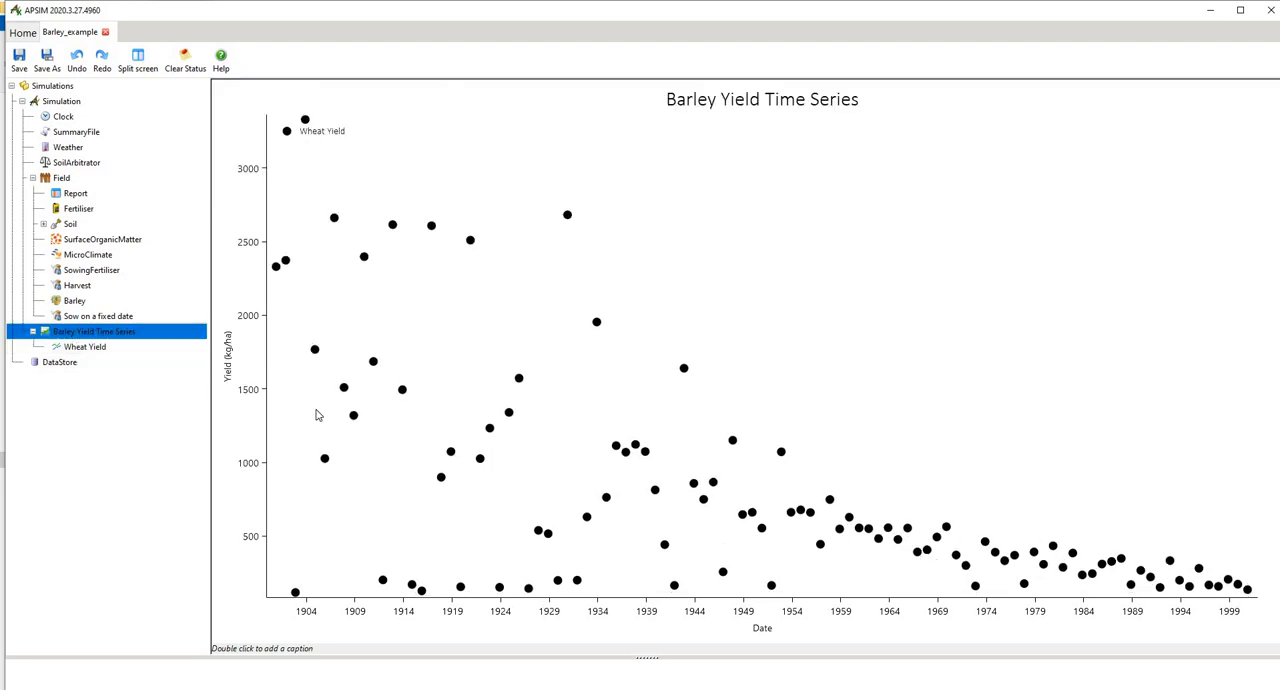
{"action": "mouse_move", "coordinate": [104, 346]}
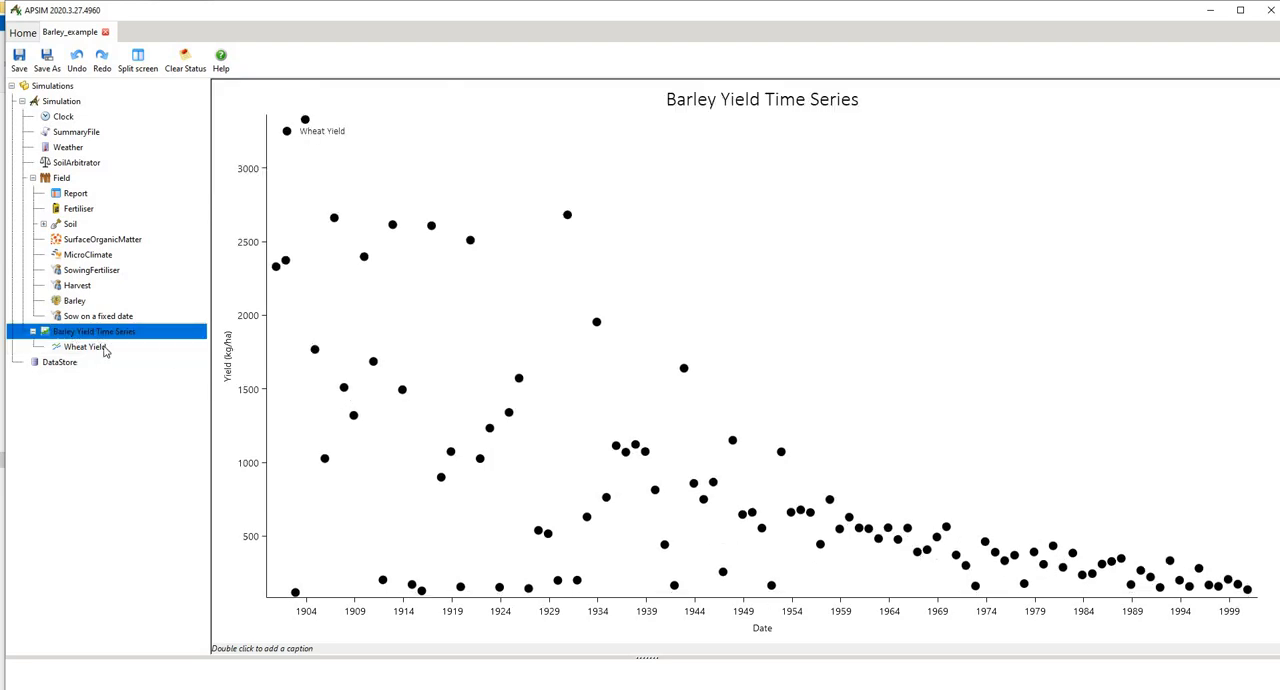
{"action": "mouse_move", "coordinate": [270, 224]}
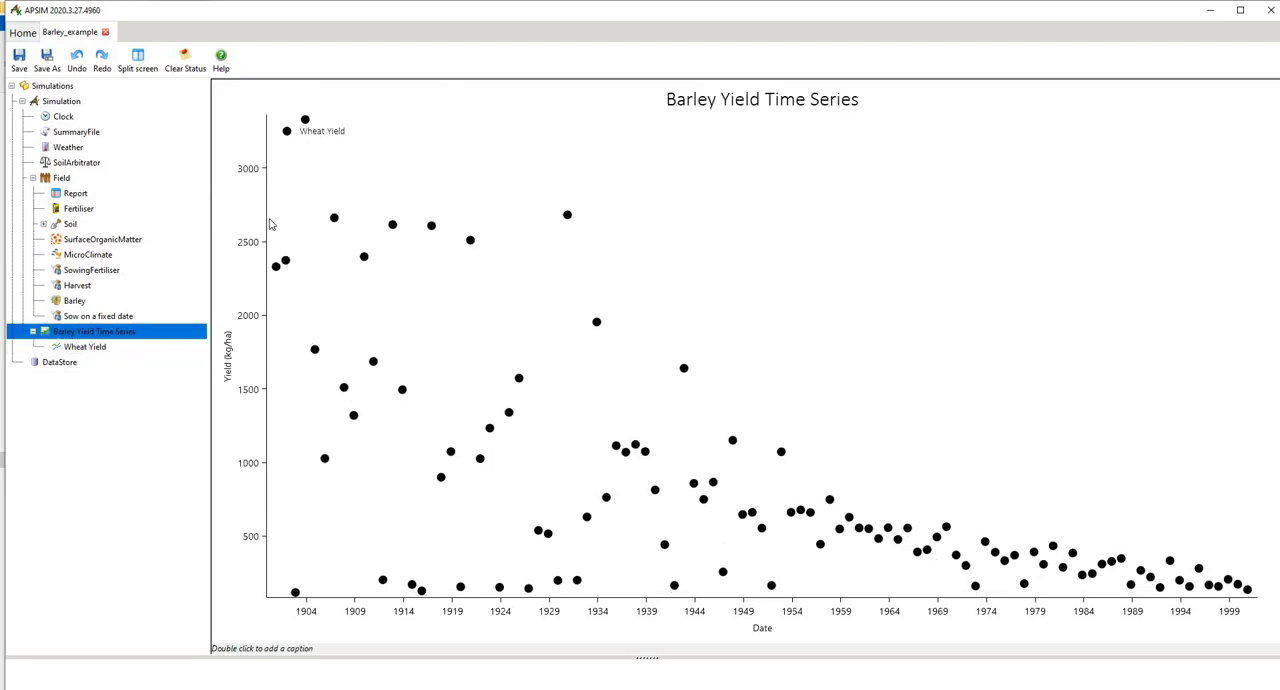
{"action": "mouse_move", "coordinate": [344, 238]}
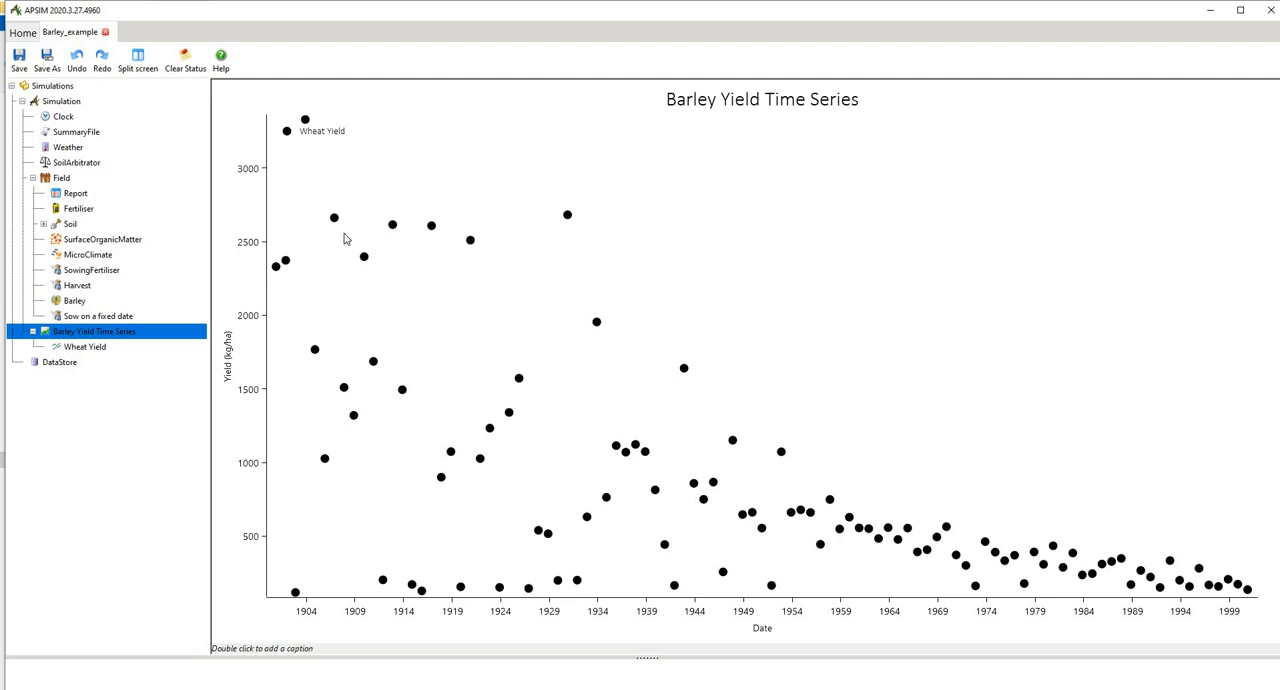
{"action": "mouse_move", "coordinate": [990, 554]}
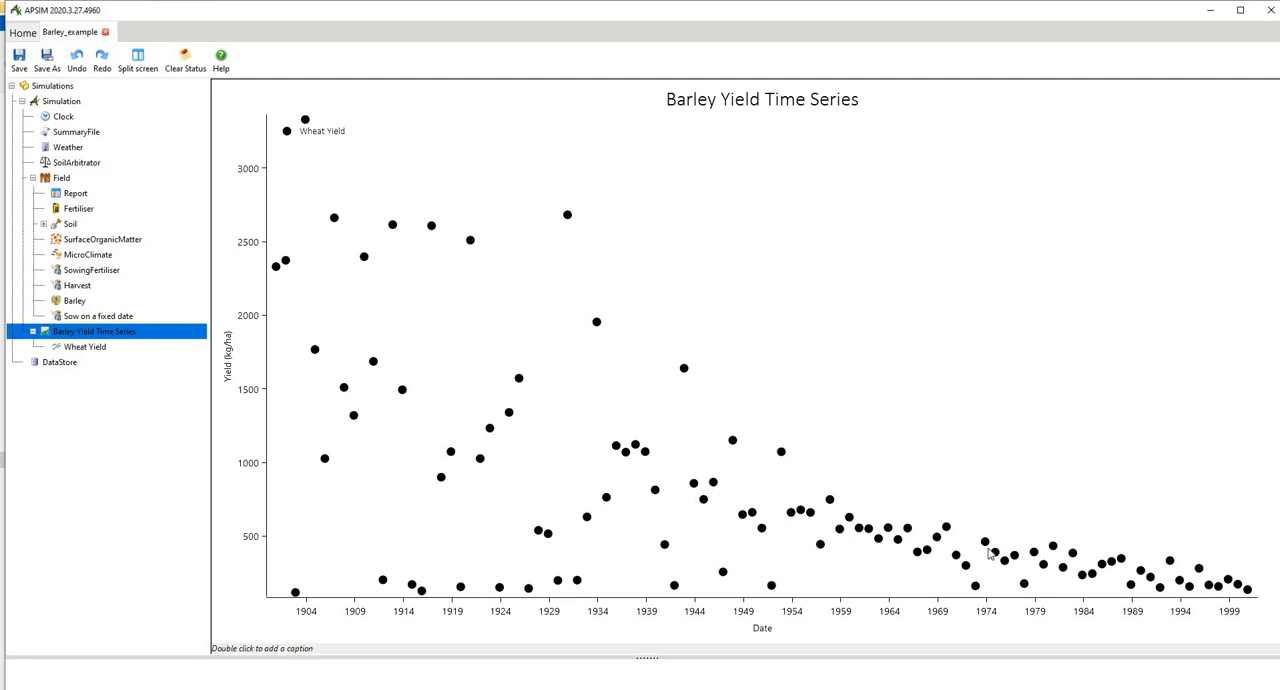
{"action": "mouse_move", "coordinate": [1136, 576]}
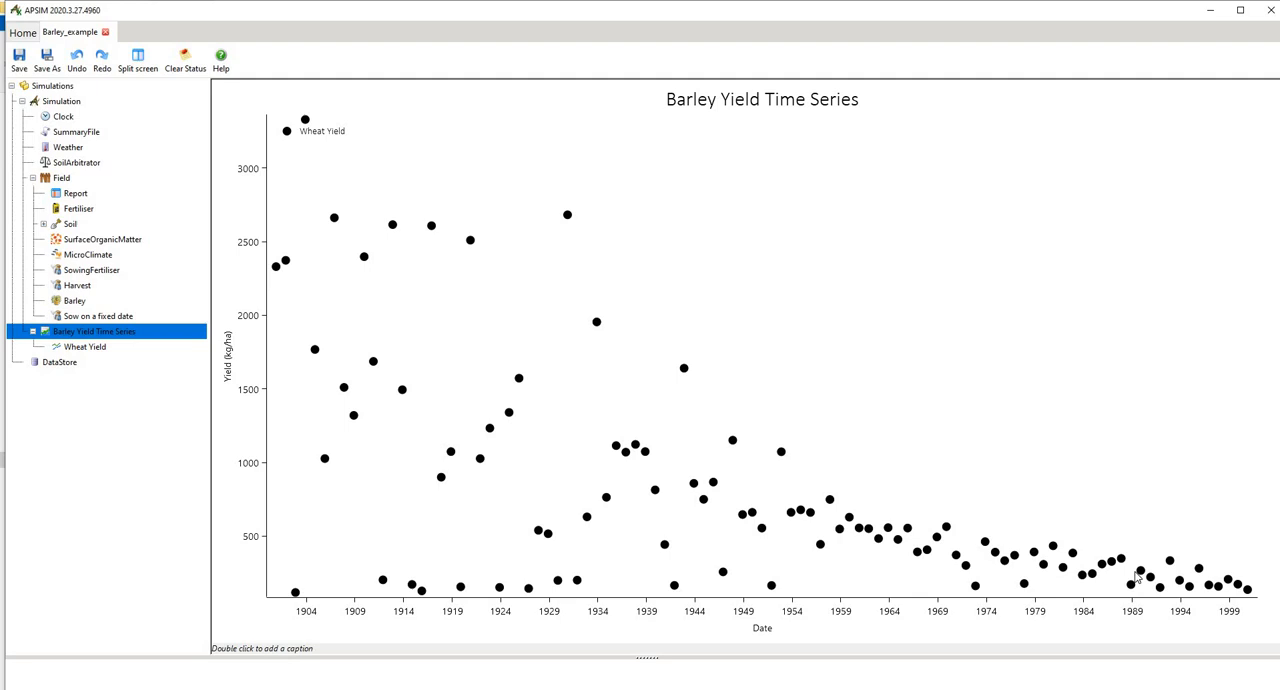
{"action": "mouse_move", "coordinate": [96, 134]}
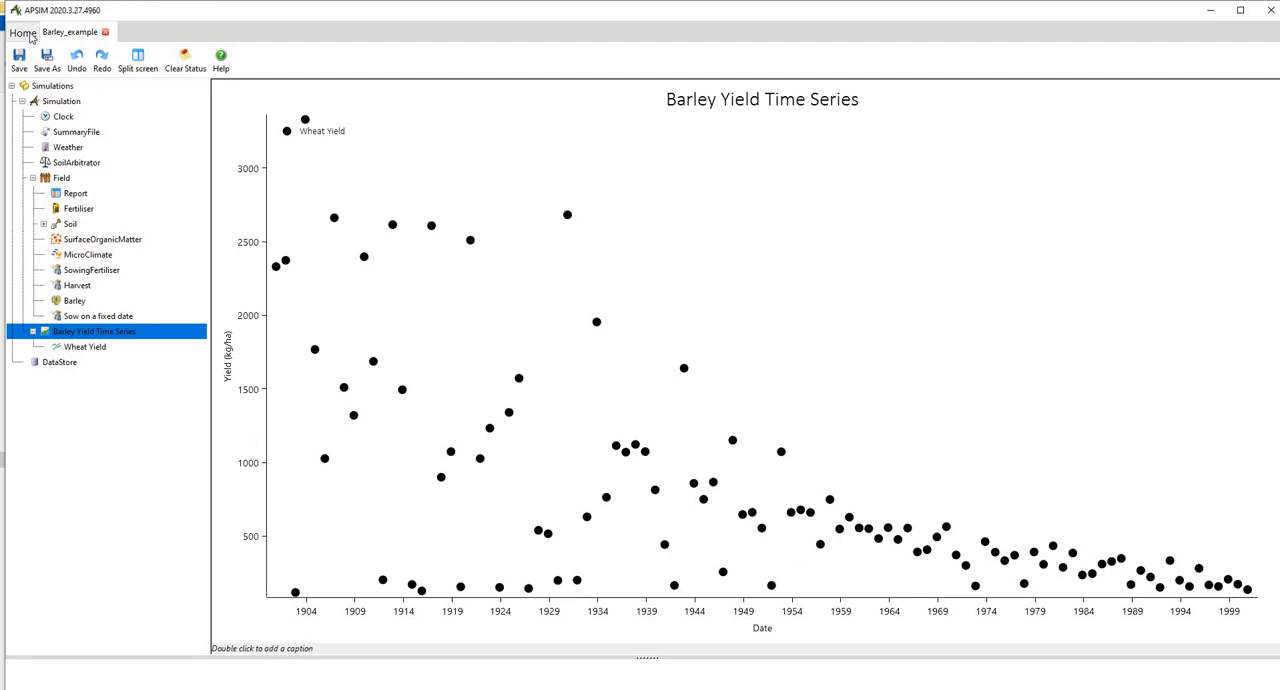
Step: Save the updated simulation and return to the home screen
{"action": "left_click", "coordinate": [22, 32]}
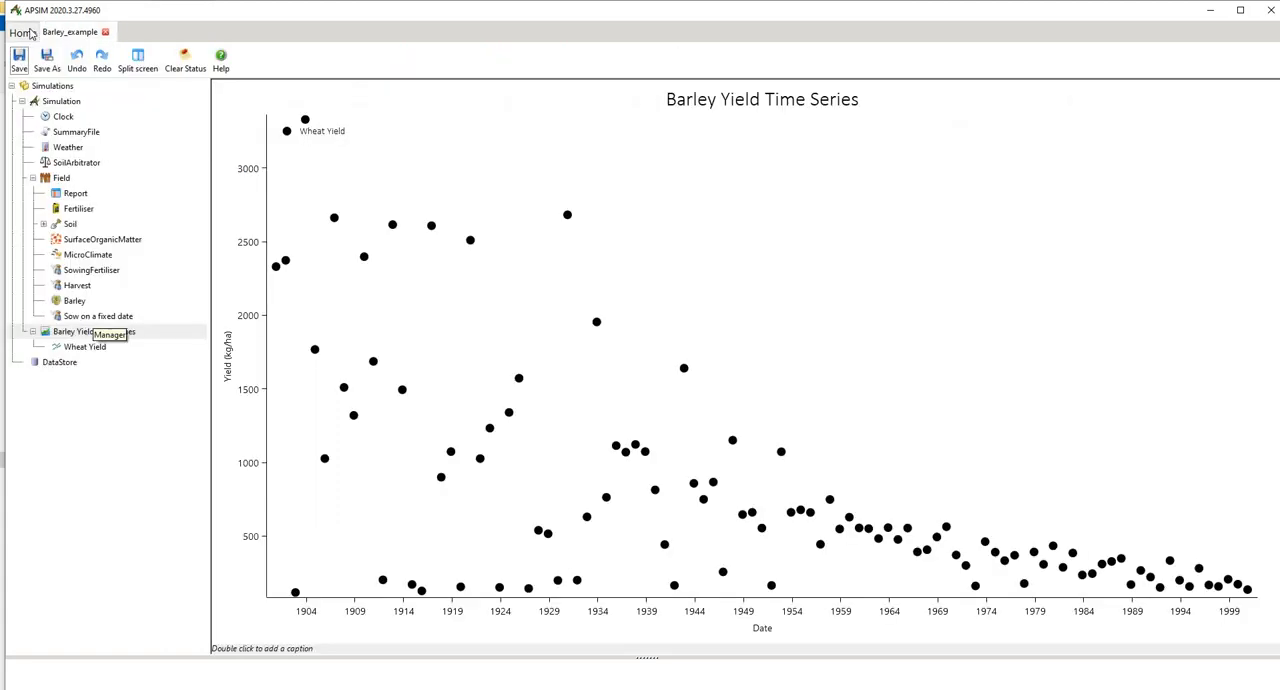
{"action": "left_click", "coordinate": [22, 32]}
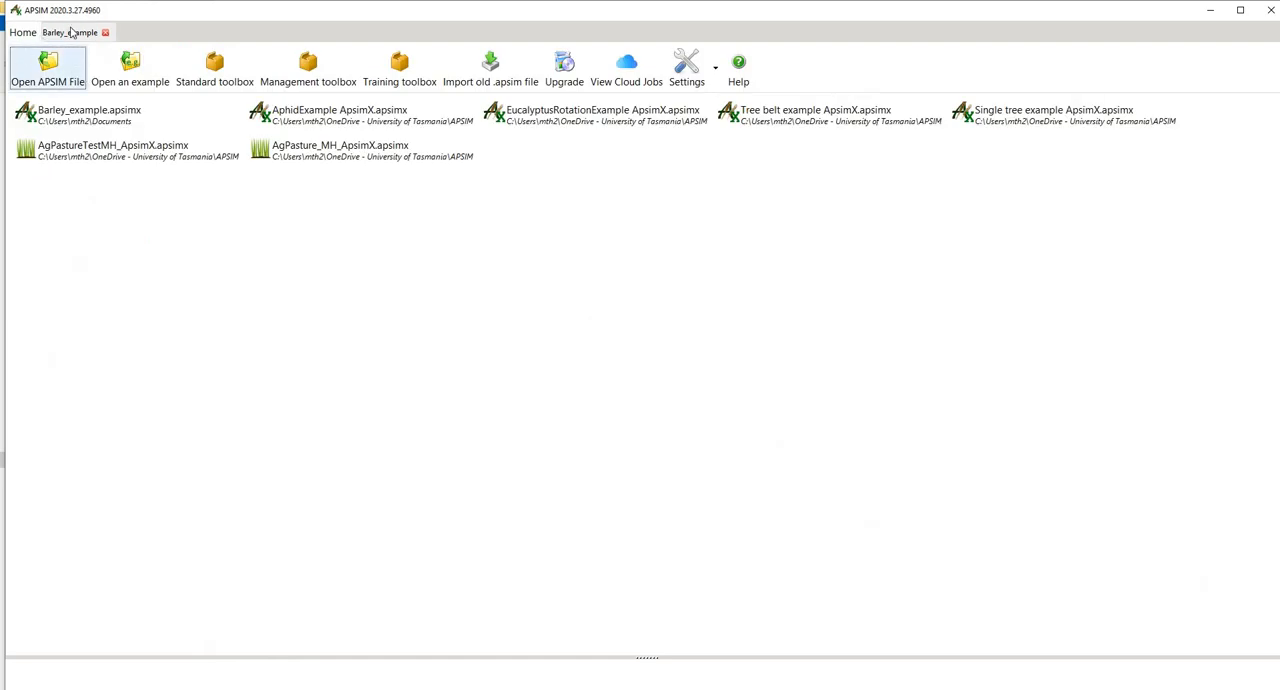
{"action": "left_click", "coordinate": [70, 32]}
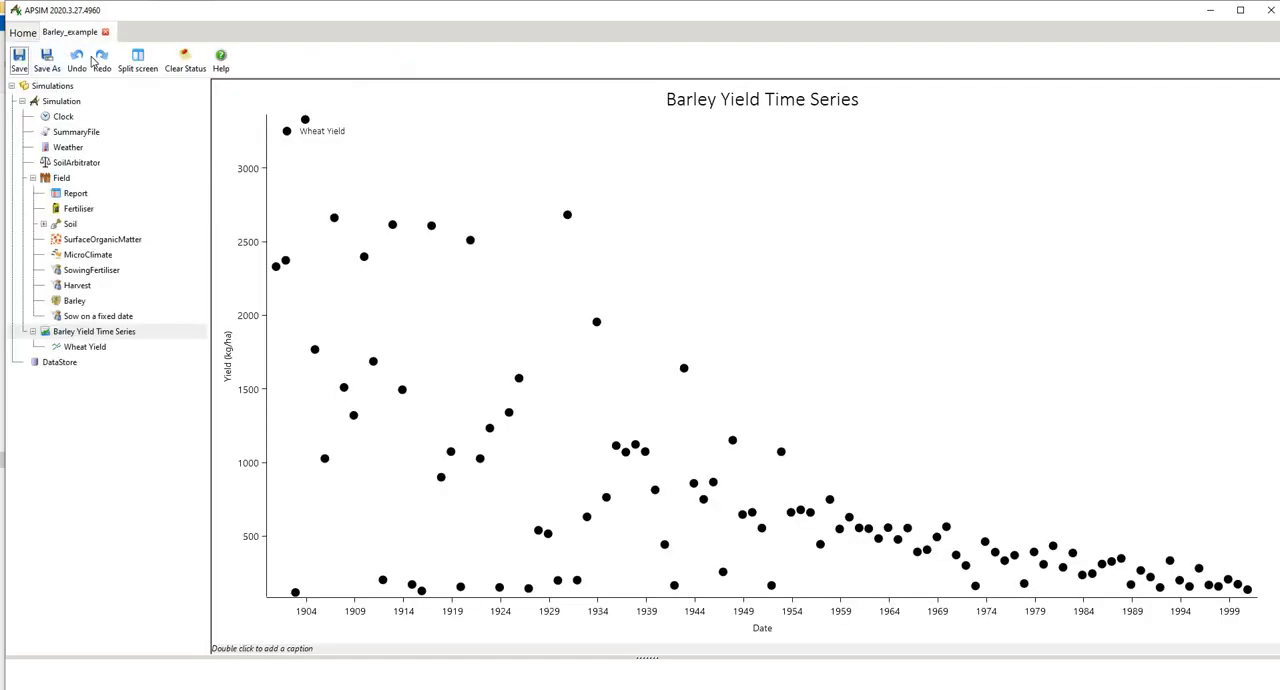
{"action": "left_click", "coordinate": [22, 32]}
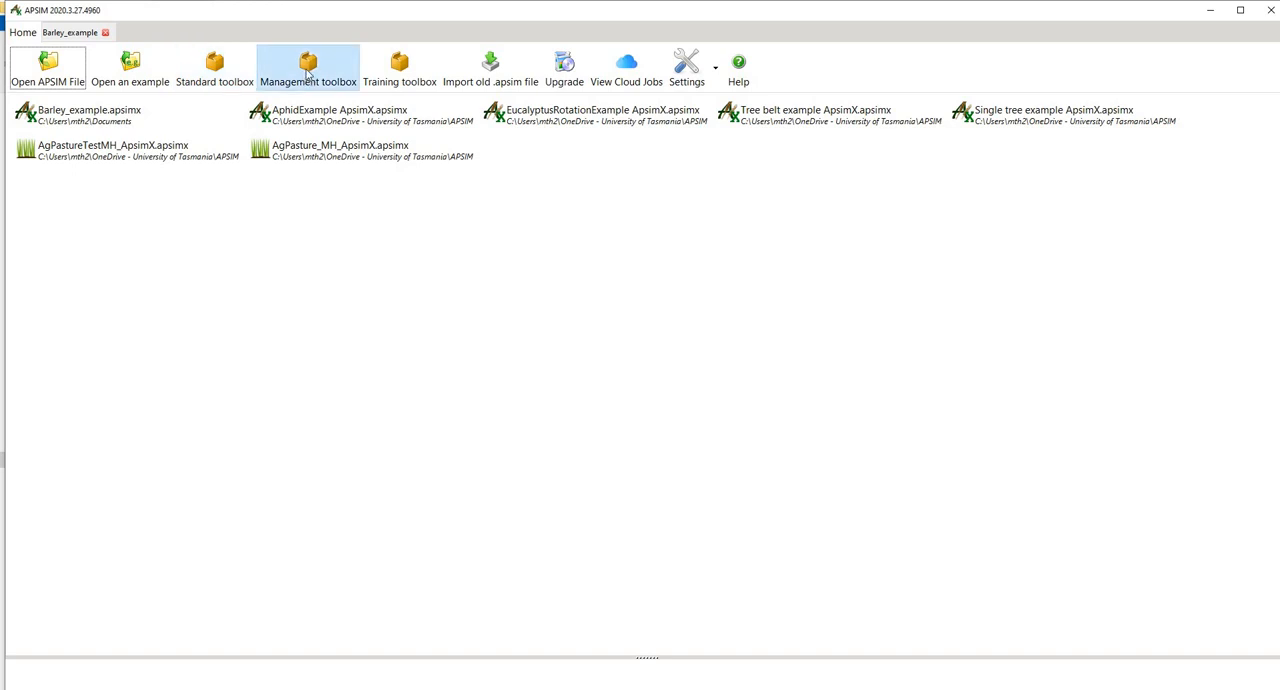
{"action": "mouse_move", "coordinate": [212, 78]}
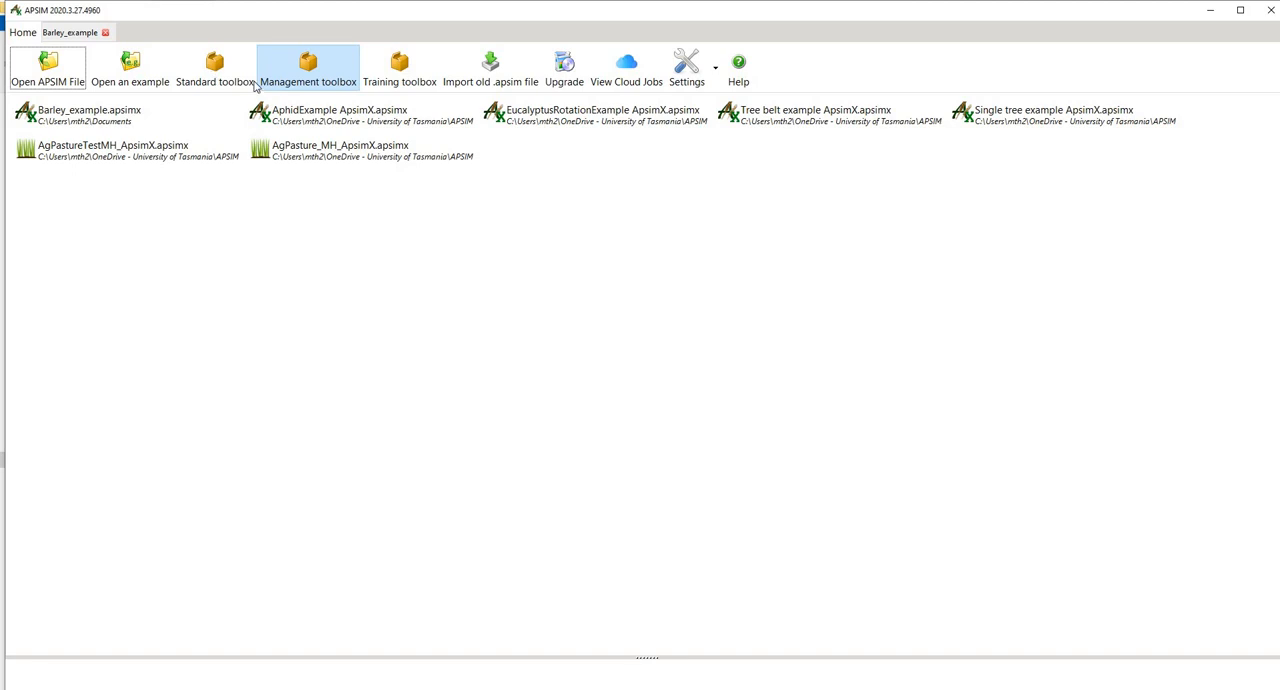
{"action": "left_click", "coordinate": [308, 60]}
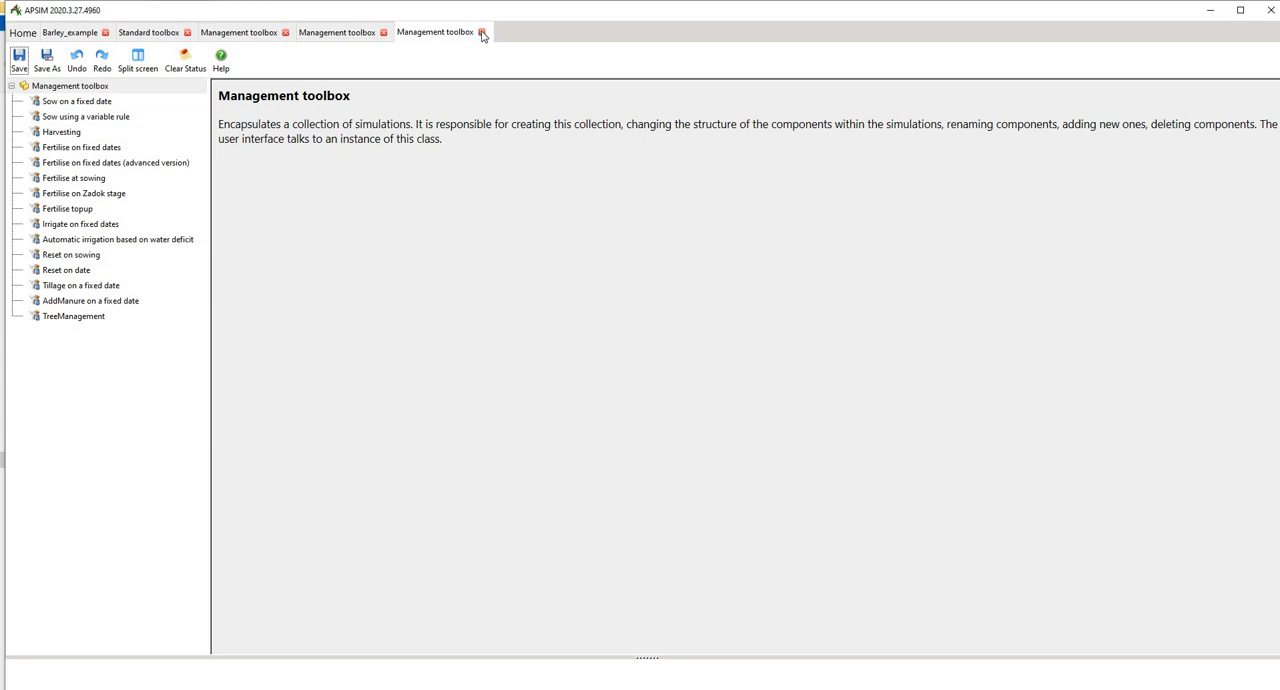
{"action": "left_click", "coordinate": [482, 32]}
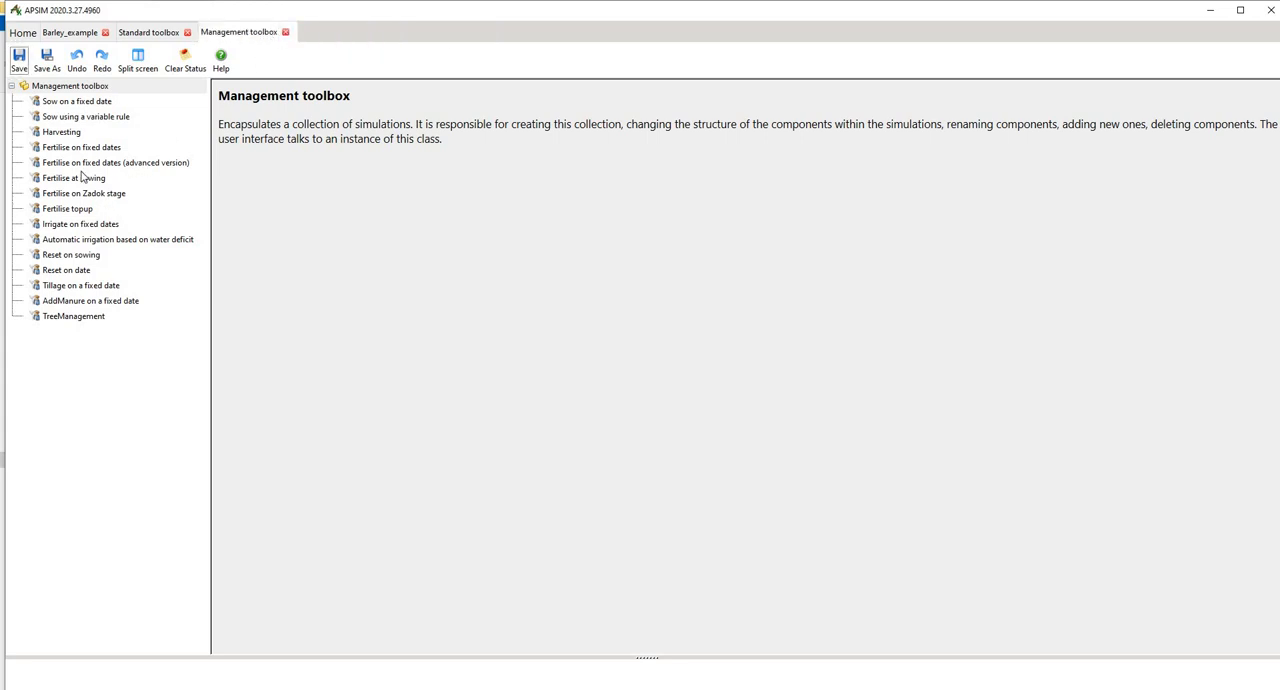
{"action": "mouse_move", "coordinate": [70, 108]}
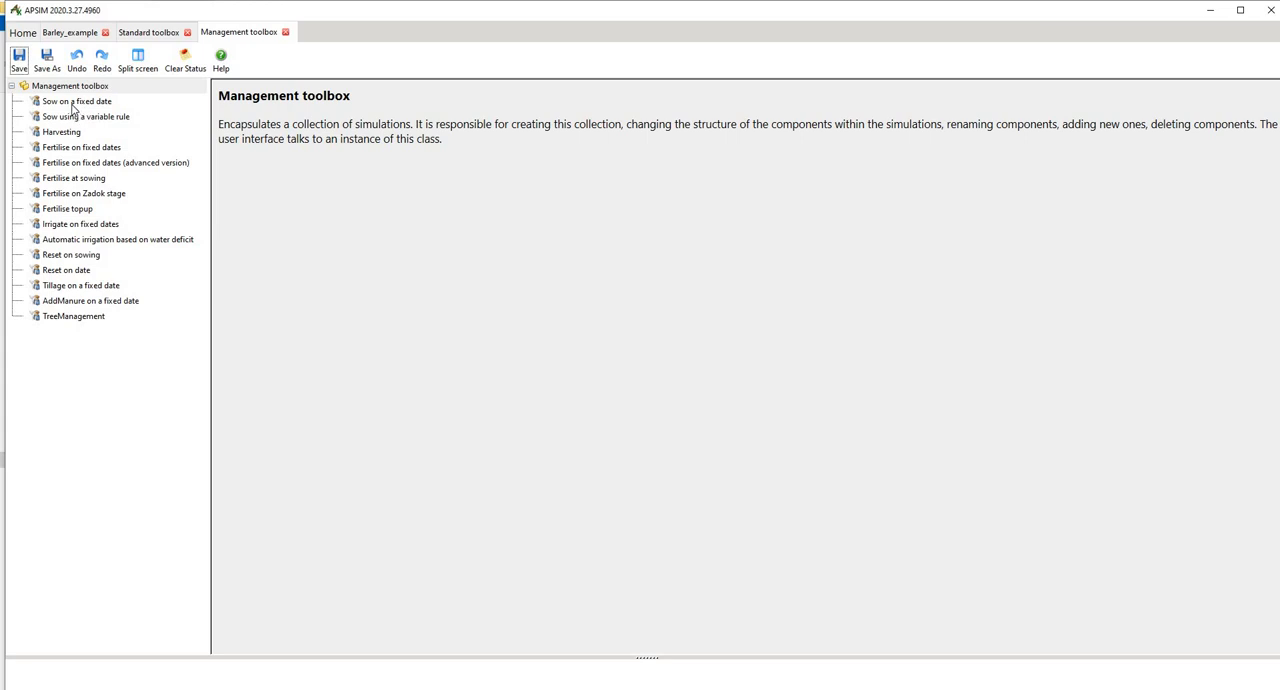
{"action": "mouse_move", "coordinate": [66, 132]}
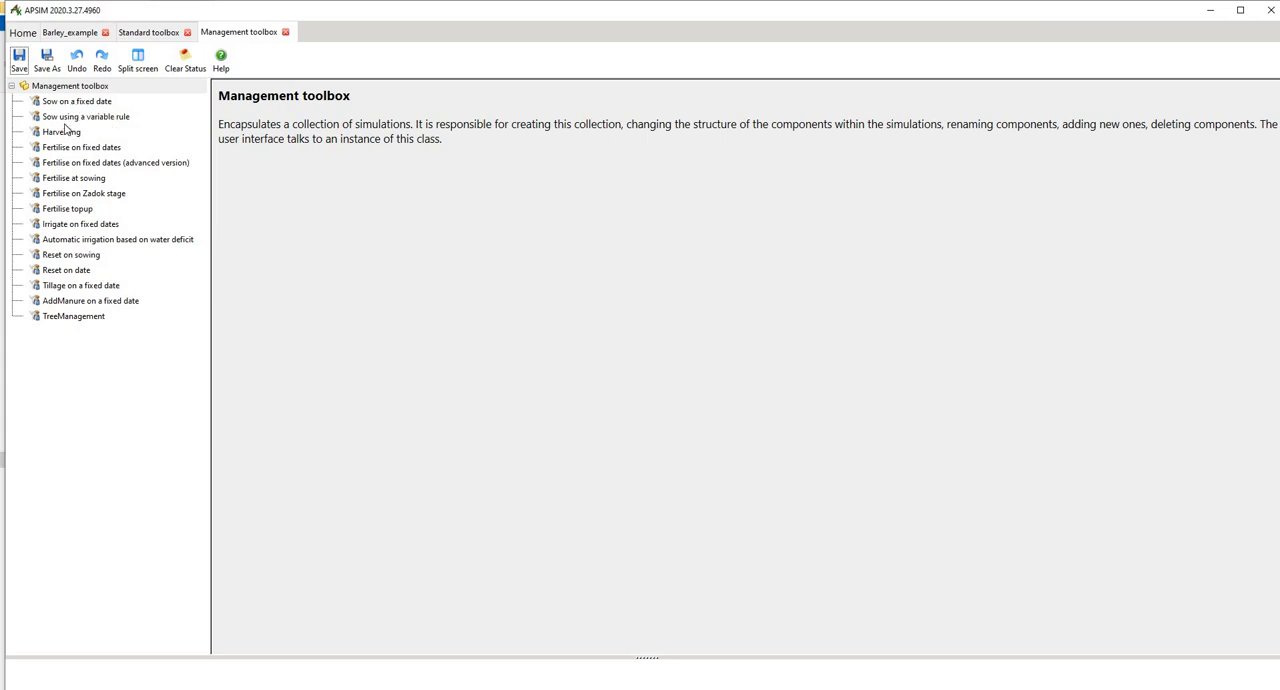
{"action": "mouse_move", "coordinate": [66, 156]}
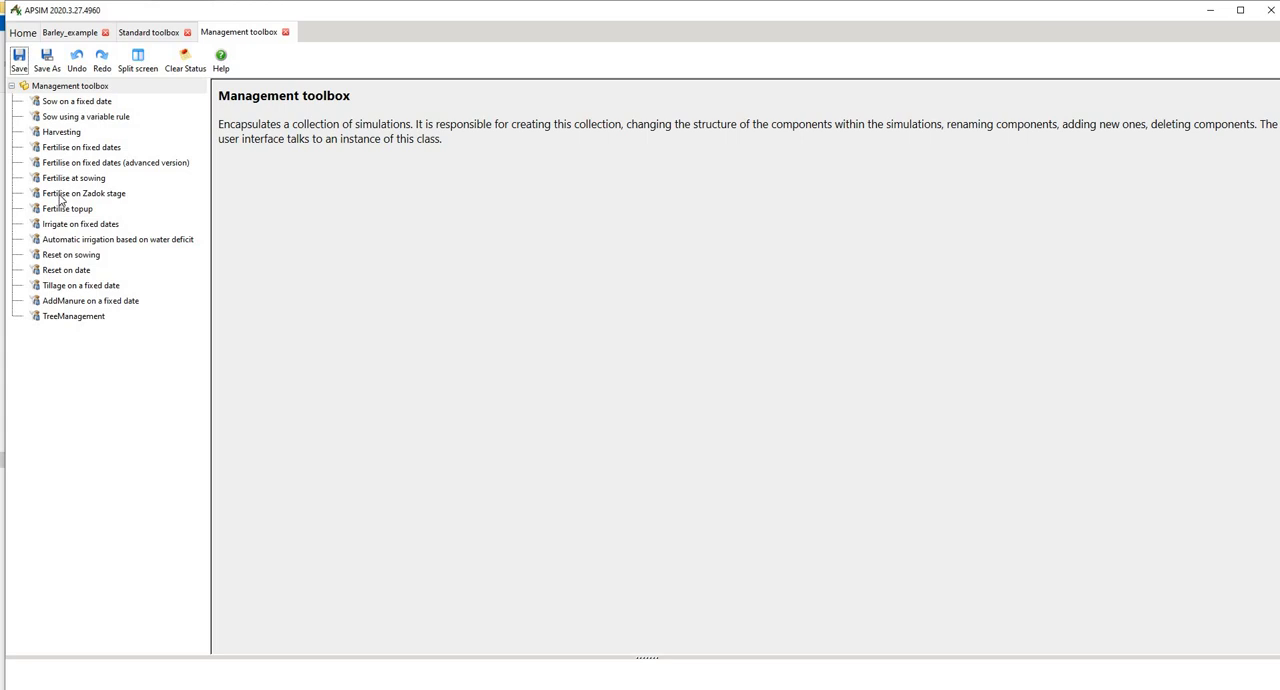
{"action": "mouse_move", "coordinate": [90, 330]}
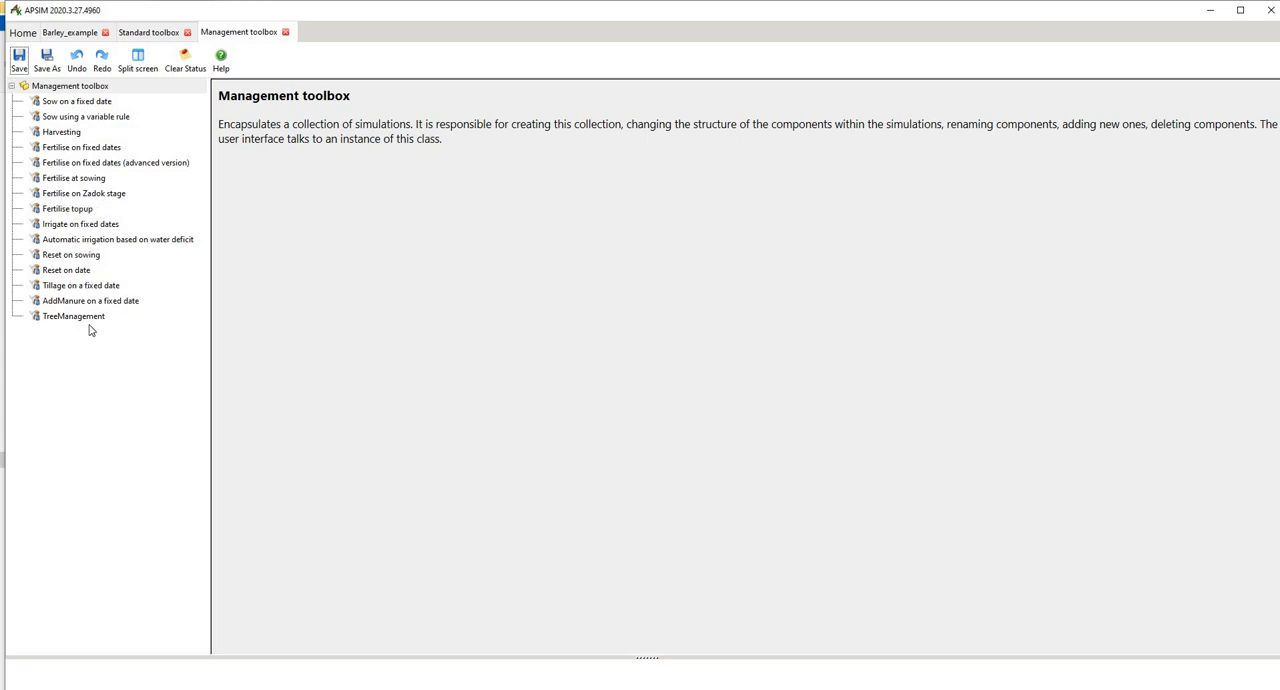
{"action": "mouse_move", "coordinate": [76, 184]}
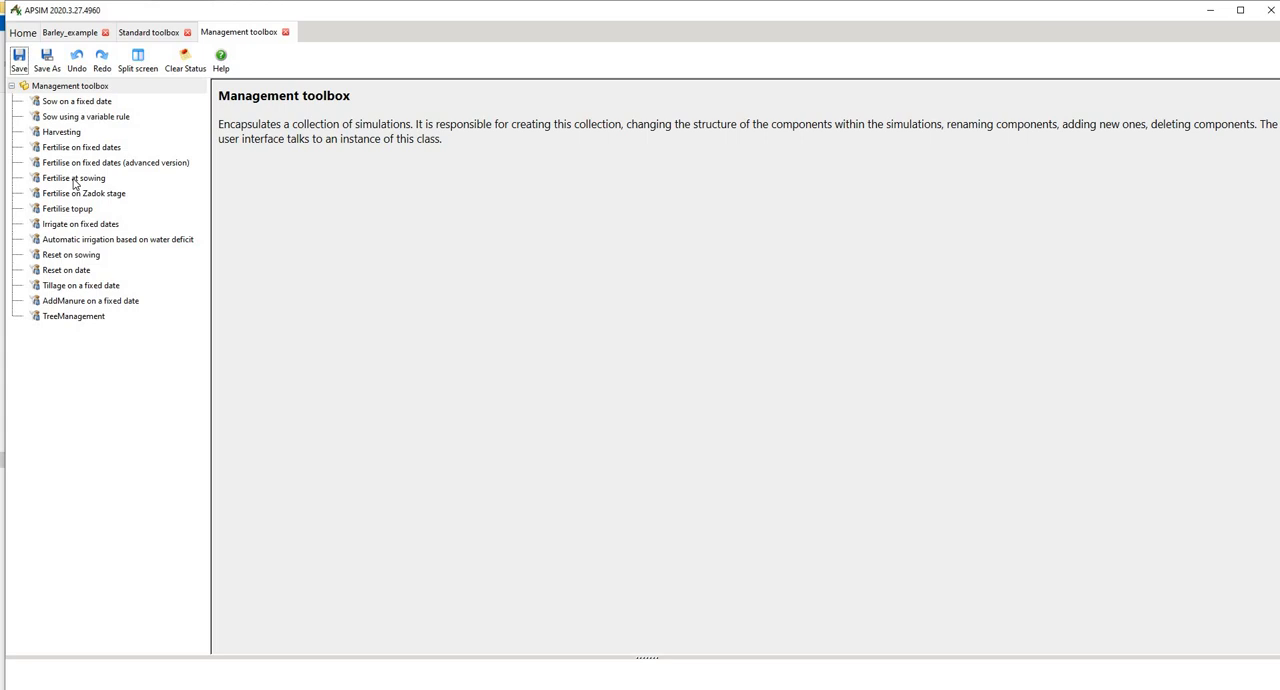
Step: Copy the Fertilise on Zadok stage manager from the toolbox and paste it into Barley_example's Field
{"action": "right_click", "coordinate": [72, 176]}
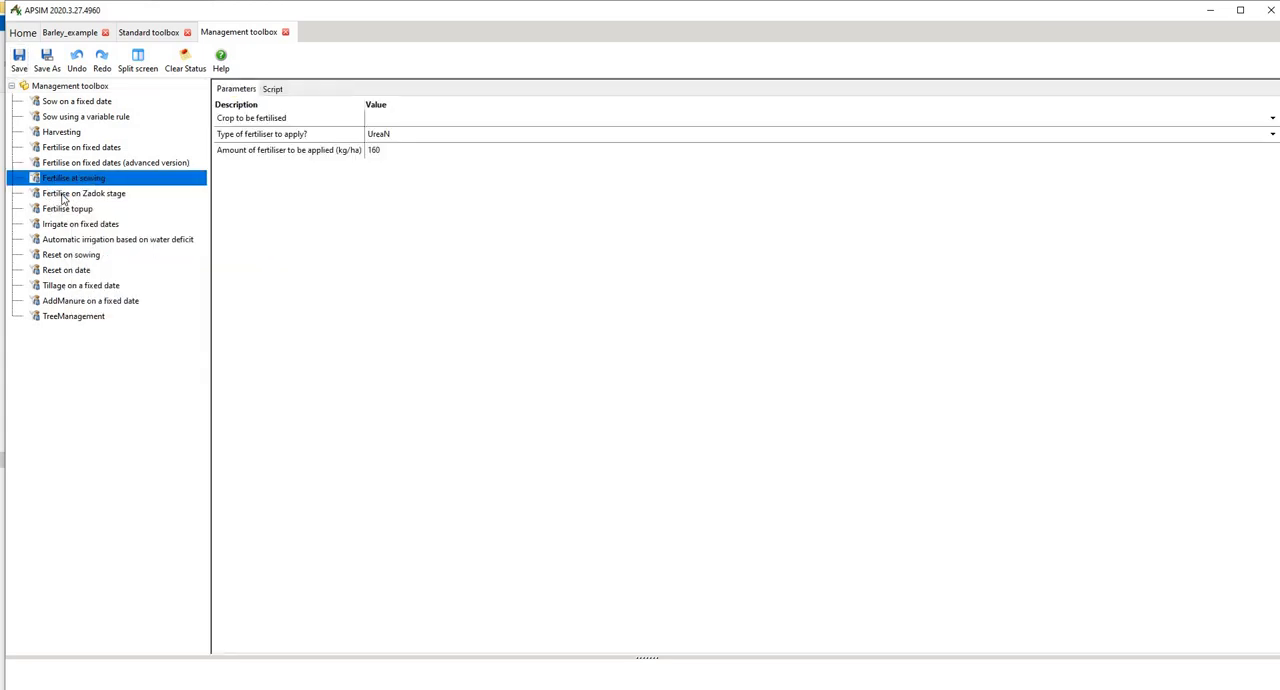
{"action": "right_click", "coordinate": [84, 192]}
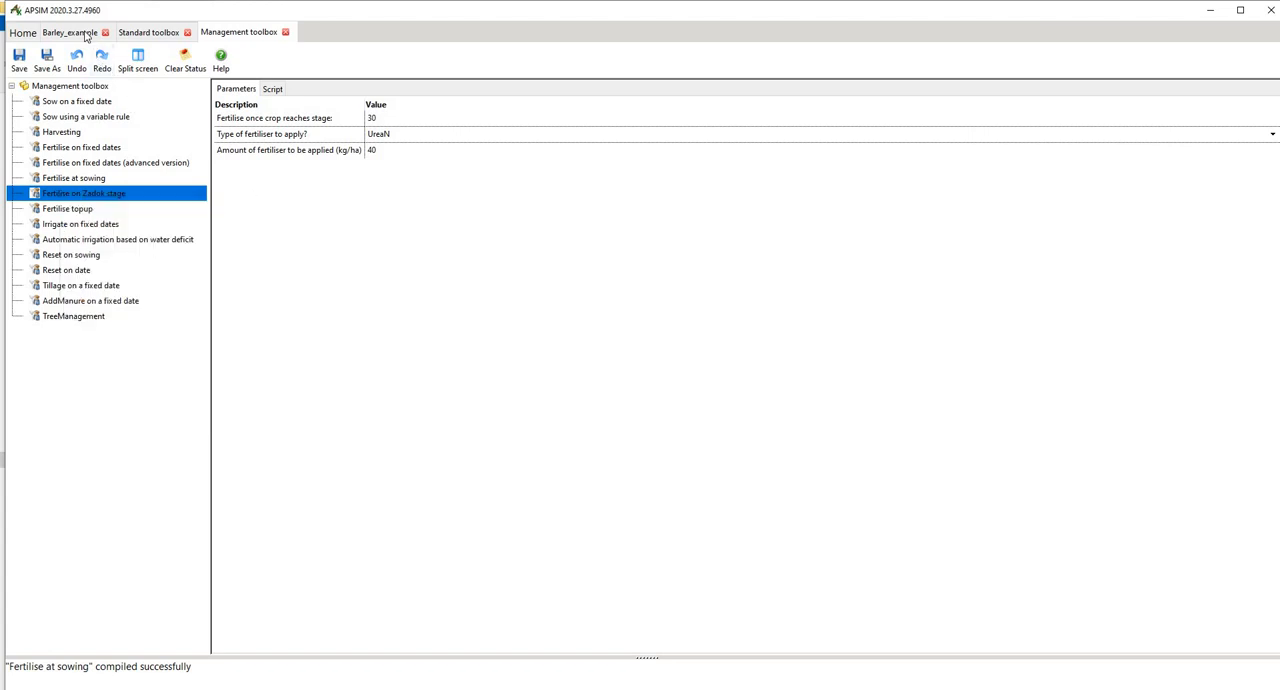
{"action": "left_click", "coordinate": [68, 32]}
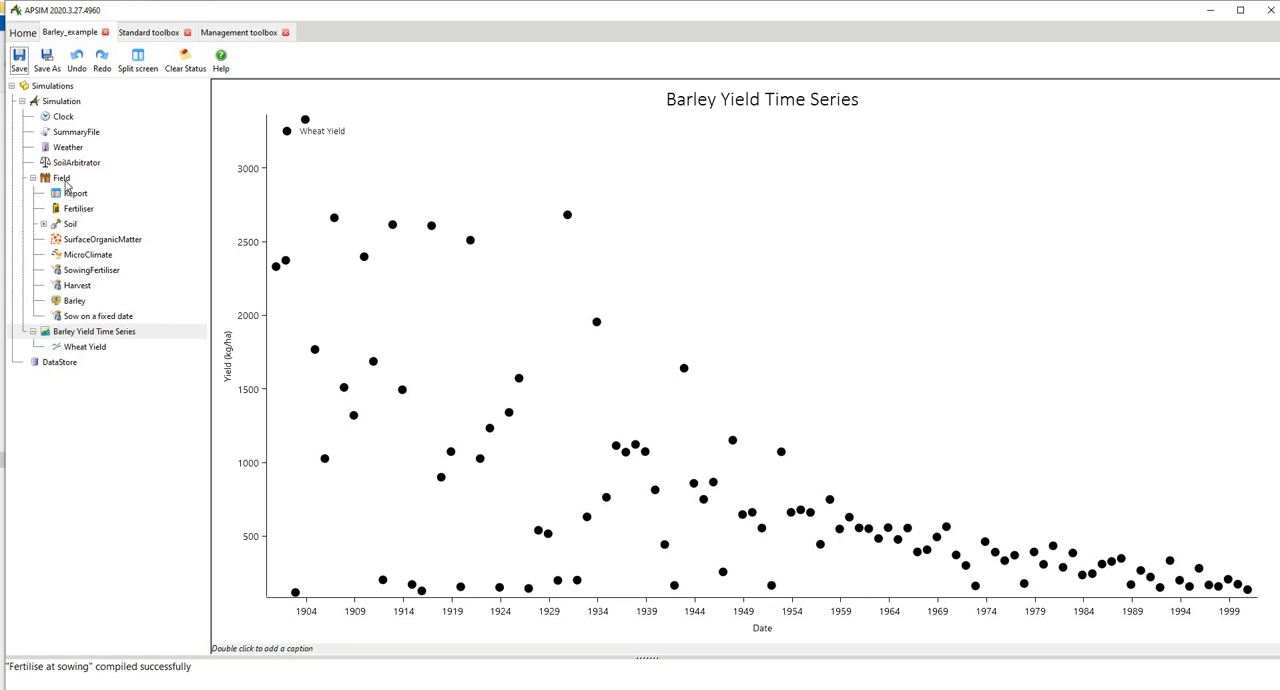
{"action": "right_click", "coordinate": [70, 178]}
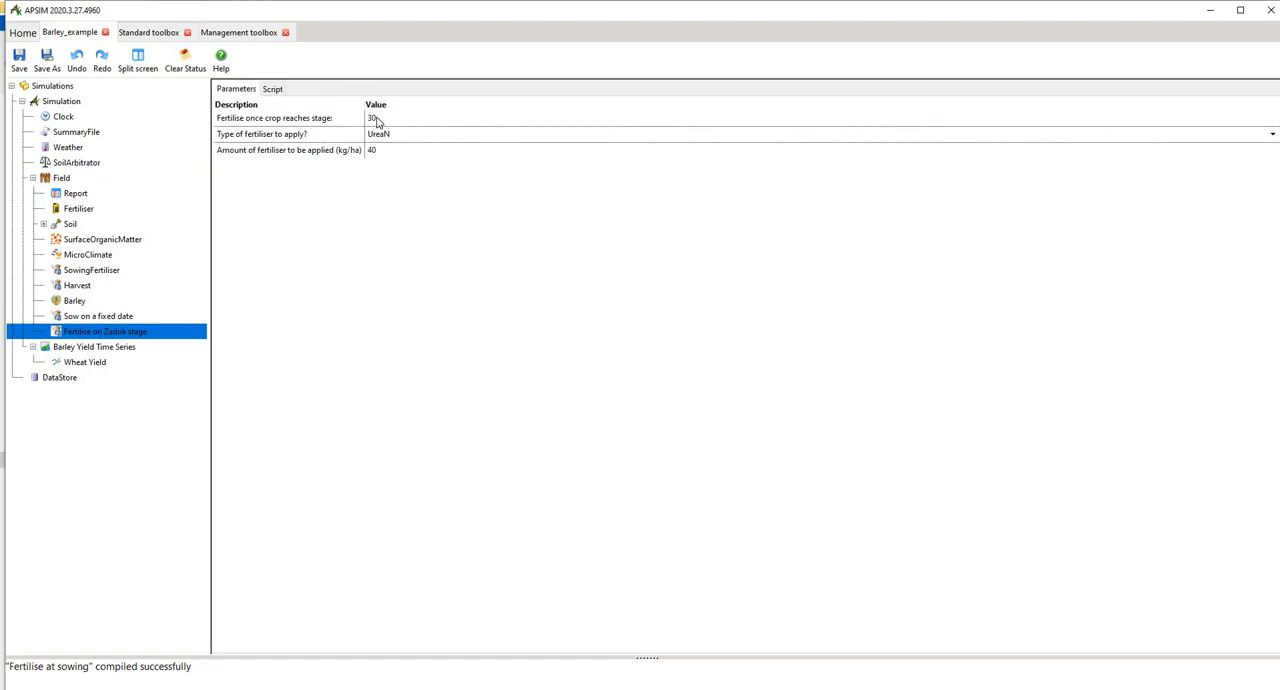
Step: Check the Zadok manager's fertiliser type, then select Clock to see the 1900–2000 dates
{"action": "left_click", "coordinate": [400, 118]}
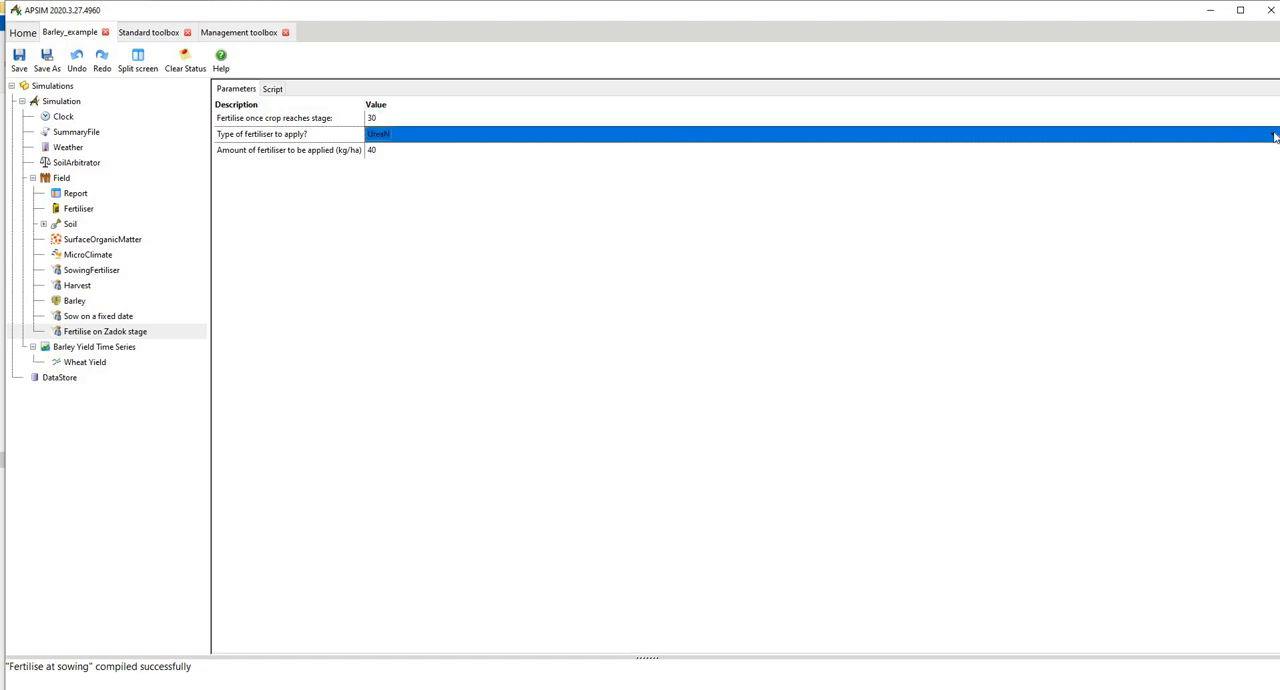
{"action": "left_click", "coordinate": [1272, 134]}
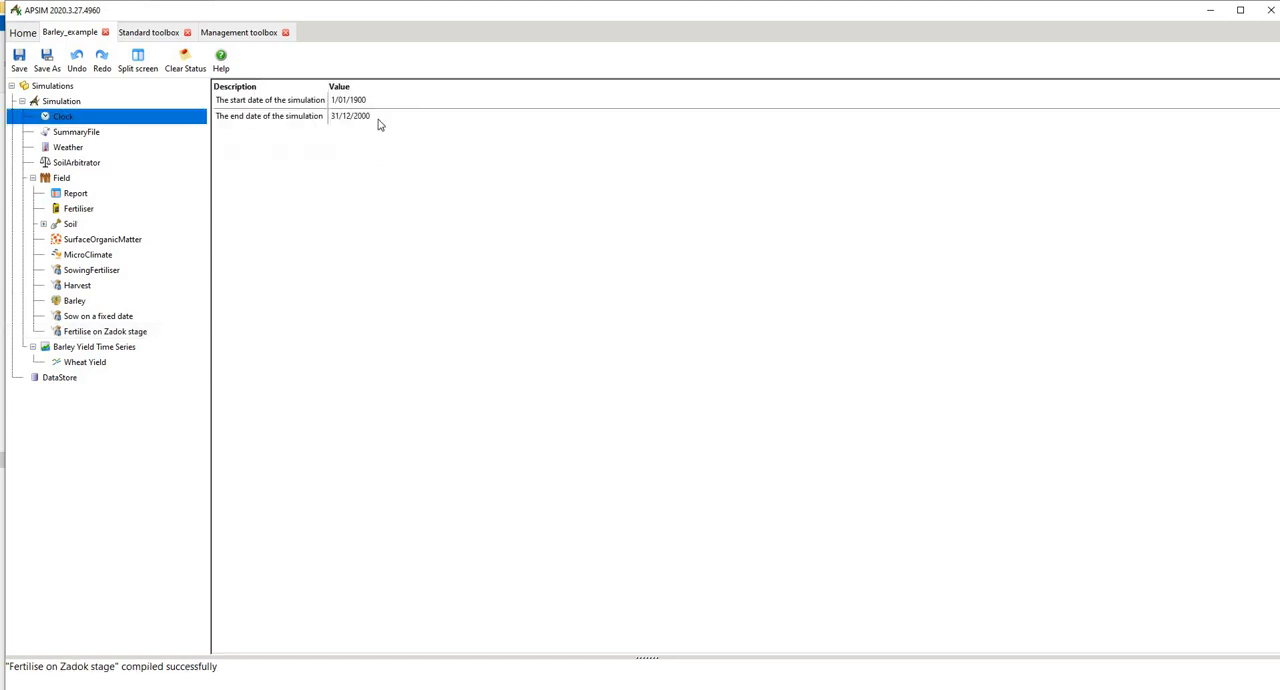
Step: Change the Clock end date to 31/12/1950 and rerun the Barley_example simulation
{"action": "left_click", "coordinate": [348, 100]}
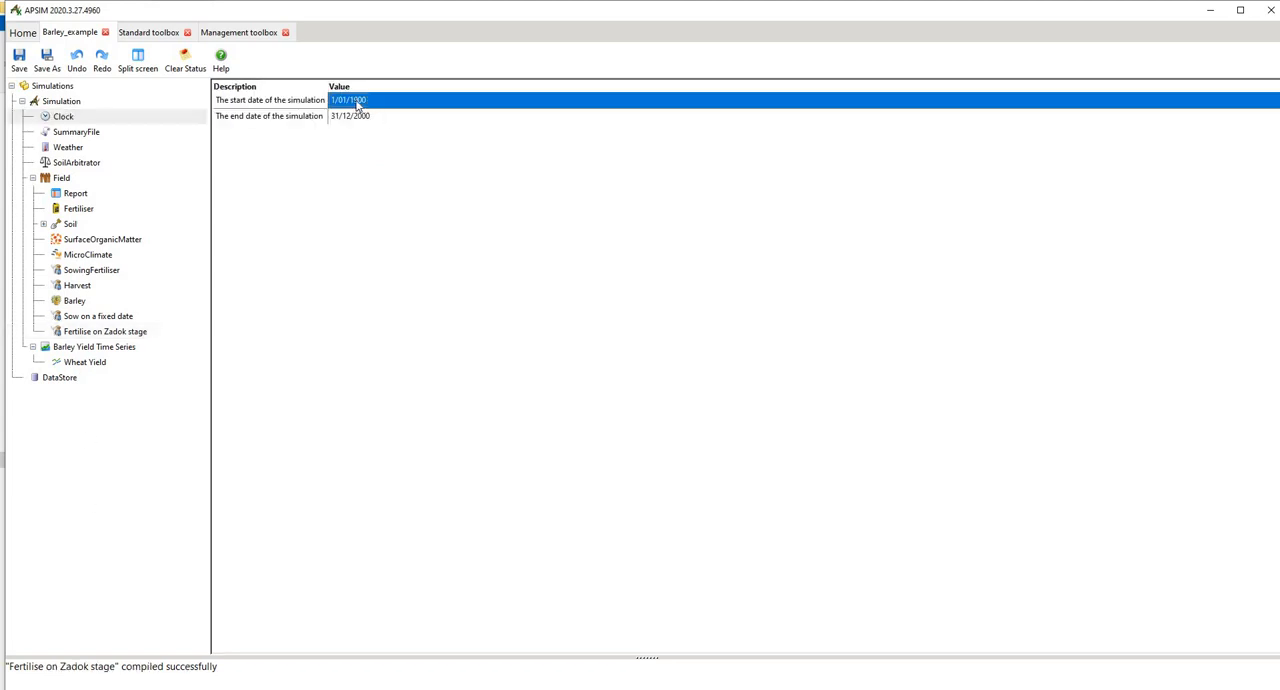
{"action": "left_click", "coordinate": [350, 116]}
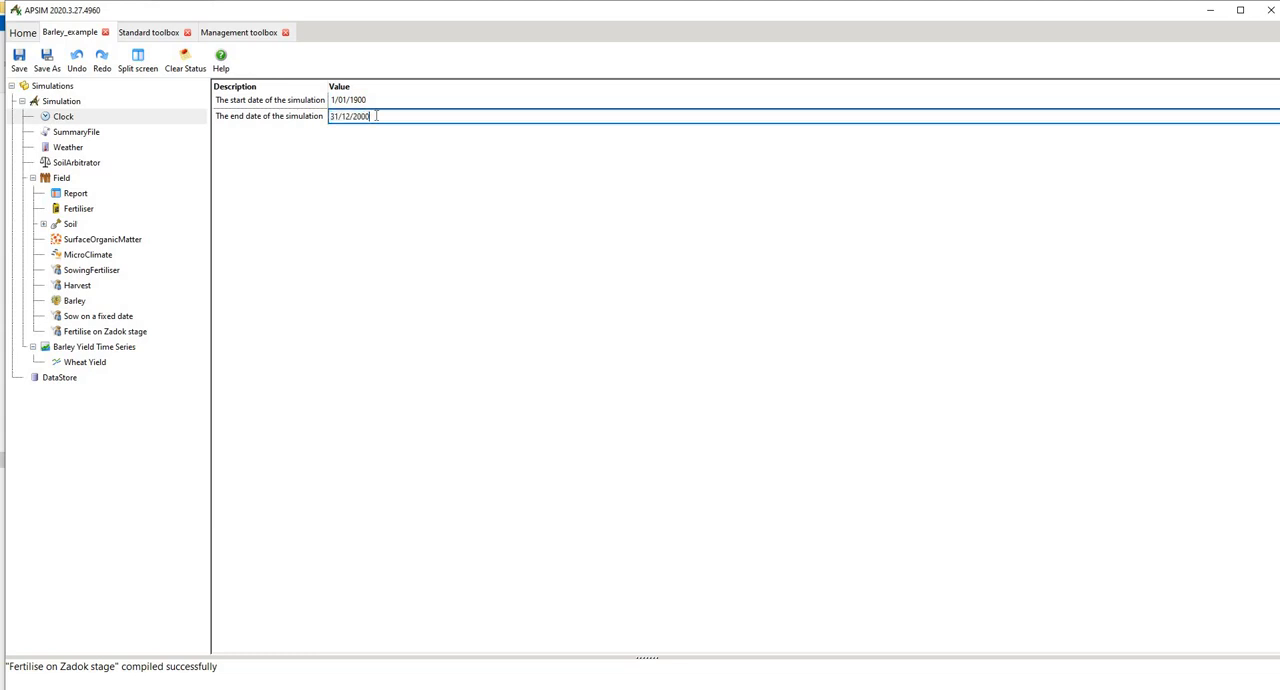
{"action": "key", "text": "Backspace"}
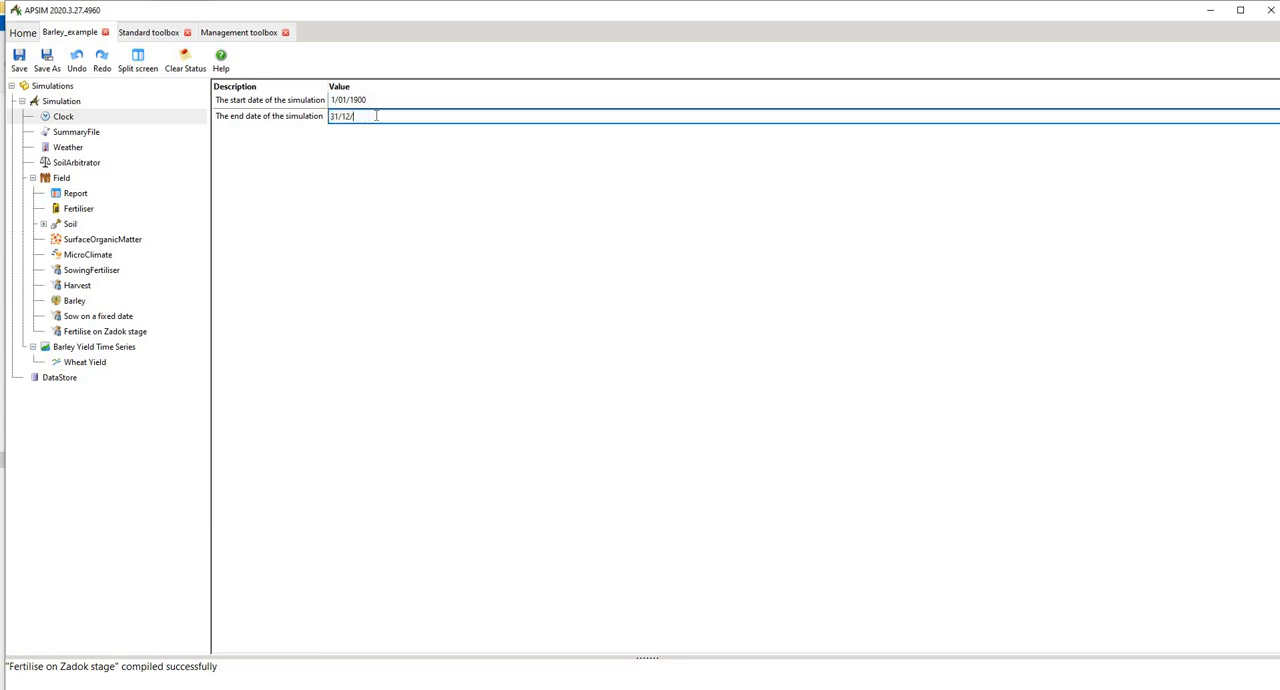
{"action": "type", "text": "1950"}
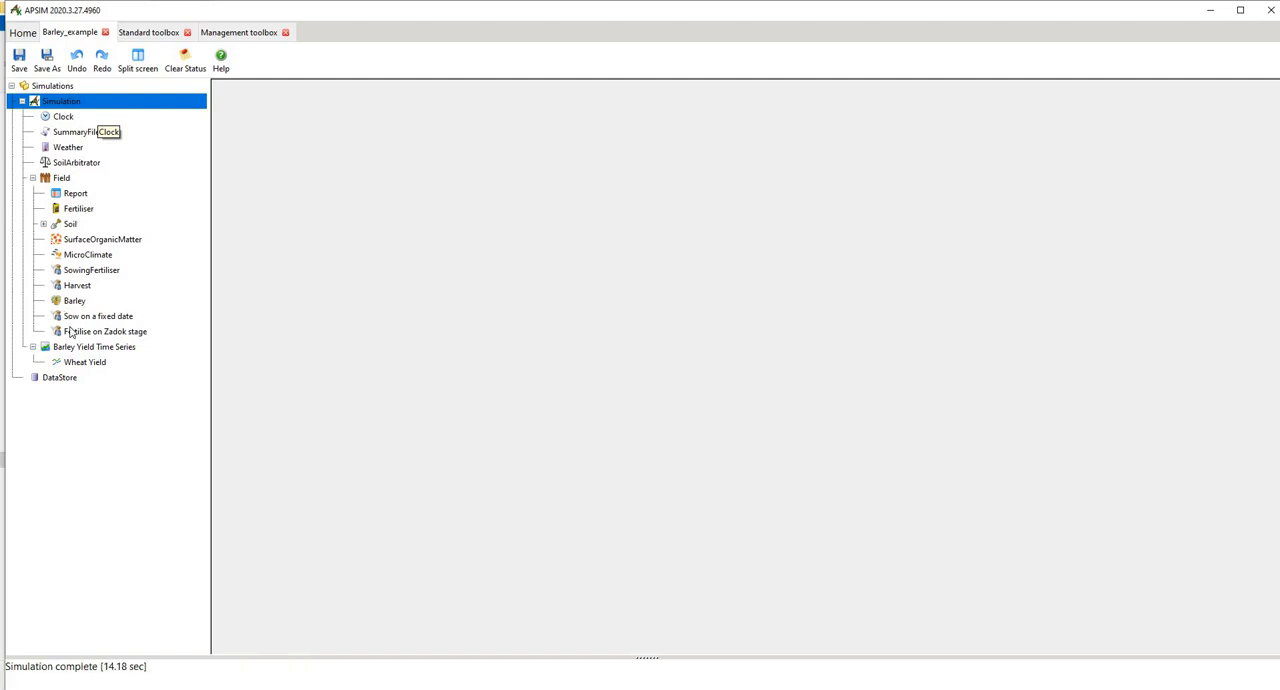
{"action": "mouse_move", "coordinate": [76, 358]}
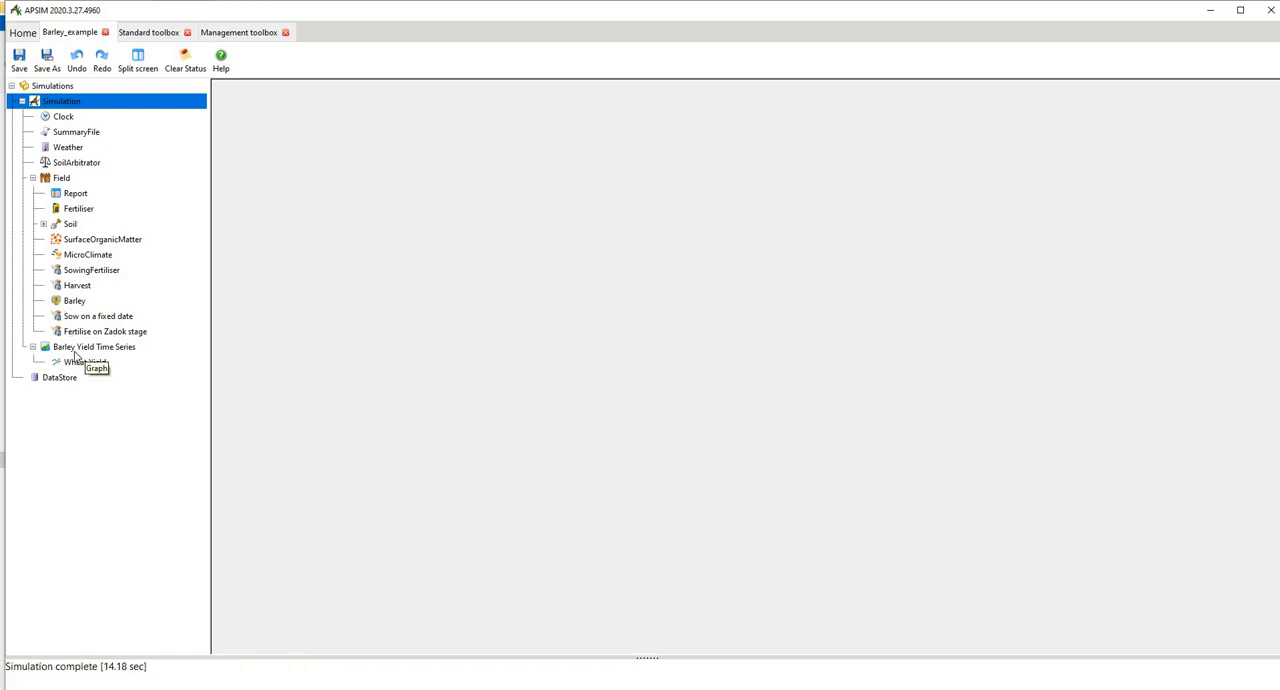
Step: Display the Barley Yield Time Series graph, now ending around 1950
{"action": "left_click", "coordinate": [94, 346]}
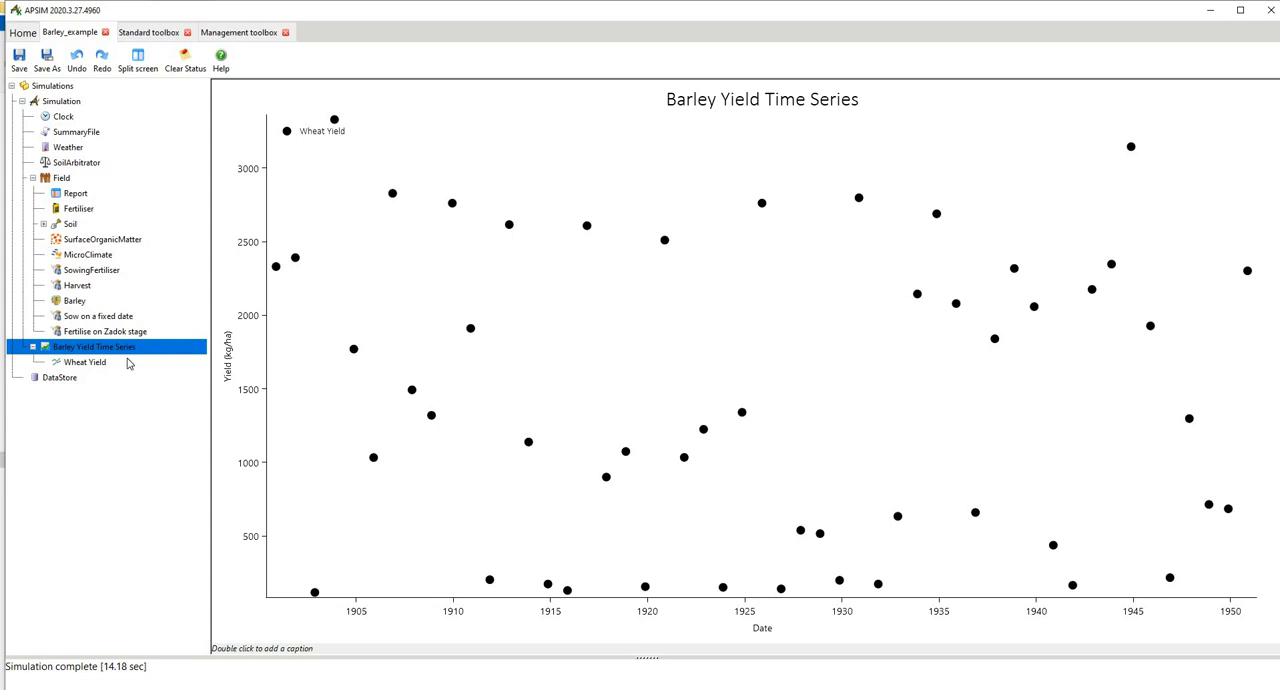
{"action": "mouse_move", "coordinate": [380, 224]}
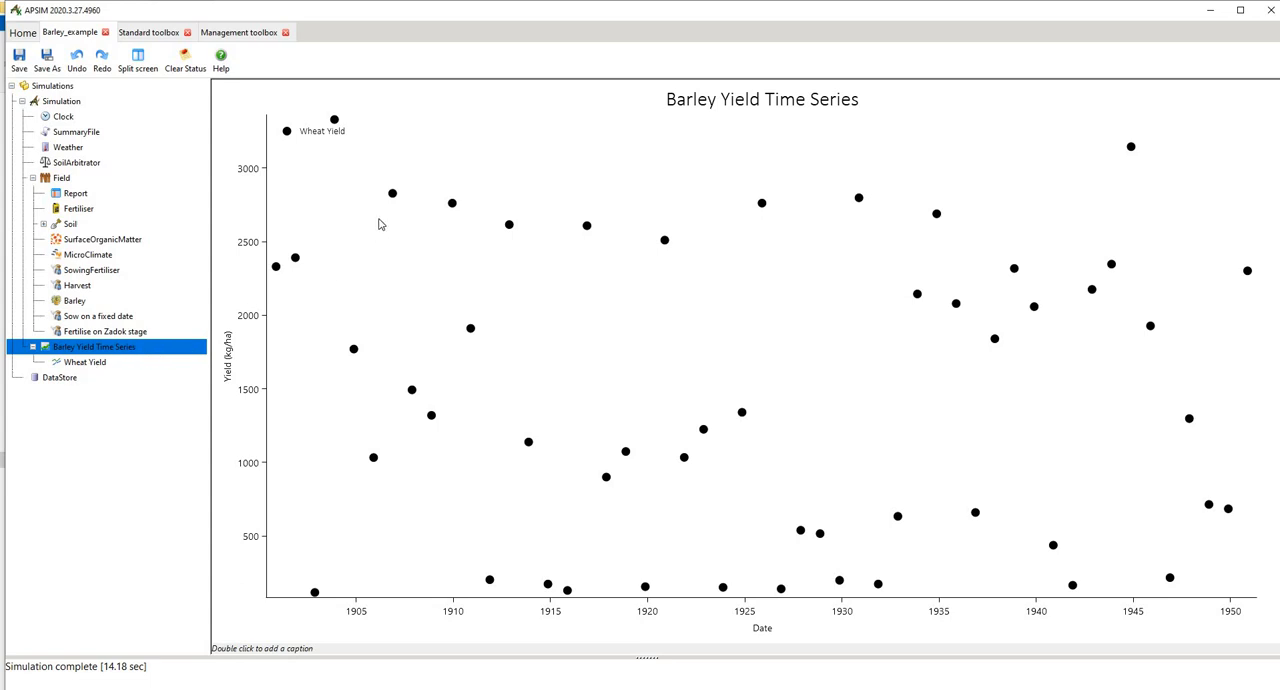
{"action": "mouse_move", "coordinate": [1056, 290]}
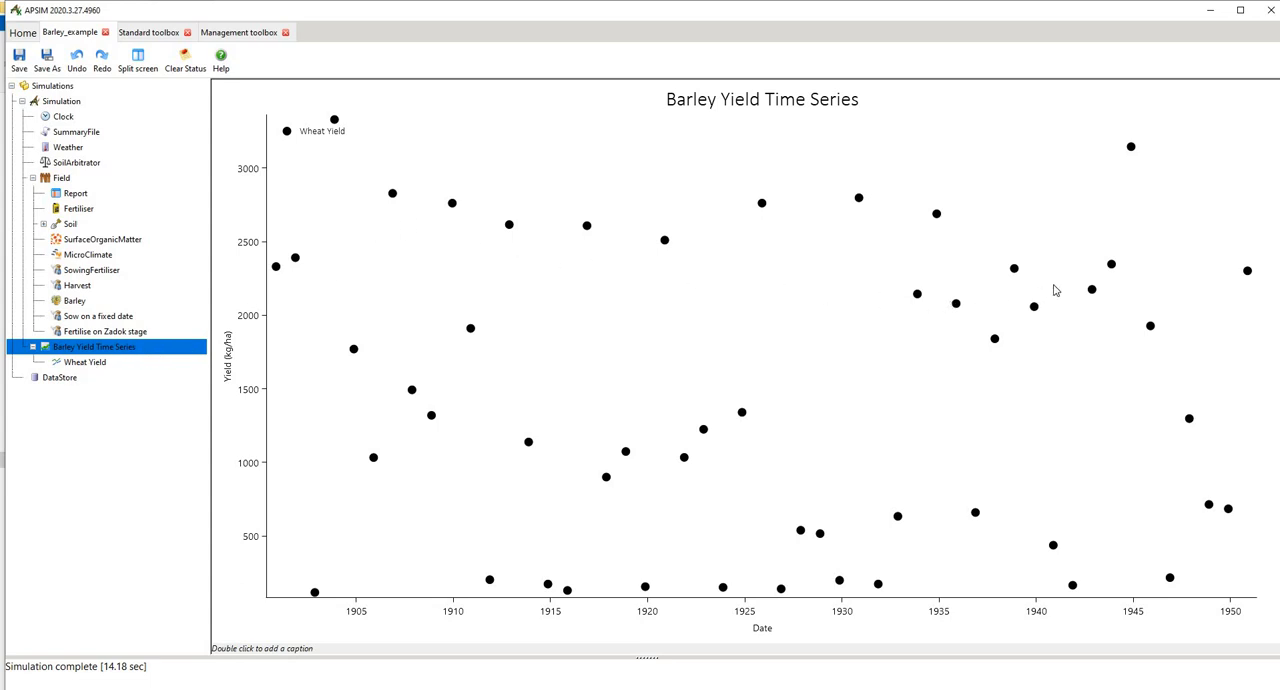
{"action": "mouse_move", "coordinate": [826, 360]}
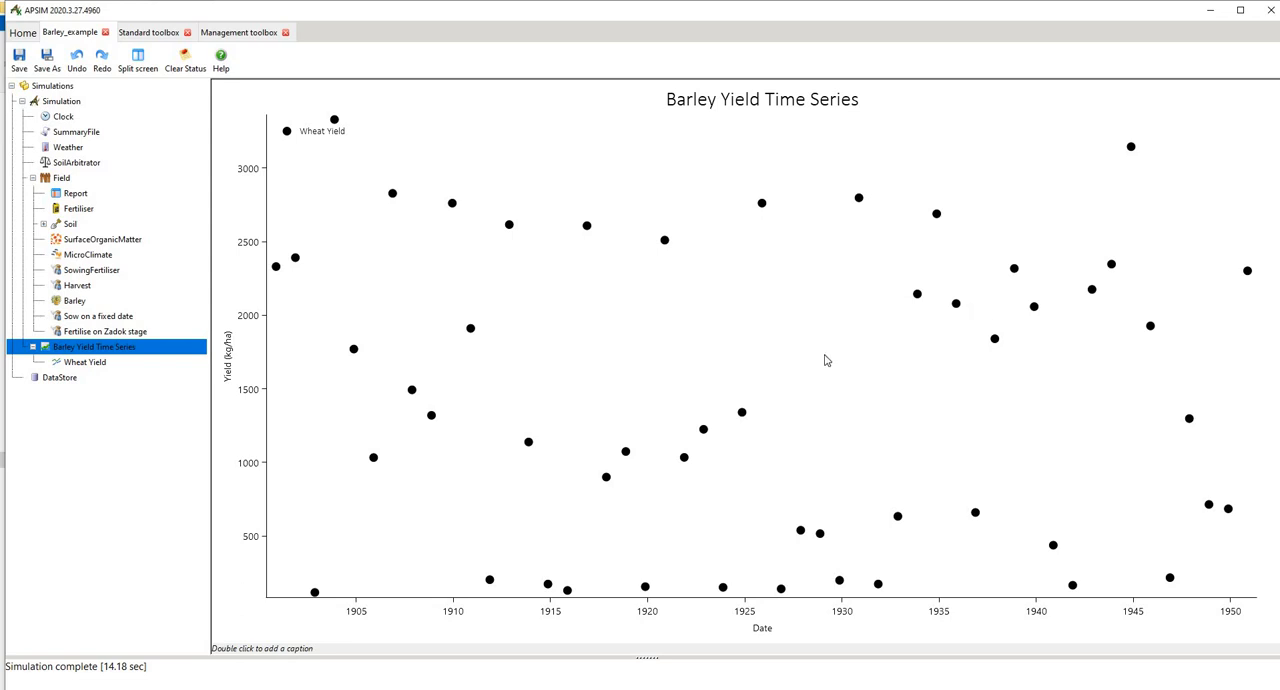
{"action": "mouse_move", "coordinate": [760, 384]}
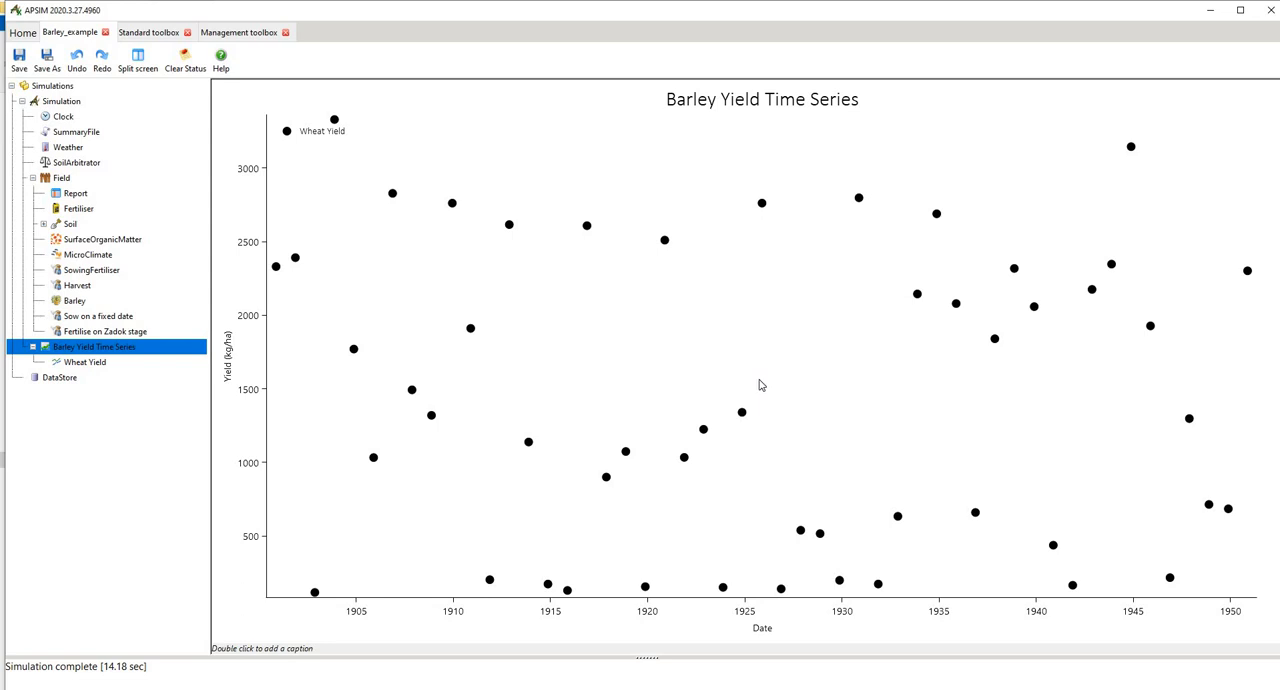
{"action": "mouse_move", "coordinate": [88, 370]}
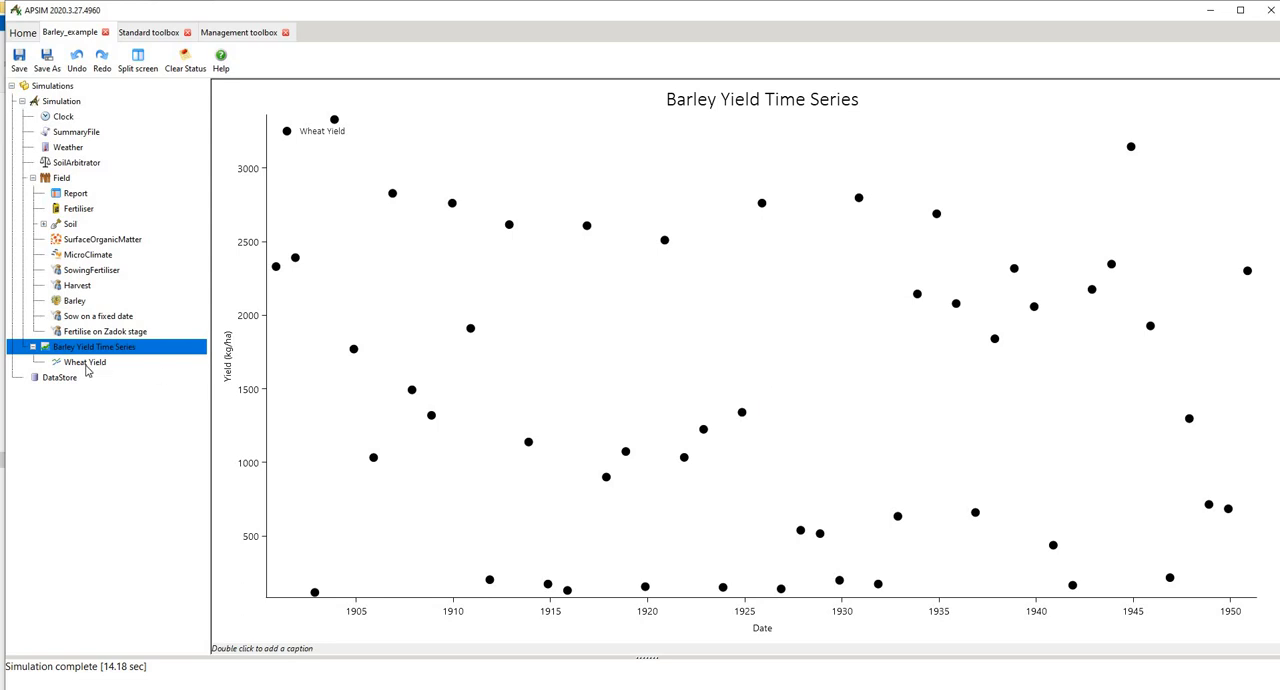
{"action": "mouse_move", "coordinate": [84, 362]}
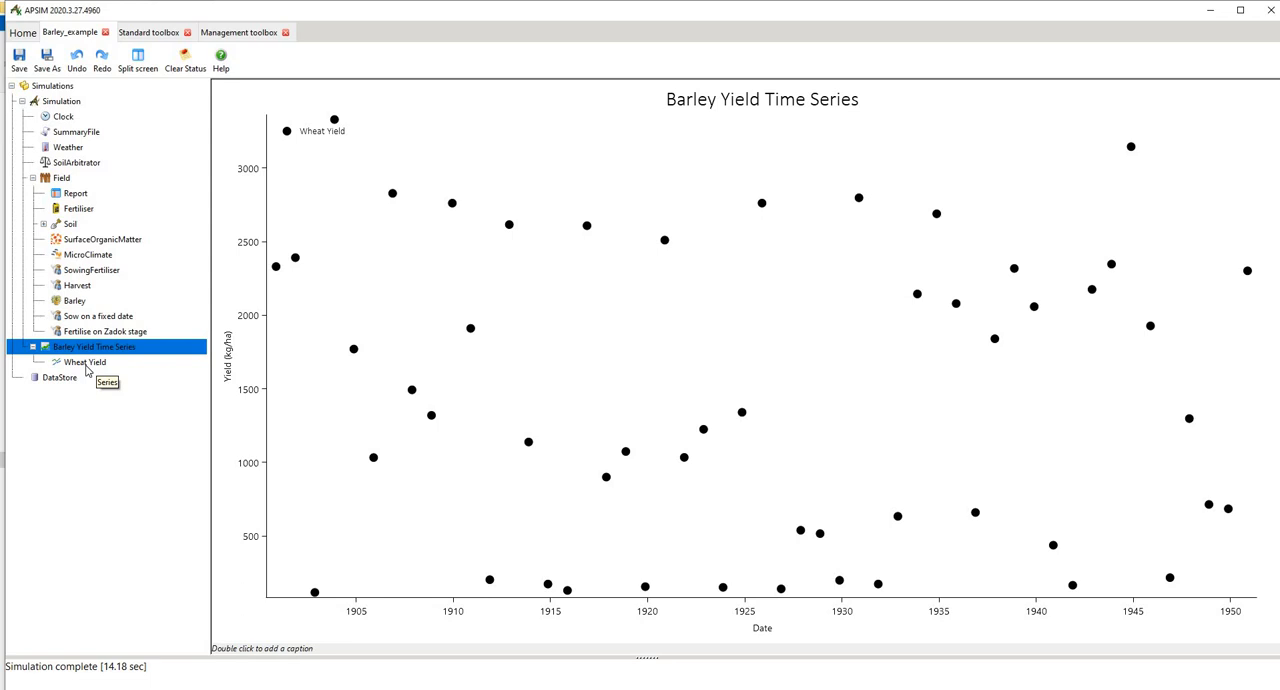
{"action": "mouse_move", "coordinate": [112, 348]}
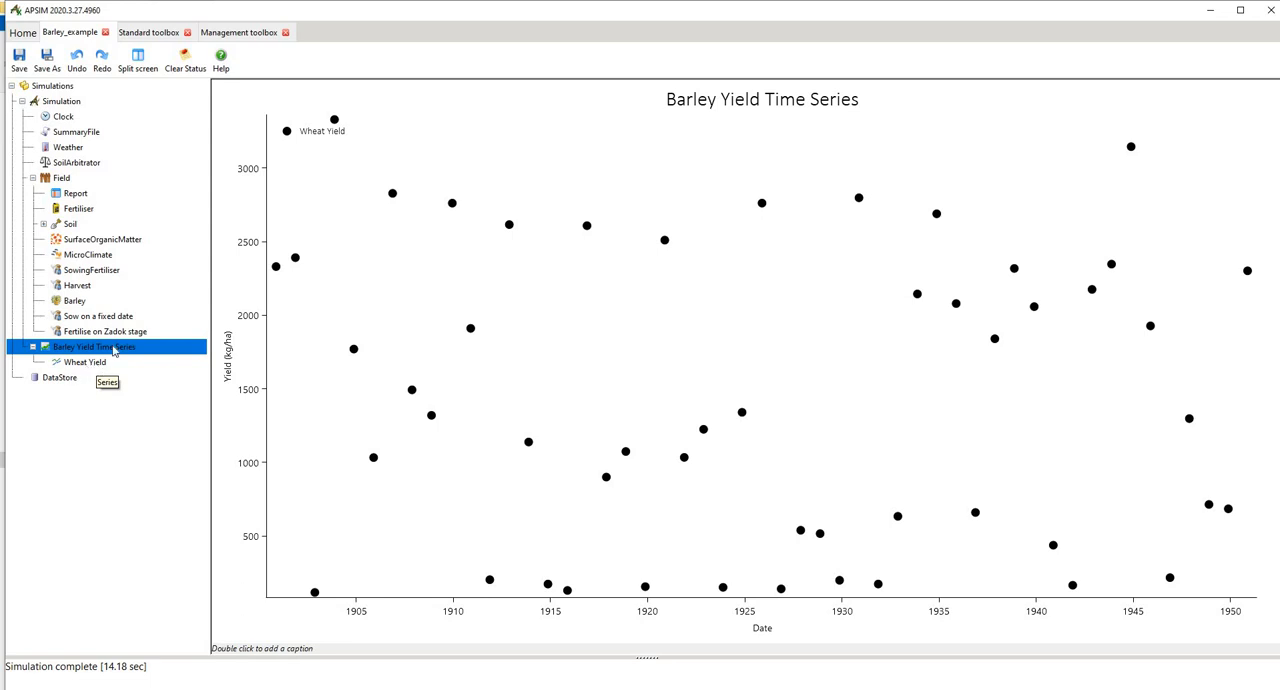
{"action": "mouse_move", "coordinate": [128, 368]}
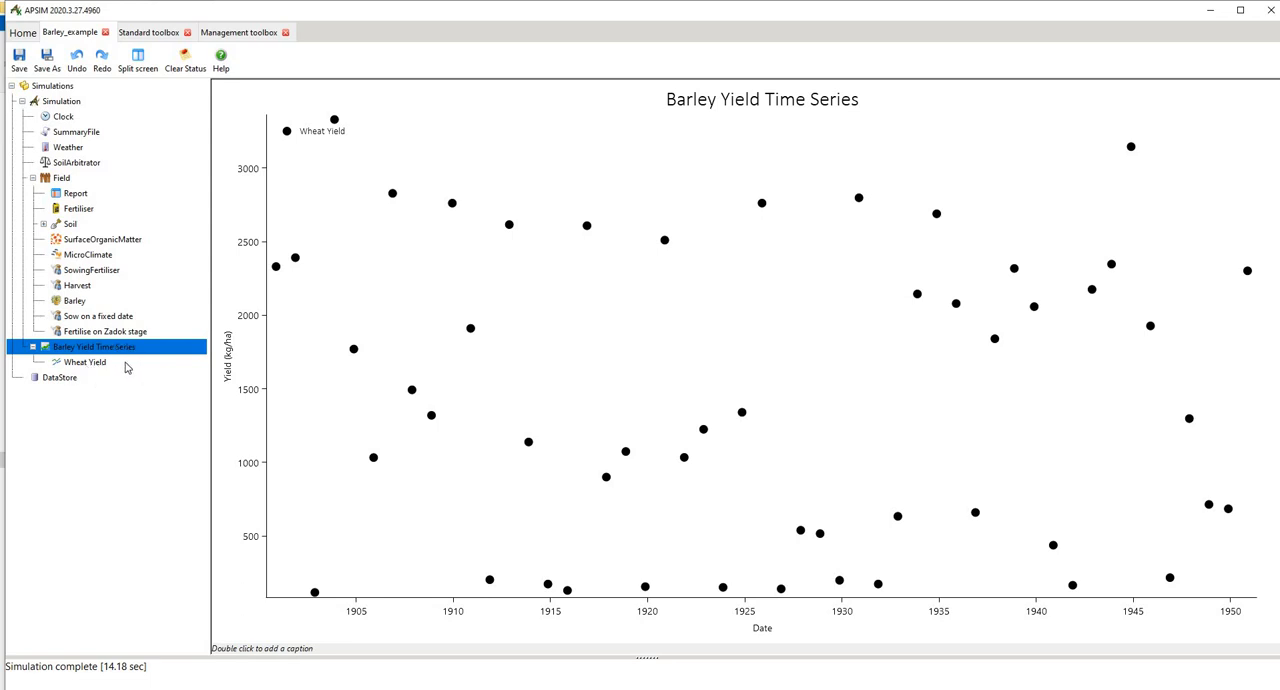